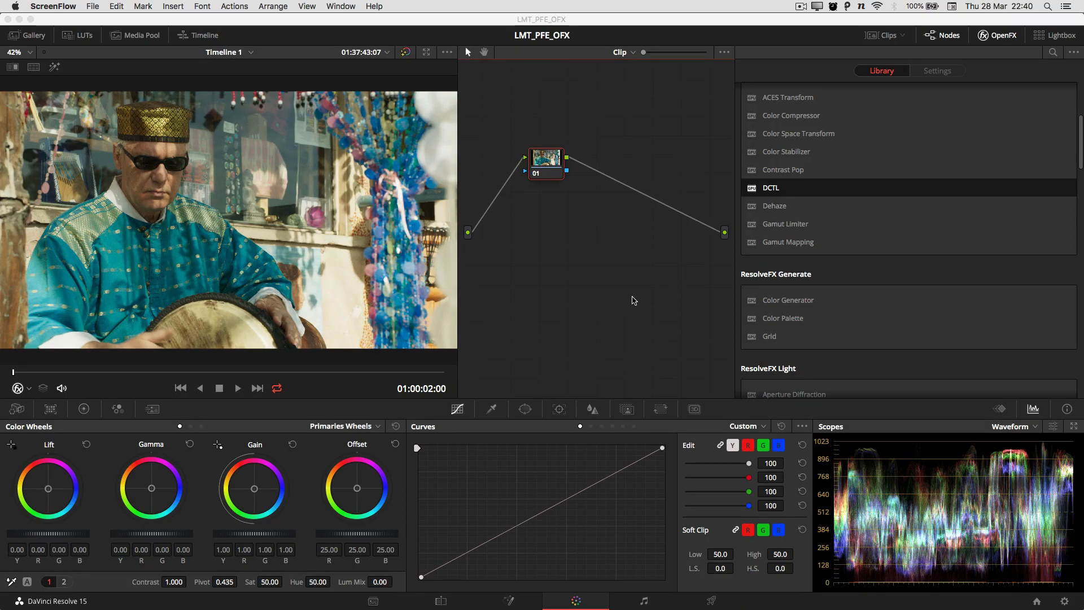
mouse_move(525, 51)
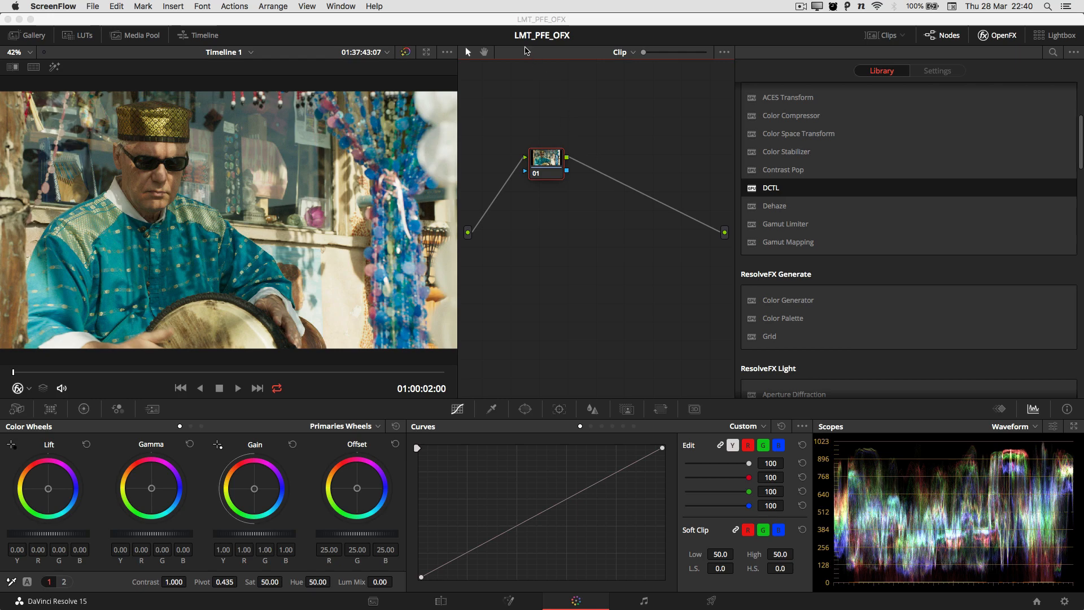
mouse_move(533, 56)
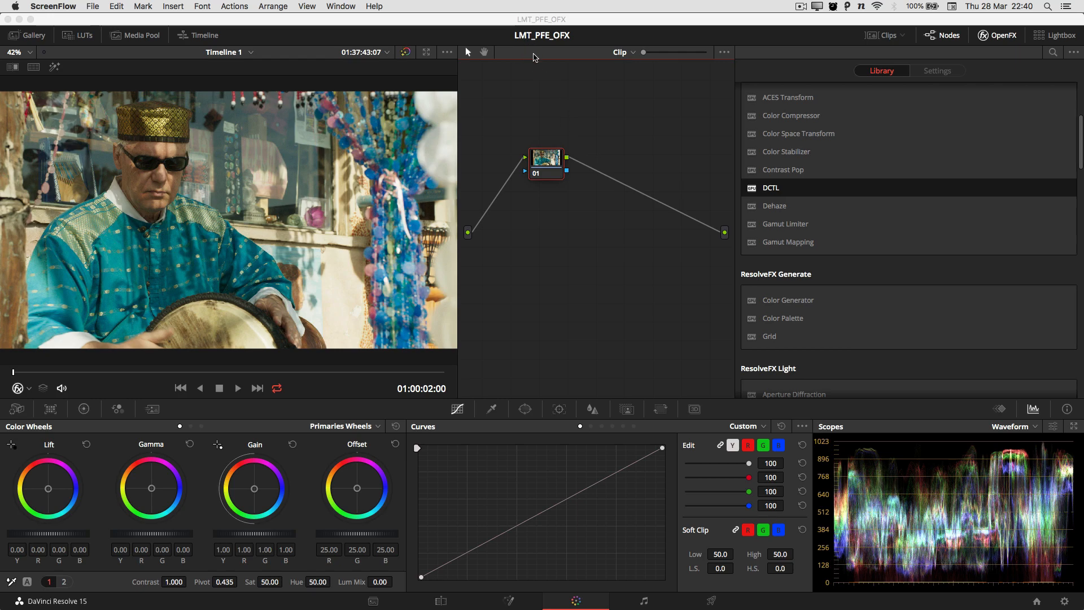
mouse_move(544, 55)
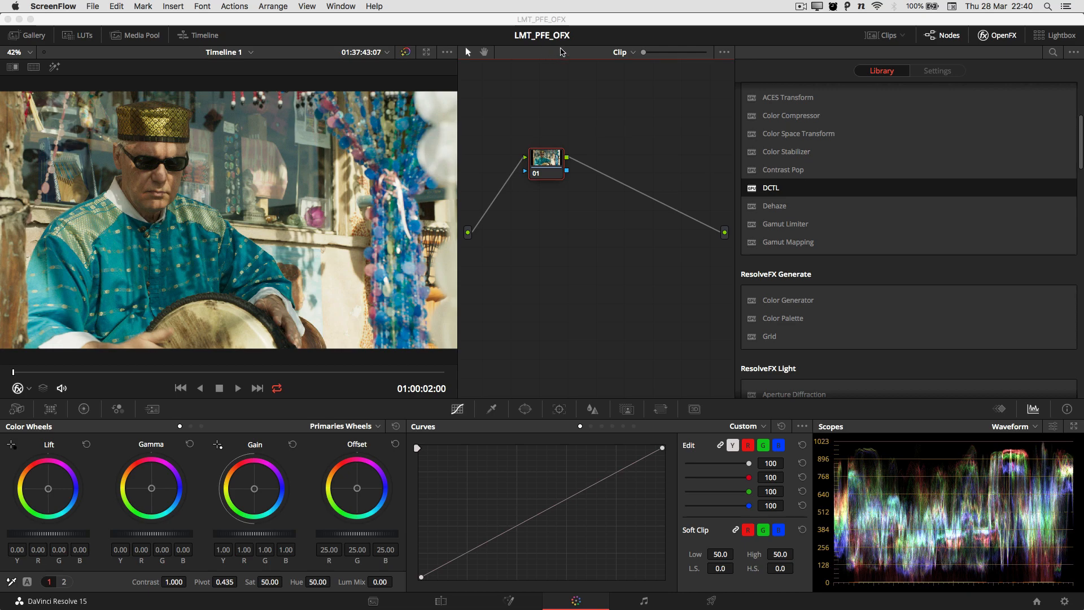
mouse_move(542, 142)
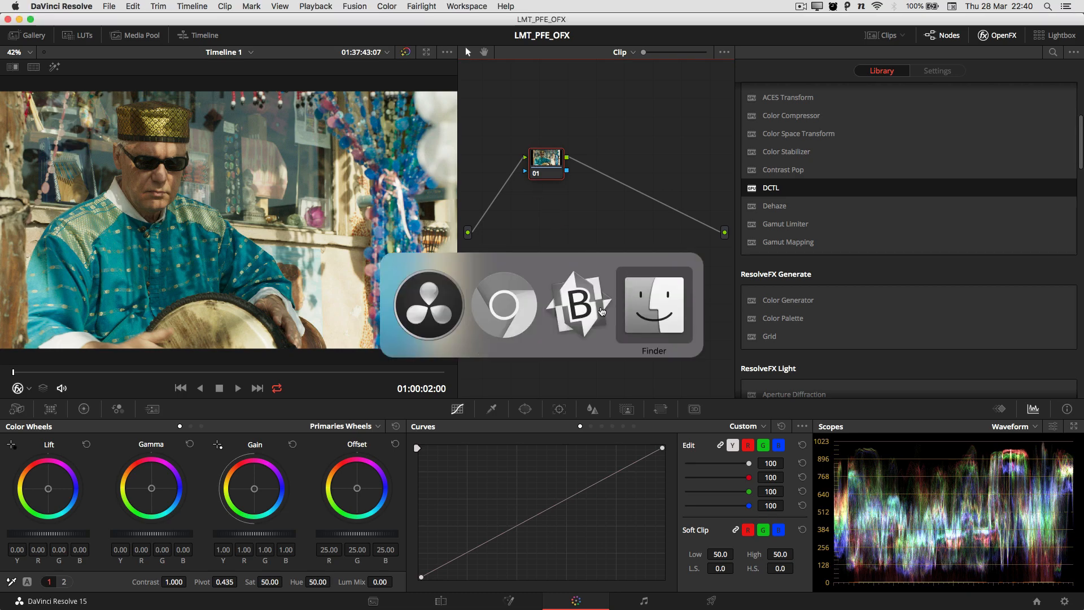
Bring up LMT_PFE_OFX.dctl in BBEdit and scroll through its parameters and transform code.
left_click(578, 304)
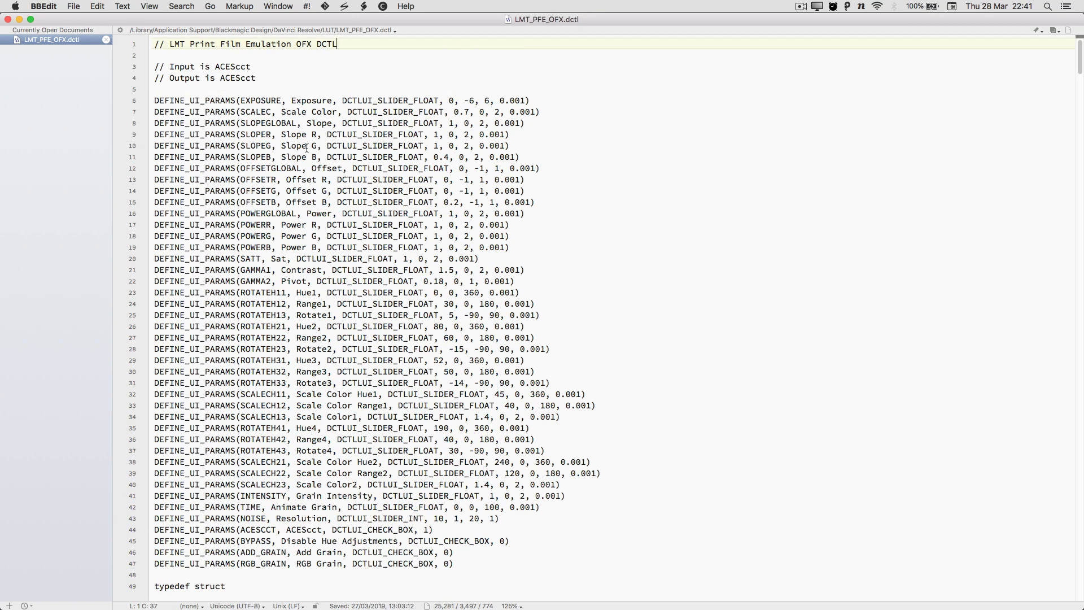
scroll("down", 3)
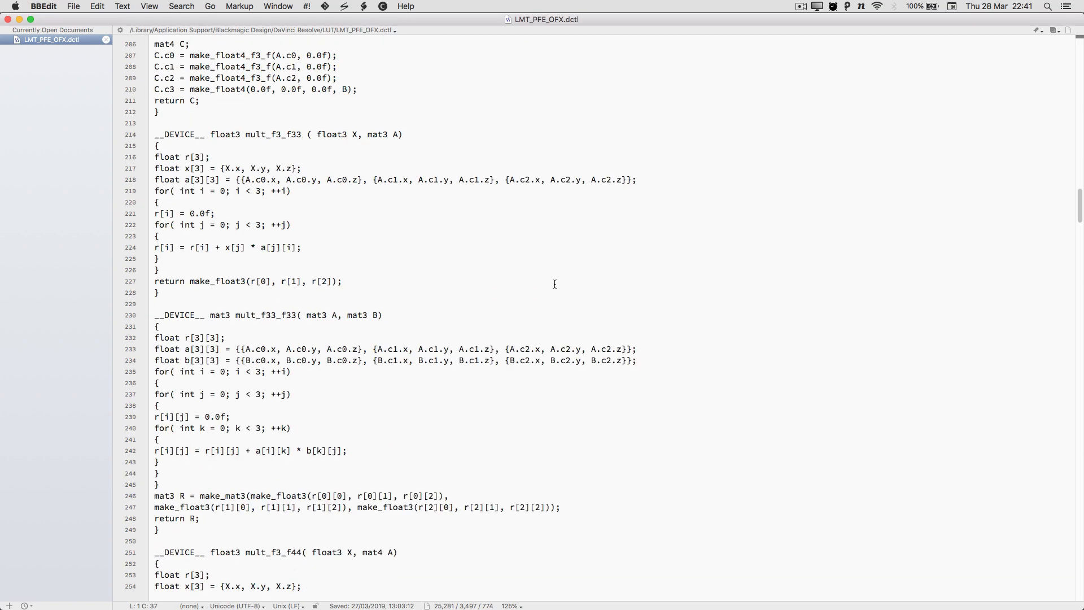
scroll("down", 3)
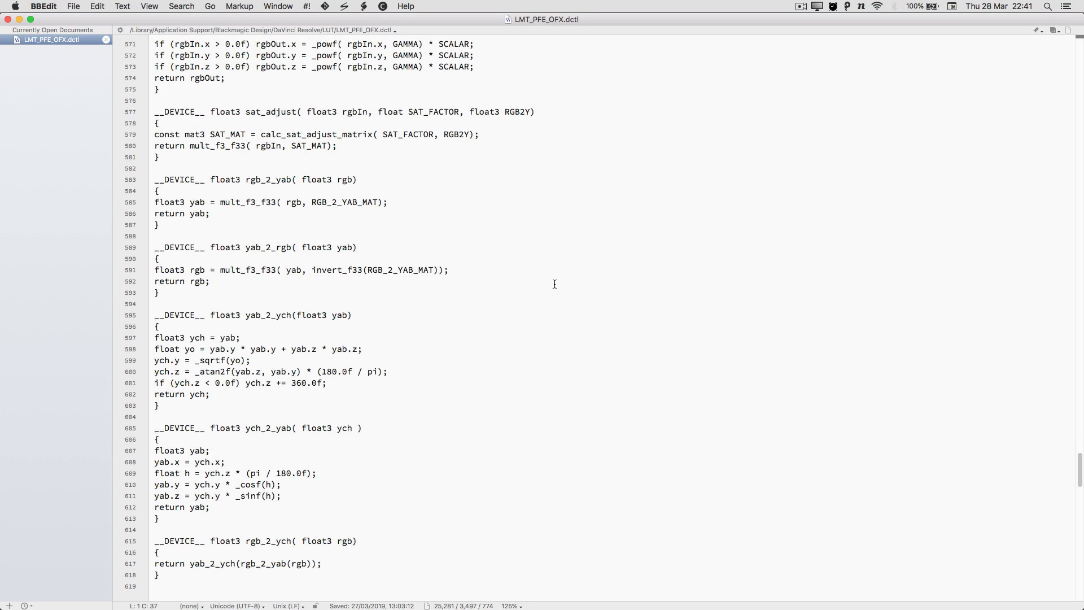
scroll("down", 3)
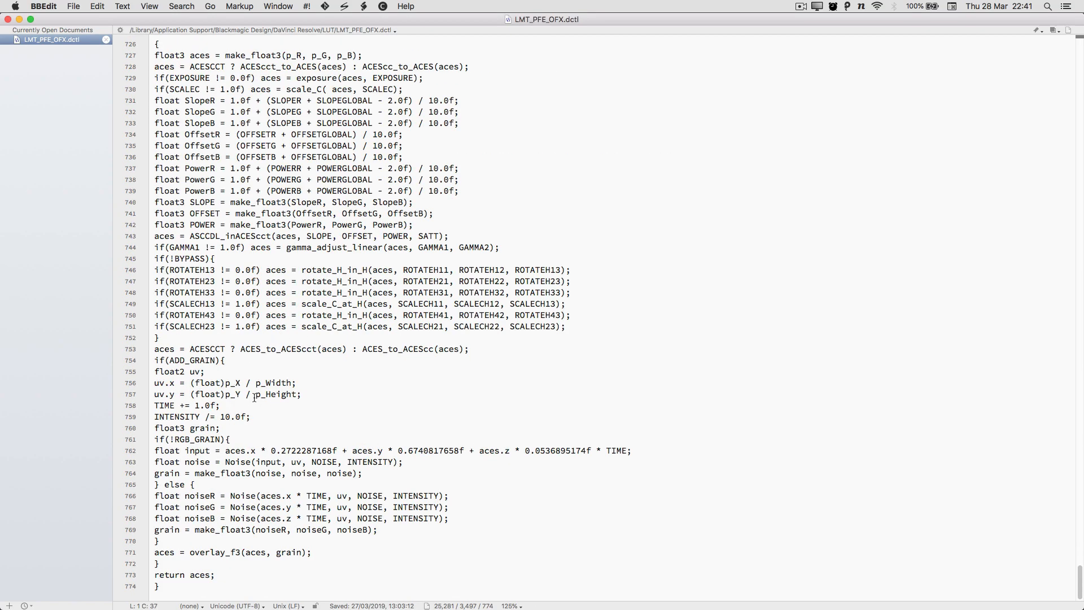
mouse_move(533, 346)
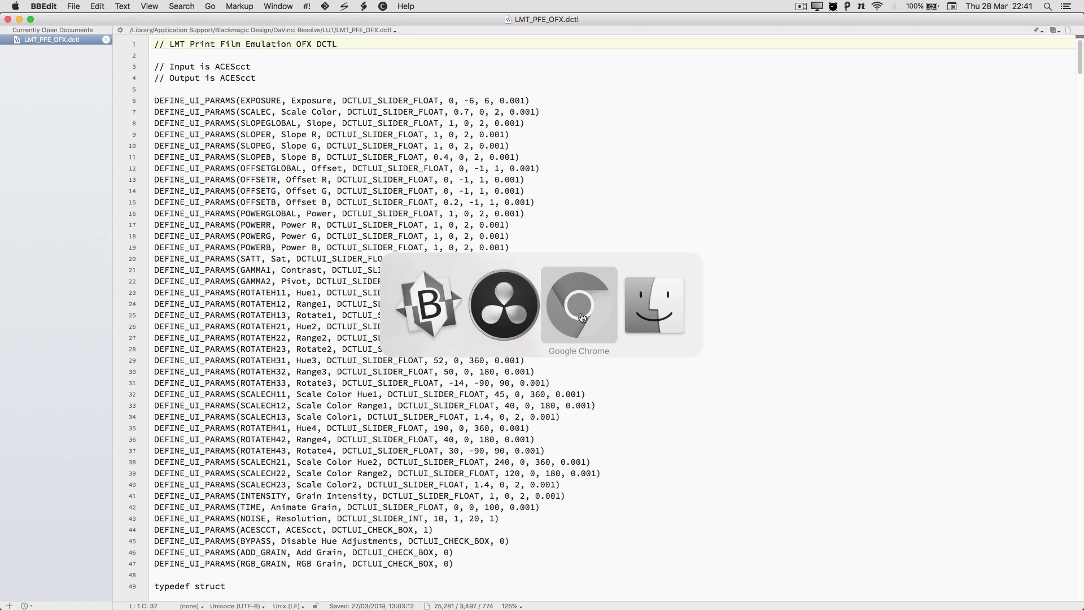
mouse_move(567, 317)
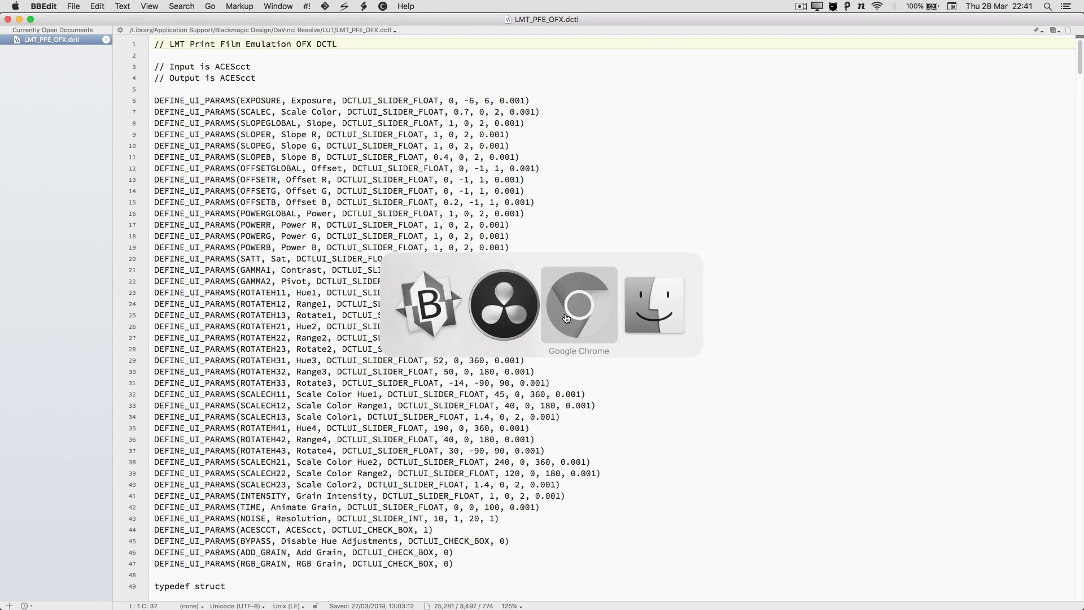
Bring DaVinci Resolve forward and scroll the OpenFX library to ResolveFX Color's DCTL.
left_click(503, 304)
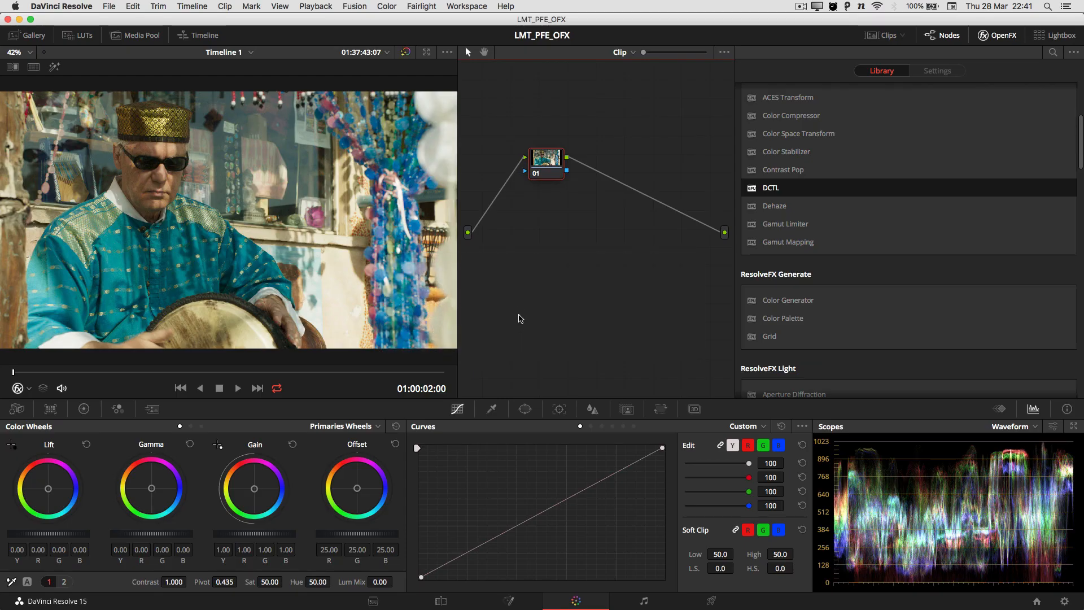
mouse_move(711, 268)
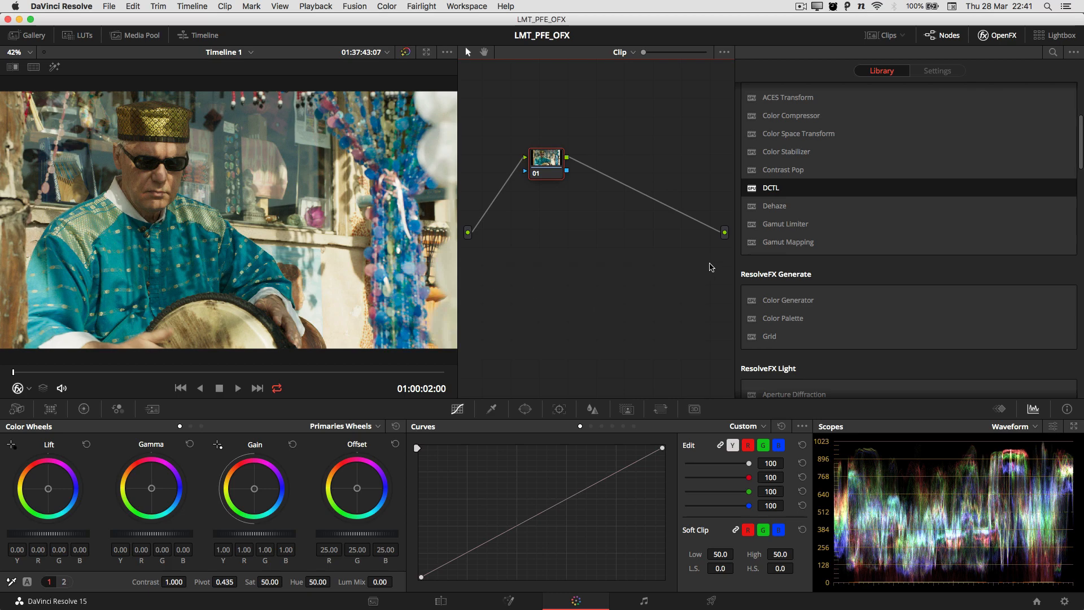
scroll("up", 3)
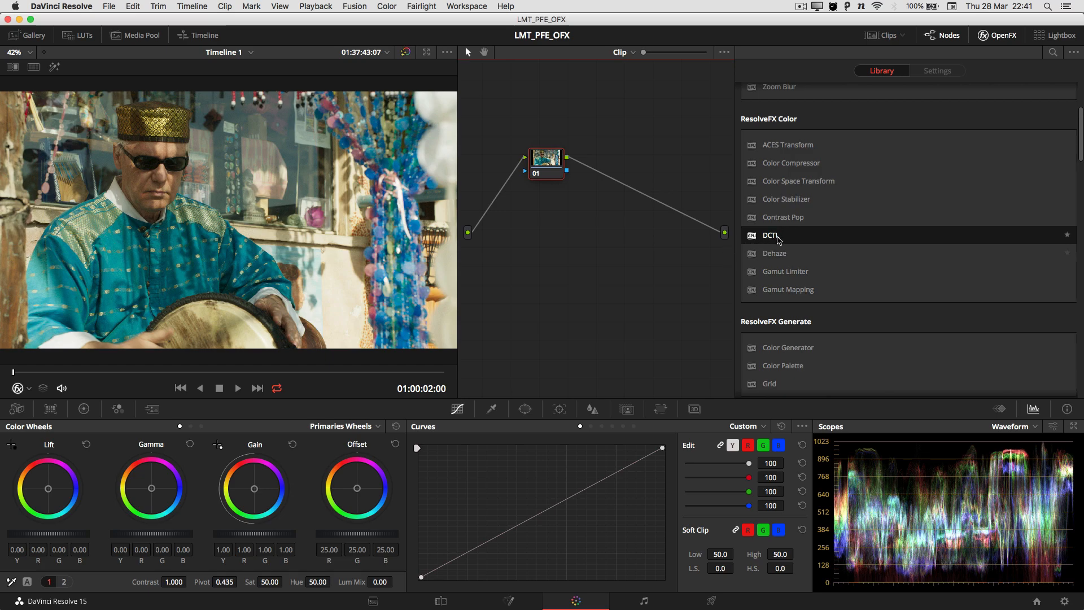
mouse_move(259, 225)
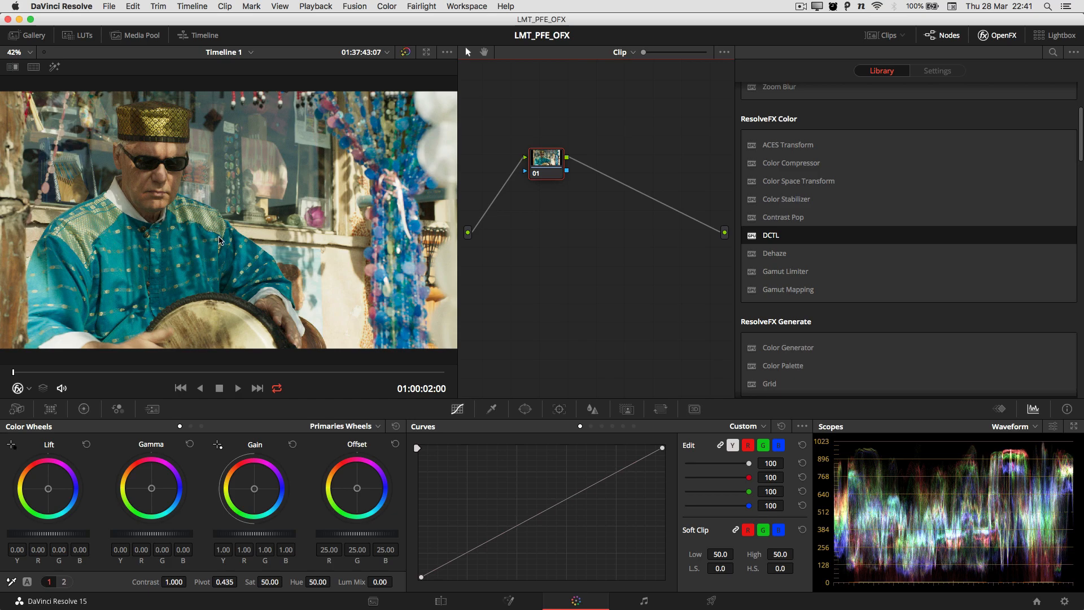
mouse_move(259, 269)
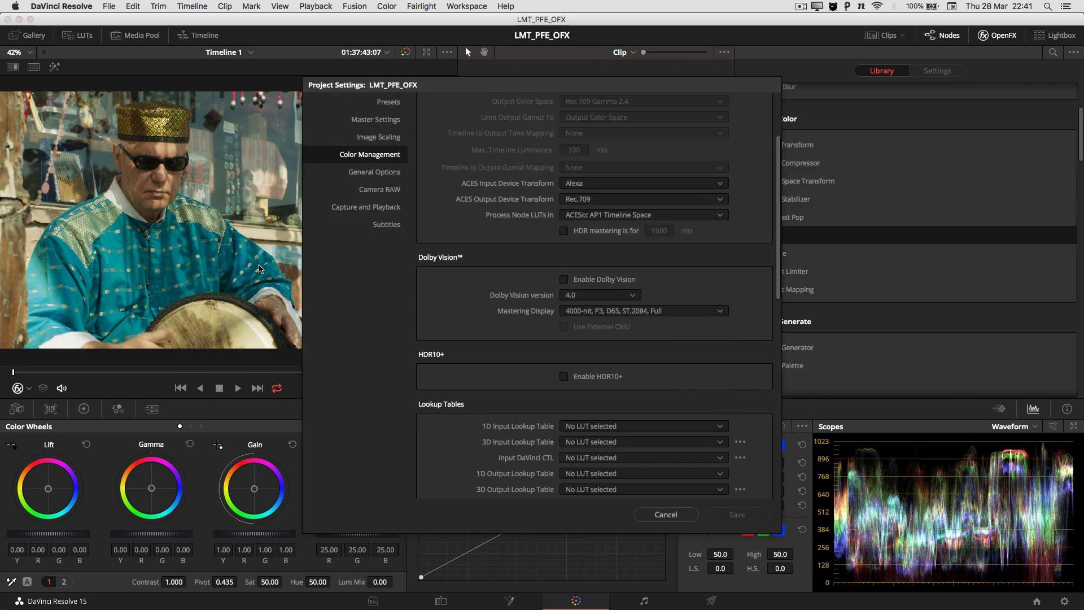
scroll("up", 3)
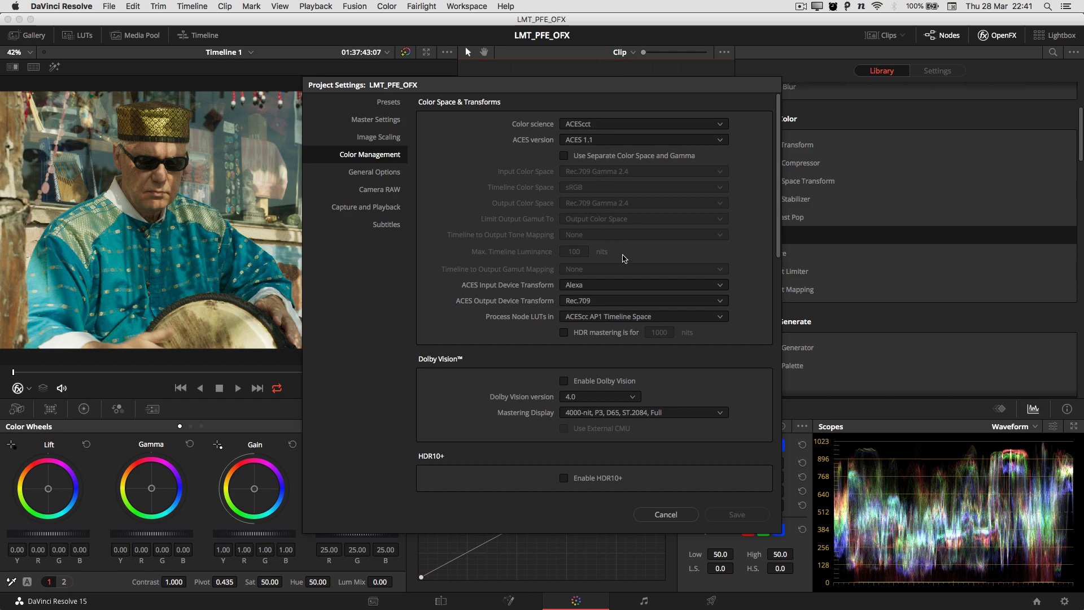
scroll("down", 3)
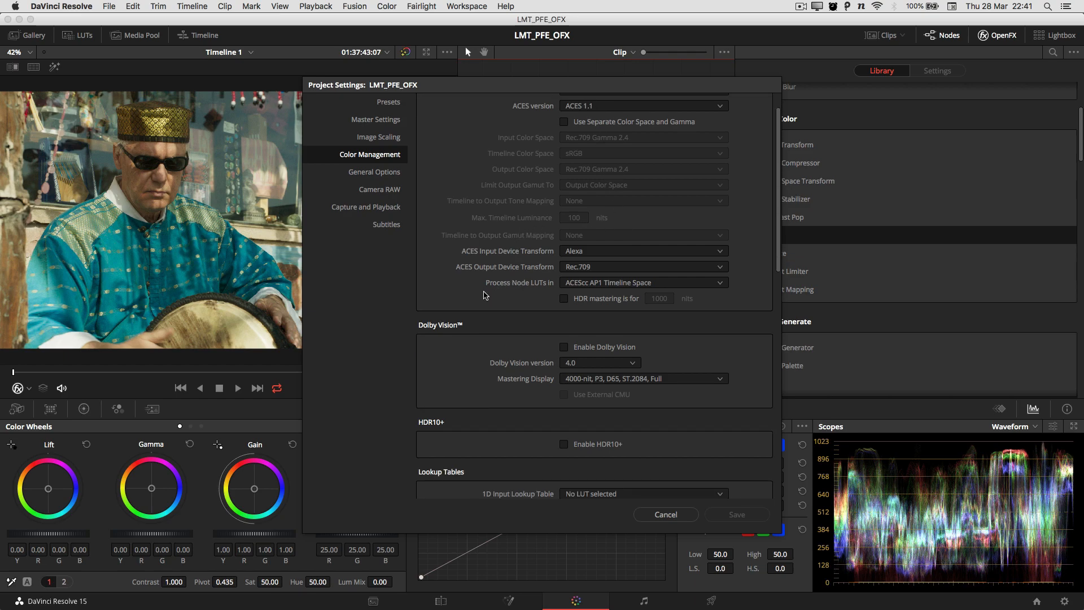
mouse_move(602, 293)
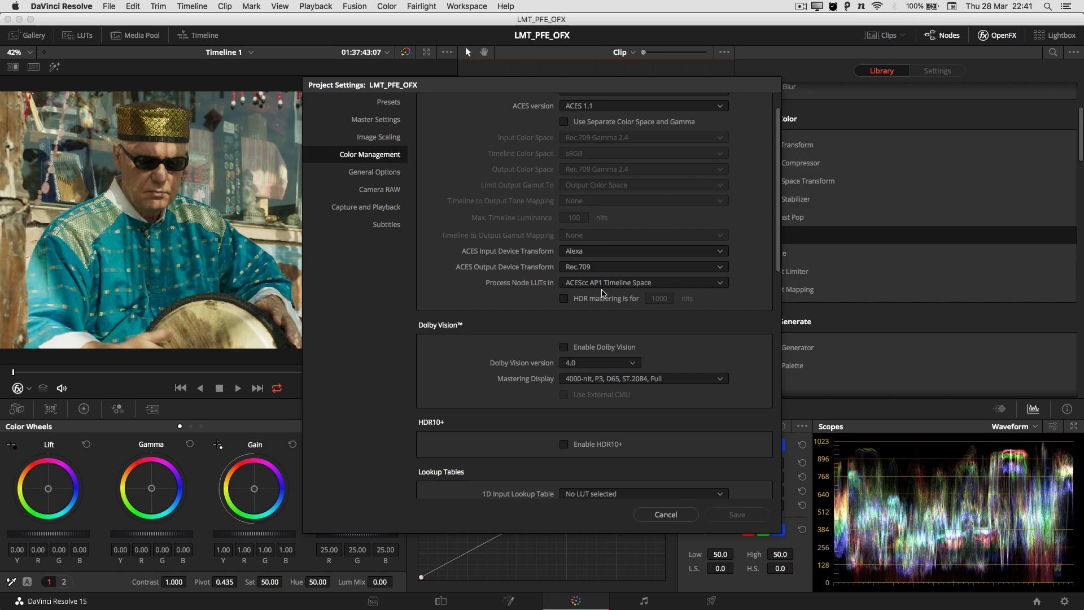
mouse_move(628, 307)
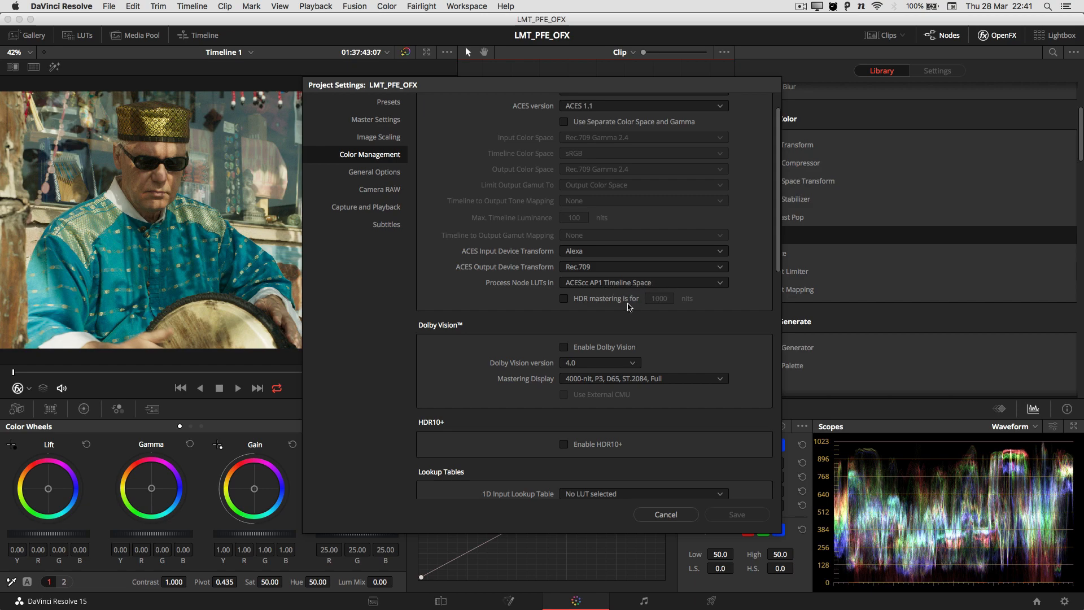
mouse_move(627, 346)
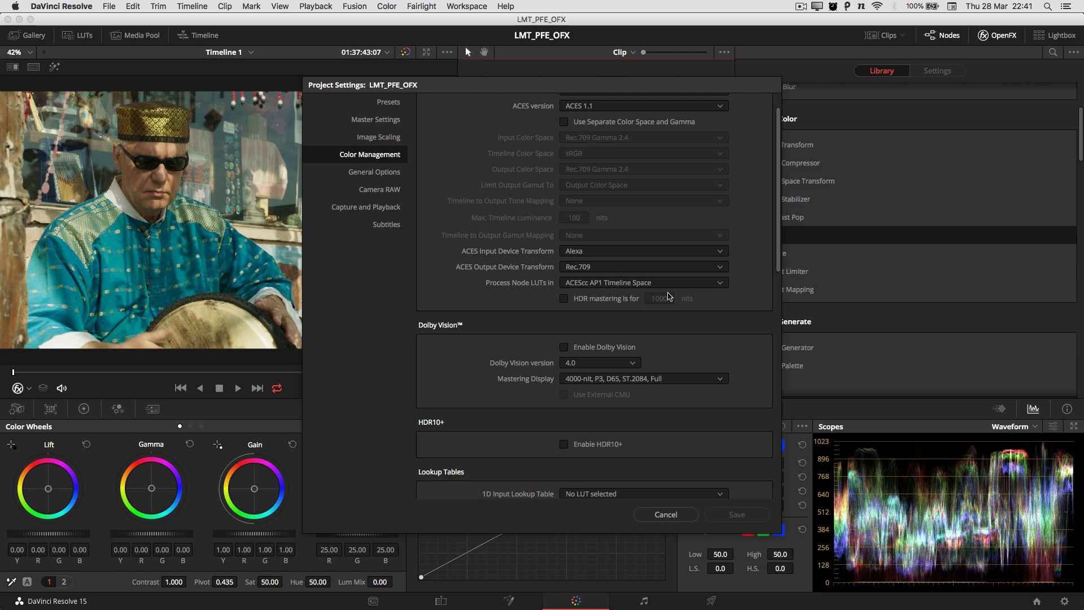
mouse_move(684, 434)
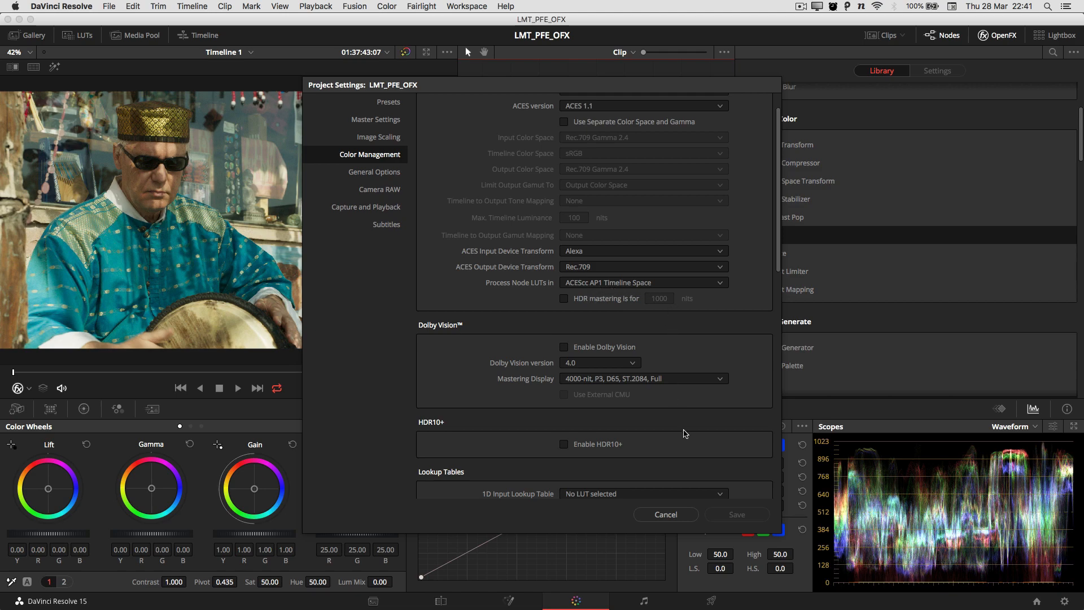
left_click(665, 514)
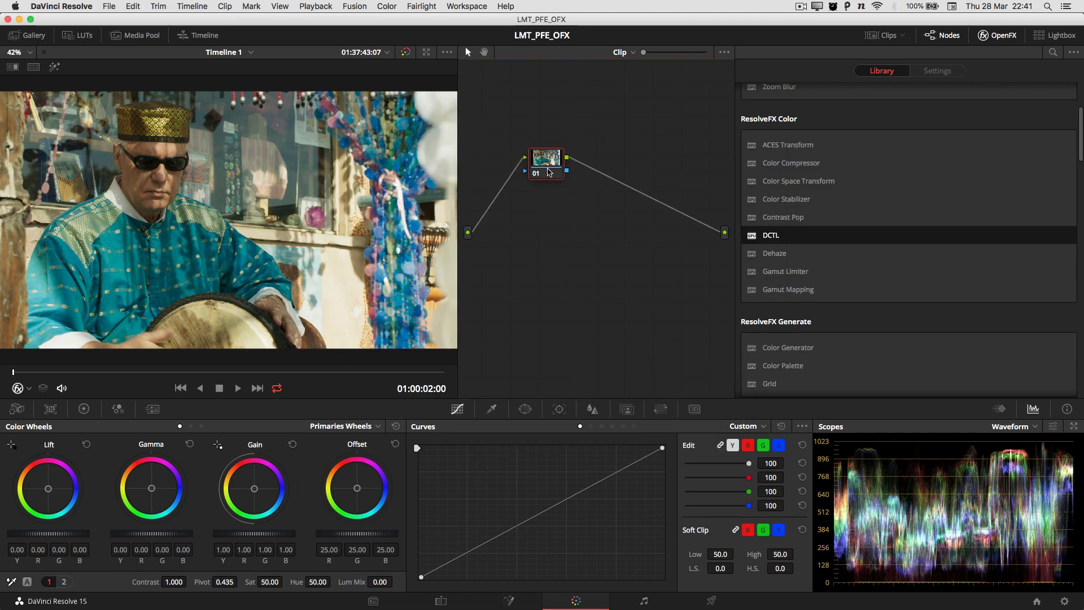
Apply LMT_PFE_OFX from node 01's LUTs > DaVinci CTL menu.
right_click(546, 159)
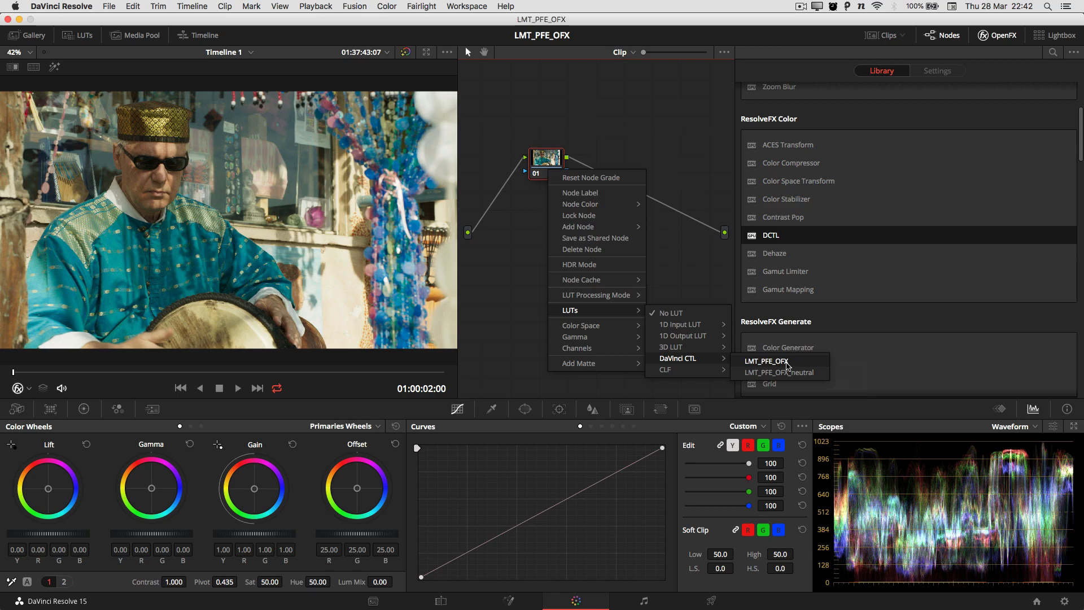
left_click(764, 360)
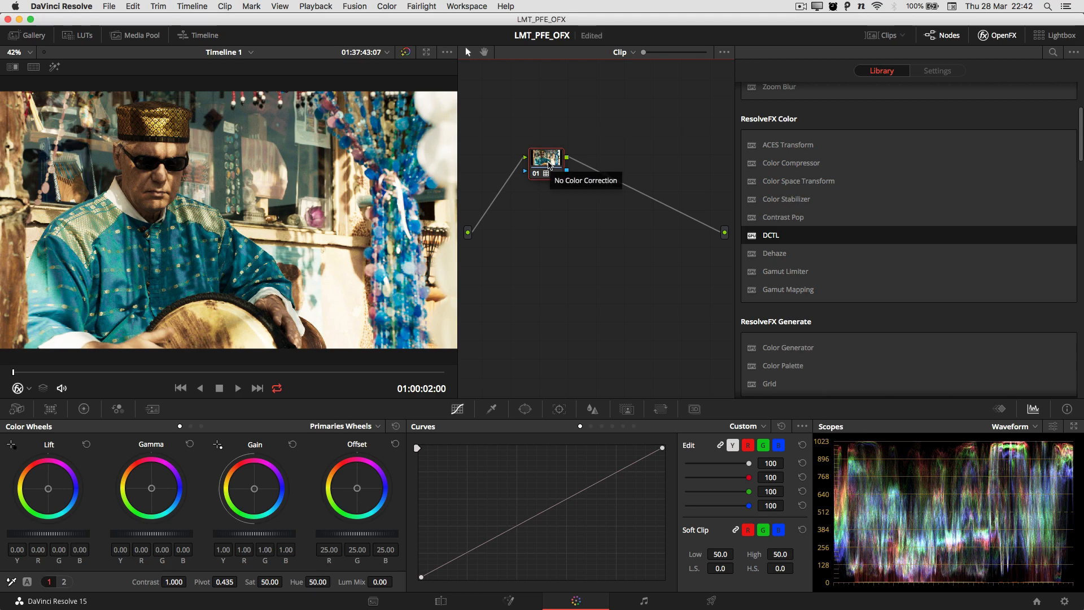
mouse_move(770, 235)
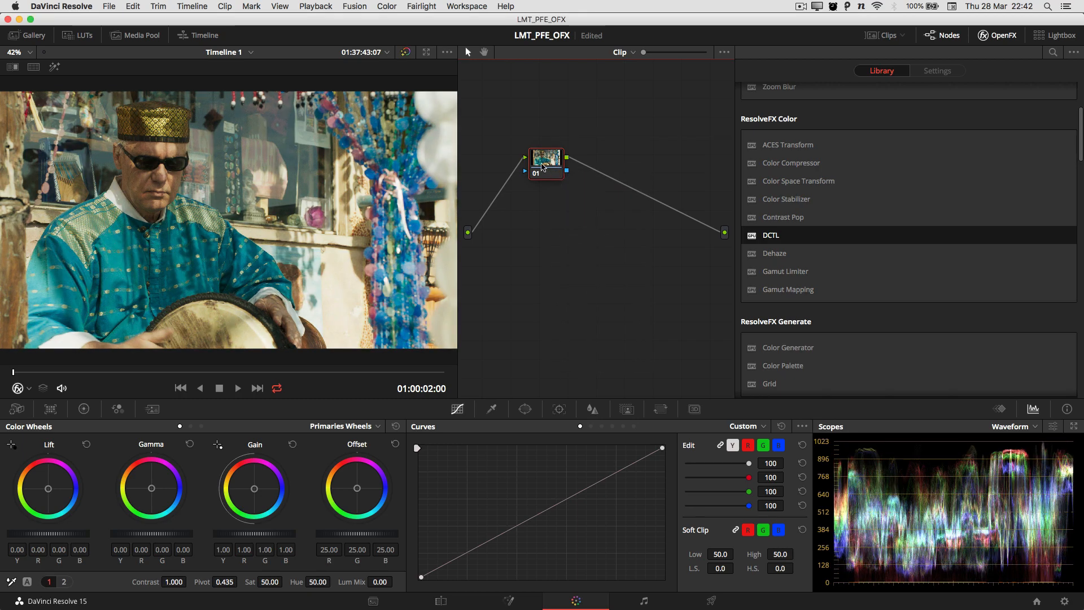
mouse_move(565, 230)
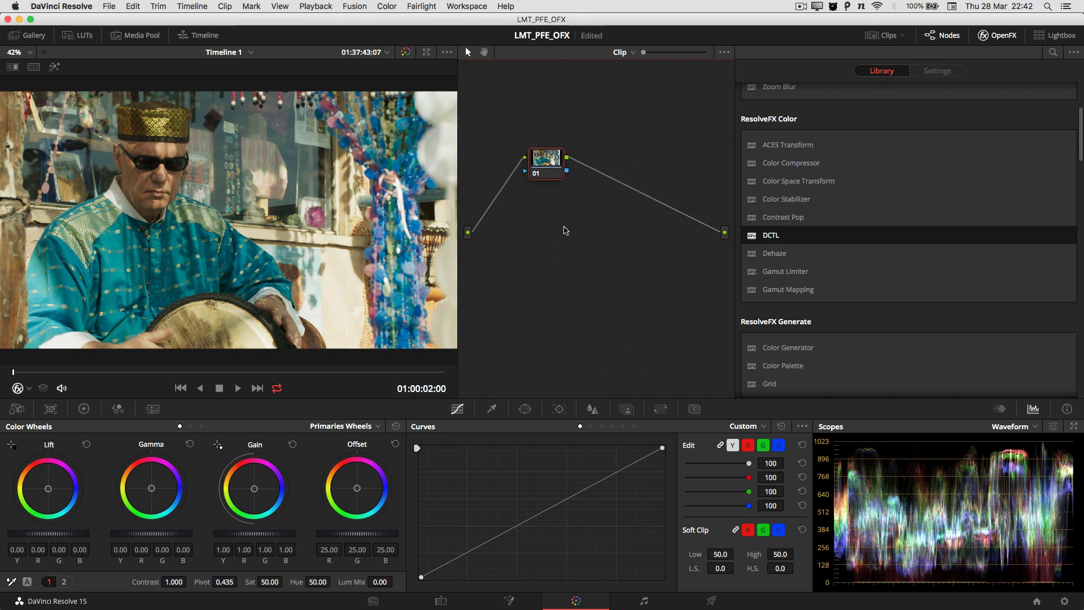
mouse_move(706, 265)
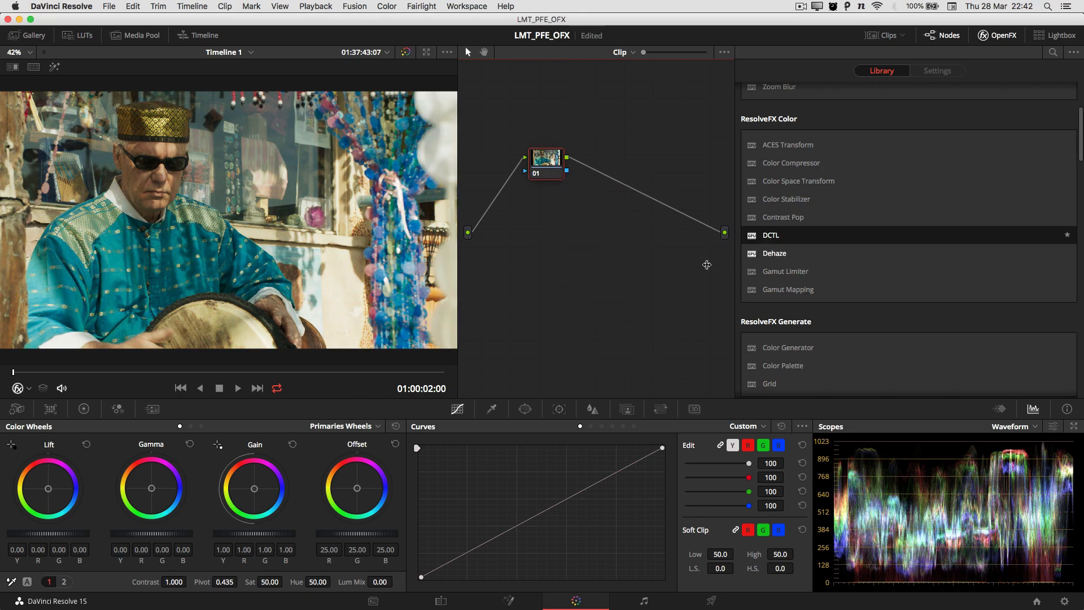
mouse_move(587, 263)
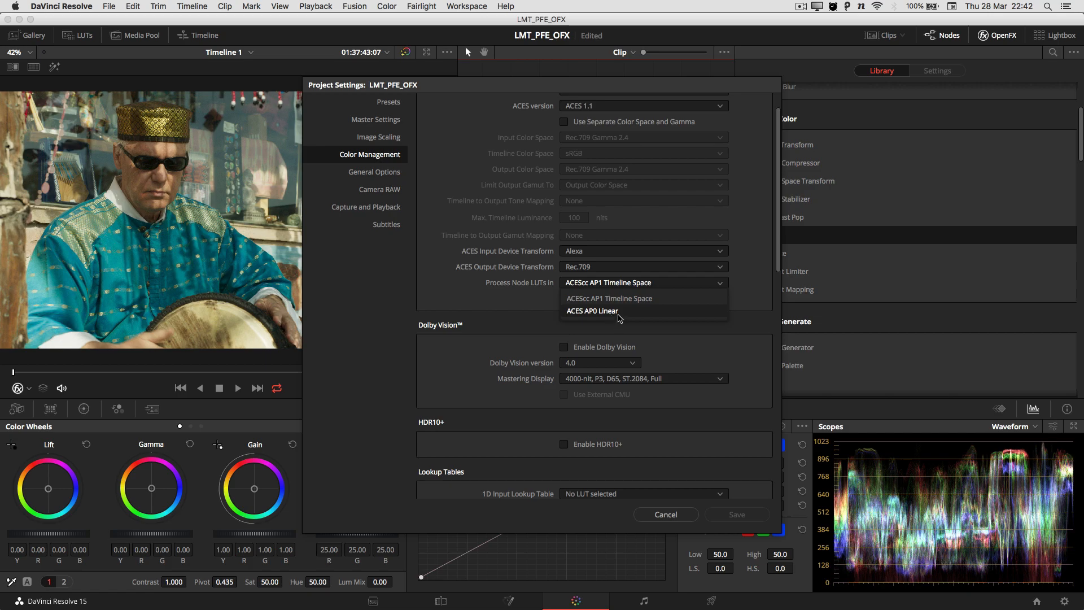
Keep Color Management's Process Node LUTs in ACEScc AP1 Timeline Space.
left_click(607, 283)
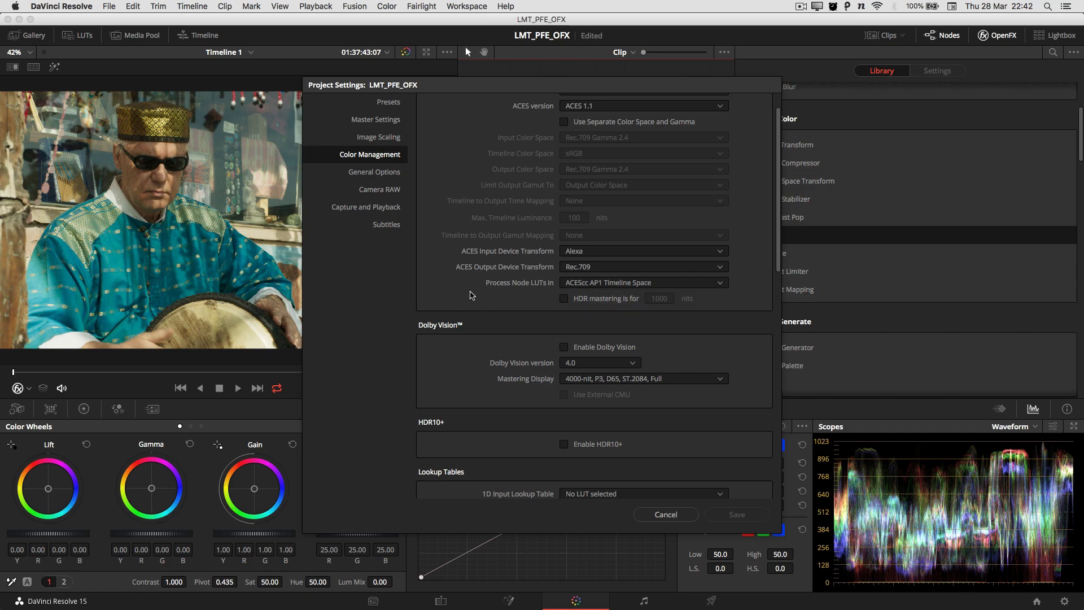
mouse_move(667, 367)
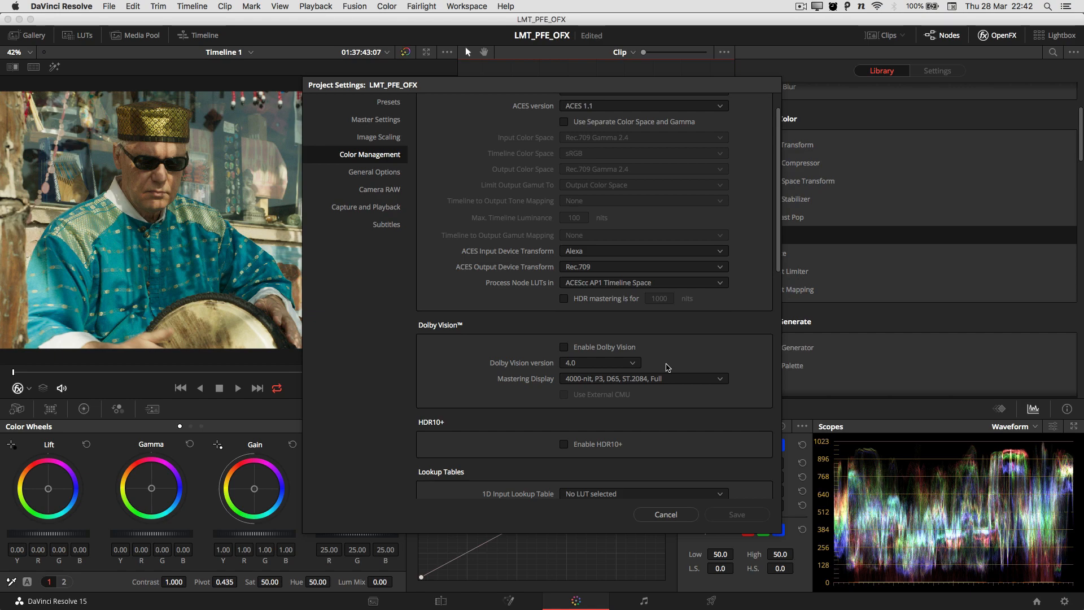
mouse_move(648, 304)
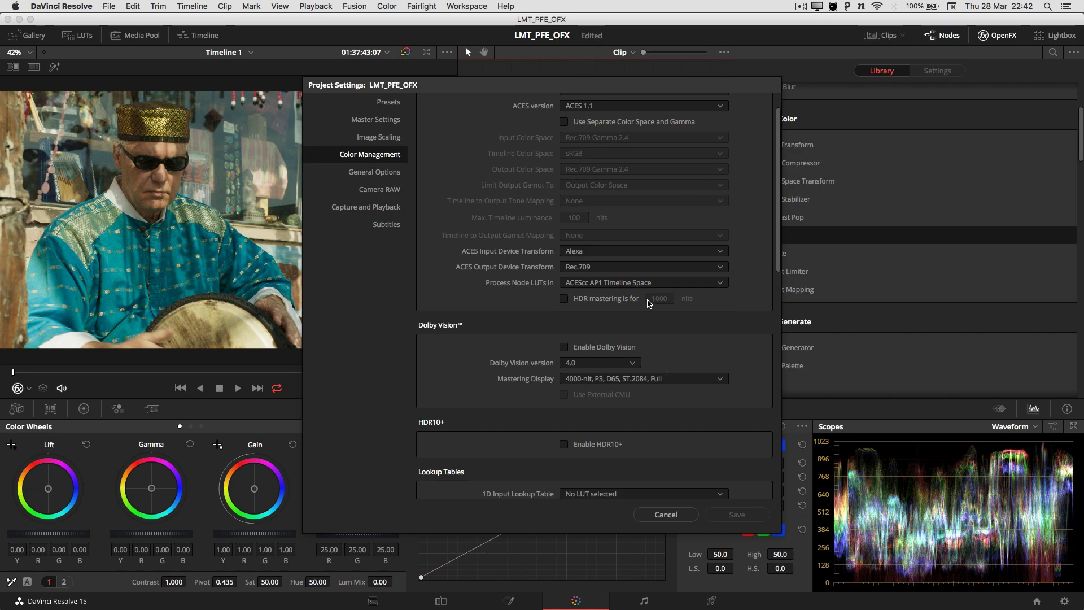
left_click(665, 514)
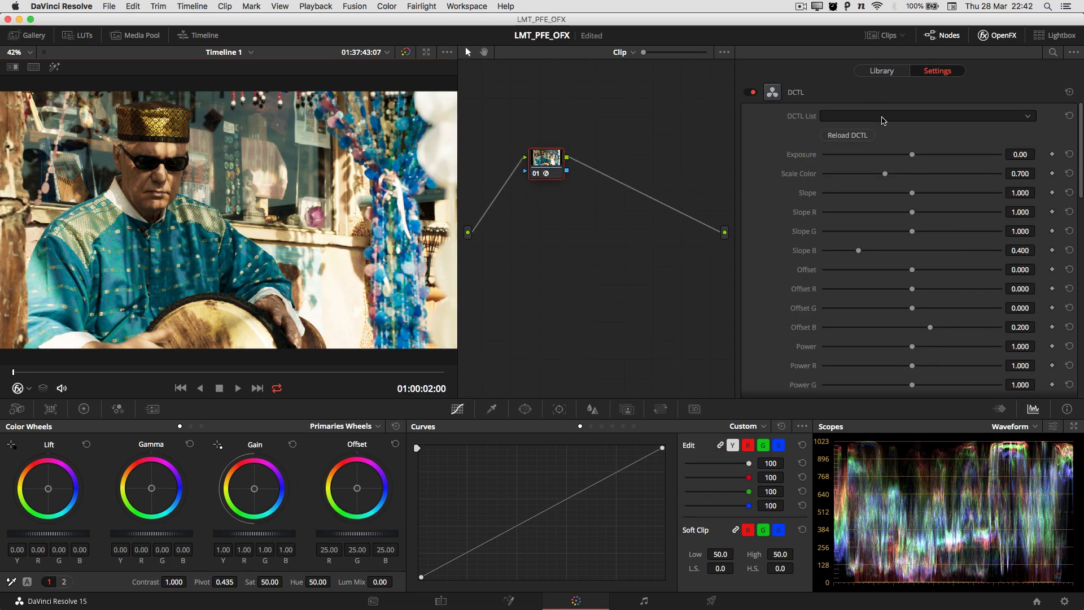
mouse_move(831, 89)
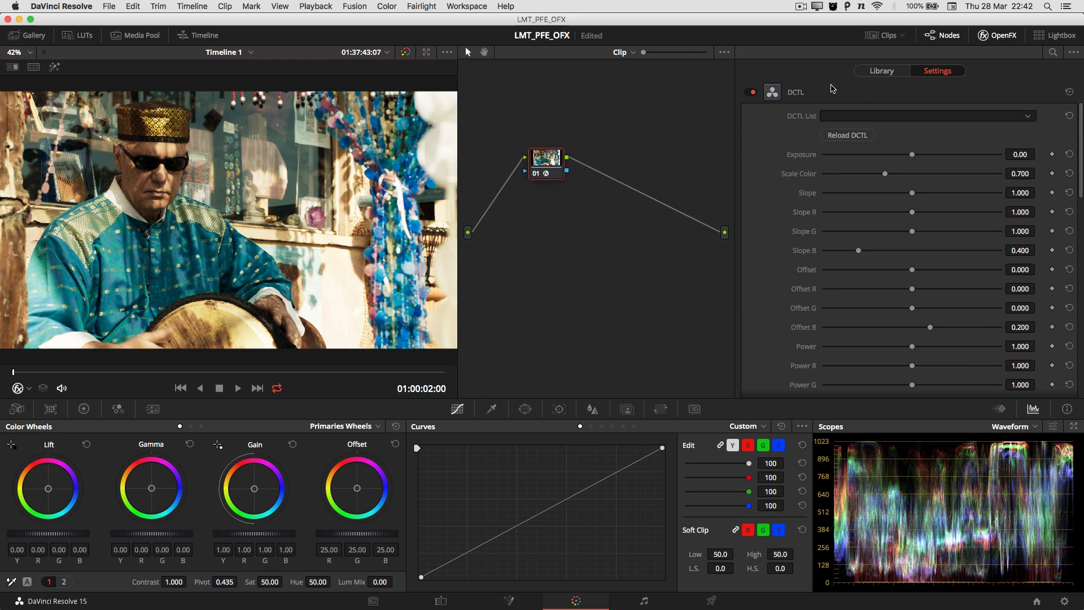
mouse_move(798, 94)
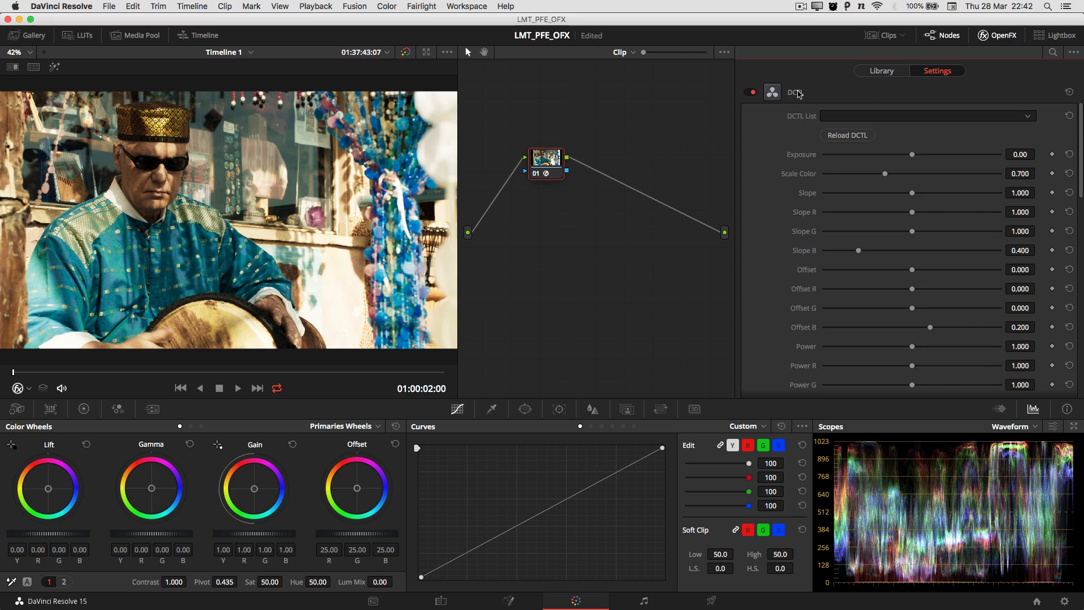
Load LMT_PFE_OFX.dctl in the DCTL plug-in, then switch to LMT_PFE_OFX_neutral.dctl.
left_click(926, 115)
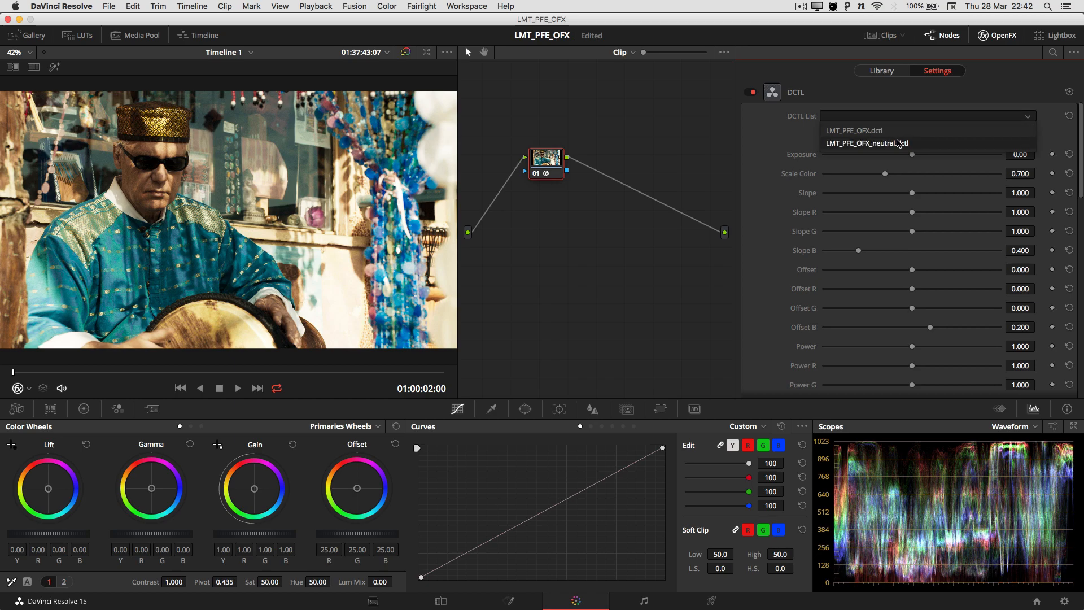
left_click(855, 130)
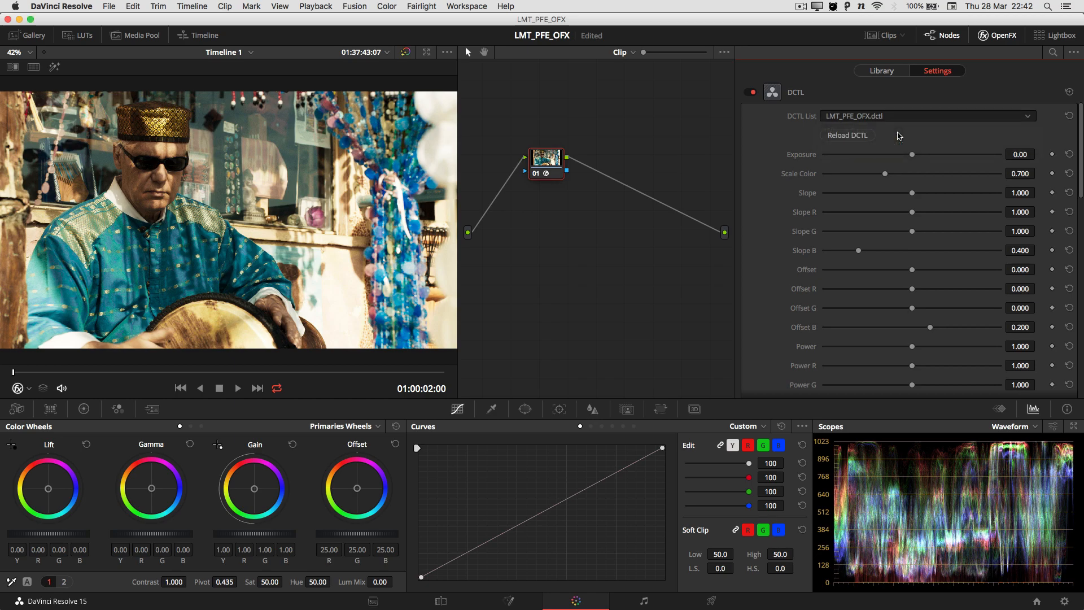
mouse_move(787, 181)
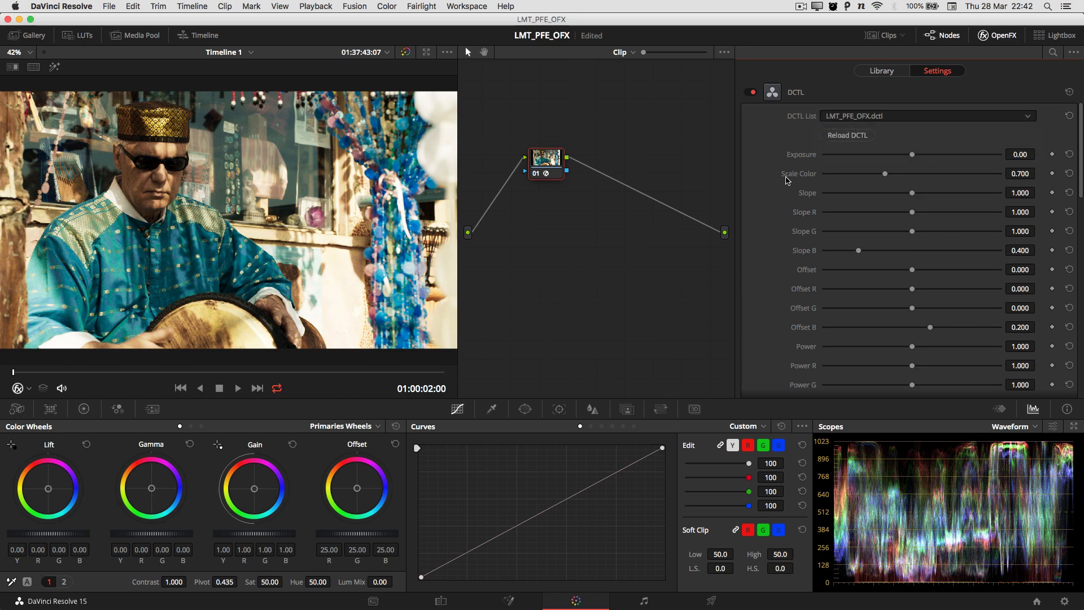
mouse_move(785, 204)
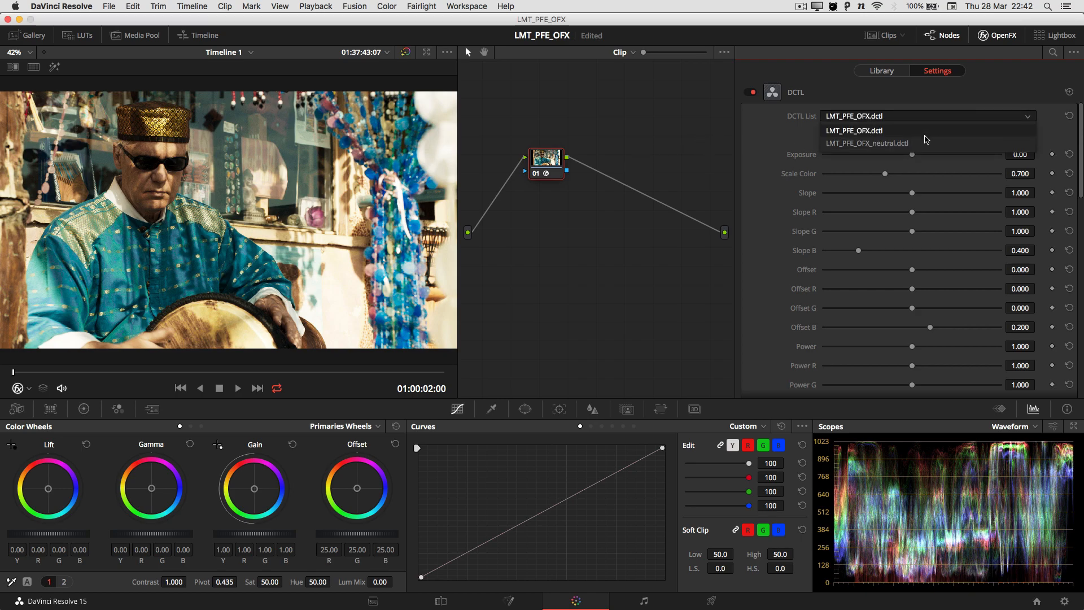
left_click(865, 143)
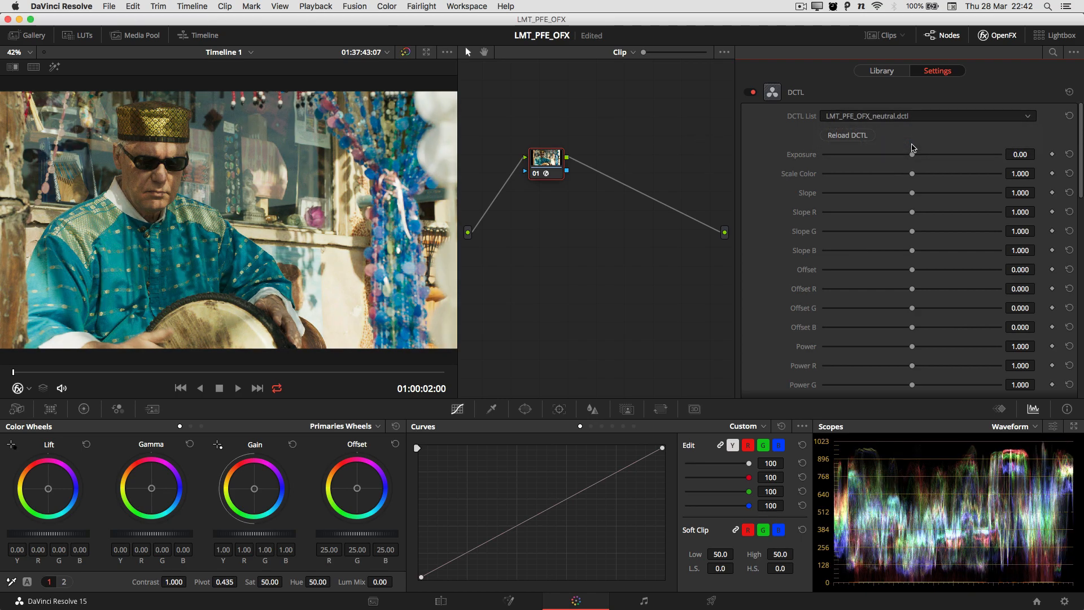
mouse_move(882, 133)
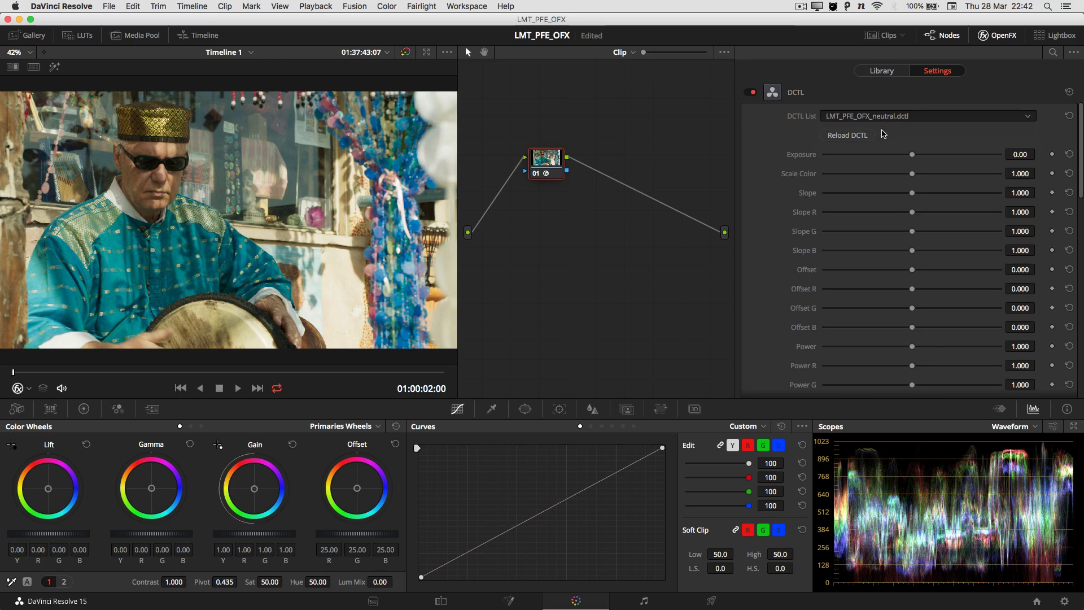
mouse_move(884, 240)
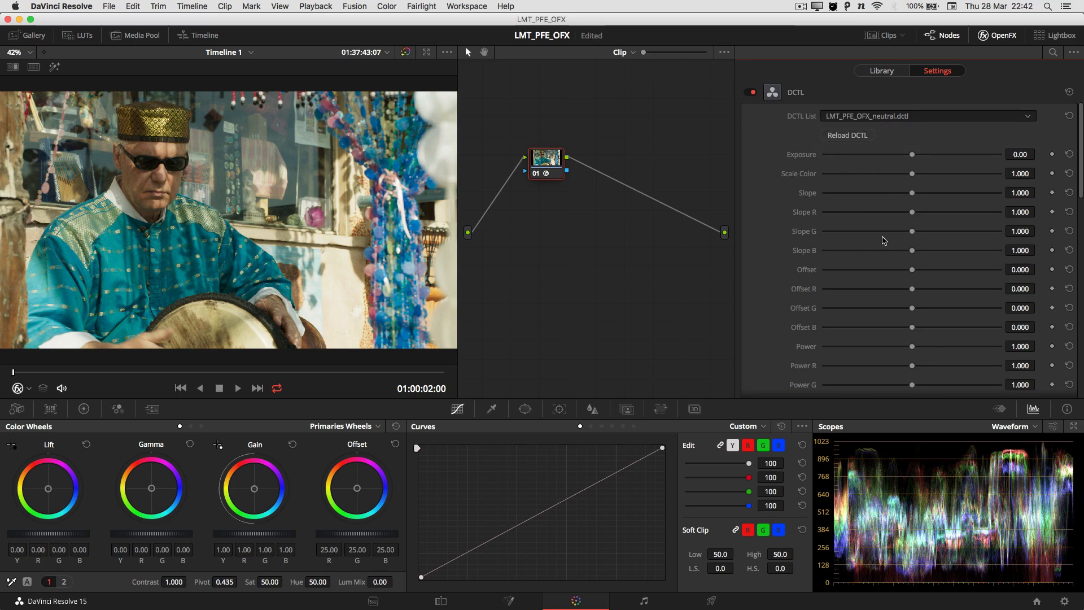
Review the neutral variant's parameters, then reselect LMT_PFE_OFX.dctl.
scroll("down", 3)
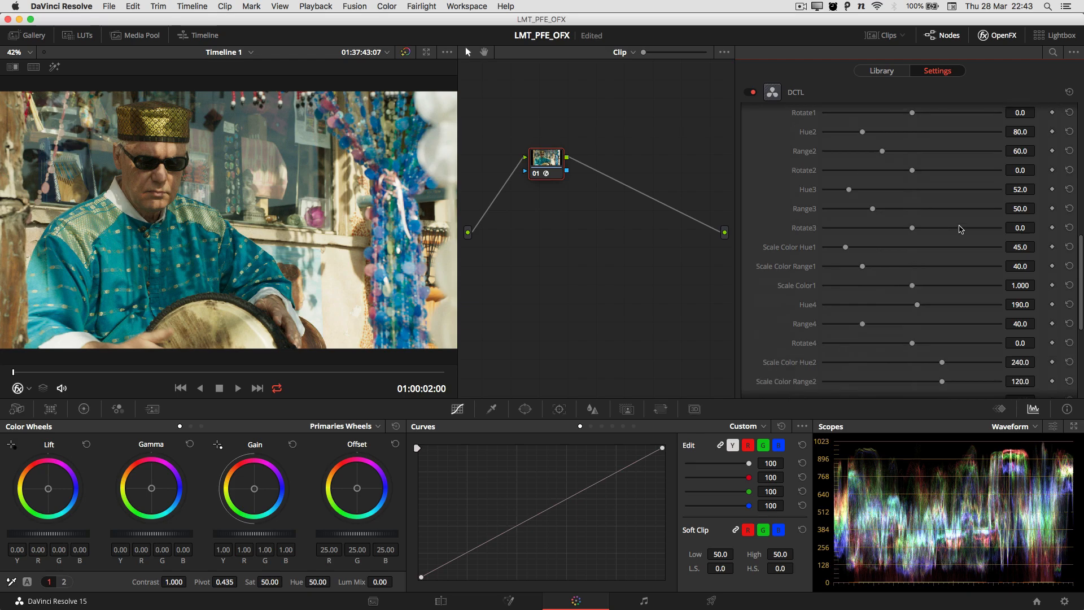
scroll("up", 3)
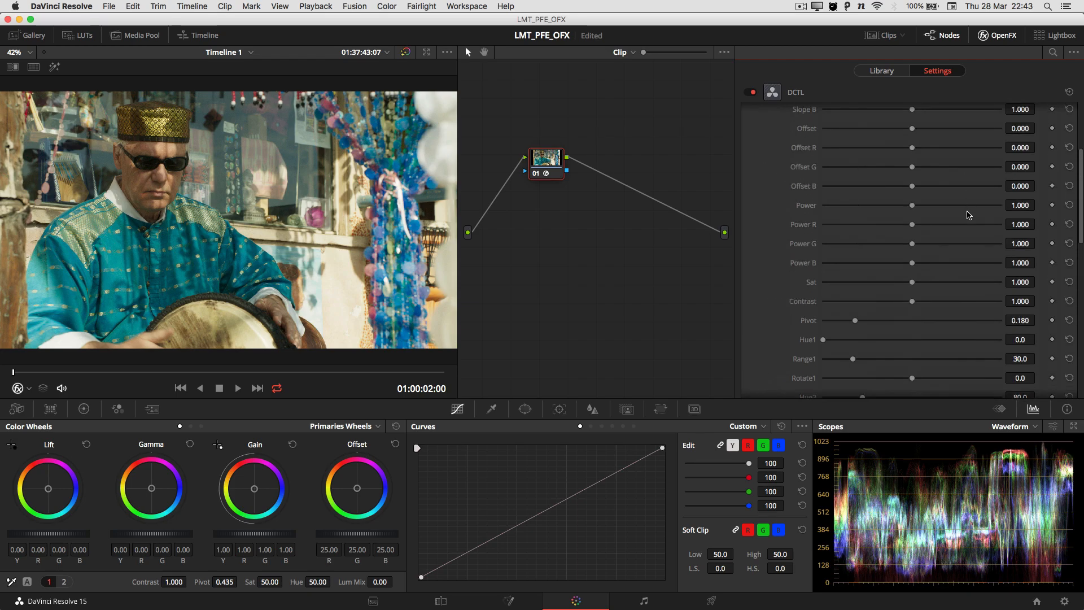
scroll("up", 3)
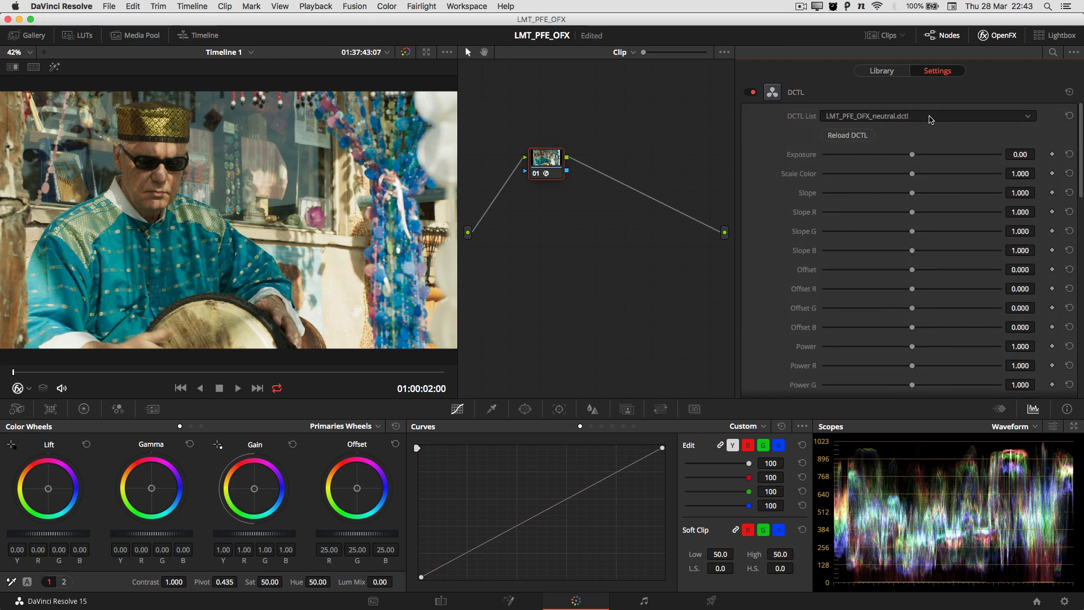
left_click(1026, 115)
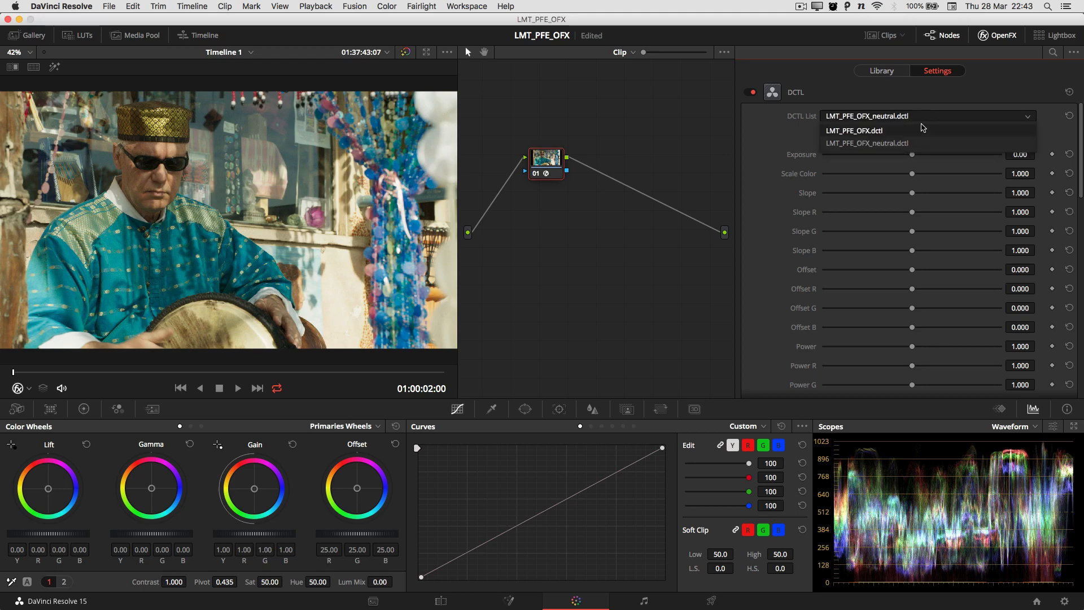
left_click(853, 130)
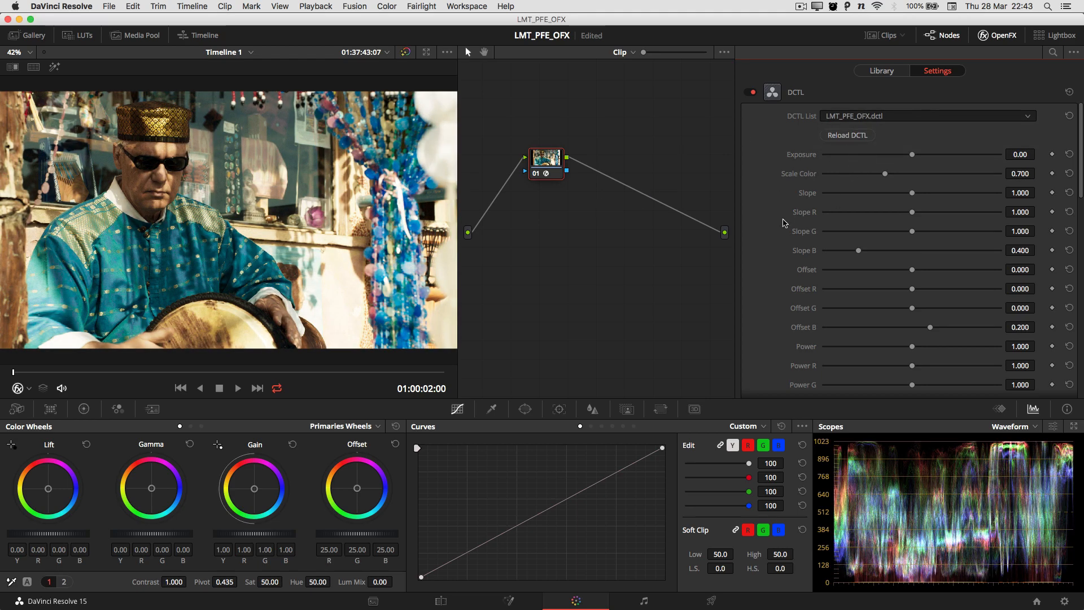
mouse_move(862, 145)
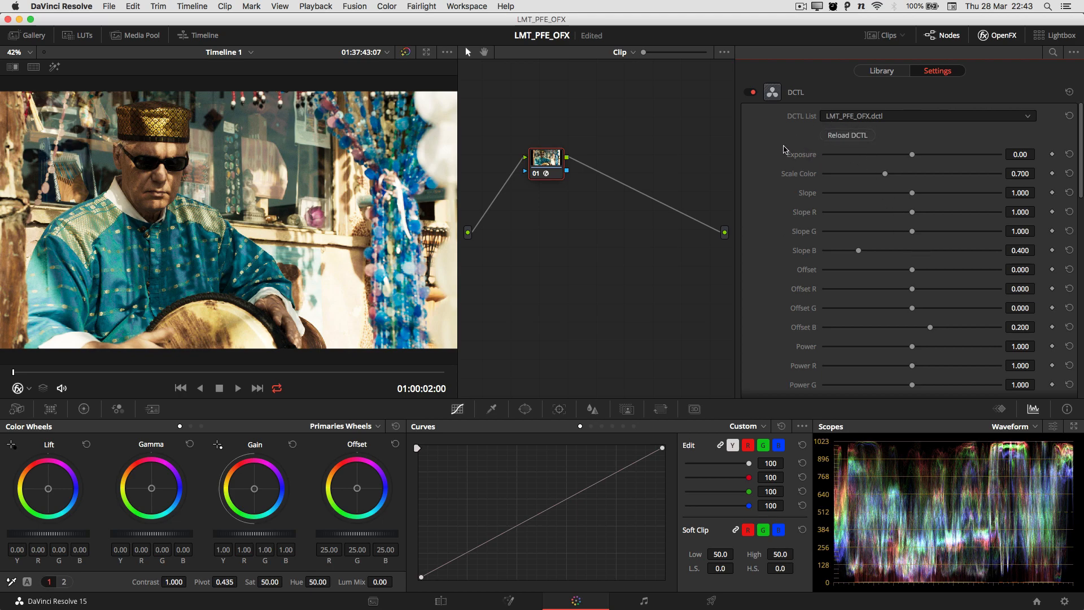
mouse_move(874, 194)
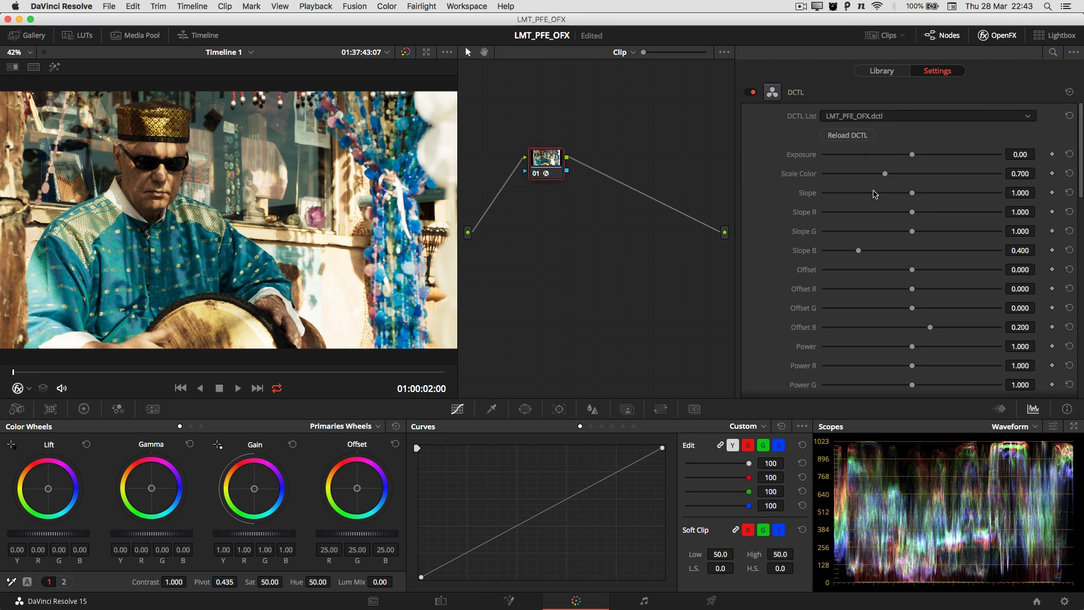
mouse_move(772, 250)
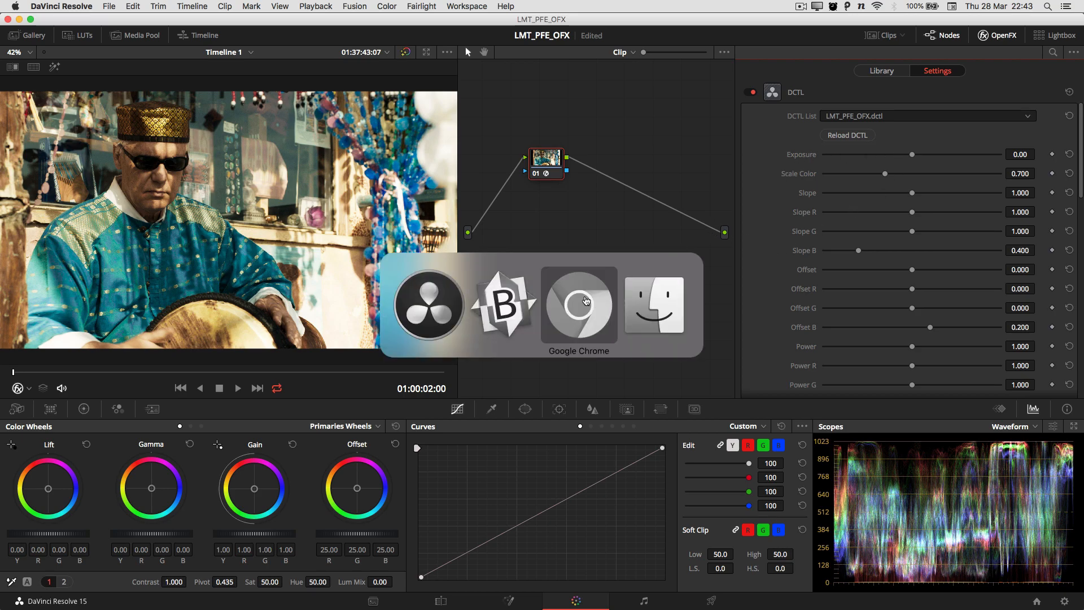
left_click(578, 305)
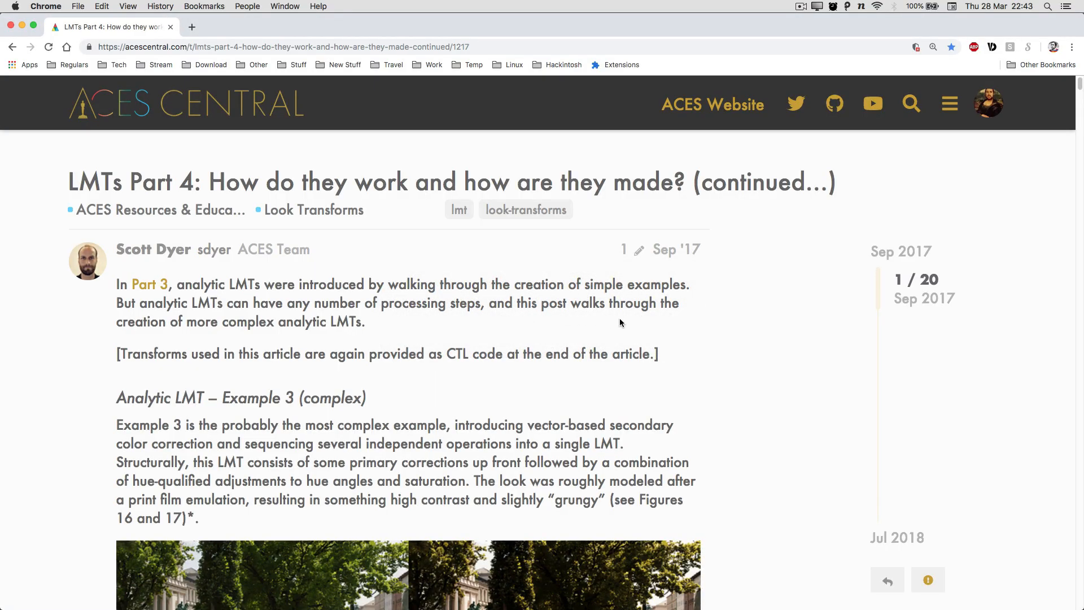
mouse_move(693, 327)
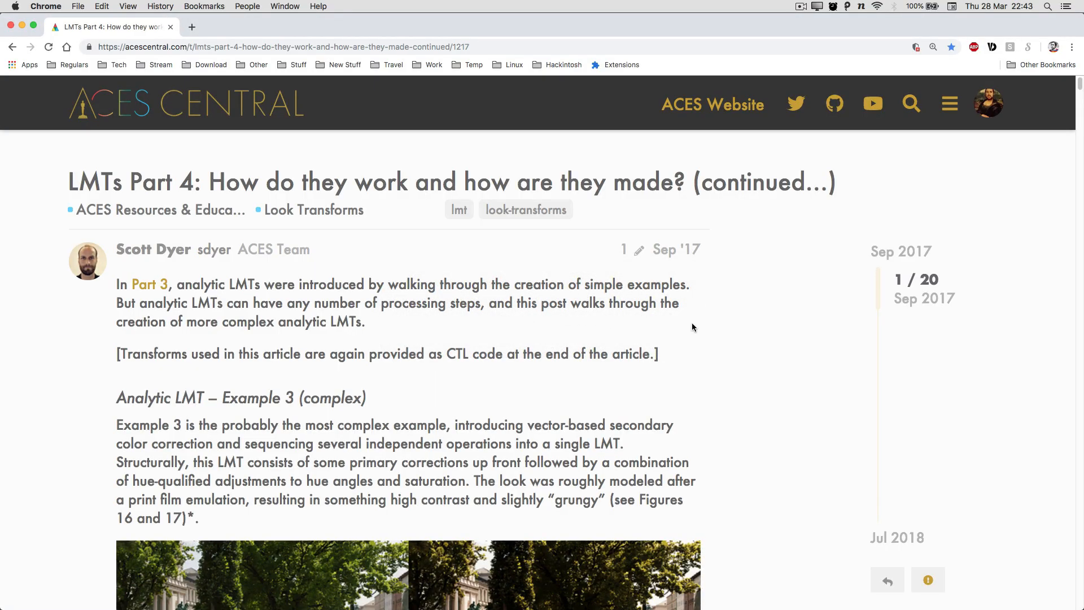
mouse_move(133, 253)
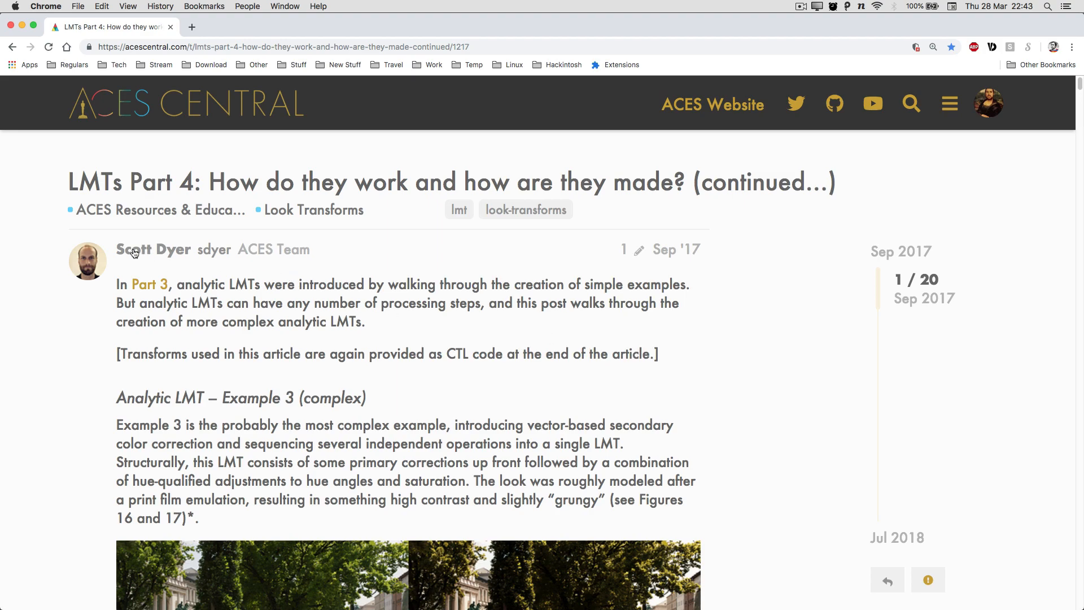
mouse_move(525, 373)
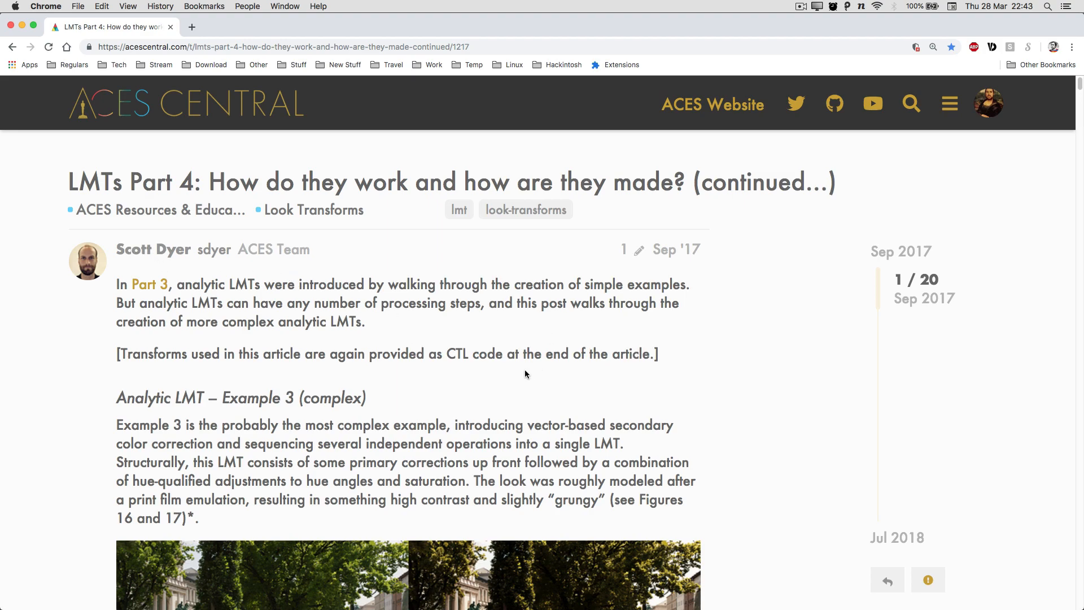
mouse_move(664, 398)
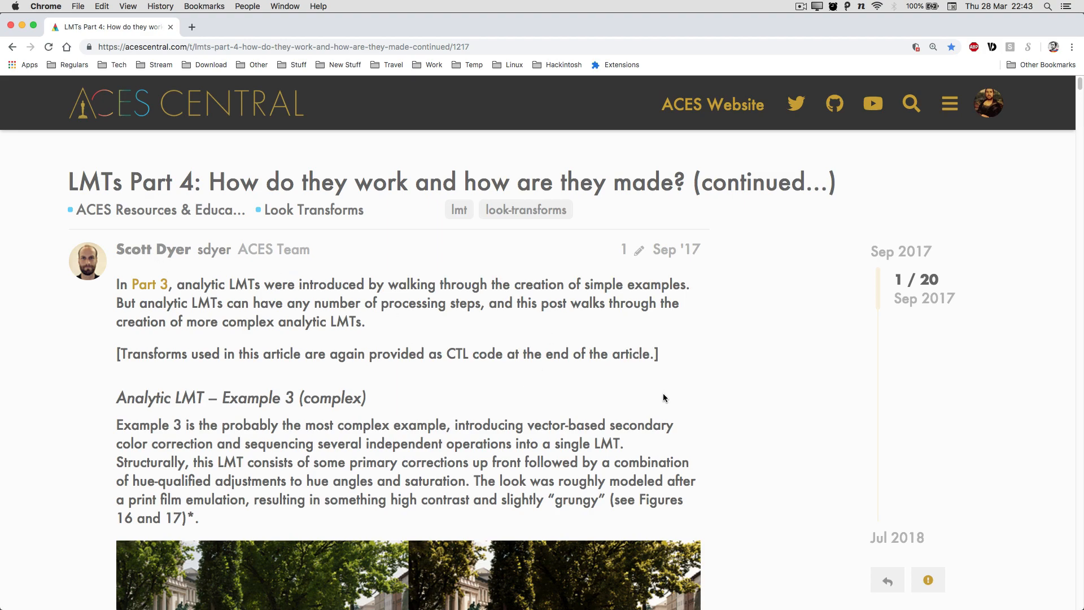
mouse_move(657, 393)
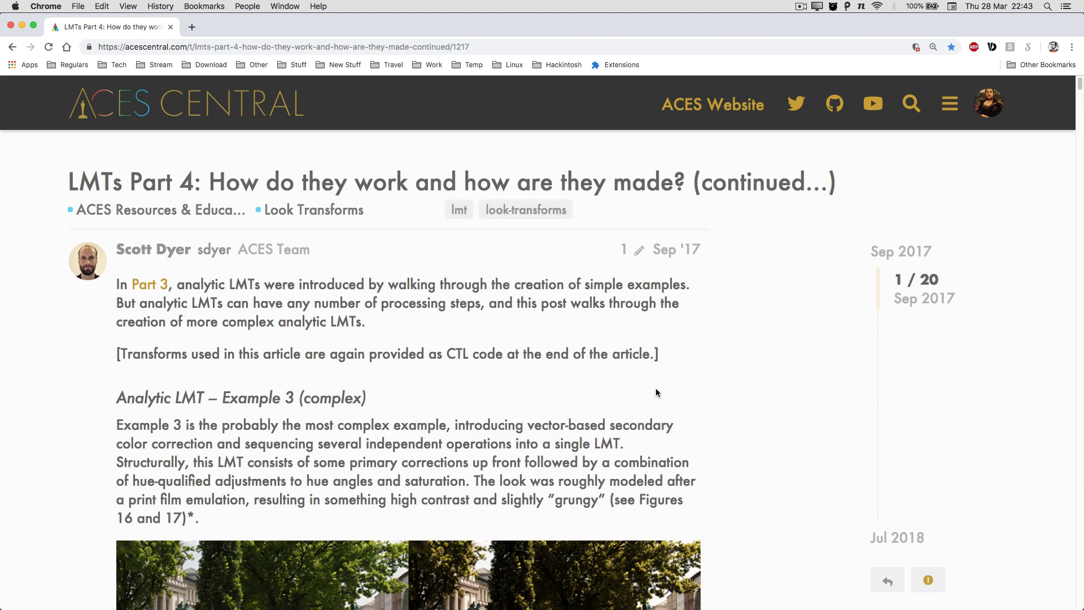
mouse_move(634, 397)
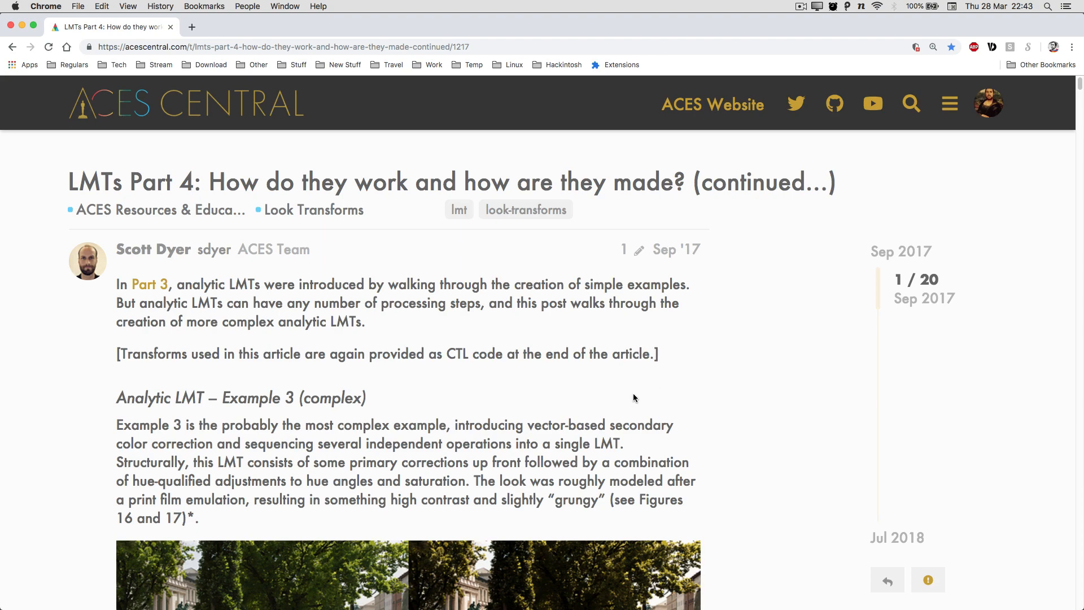
mouse_move(662, 411)
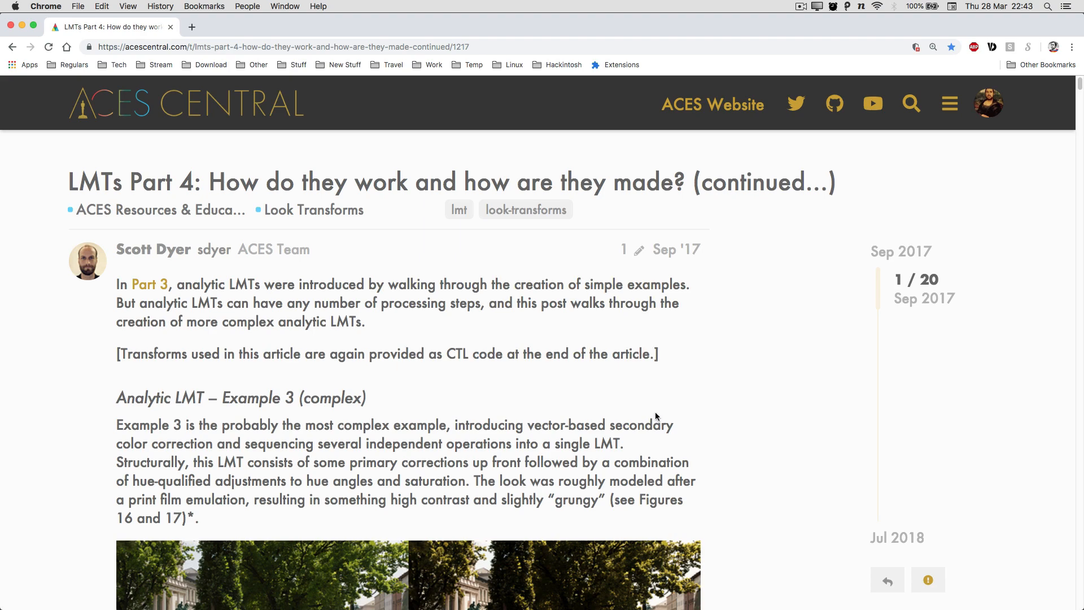
mouse_move(665, 417)
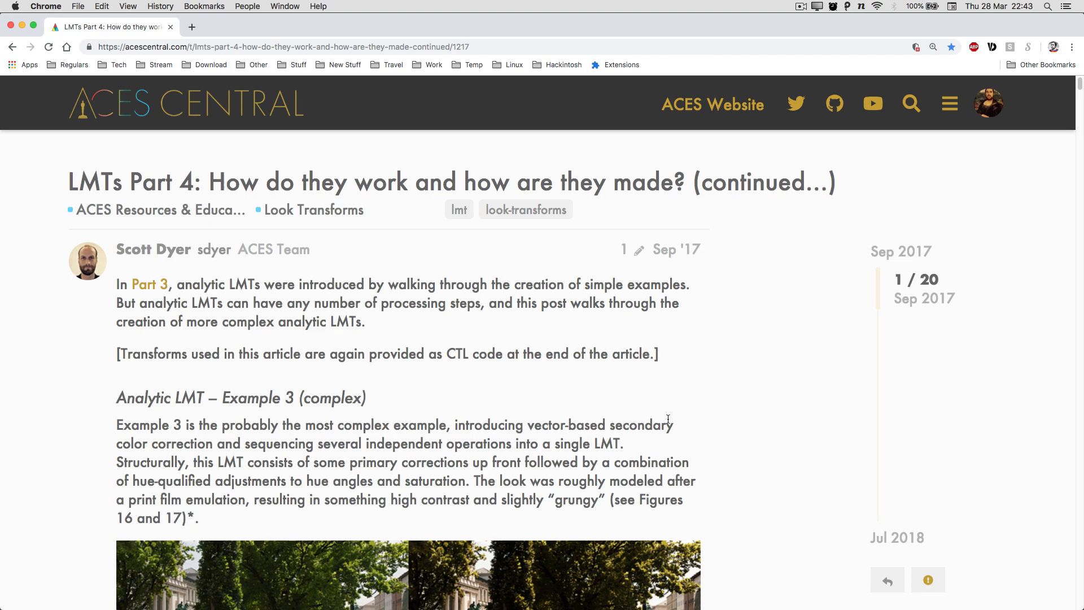
mouse_move(684, 418)
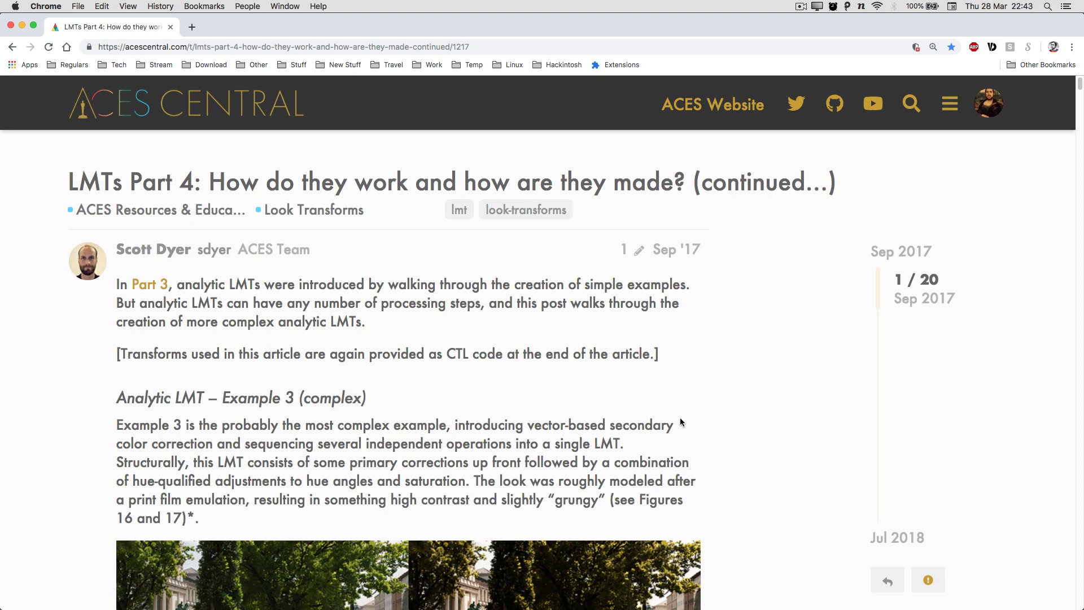
scroll("down", 3)
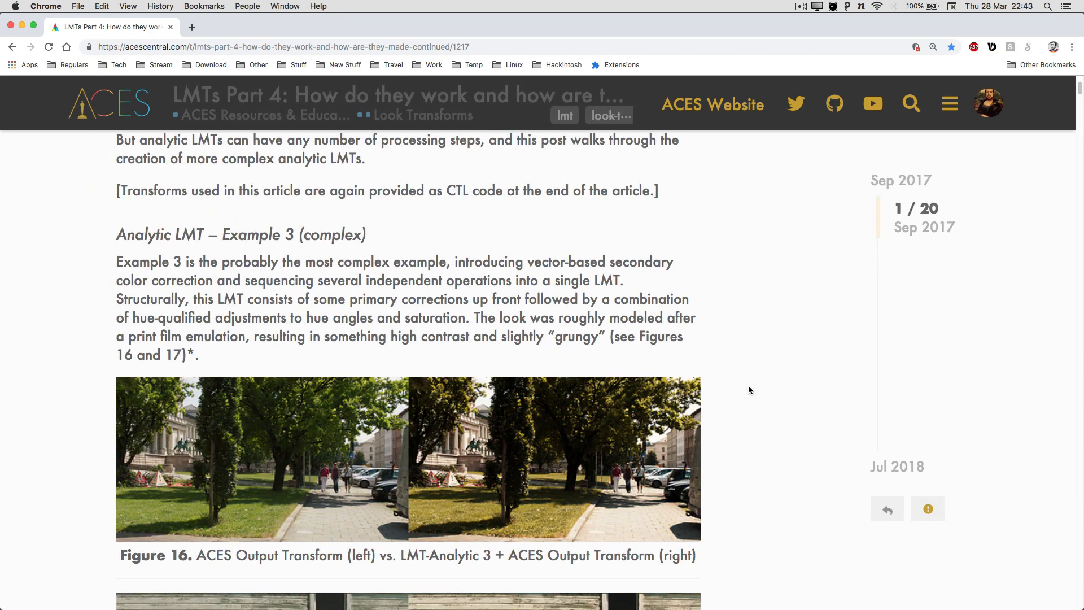
scroll("down", 3)
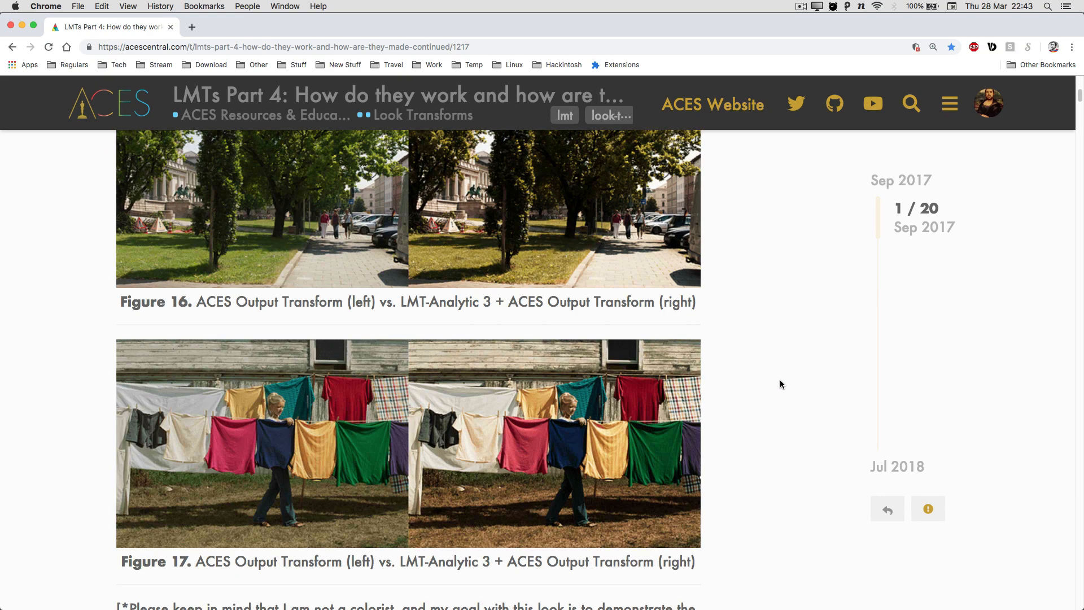
scroll("up", 3)
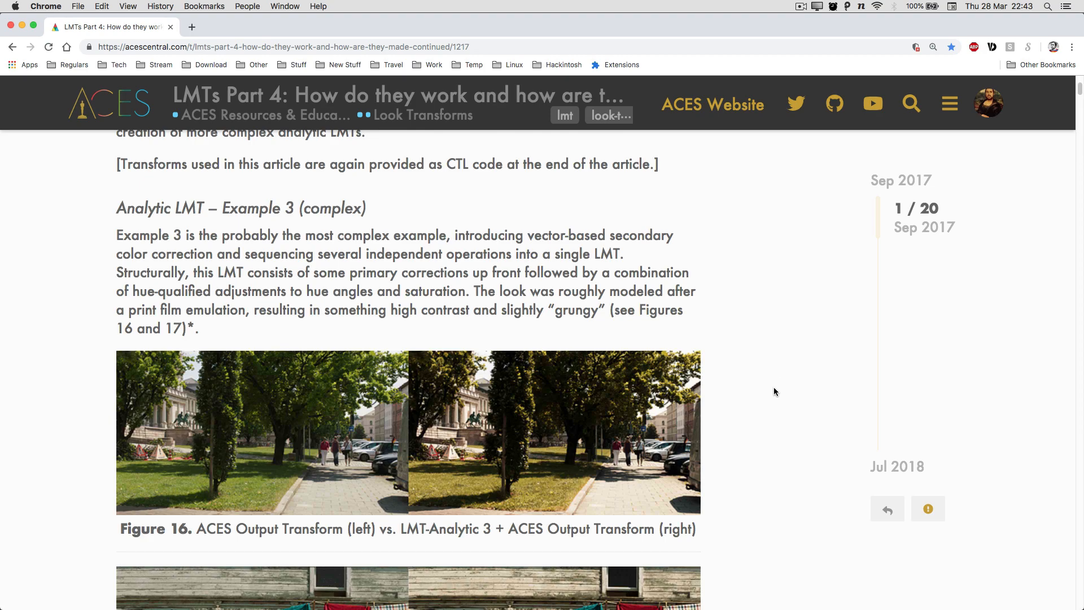
mouse_move(671, 413)
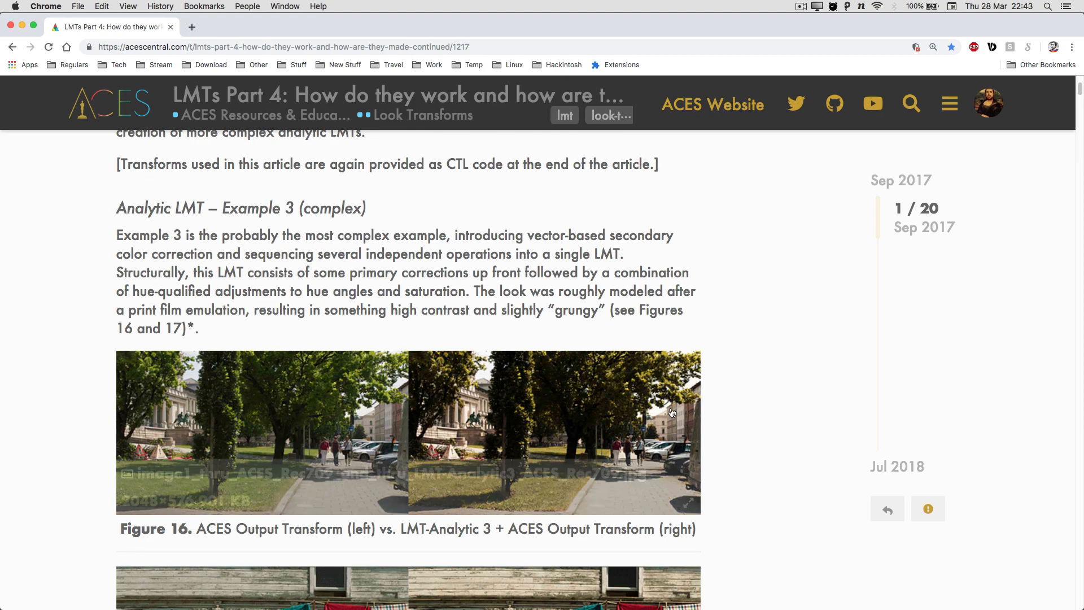
scroll("up", 3)
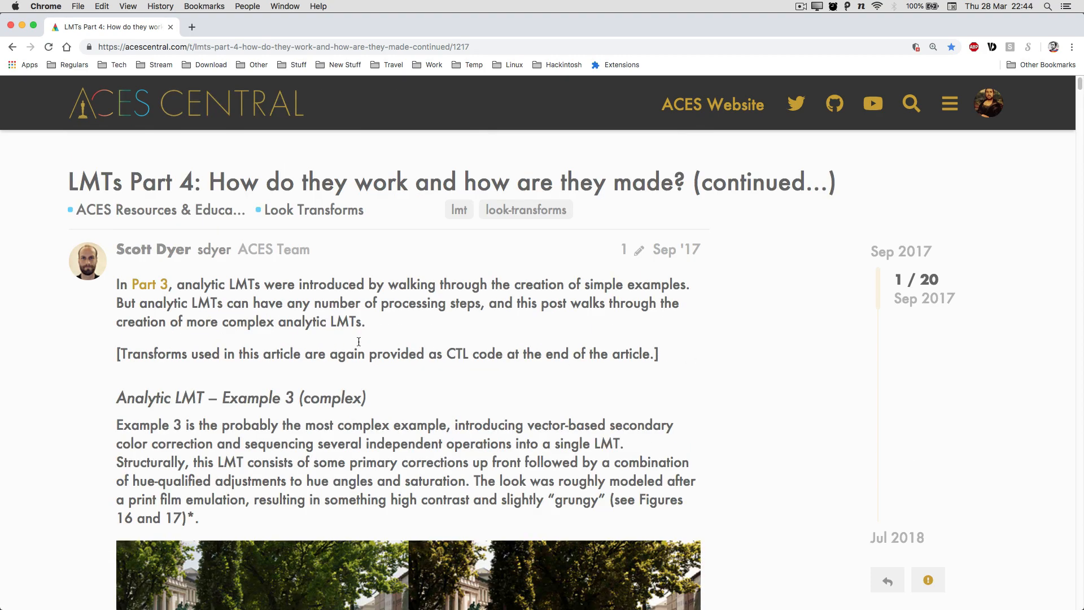
mouse_move(169, 148)
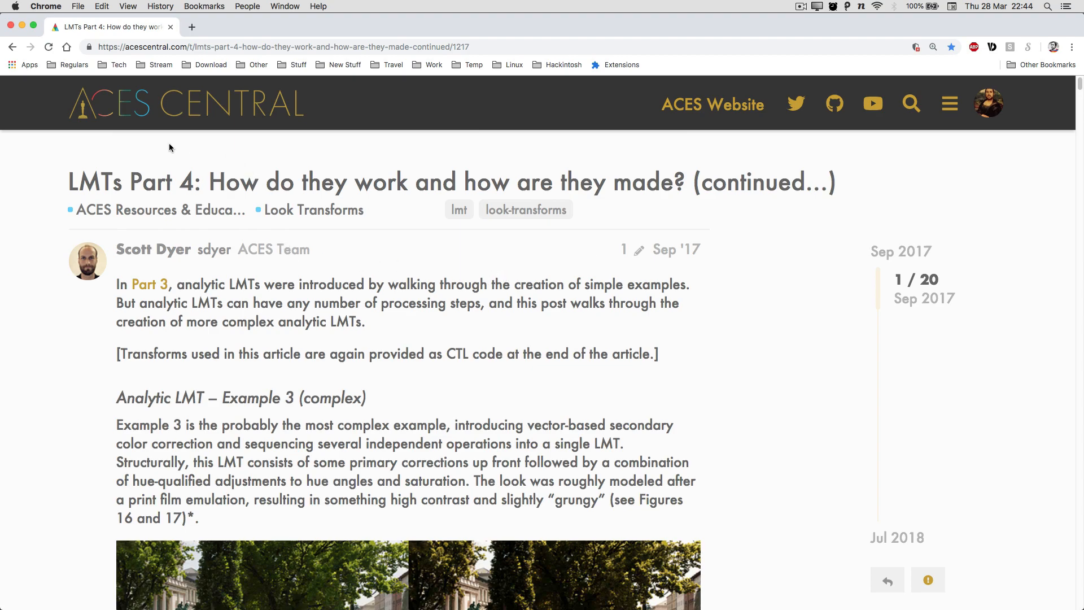
mouse_move(487, 181)
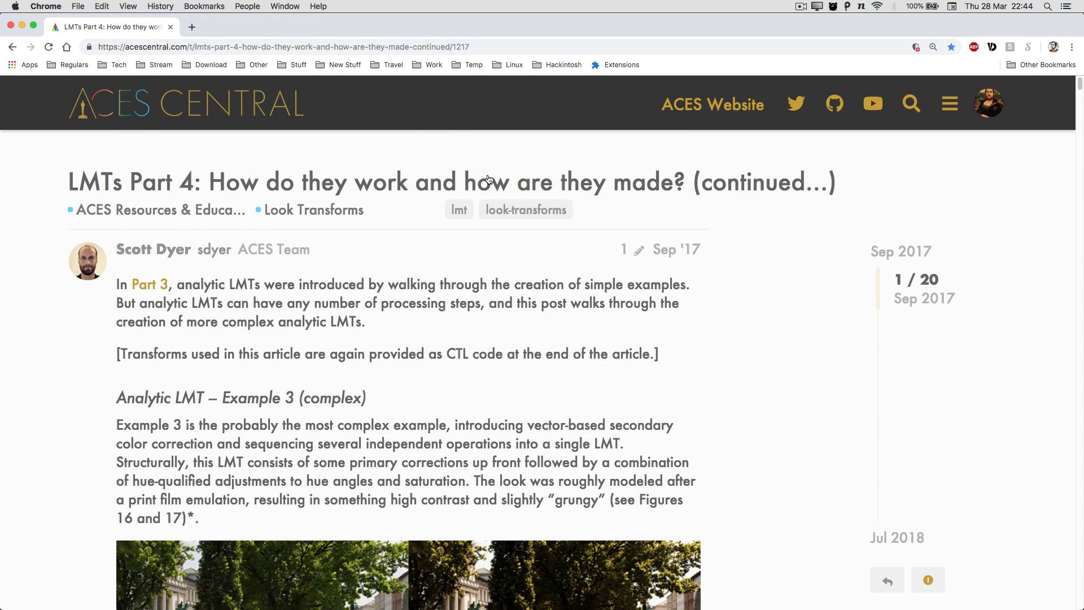
scroll("down", 3)
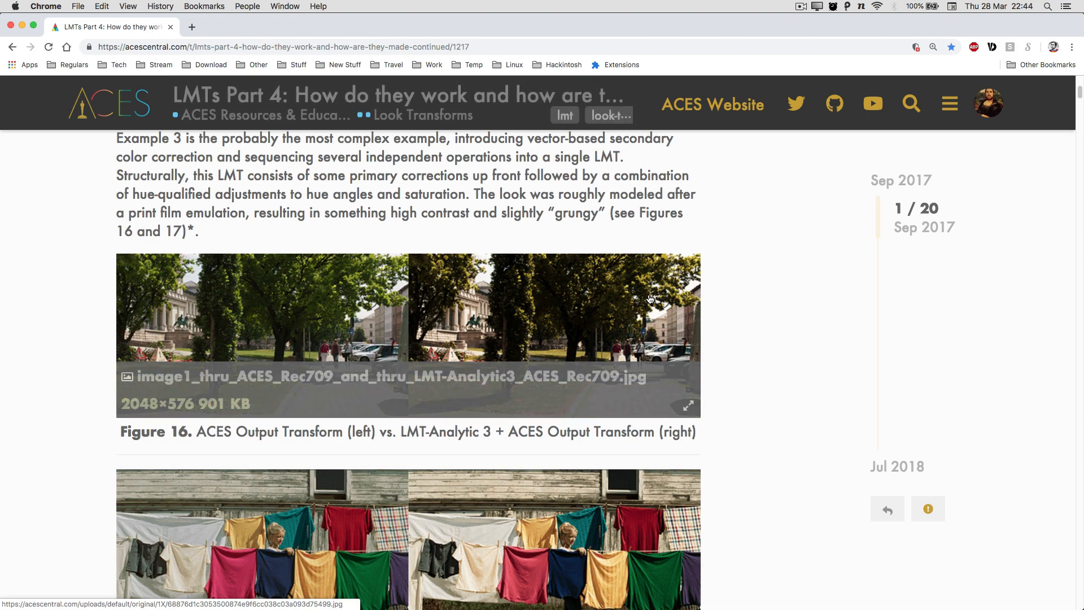
scroll("down", 3)
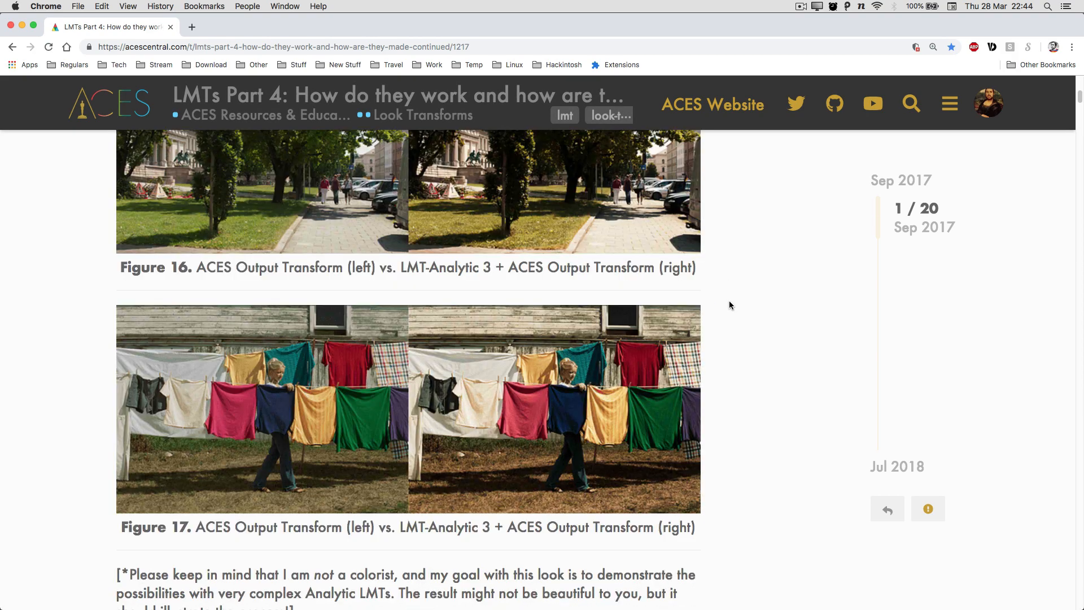
scroll("up", 3)
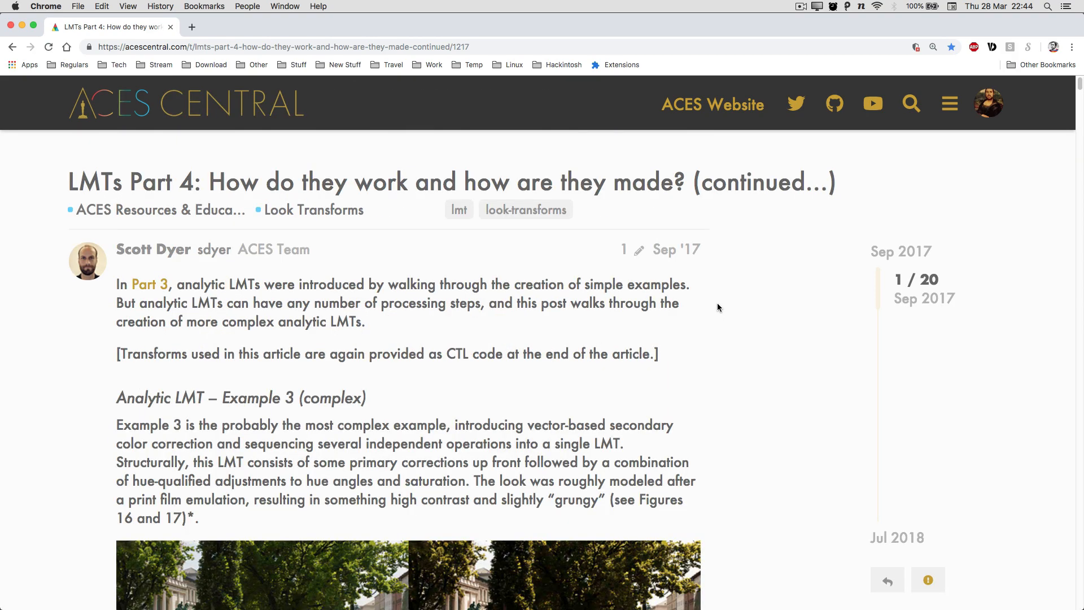
mouse_move(747, 314)
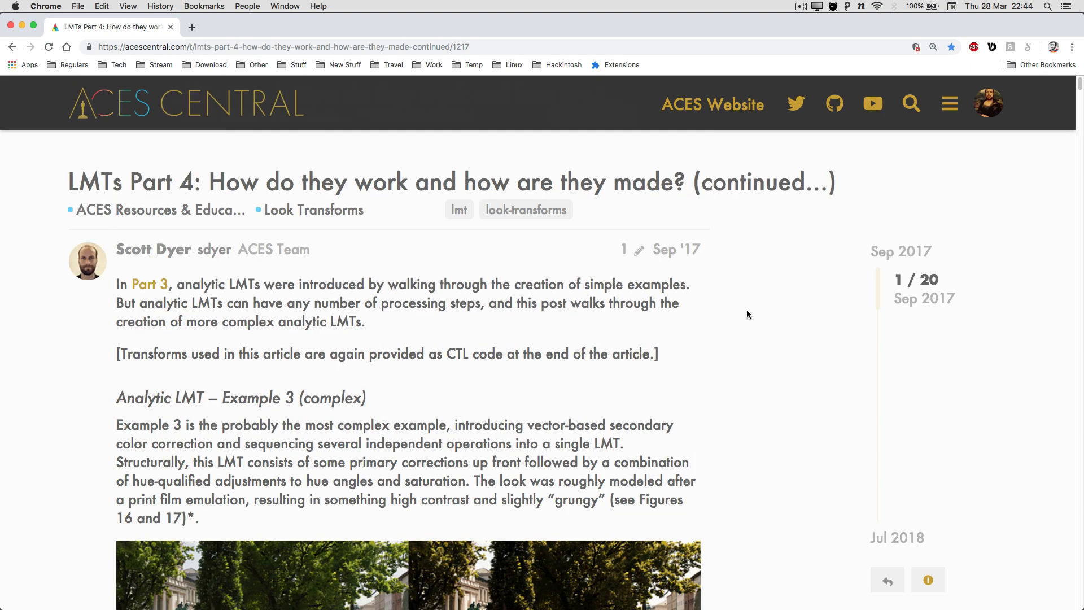
mouse_move(726, 347)
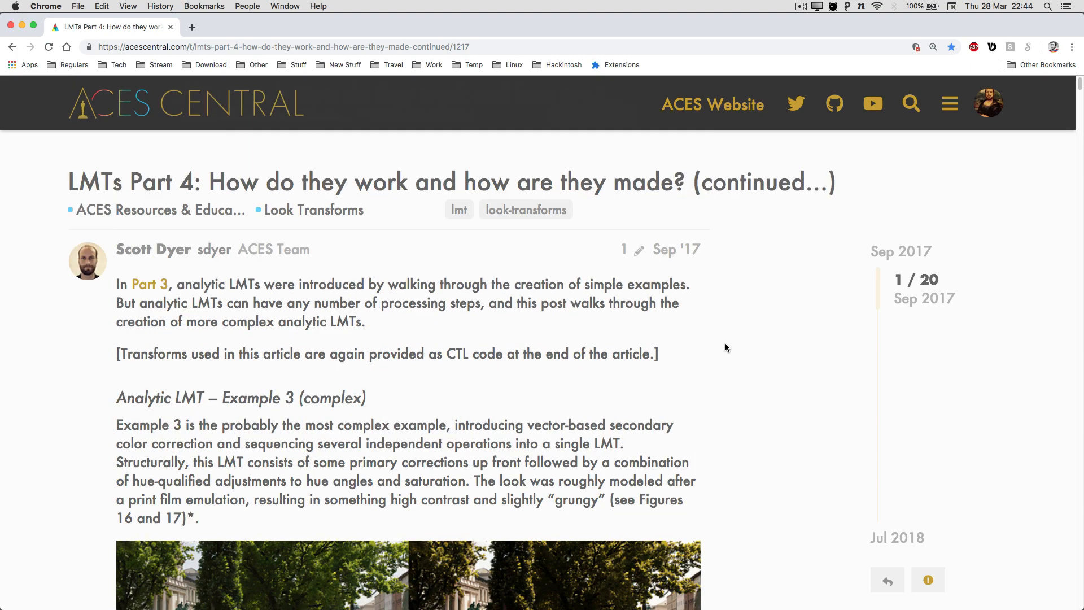
scroll("down", 3)
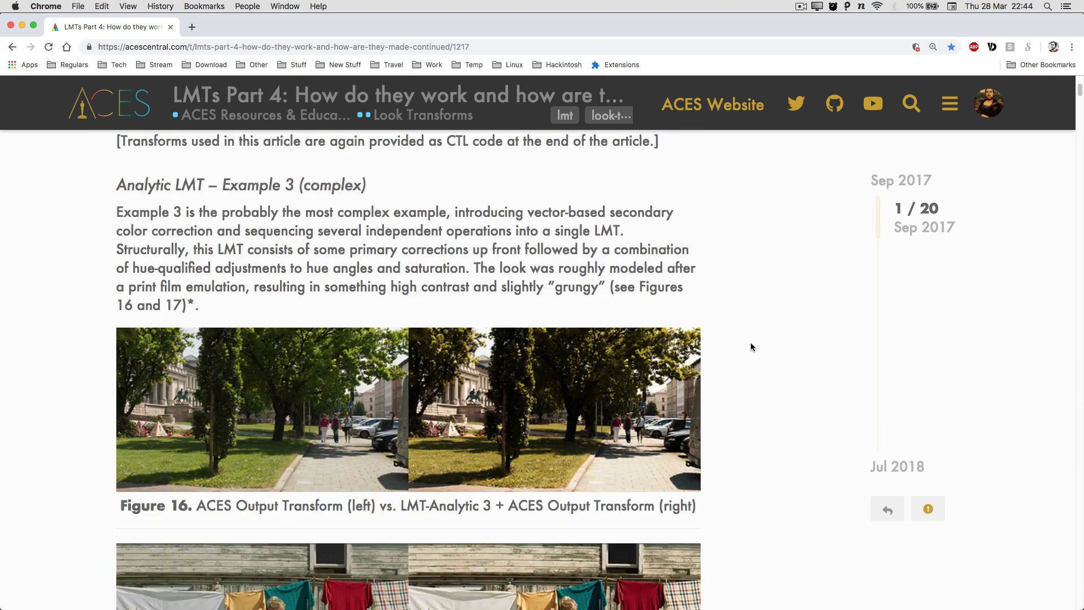
scroll("up", 3)
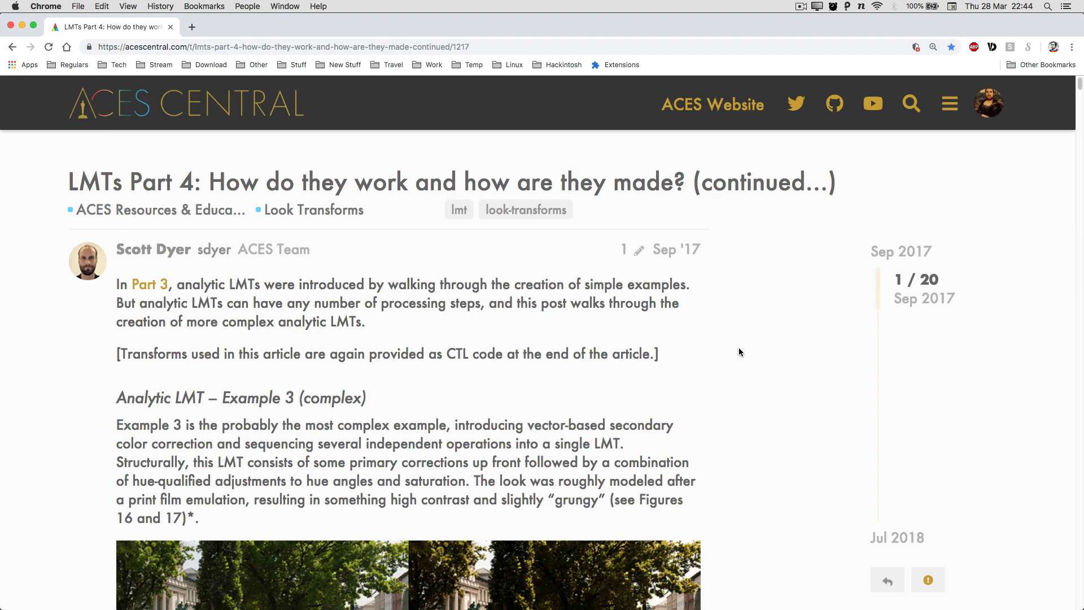
mouse_move(729, 364)
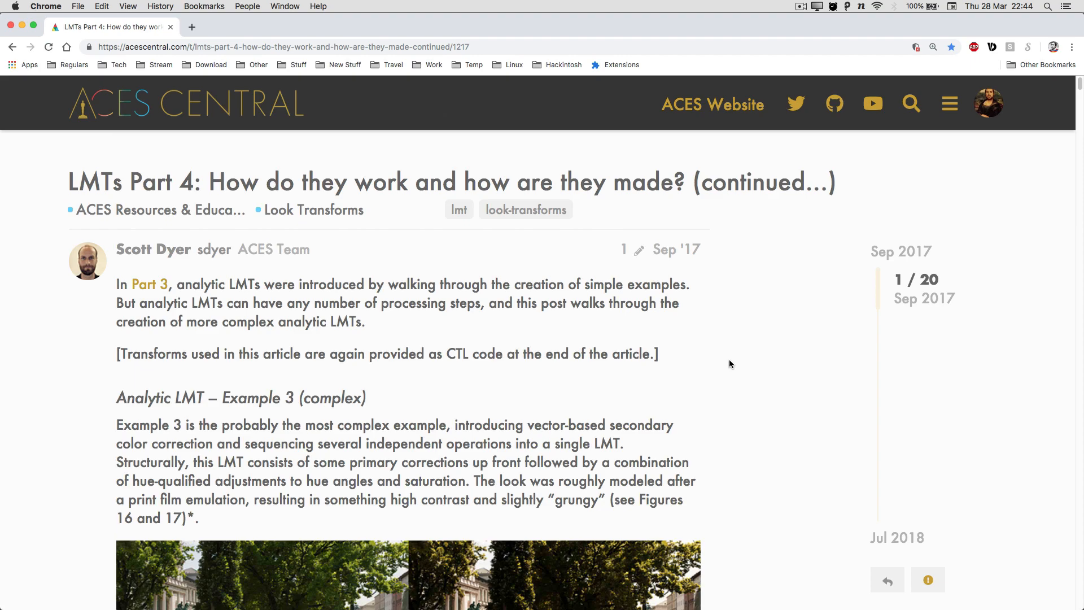
mouse_move(712, 368)
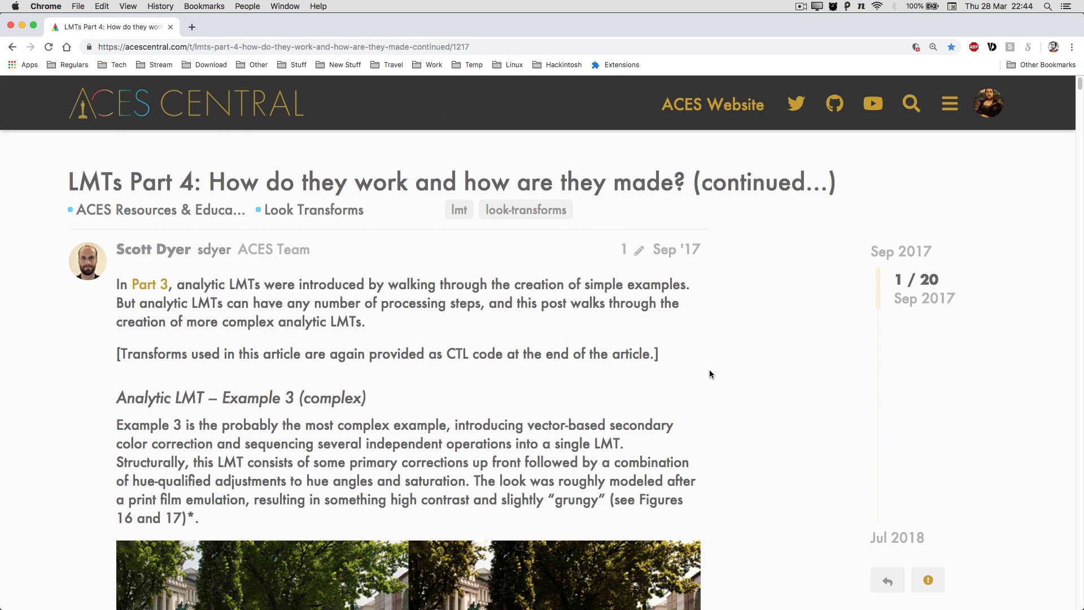
mouse_move(700, 382)
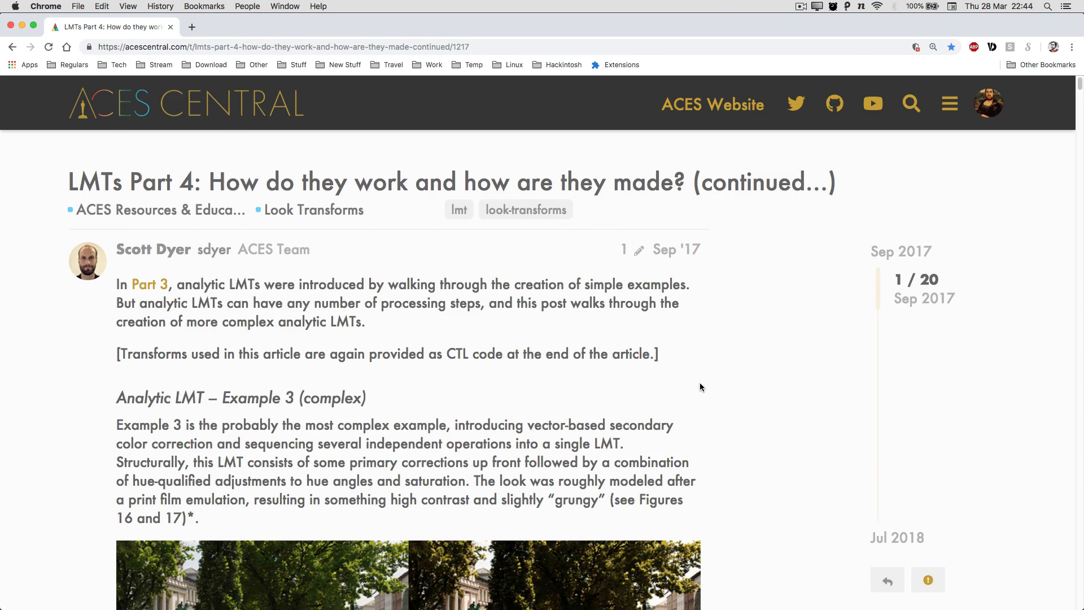
scroll("down", 3)
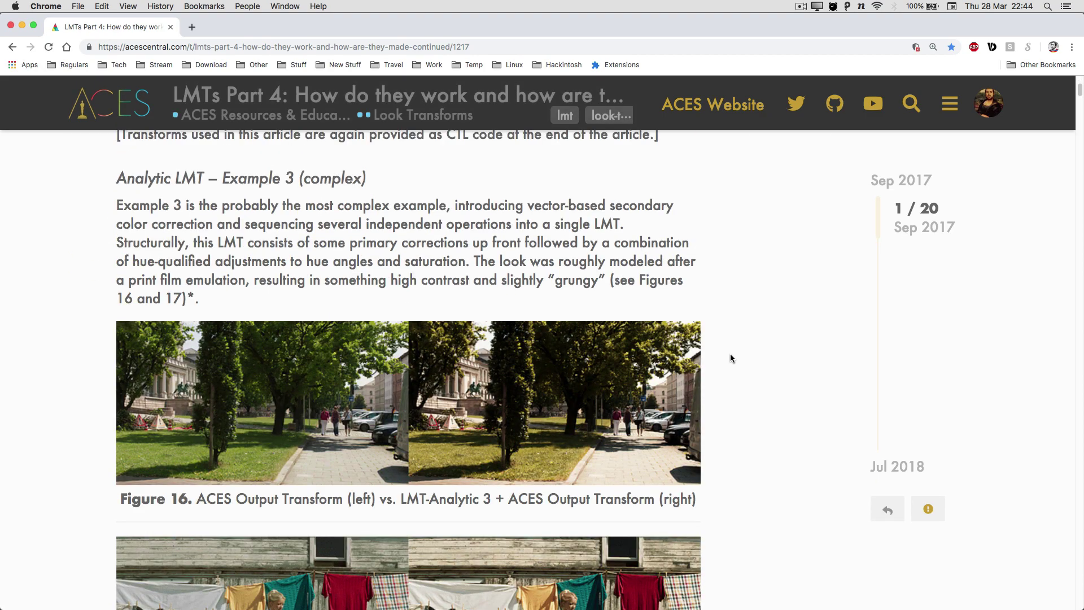
scroll("down", 3)
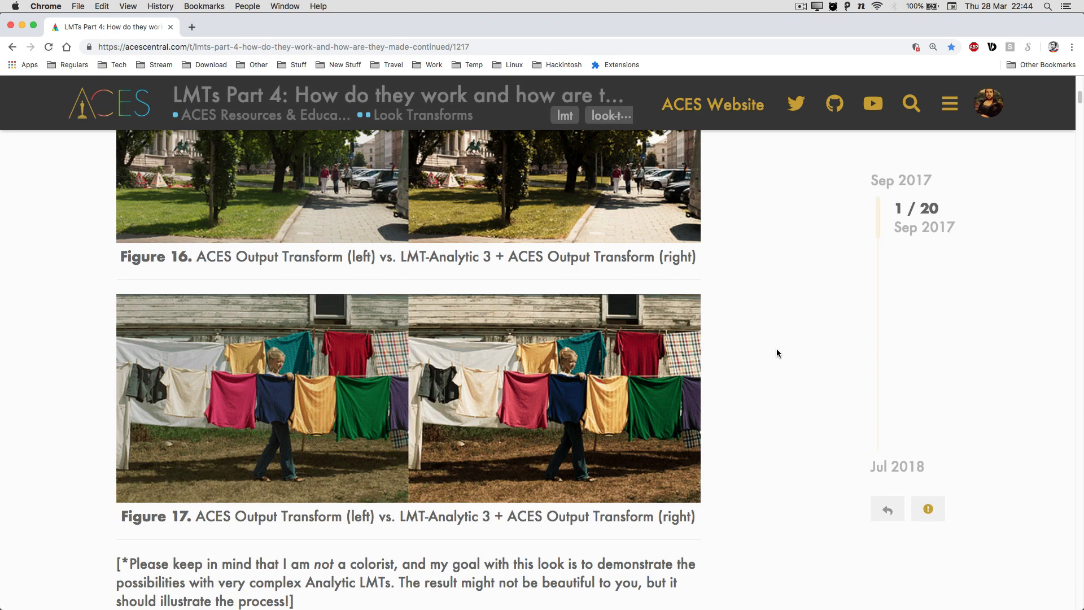
scroll("up", 3)
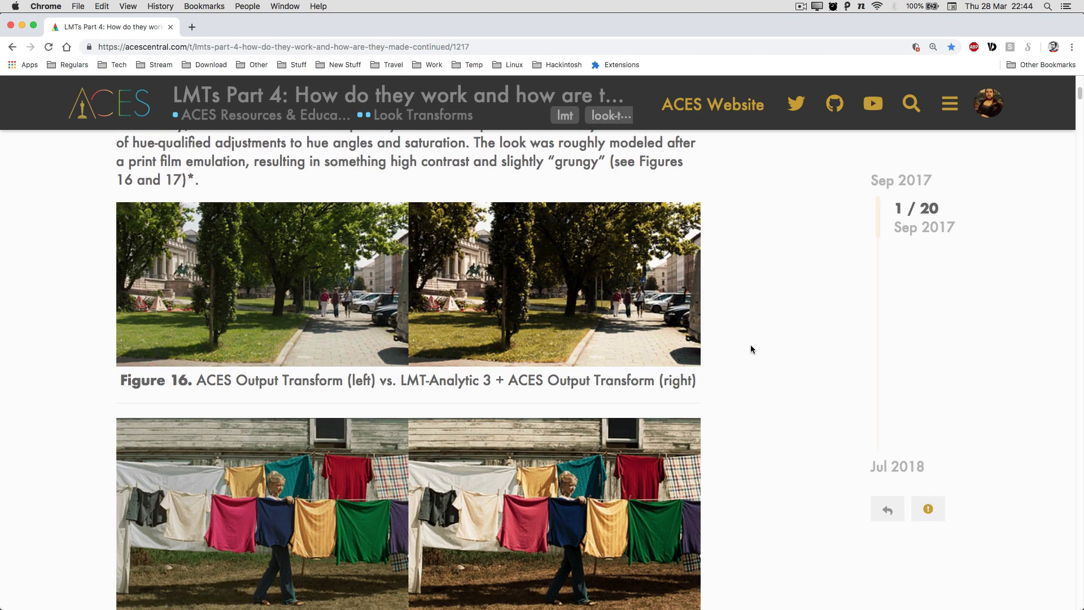
scroll("down", 3)
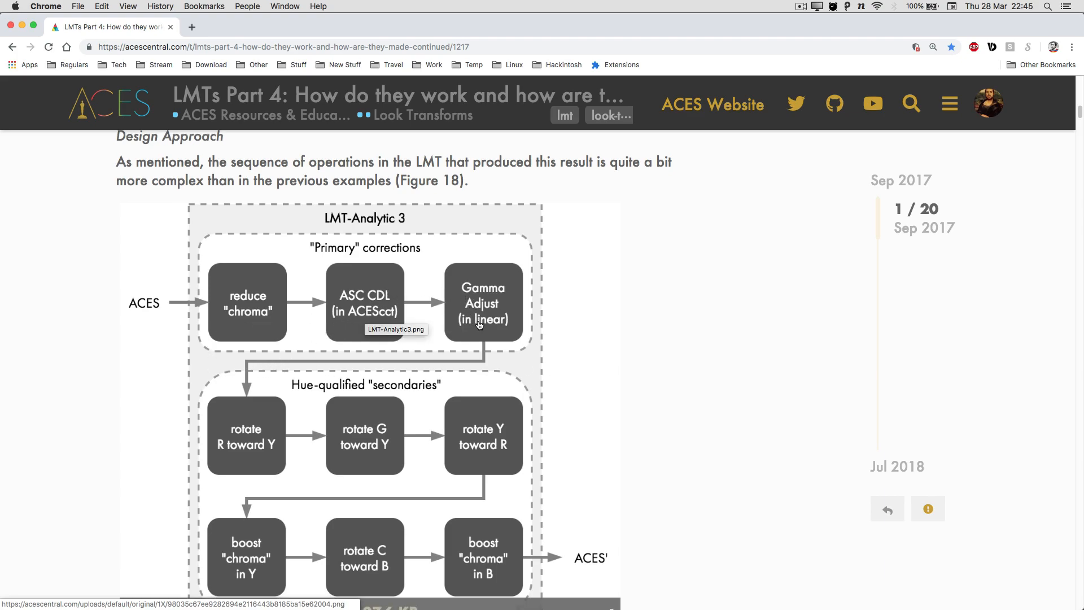
scroll("down", 3)
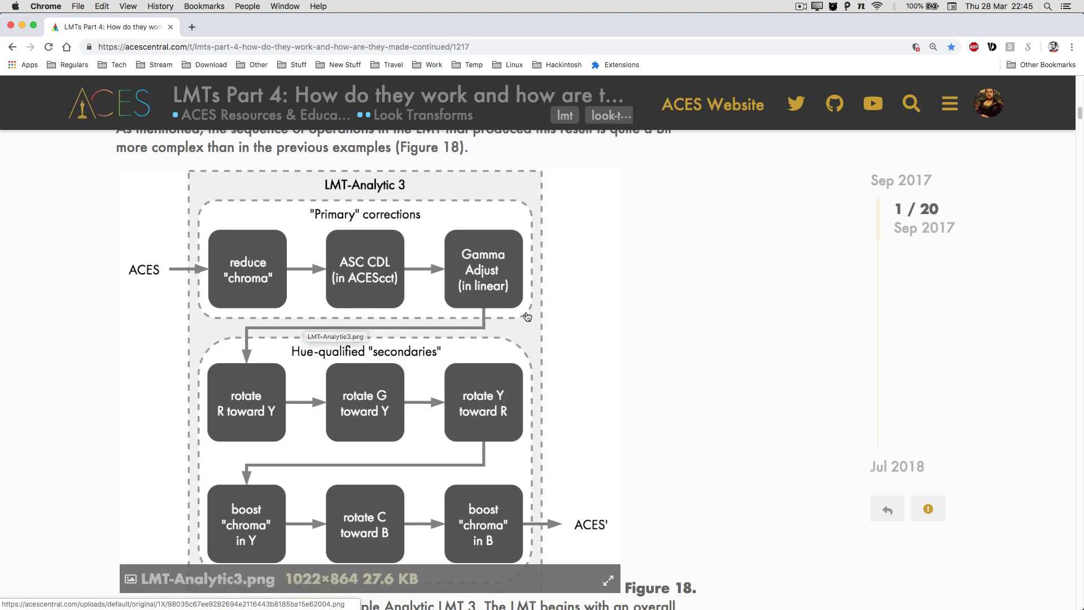
scroll("down", 3)
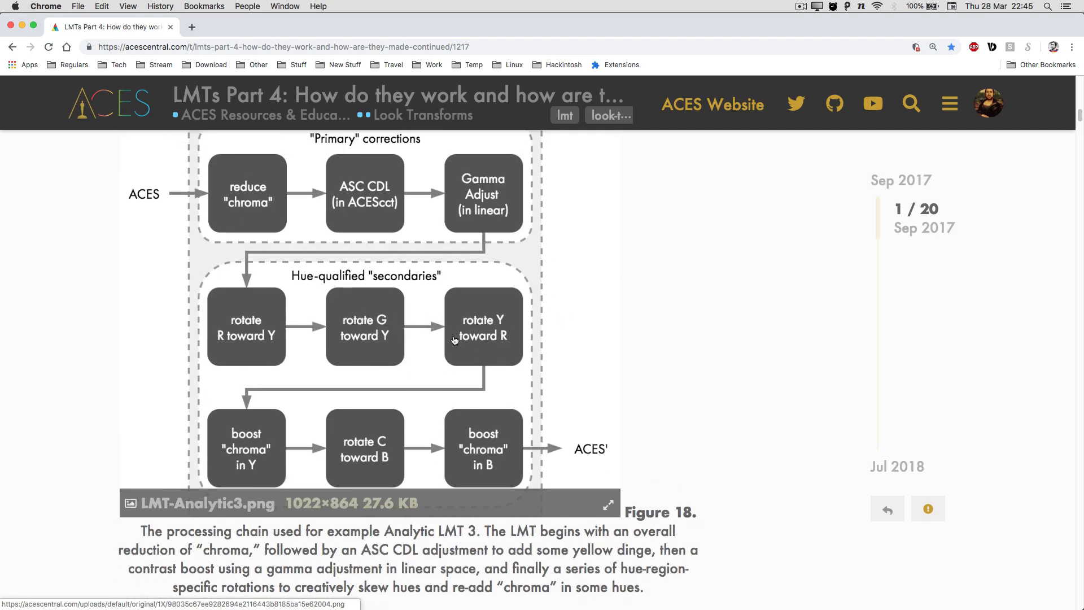
scroll("down", 3)
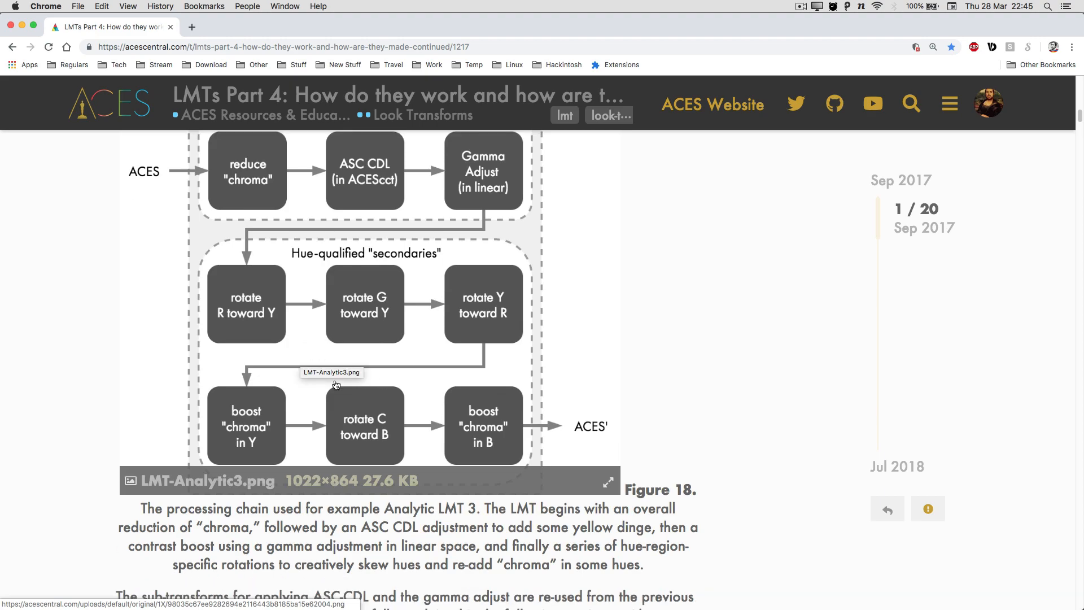
mouse_move(251, 423)
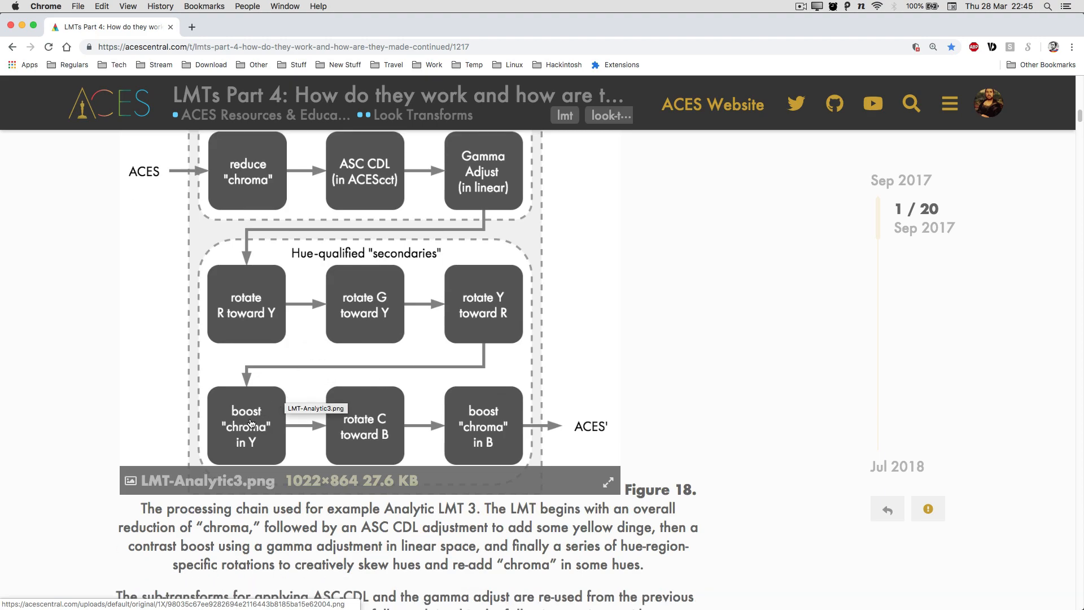
mouse_move(250, 422)
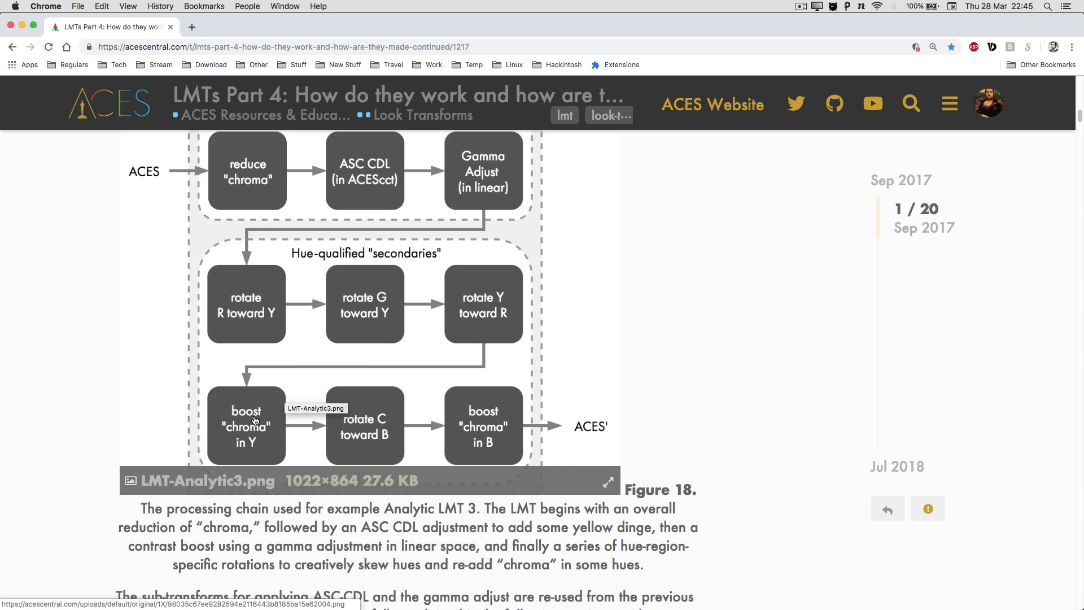
scroll("down", 3)
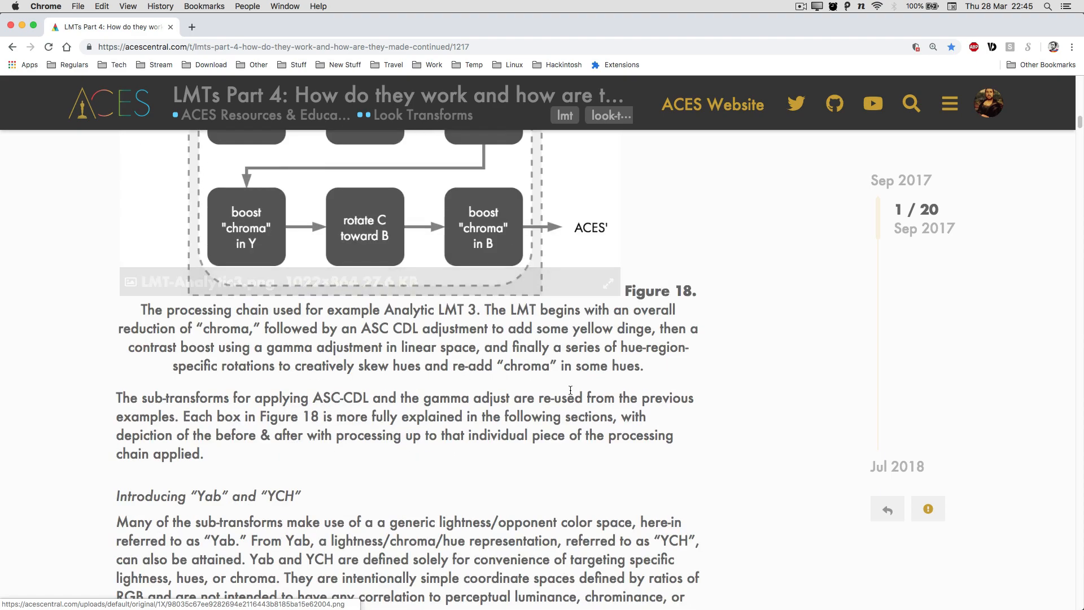
scroll("up", 3)
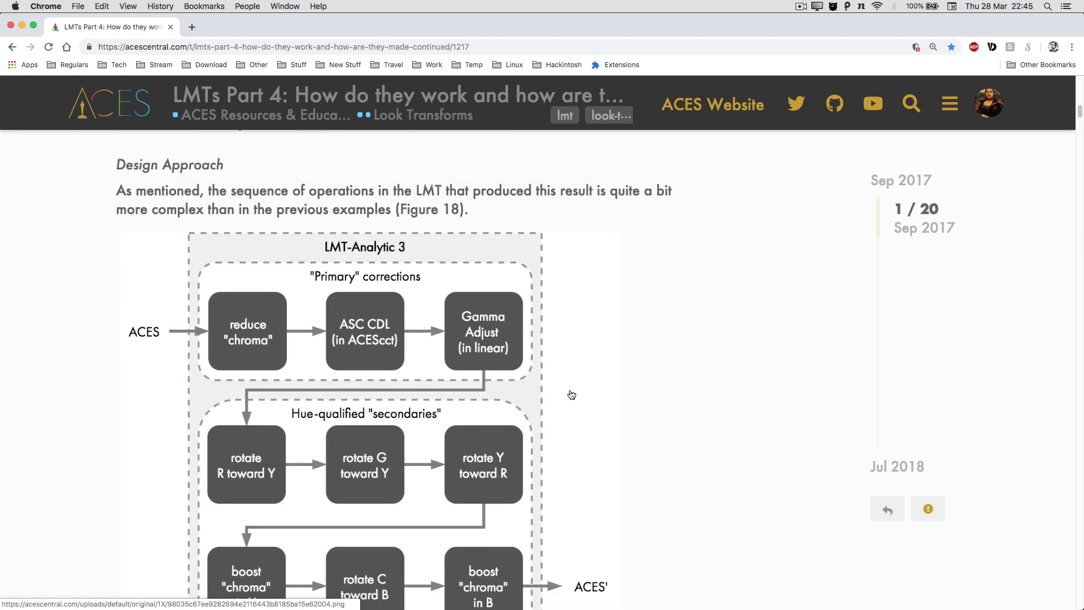
scroll("up", 3)
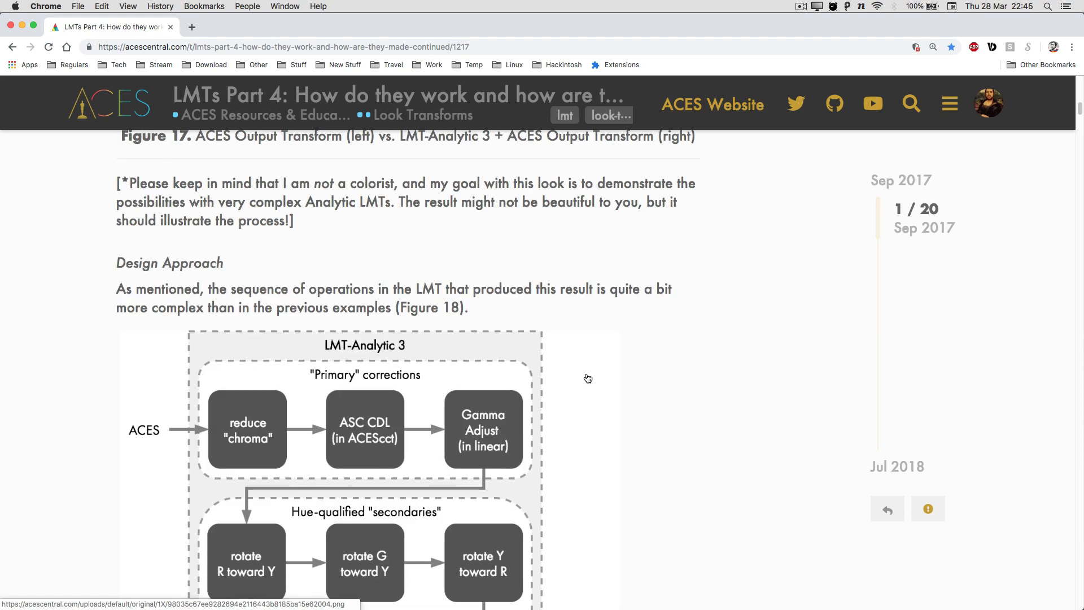
mouse_move(620, 374)
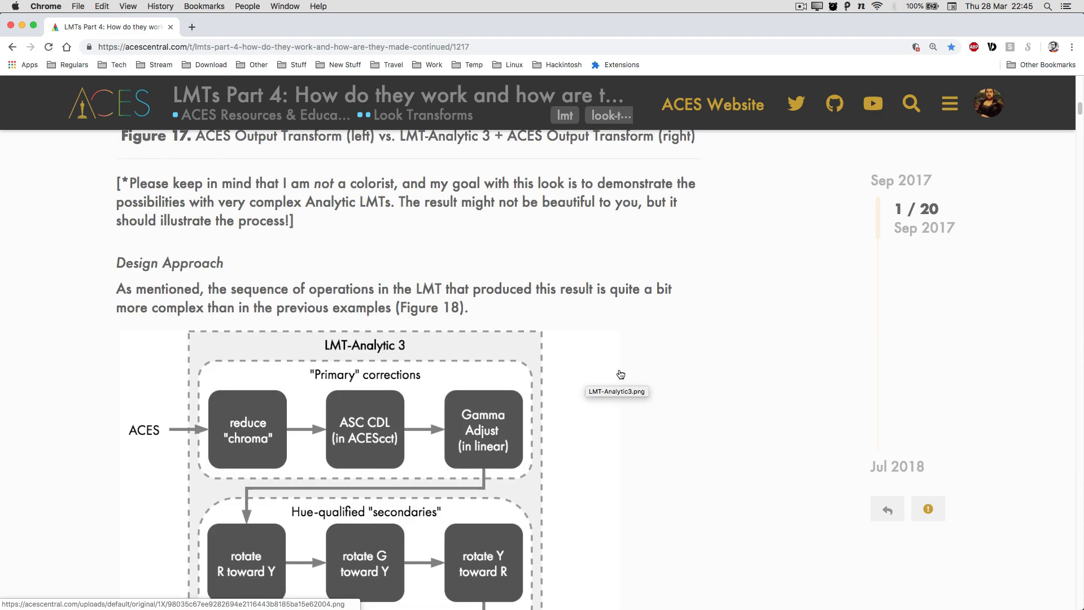
scroll("down", 3)
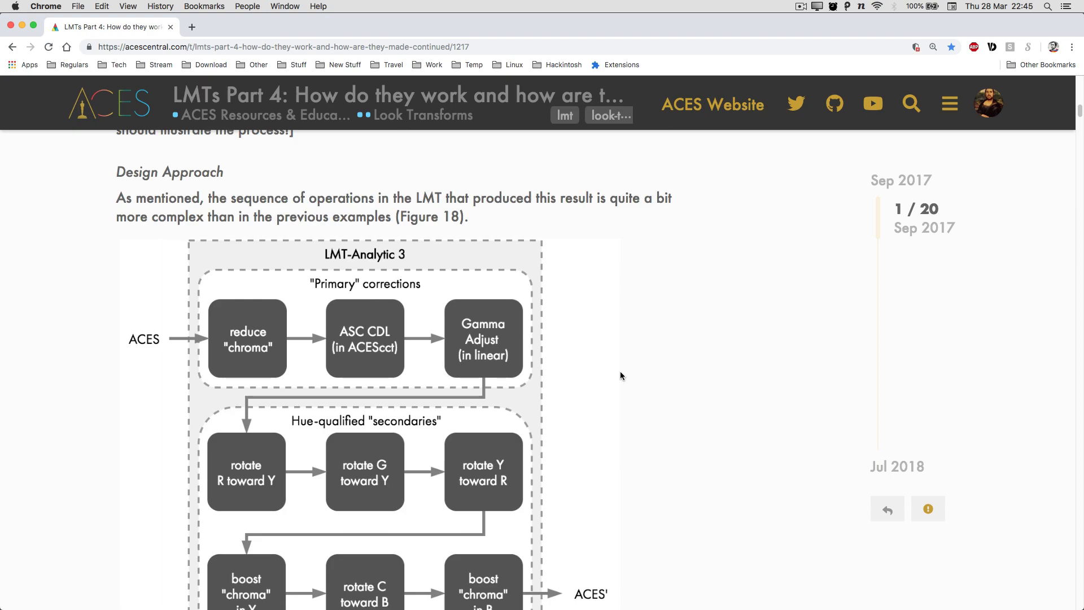
scroll("down", 3)
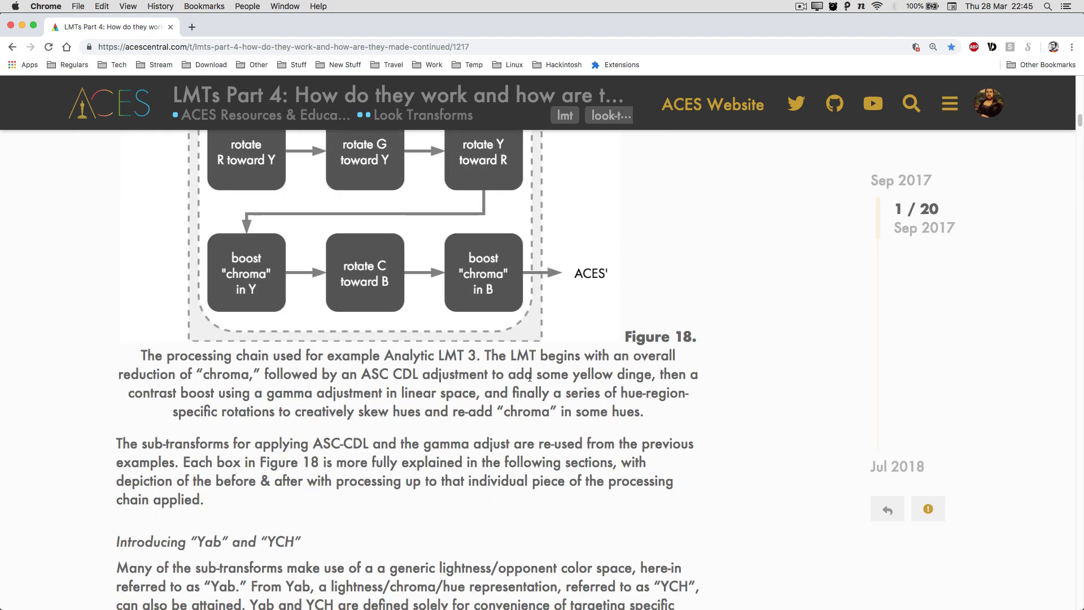
scroll("down", 3)
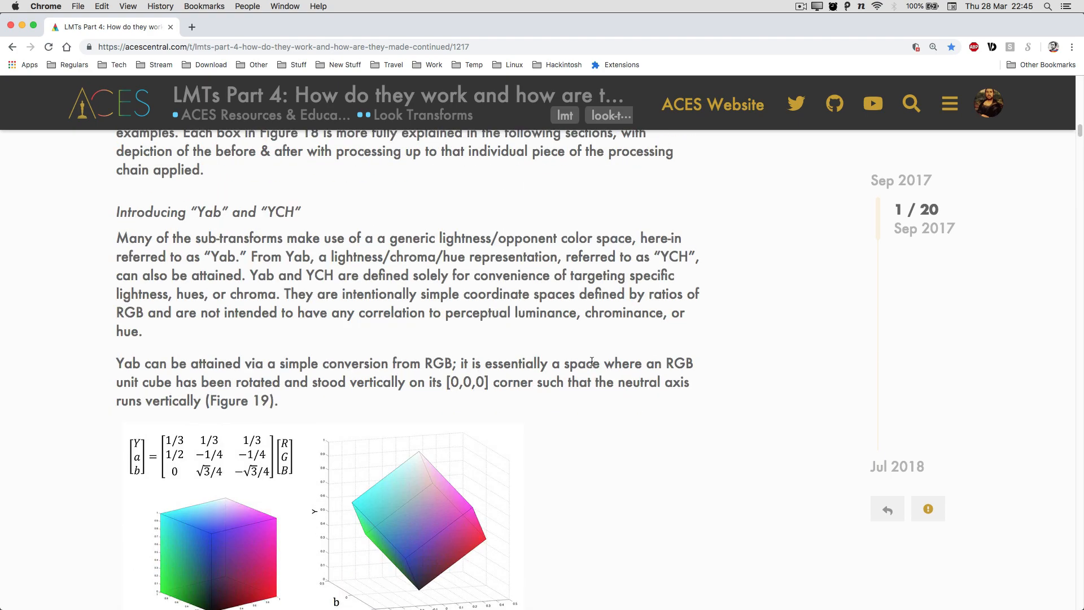
scroll("down", 3)
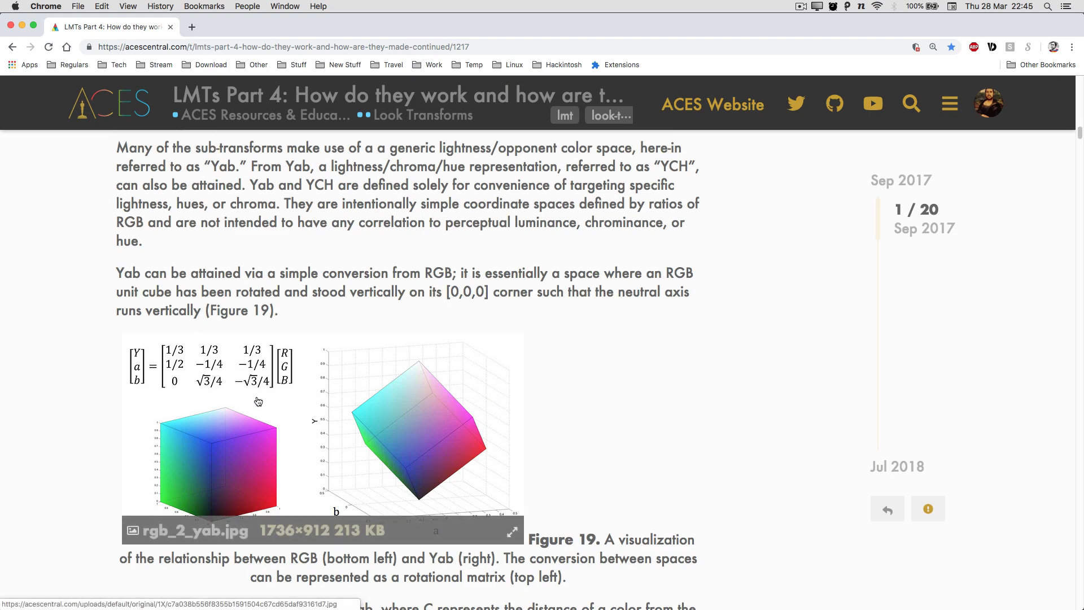
scroll("up", 3)
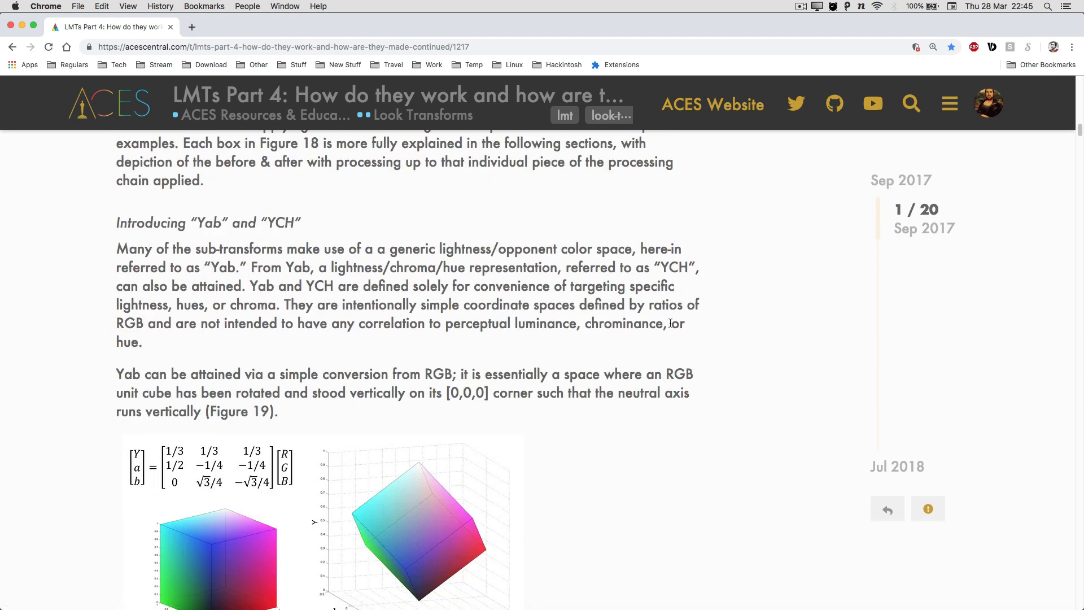
mouse_move(599, 416)
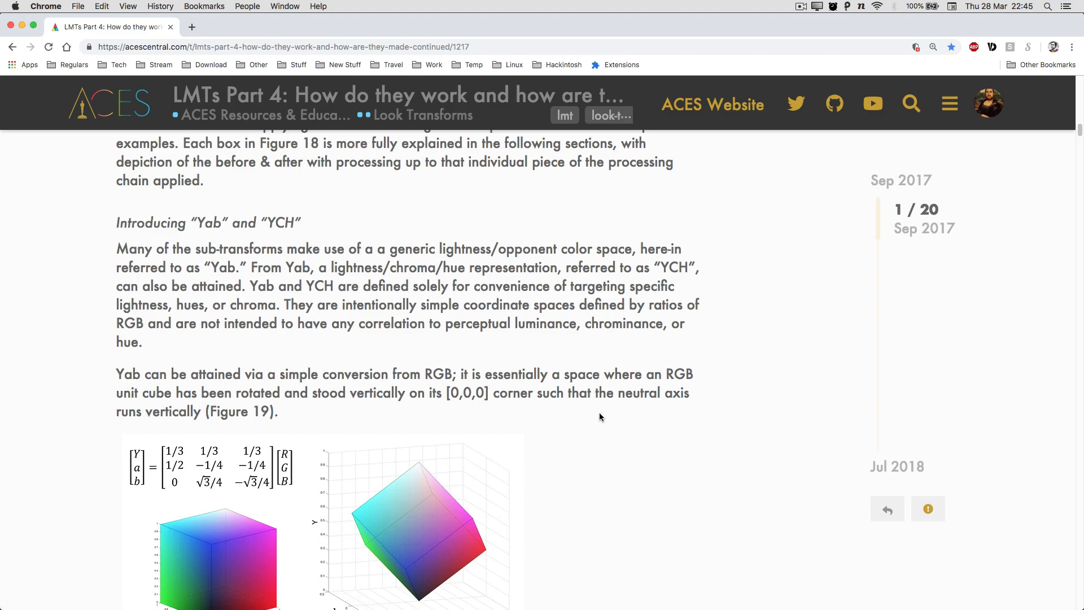
scroll("down", 3)
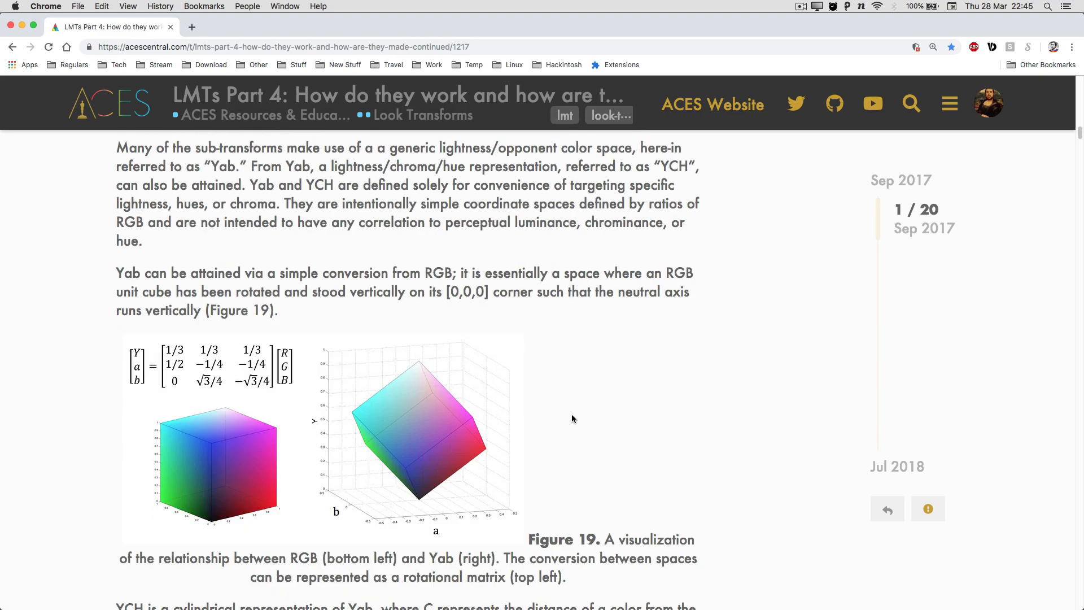
scroll("down", 3)
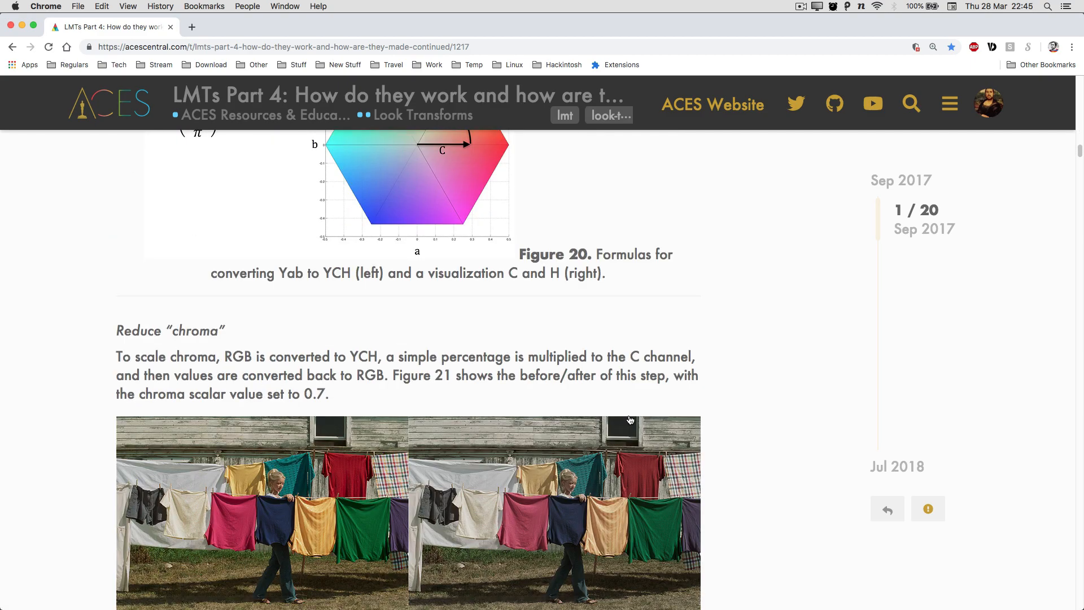
scroll("down", 3)
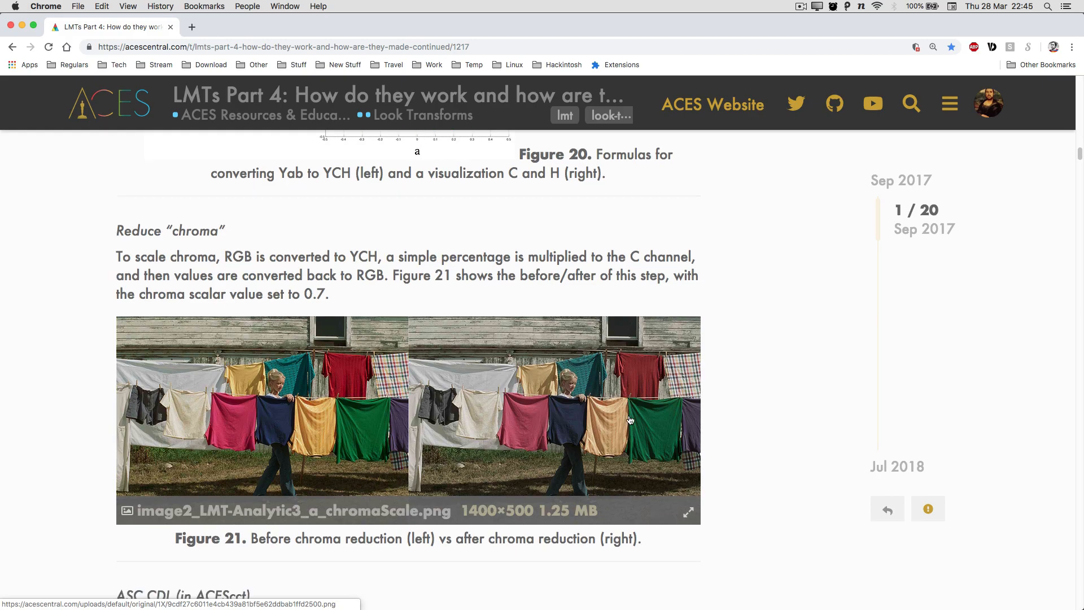
scroll("down", 3)
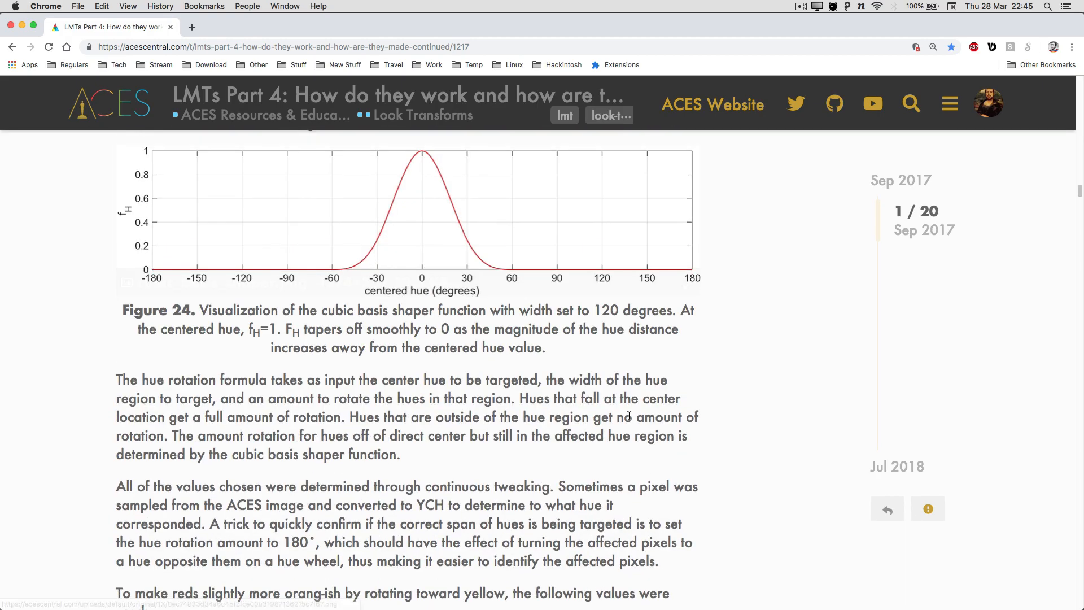
scroll("down", 3)
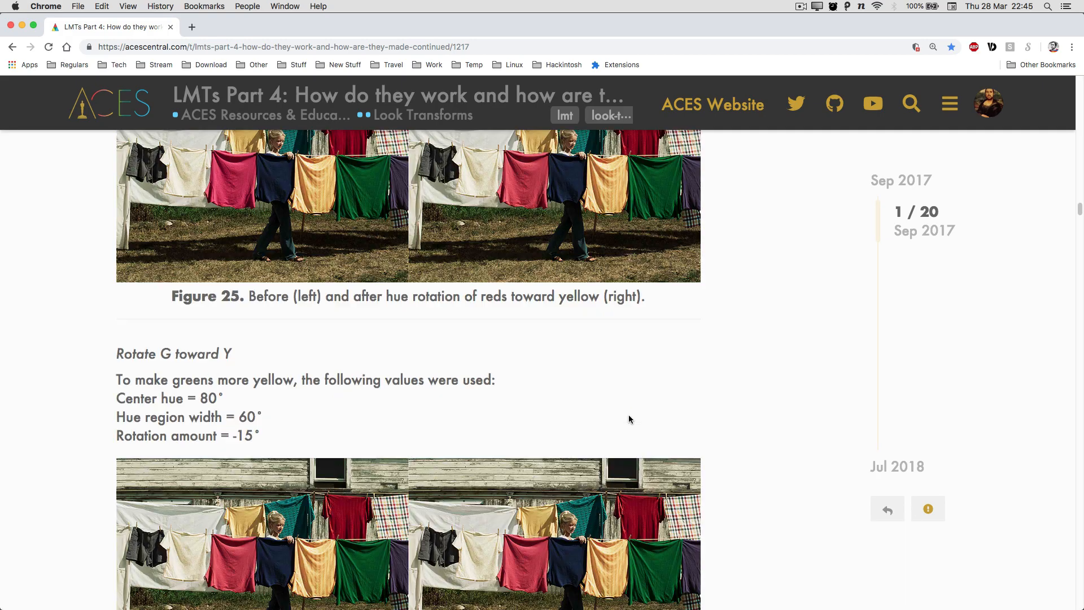
scroll("down", 3)
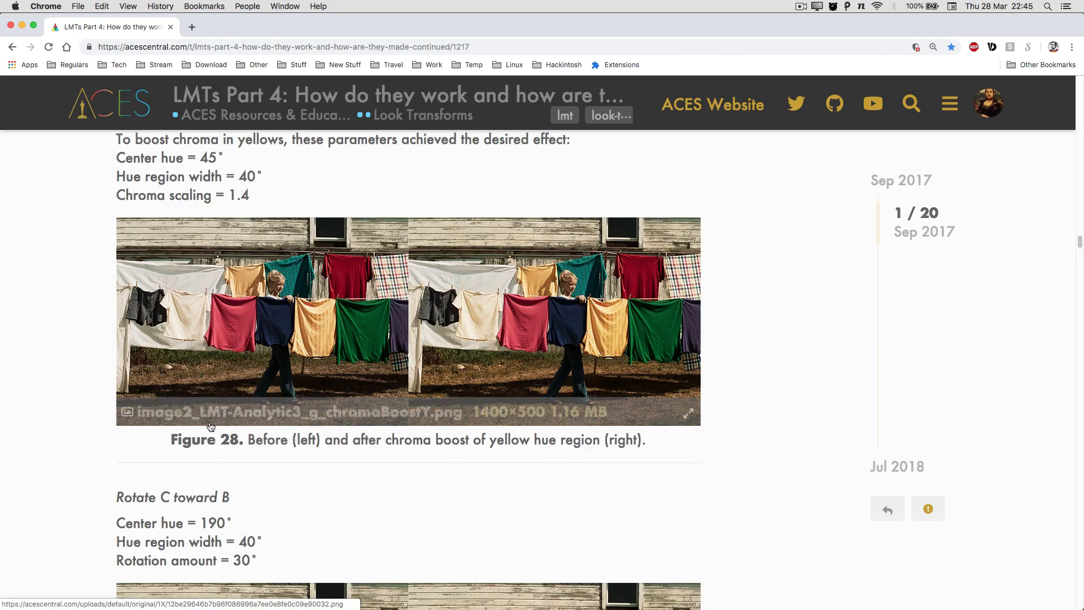
scroll("down", 3)
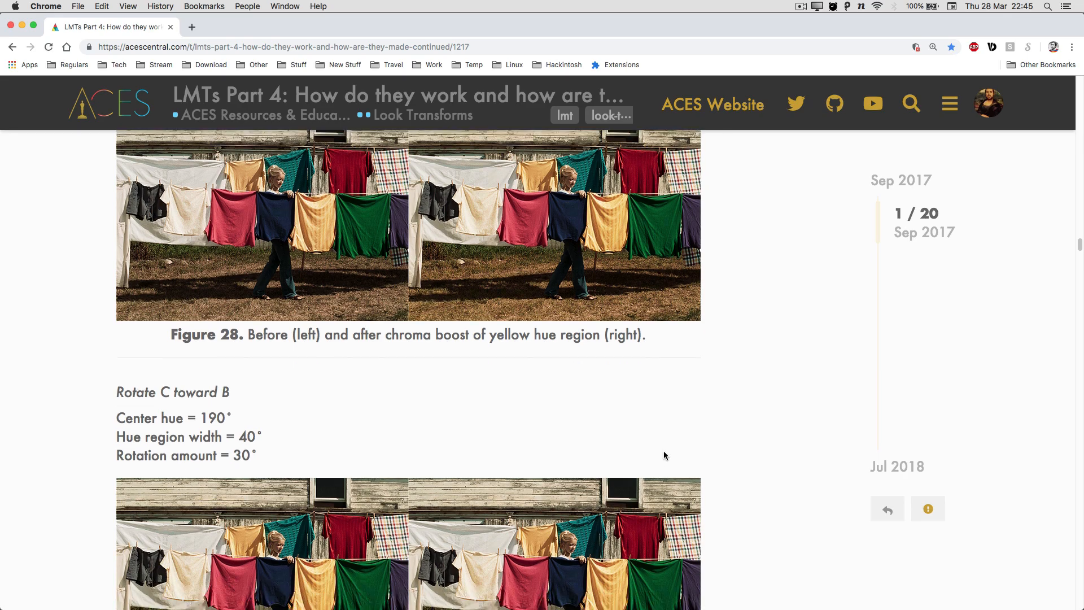
scroll("down", 3)
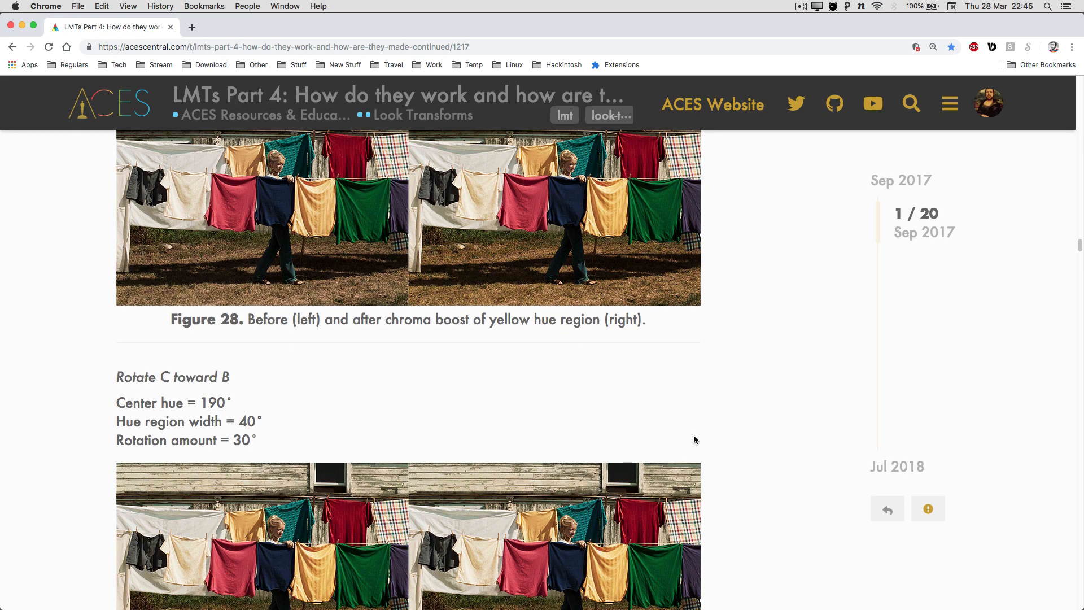
scroll("down", 3)
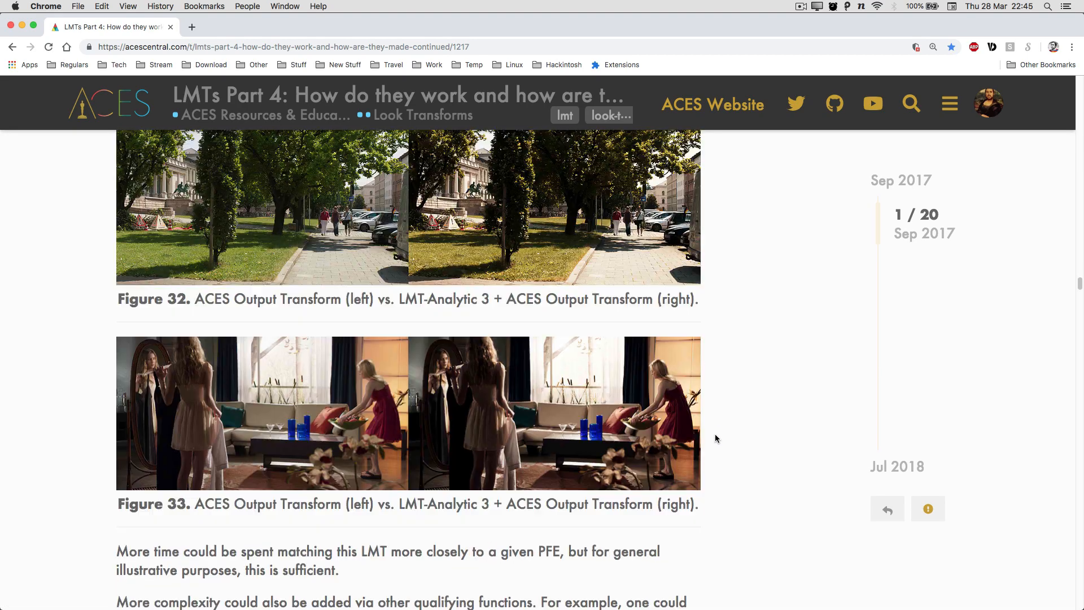
scroll("down", 3)
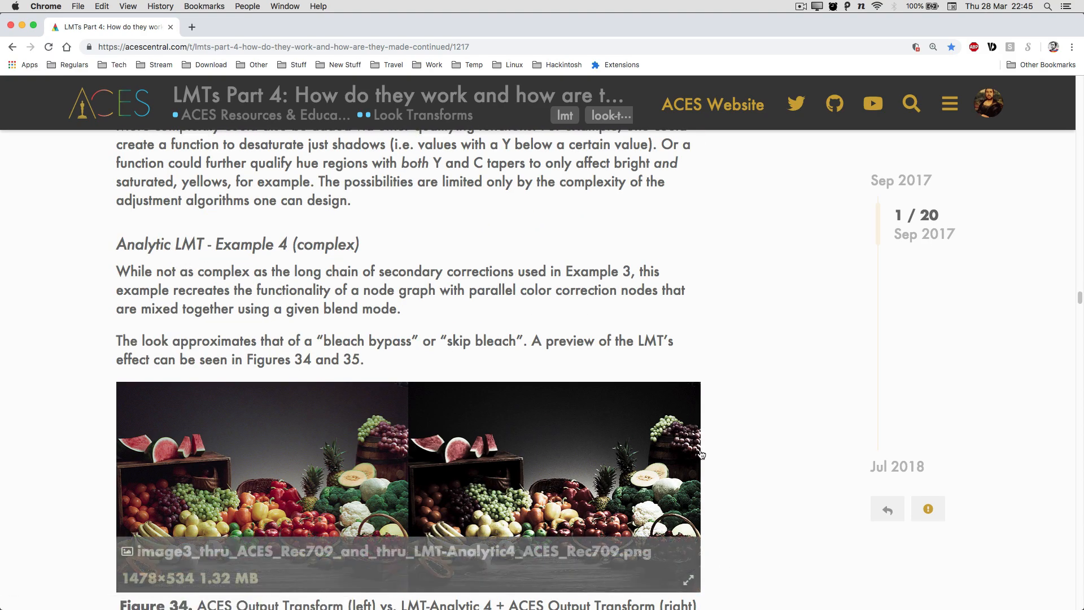
scroll("down", 3)
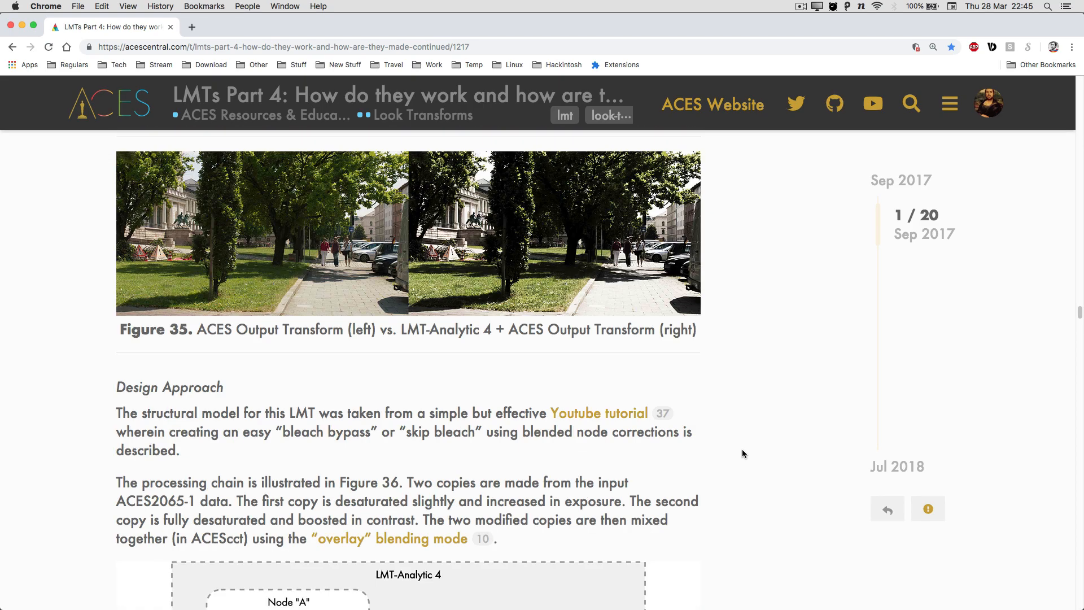
scroll("down", 3)
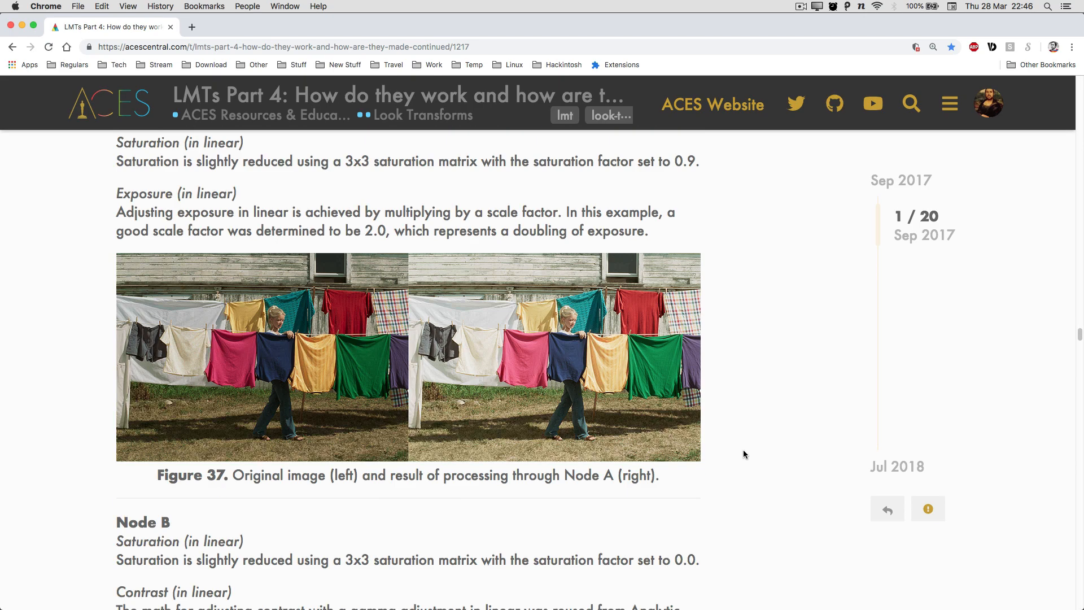
scroll("up", 3)
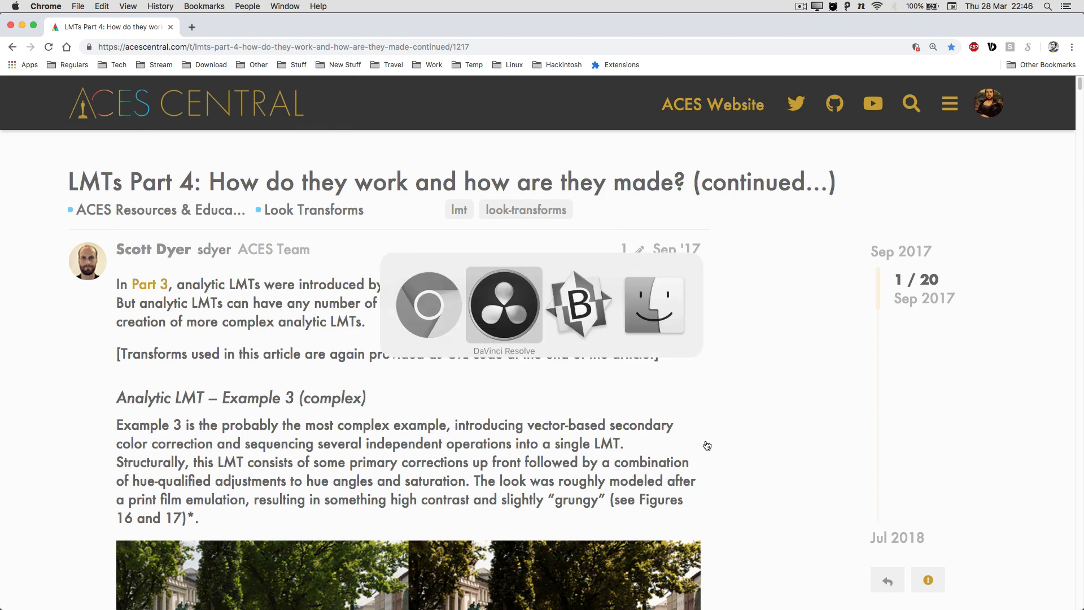
Bring DaVinci Resolve forward with node 01's LMT_PFE_OFX.dctl settings showing.
left_click(504, 305)
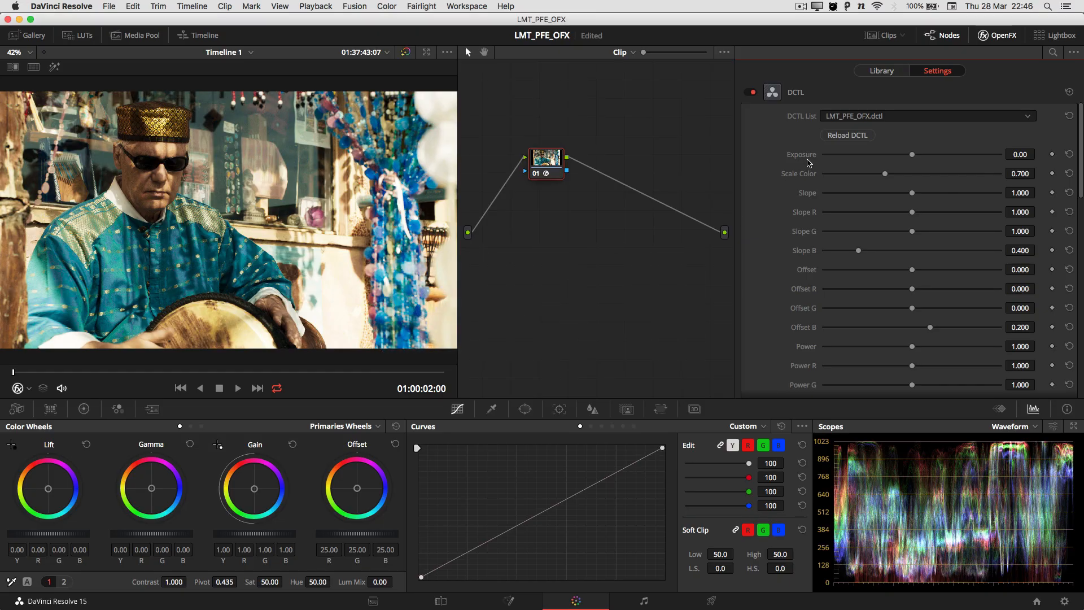
mouse_move(951, 148)
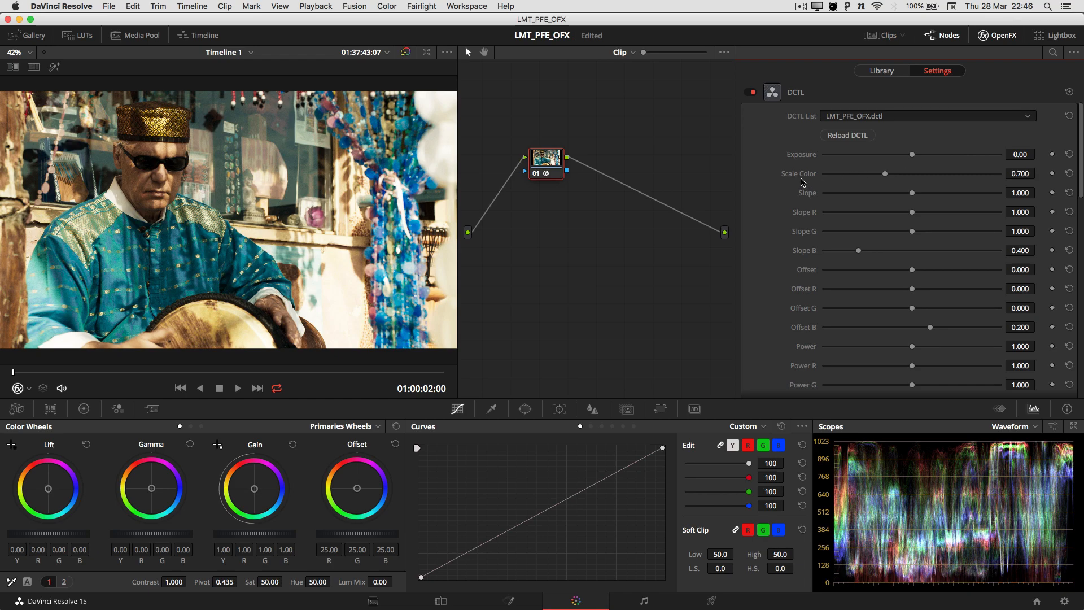
mouse_move(813, 166)
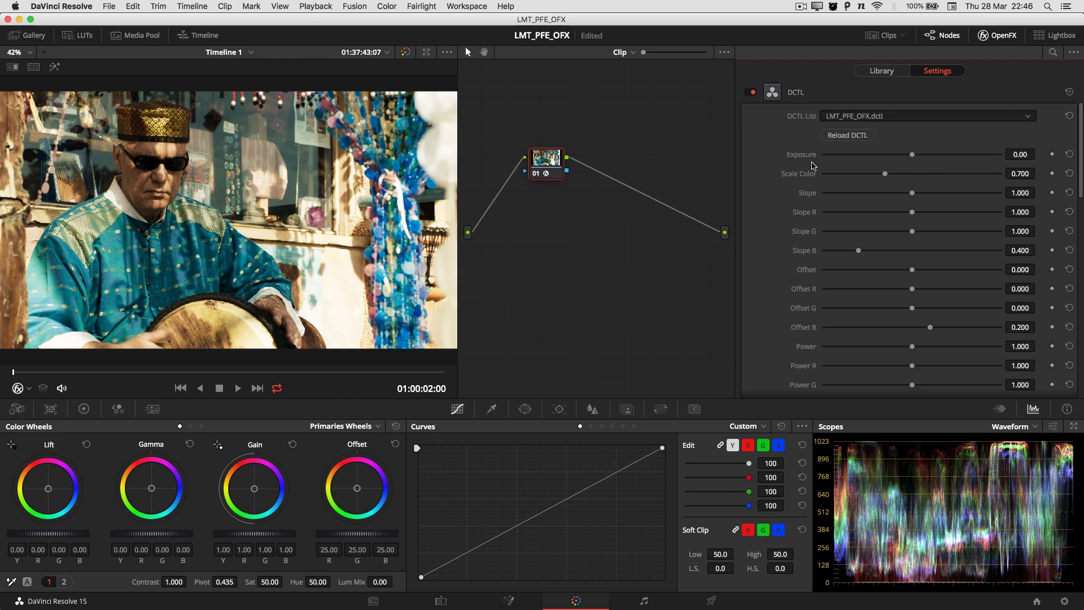
mouse_move(912, 167)
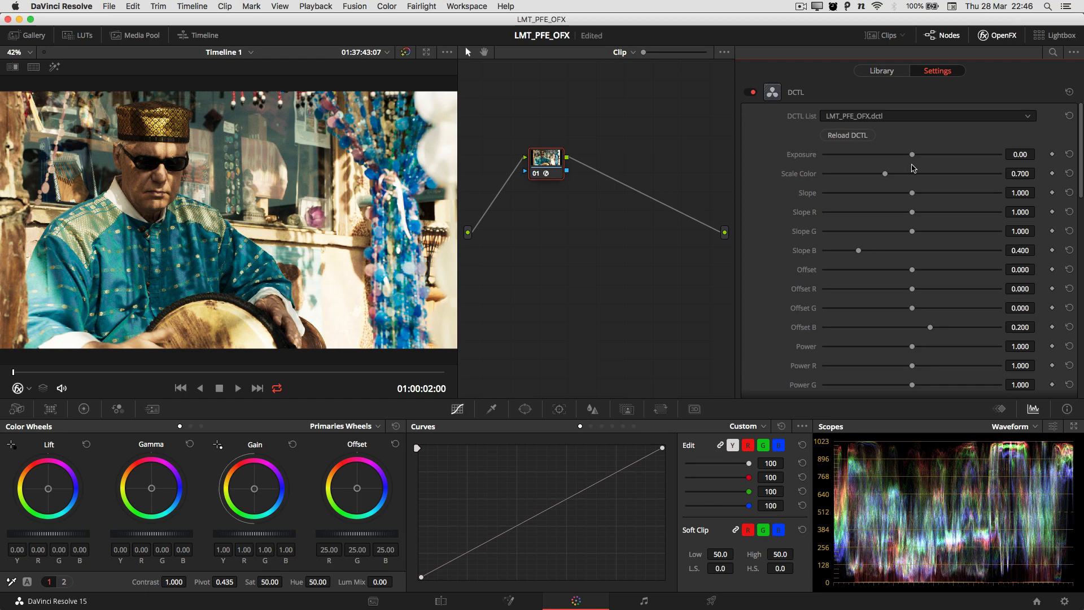
mouse_move(906, 184)
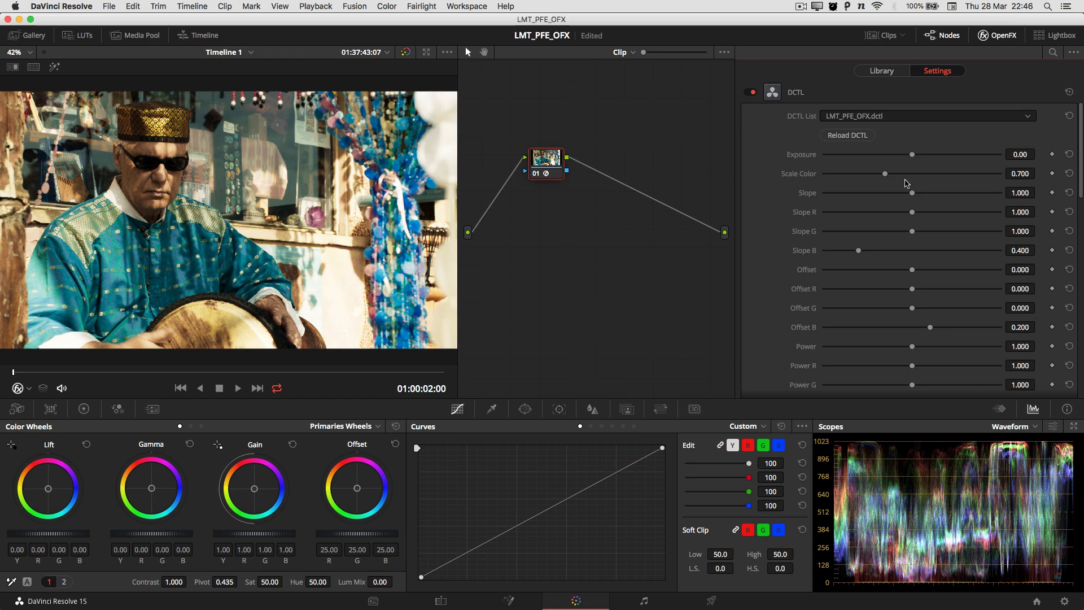
mouse_move(650, 286)
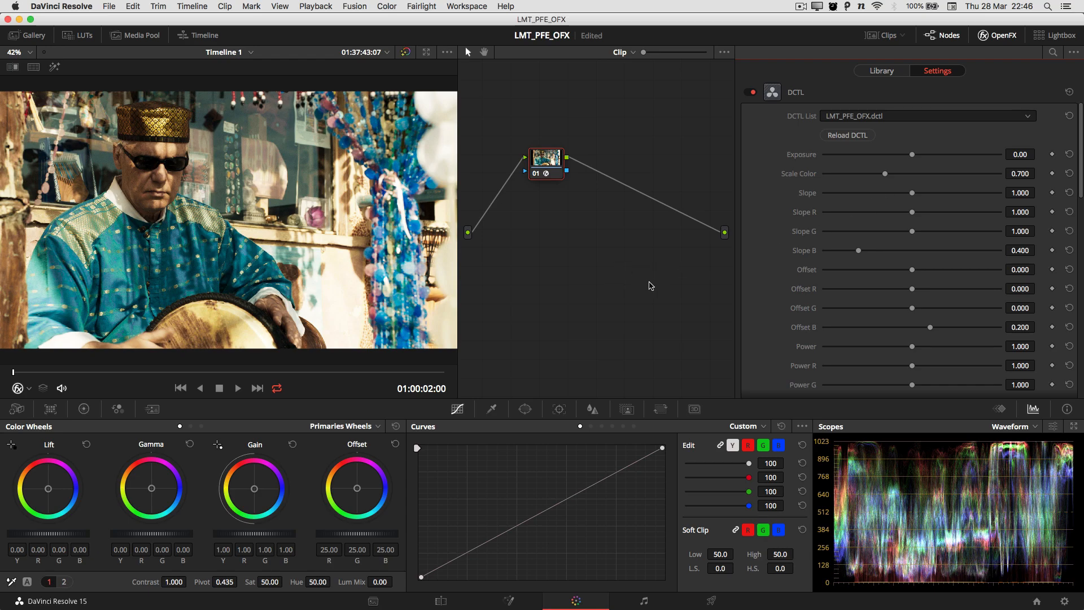
mouse_move(846, 144)
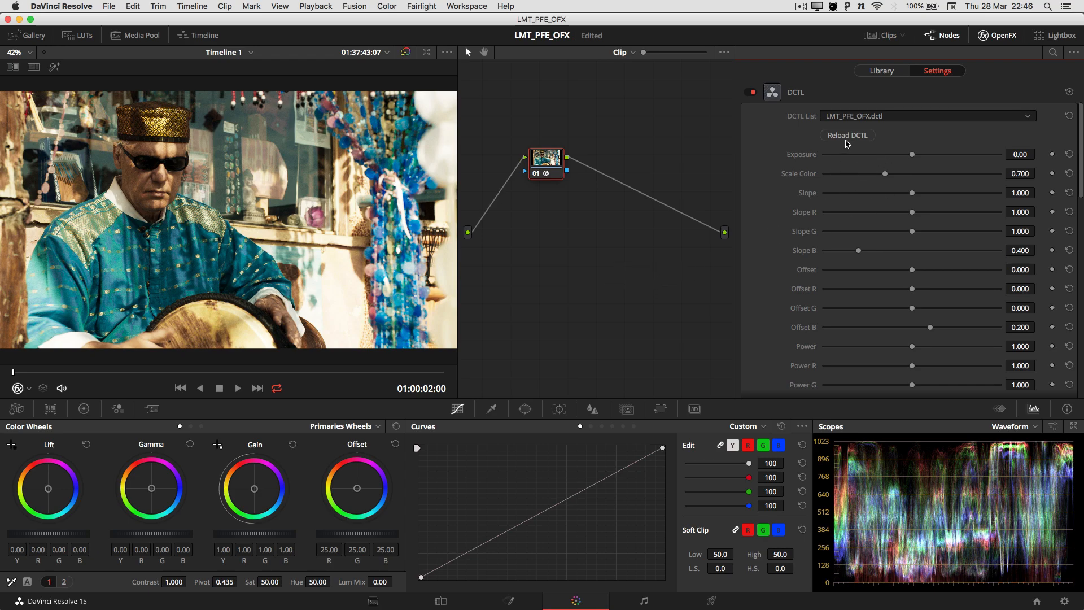
mouse_move(820, 164)
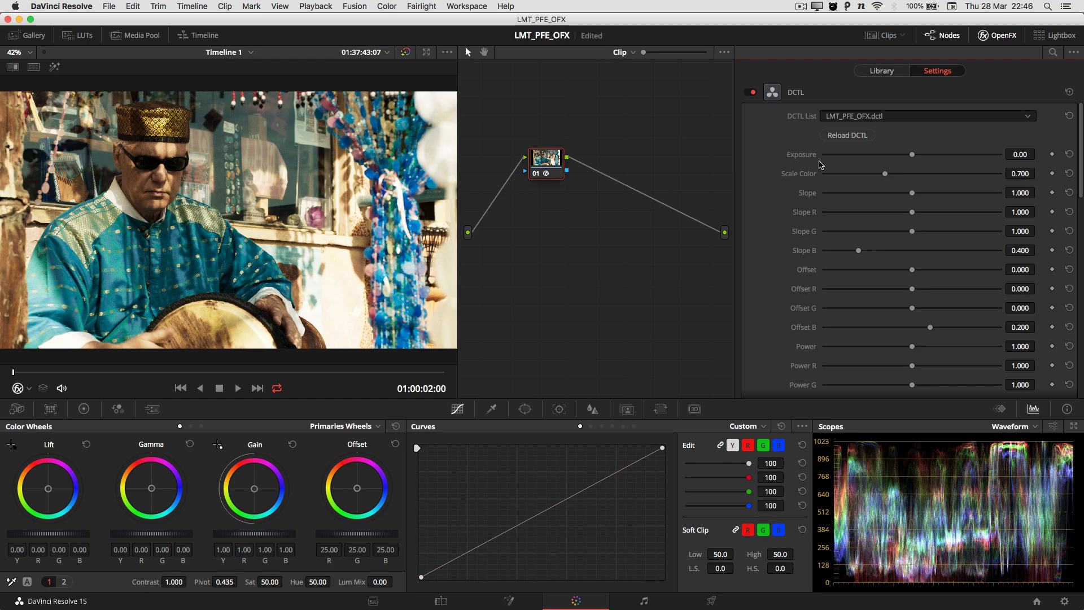
mouse_move(820, 169)
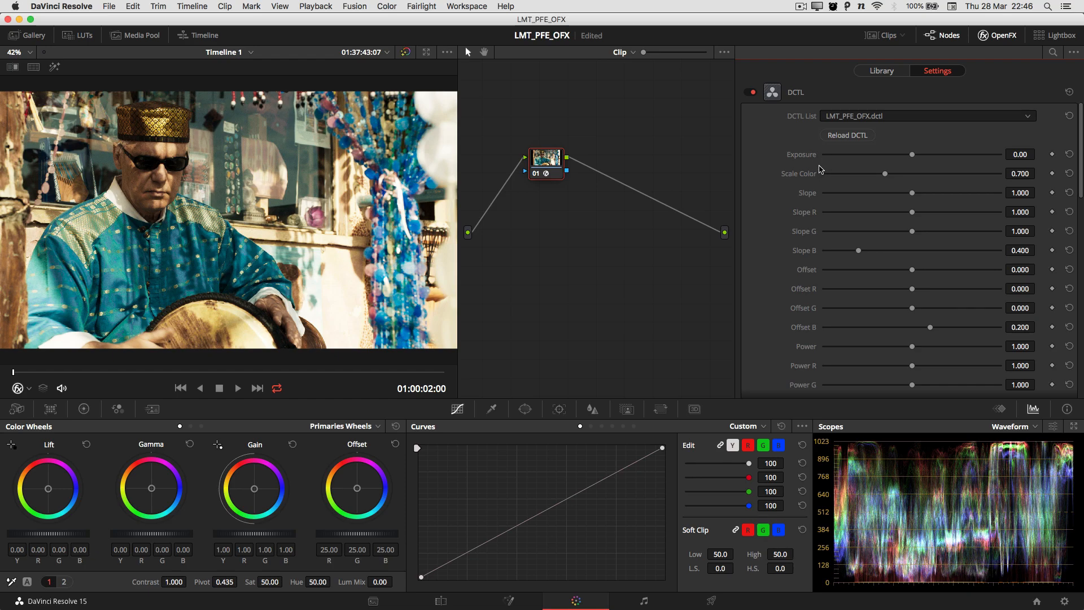
mouse_move(892, 146)
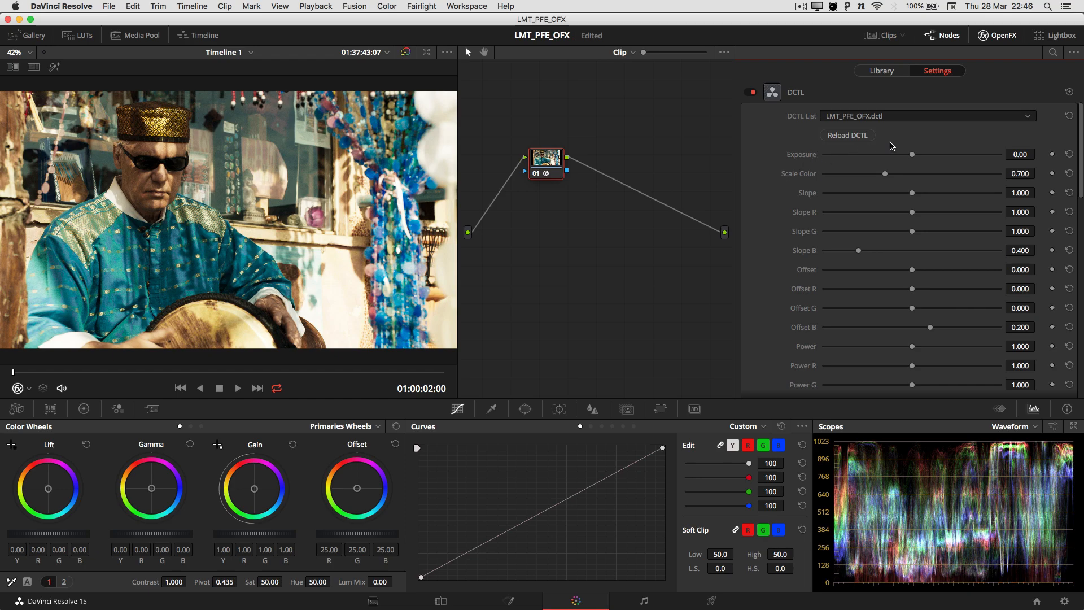
mouse_move(914, 164)
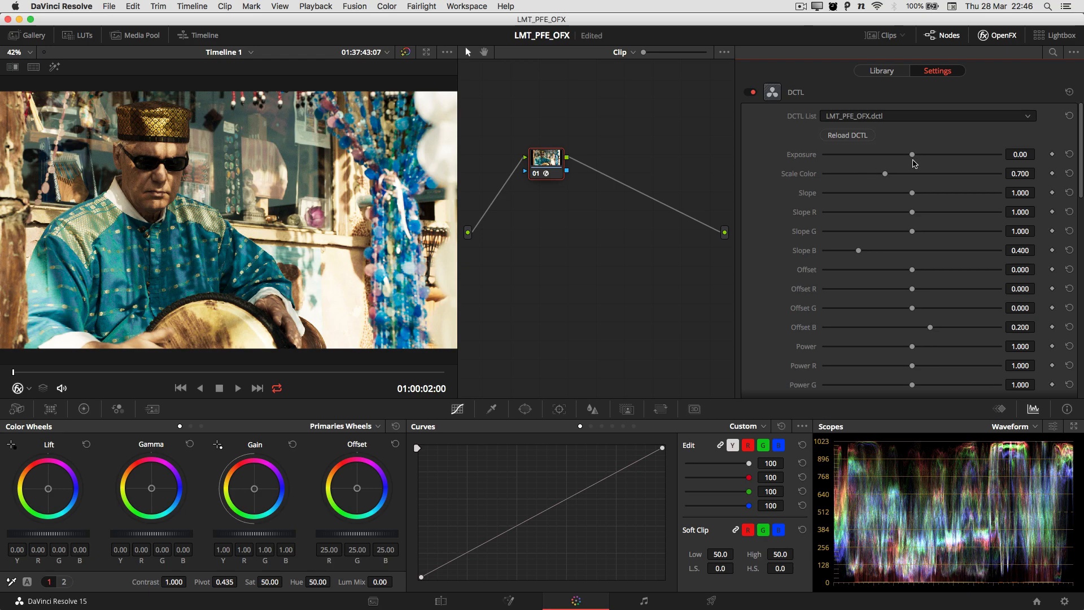
mouse_move(914, 158)
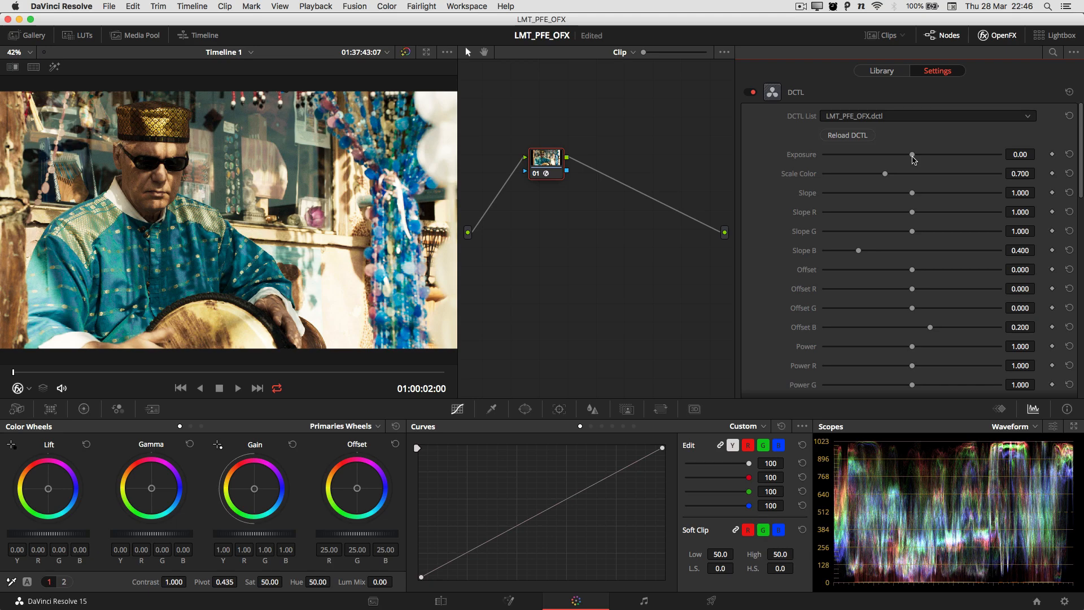
mouse_move(911, 158)
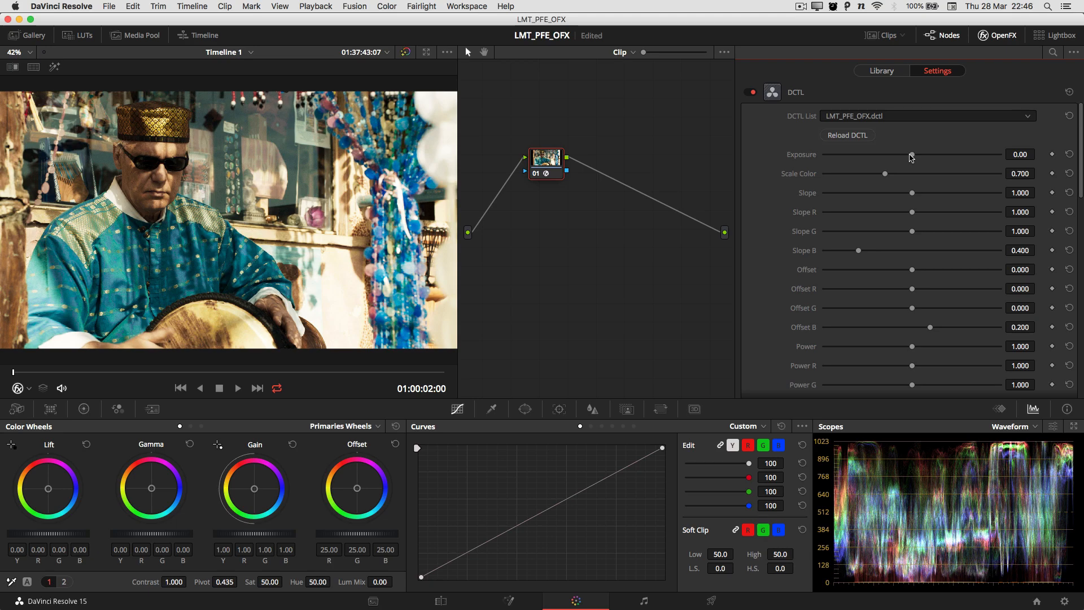
mouse_move(977, 161)
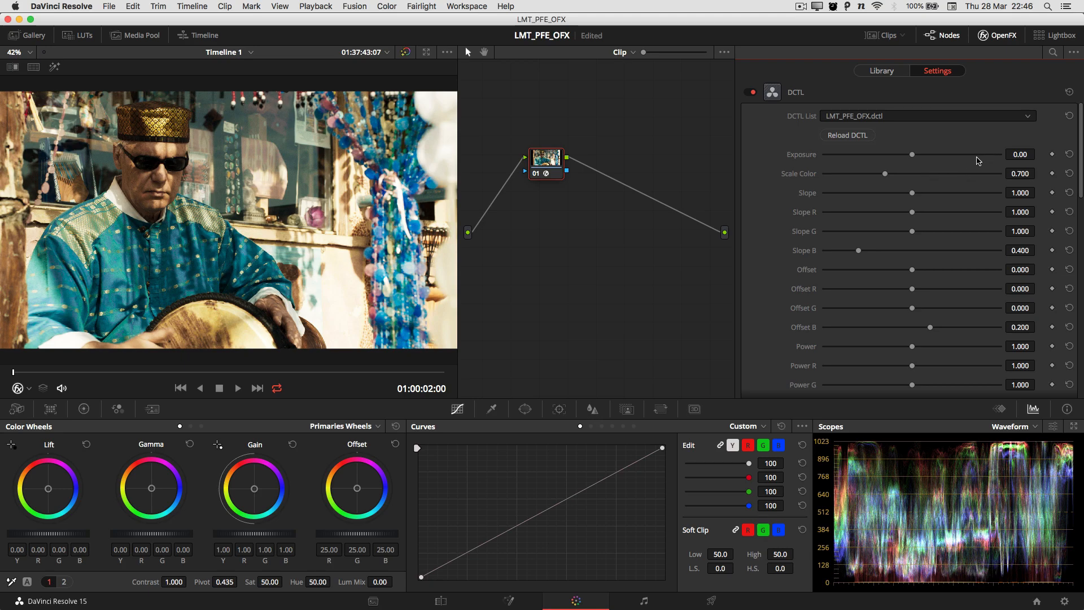
mouse_move(913, 156)
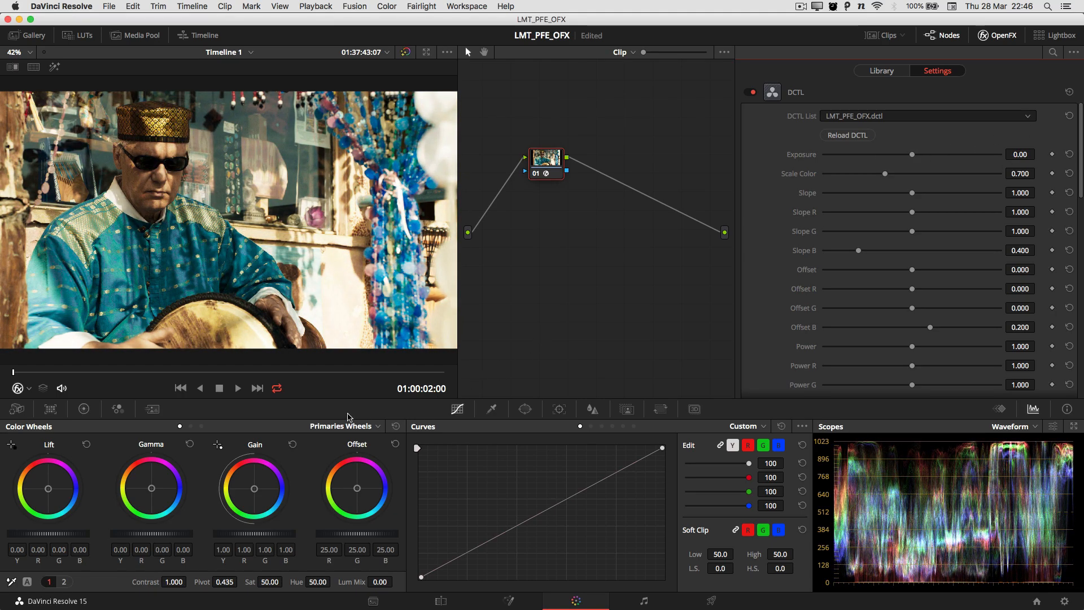
mouse_move(507, 311)
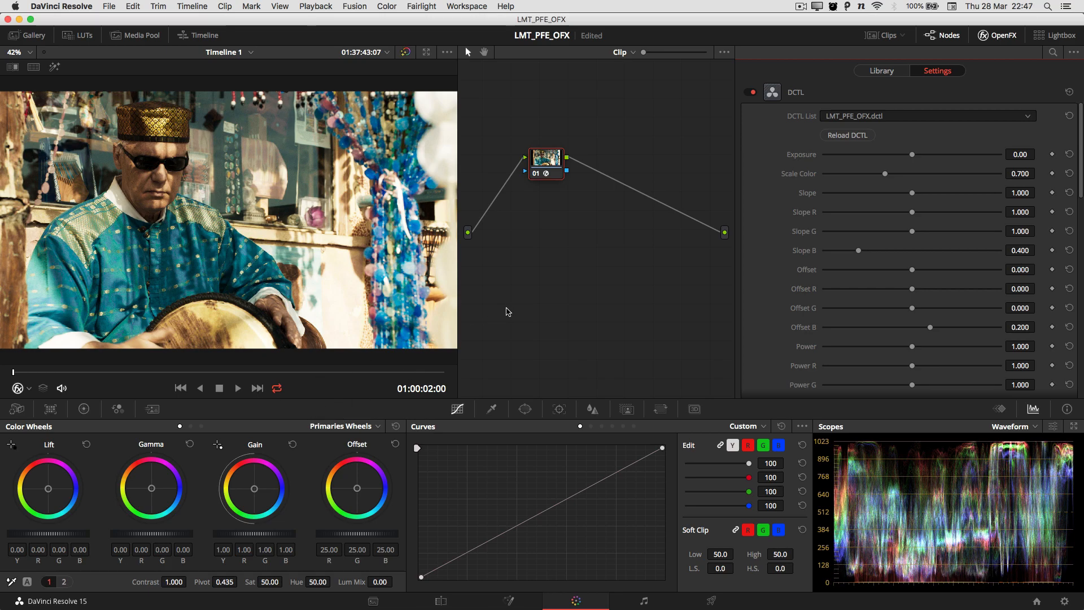
Show the mountain cyclist clip with node 01's DCTL on the neutral variant.
left_click(926, 115)
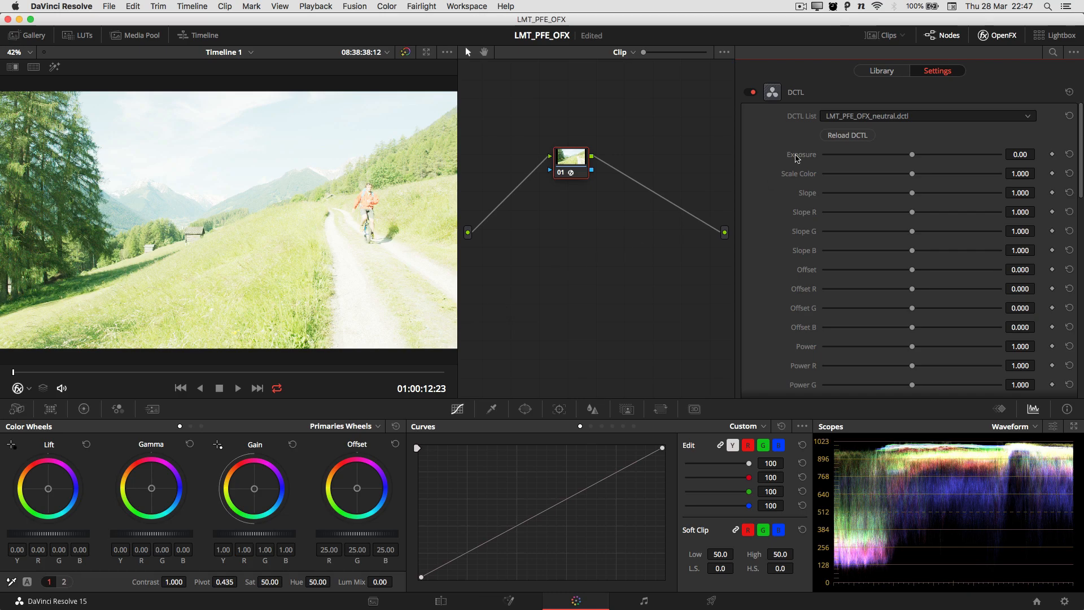
mouse_move(372, 320)
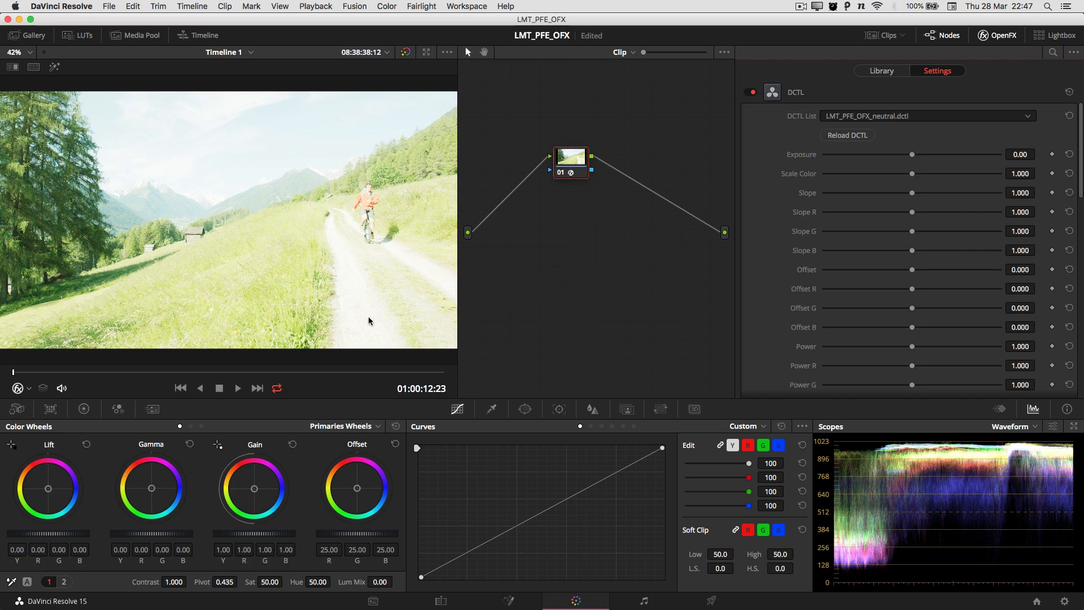
mouse_move(409, 280)
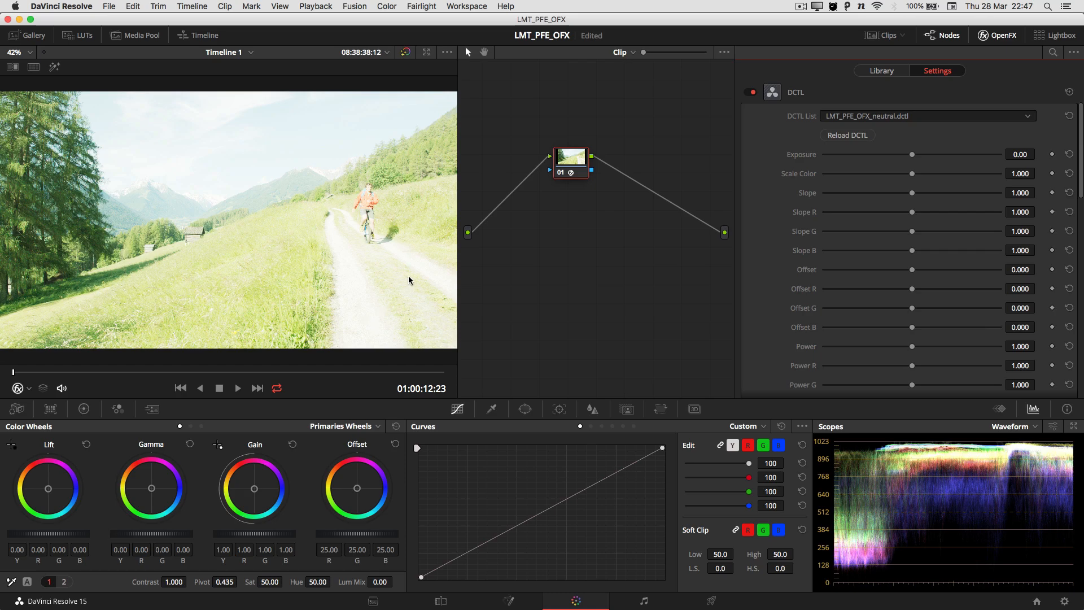
mouse_move(405, 286)
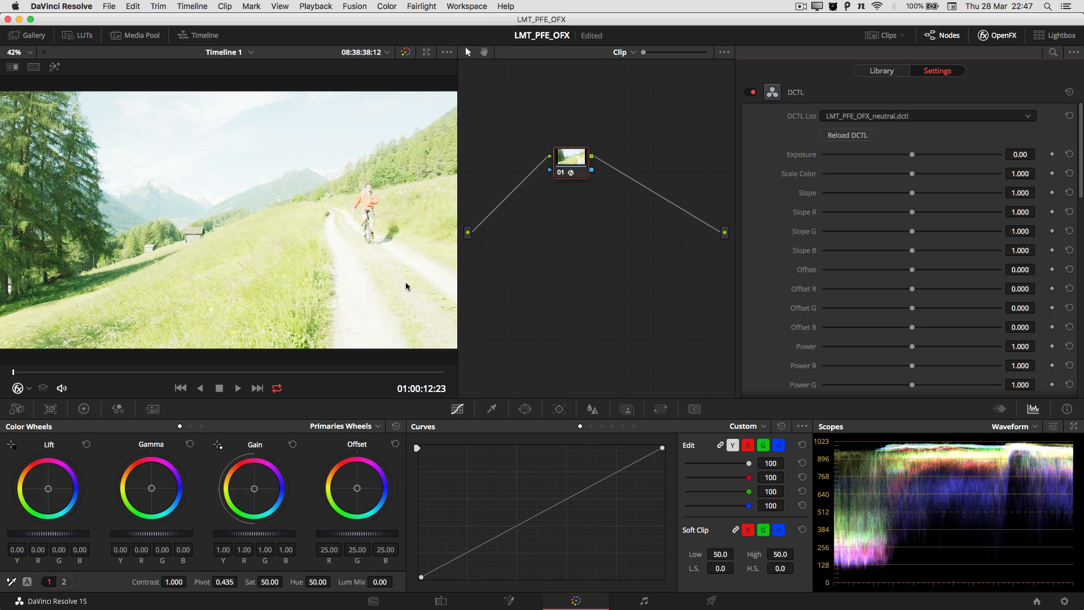
mouse_move(382, 297)
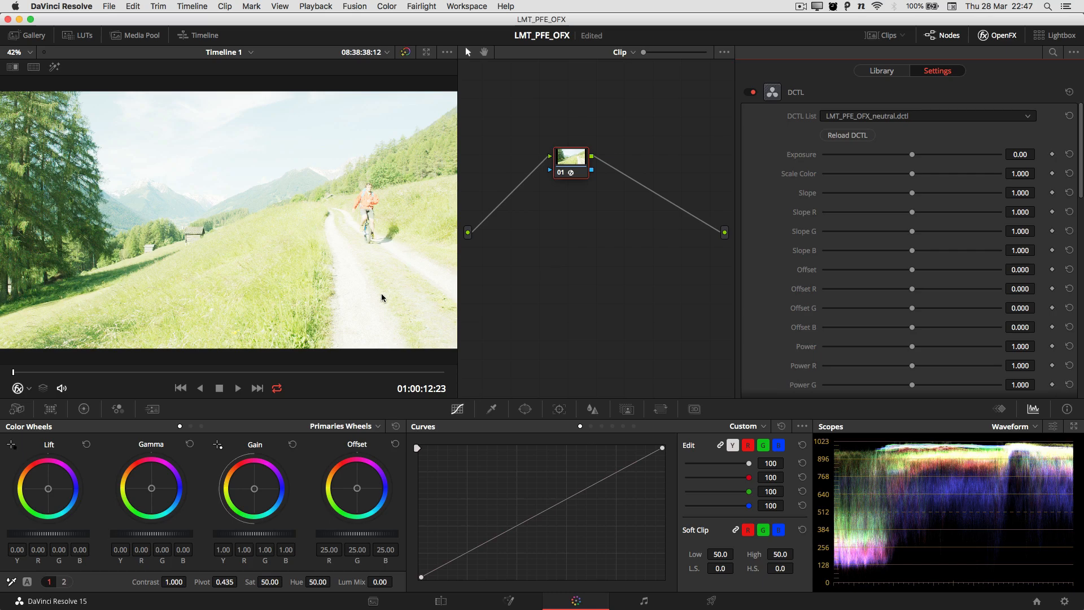
mouse_move(398, 301)
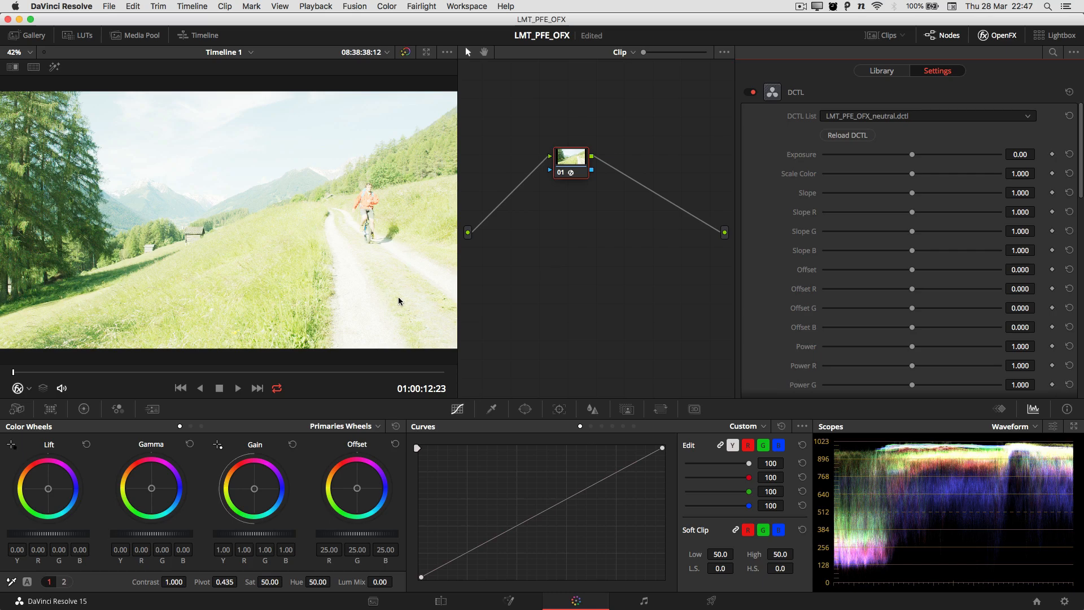
mouse_move(460, 305)
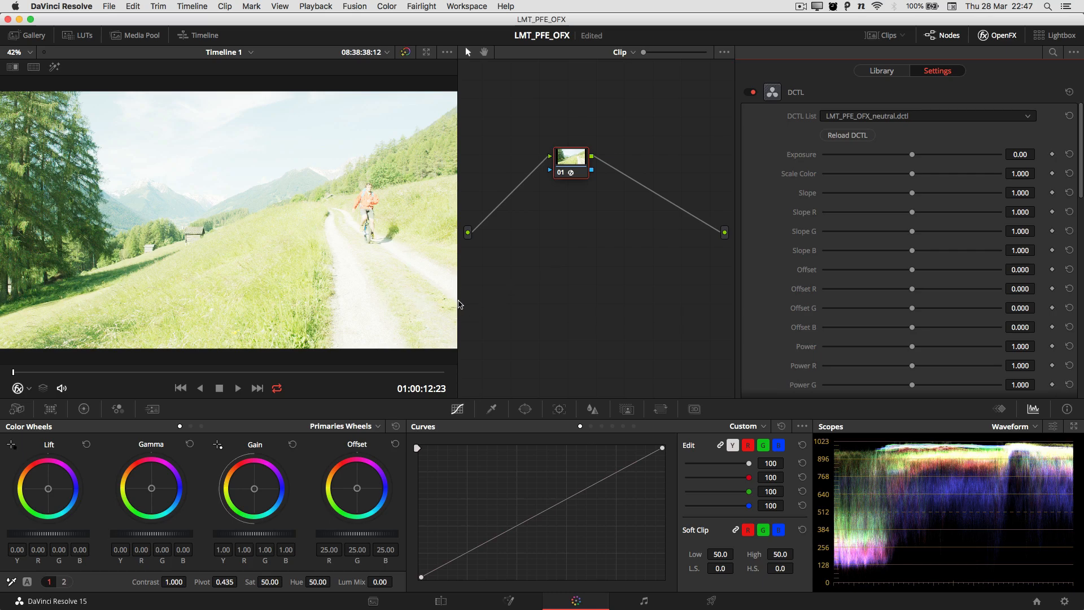
mouse_move(462, 236)
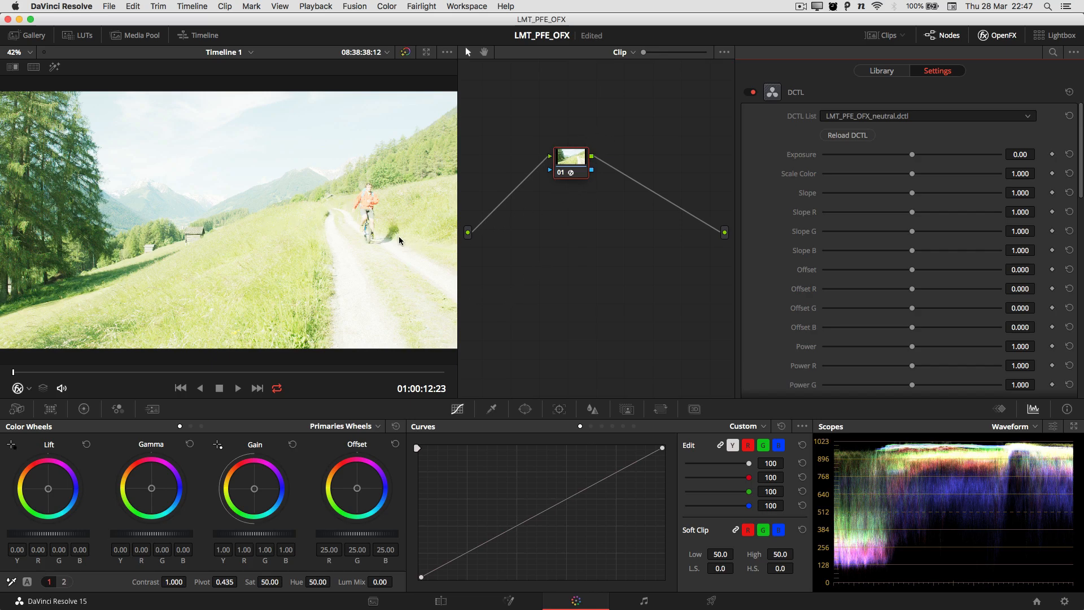
mouse_move(410, 253)
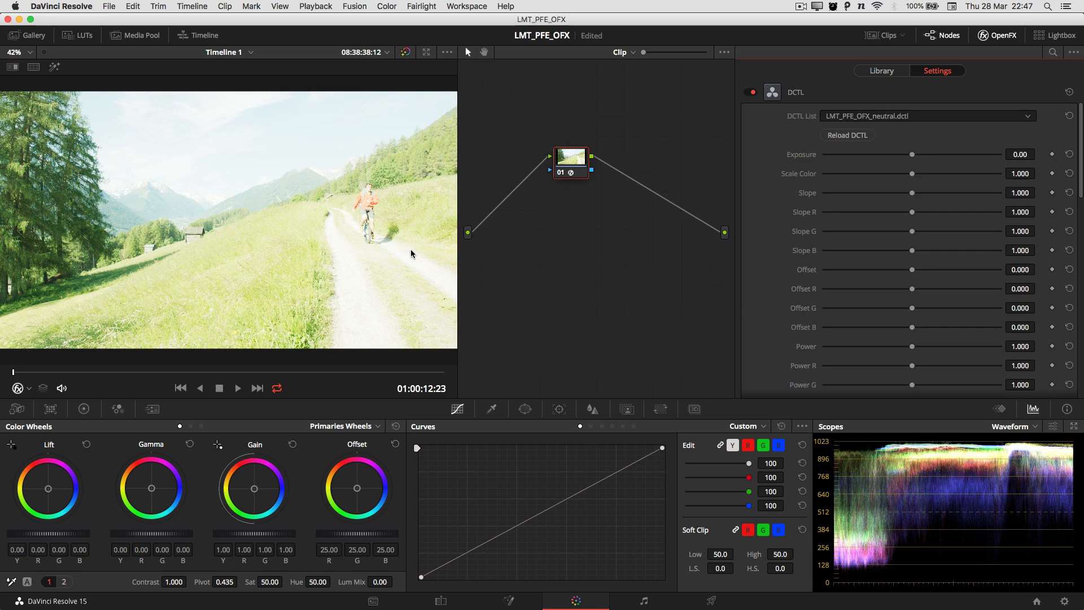
mouse_move(729, 188)
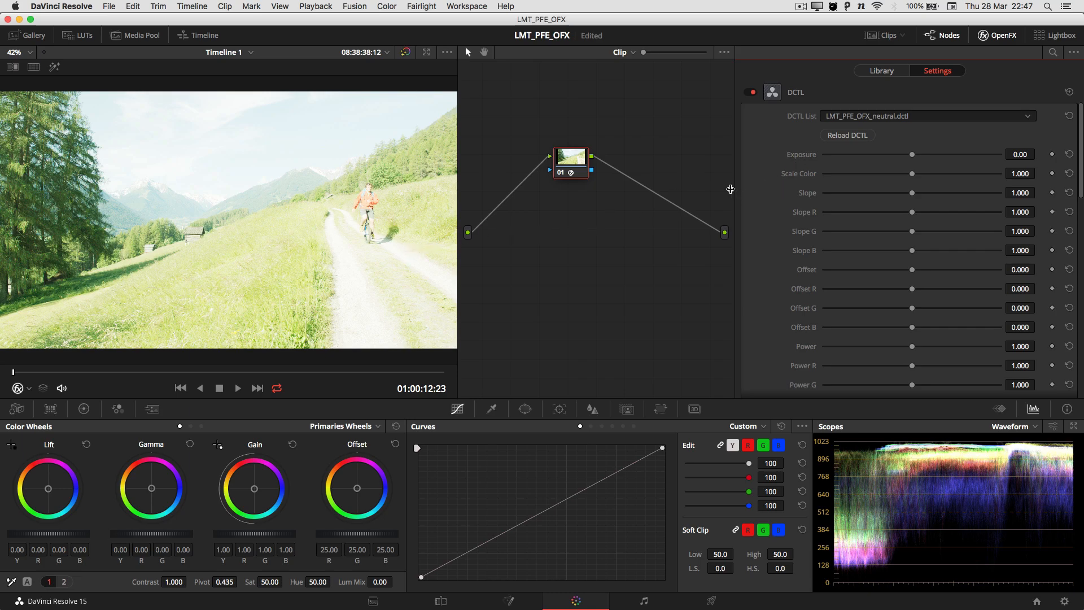
mouse_move(545, 268)
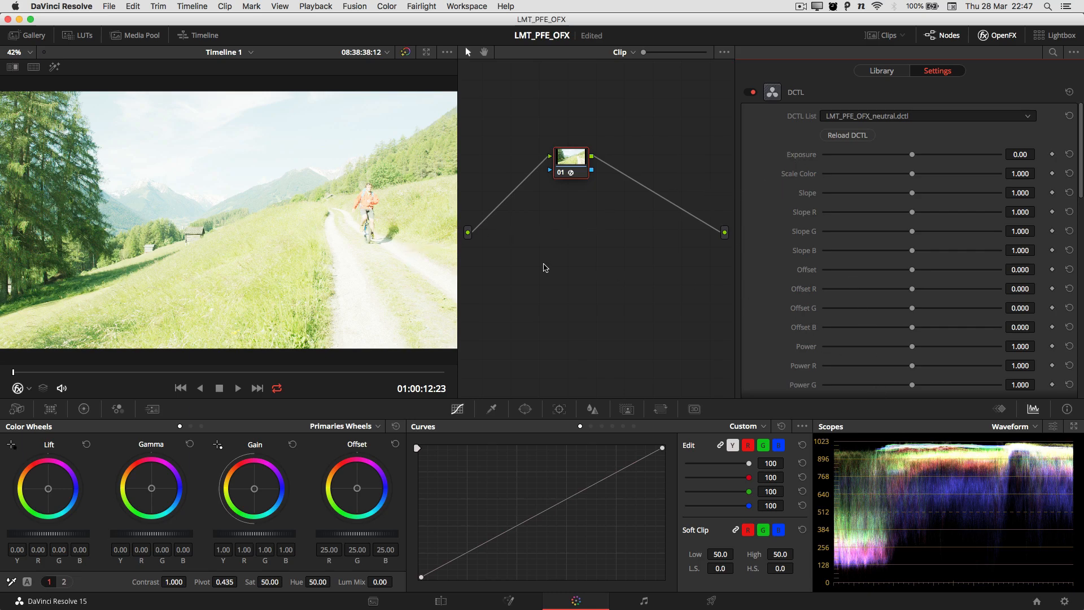
mouse_move(911, 156)
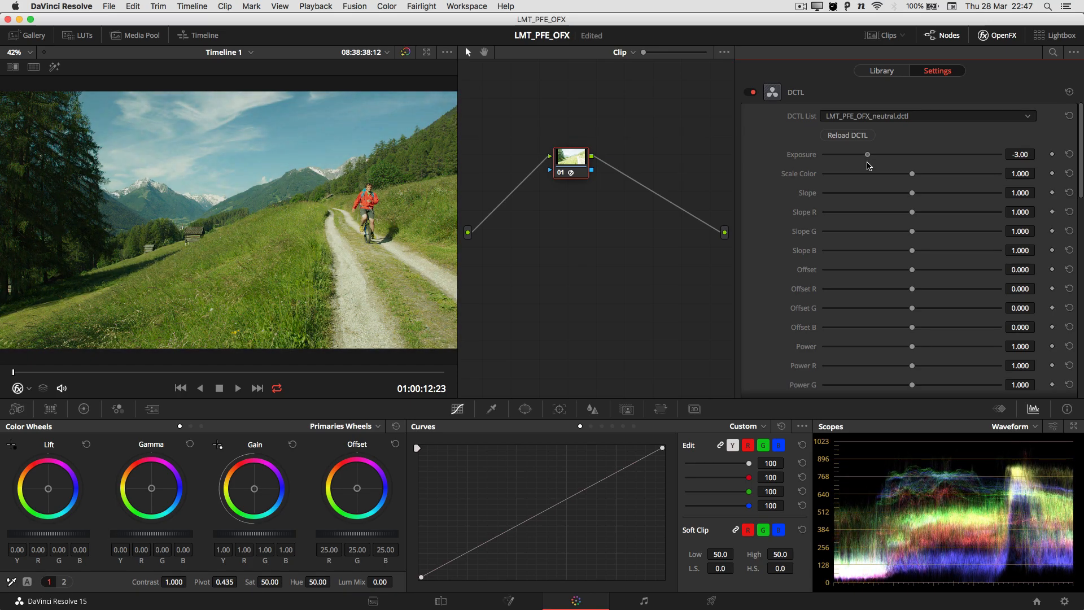
mouse_move(969, 195)
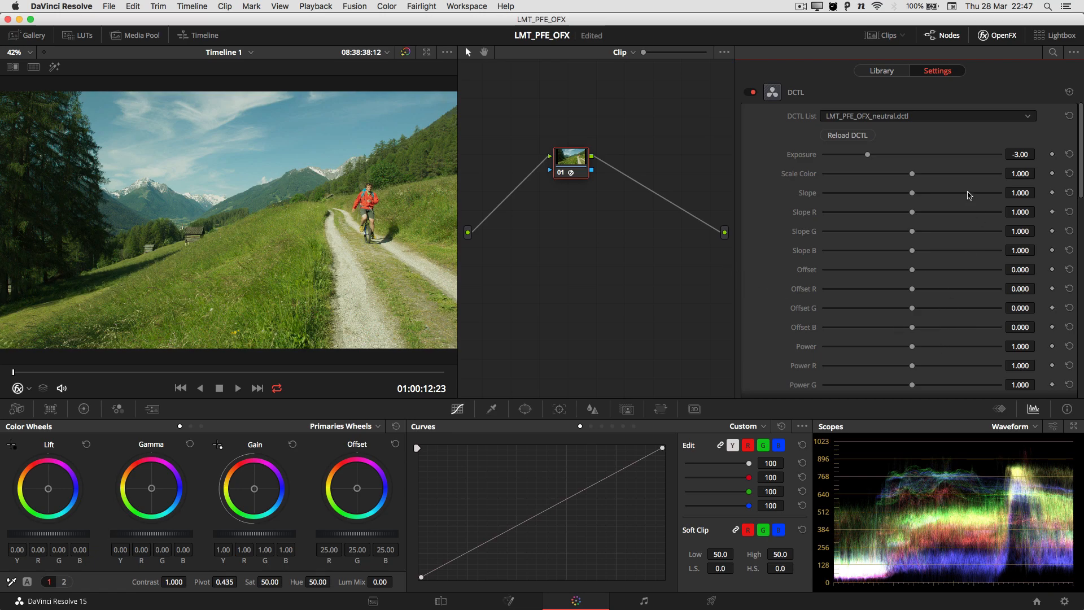
mouse_move(905, 256)
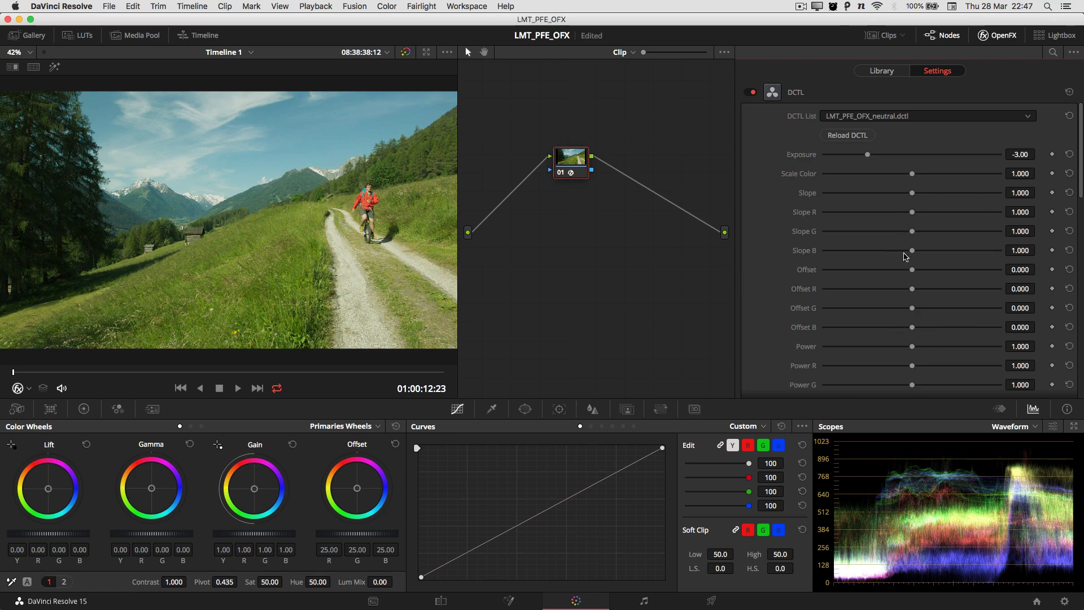
mouse_move(852, 178)
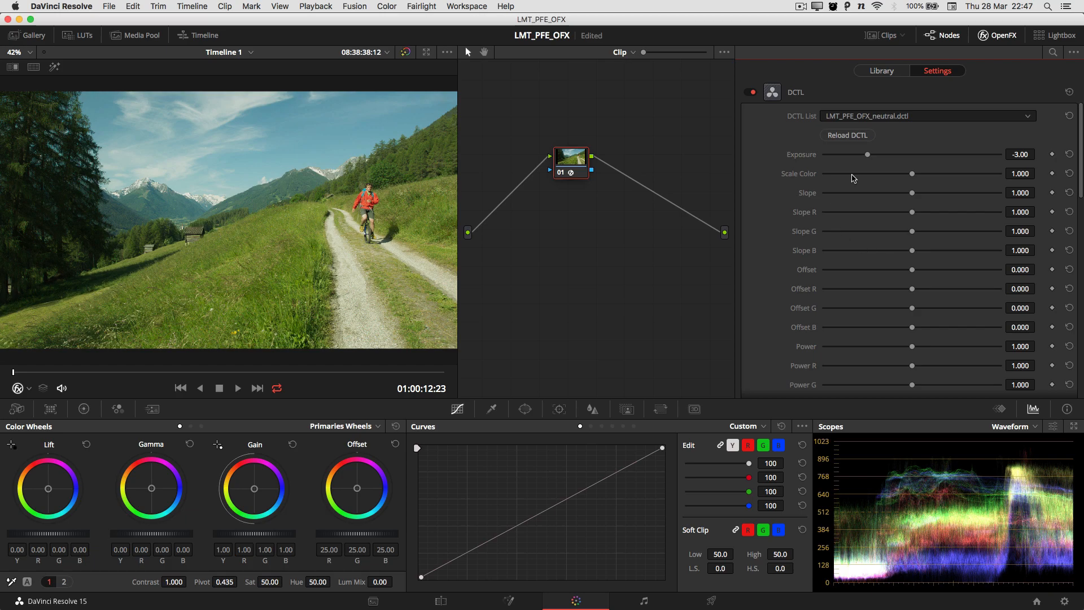
mouse_move(610, 281)
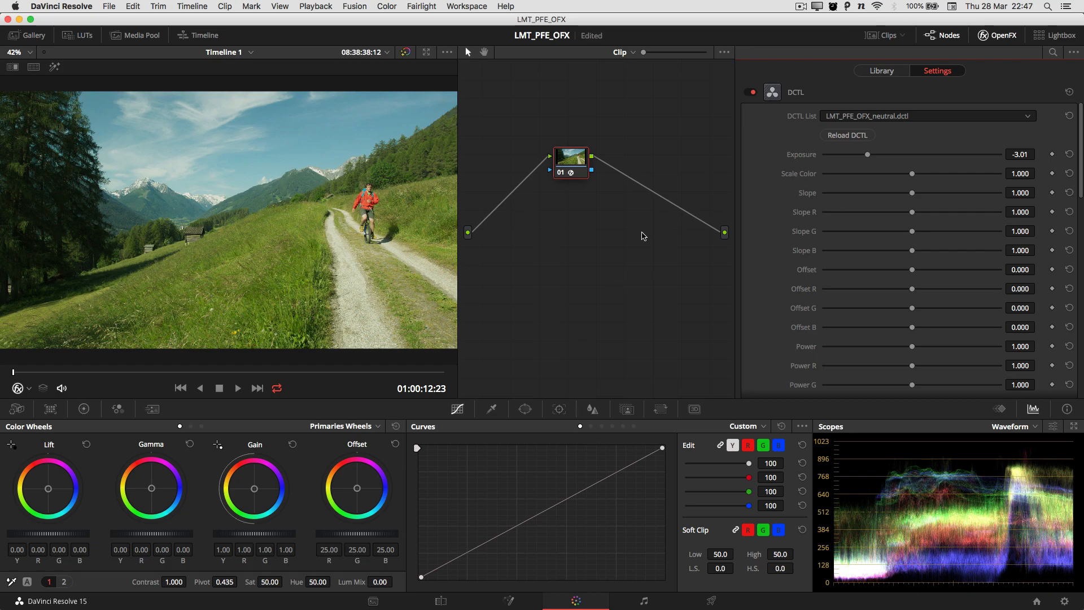
mouse_move(179, 388)
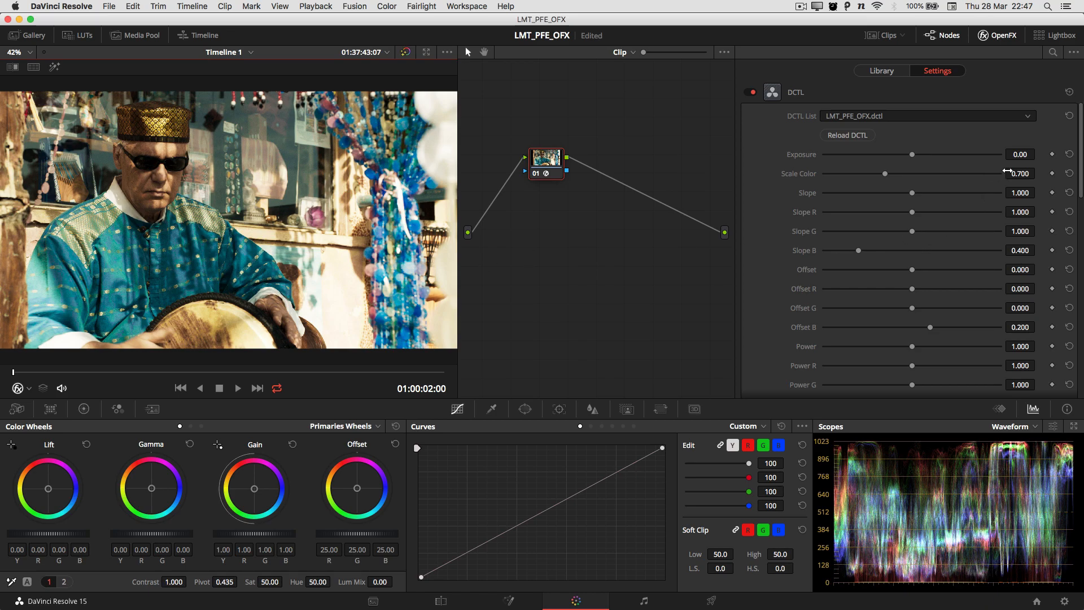
mouse_move(881, 196)
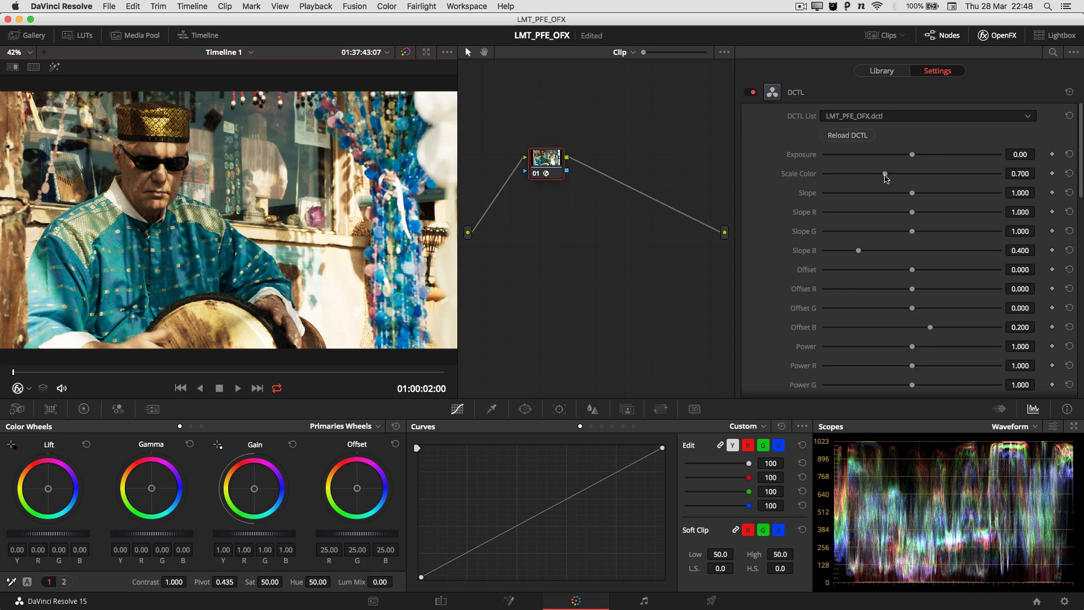
mouse_move(828, 224)
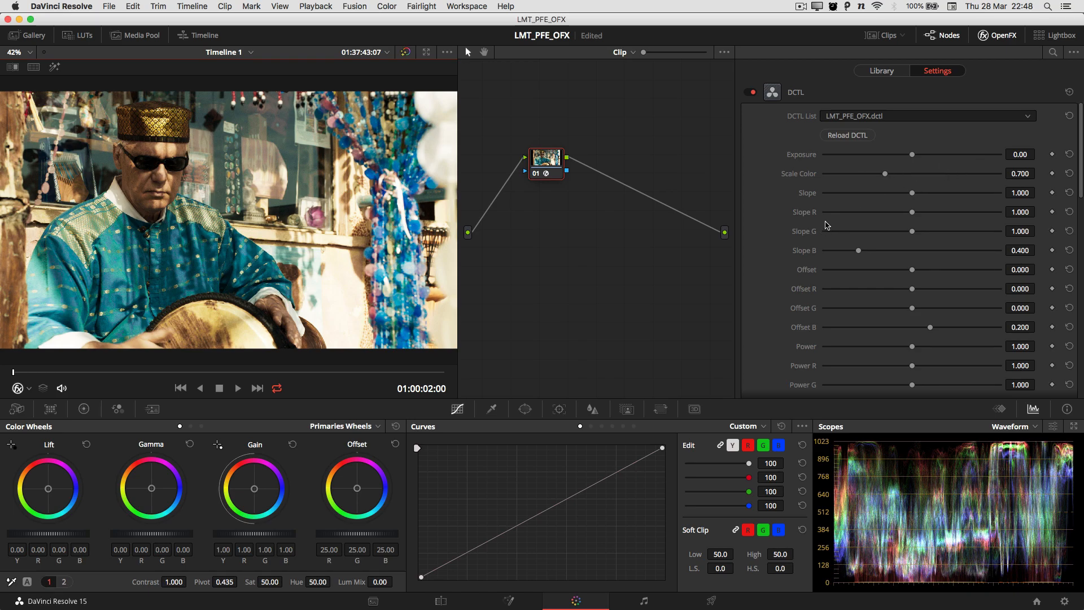
mouse_move(785, 231)
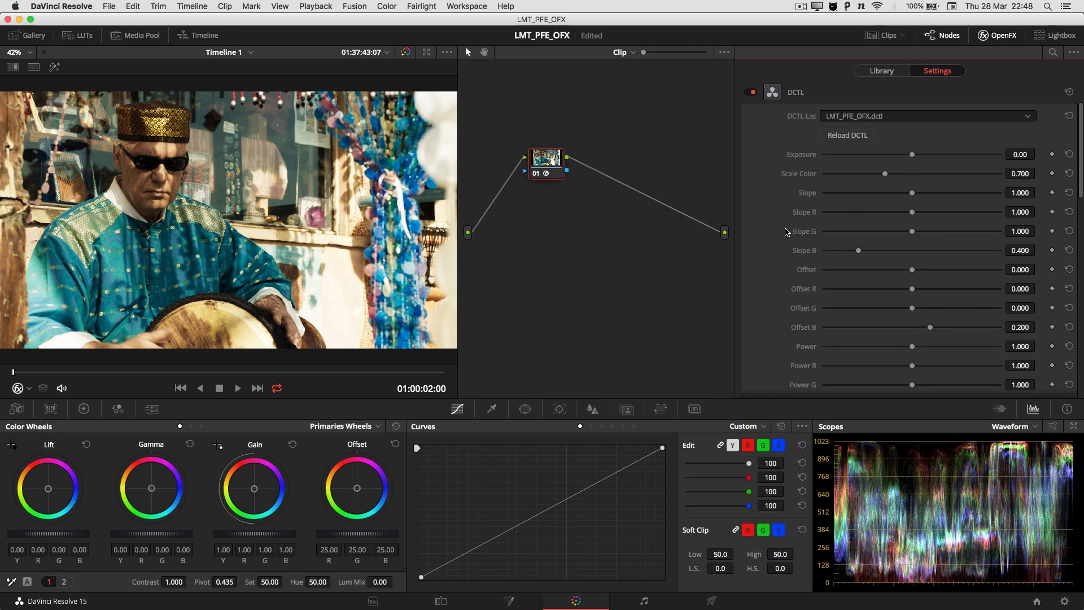
mouse_move(908, 201)
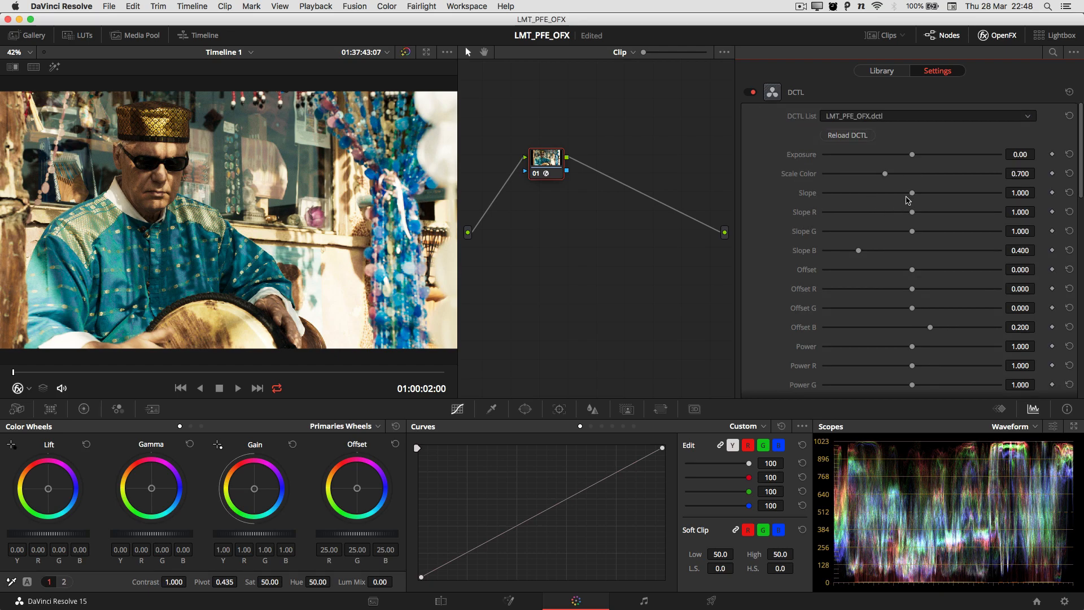
mouse_move(788, 277)
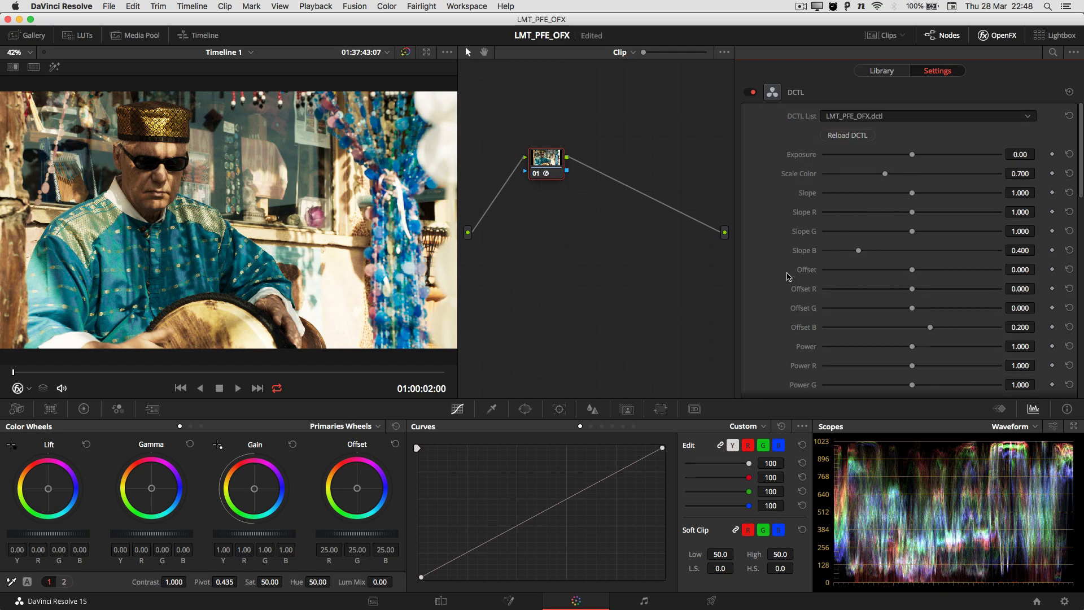
scroll("down", 3)
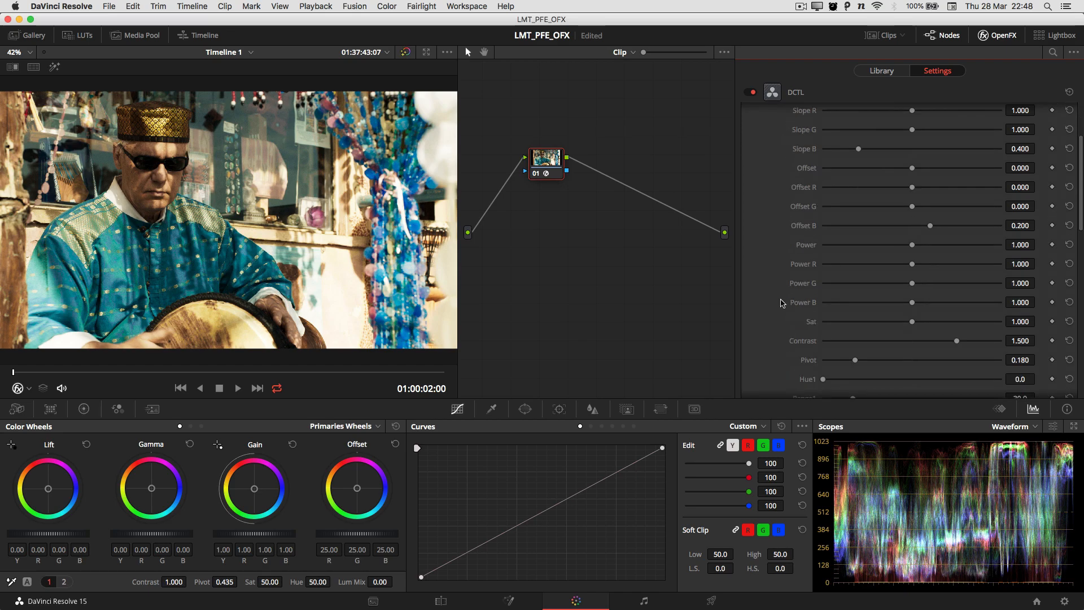
scroll("up", 3)
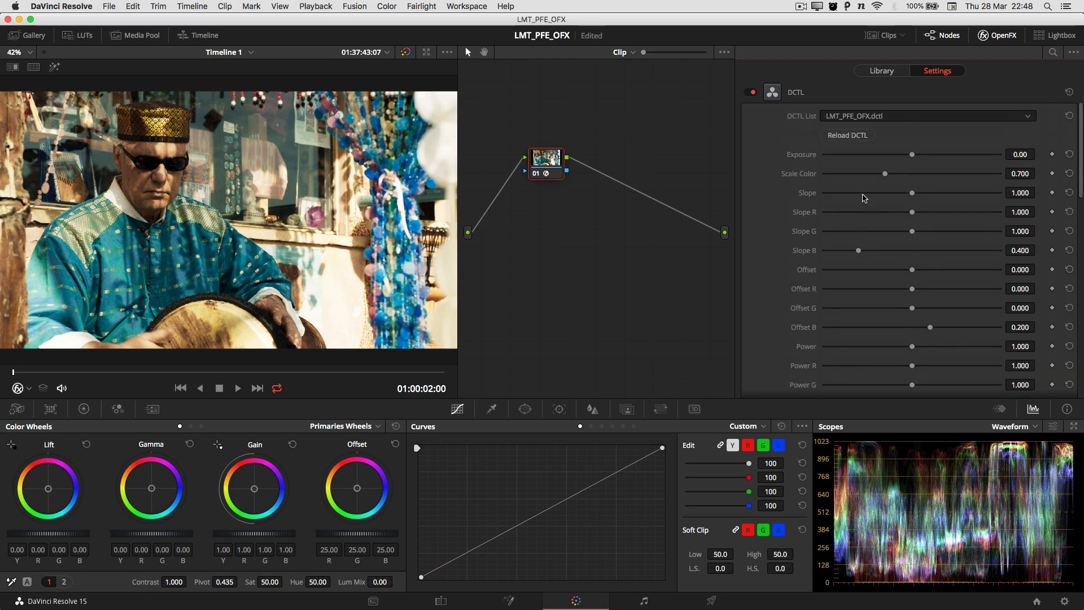
mouse_move(816, 213)
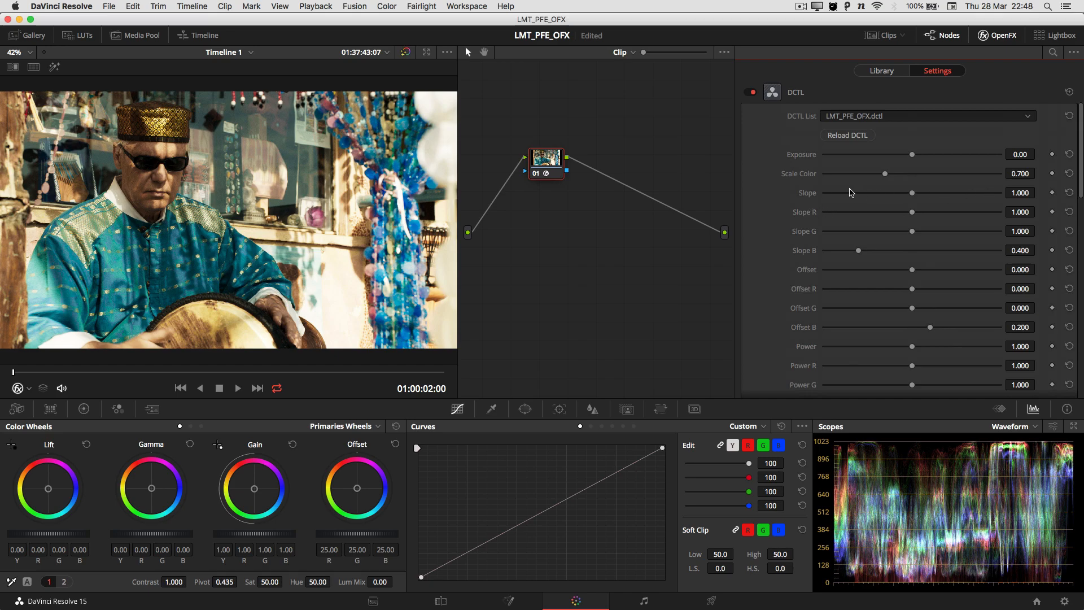
mouse_move(865, 246)
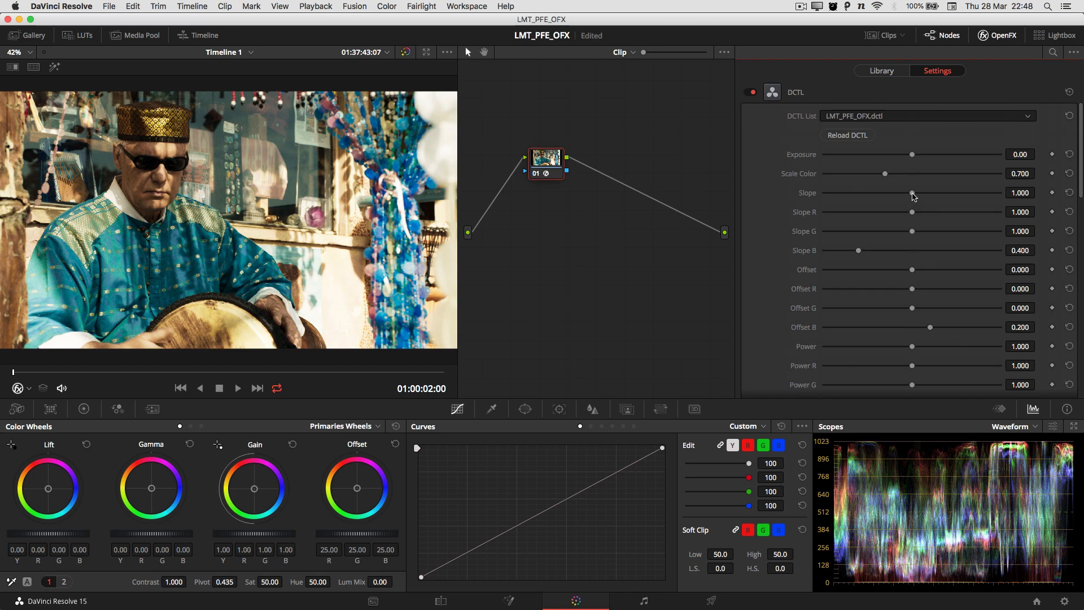
mouse_move(892, 231)
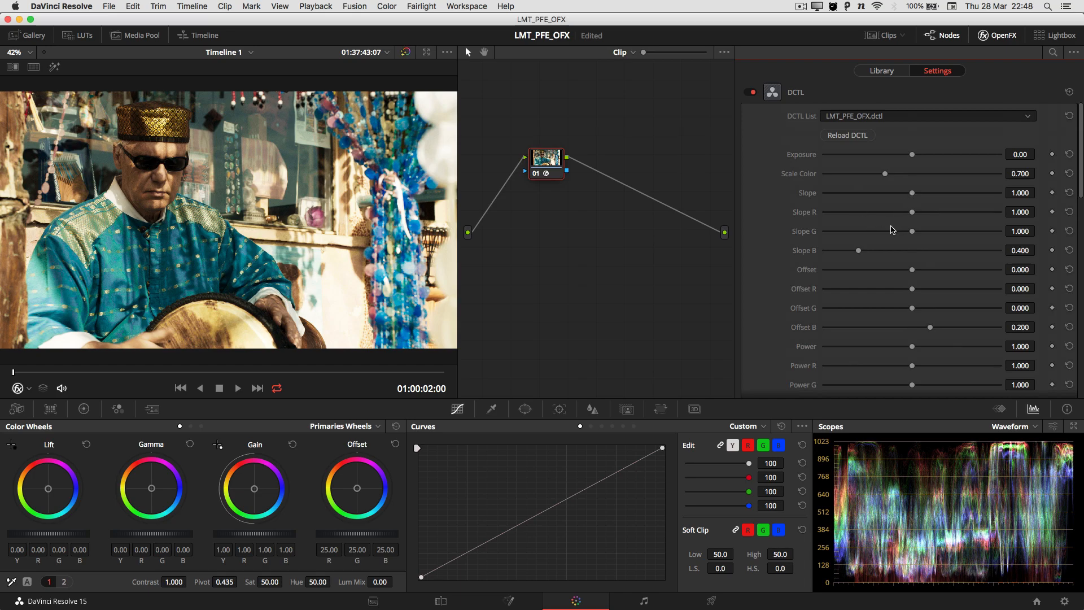
mouse_move(897, 225)
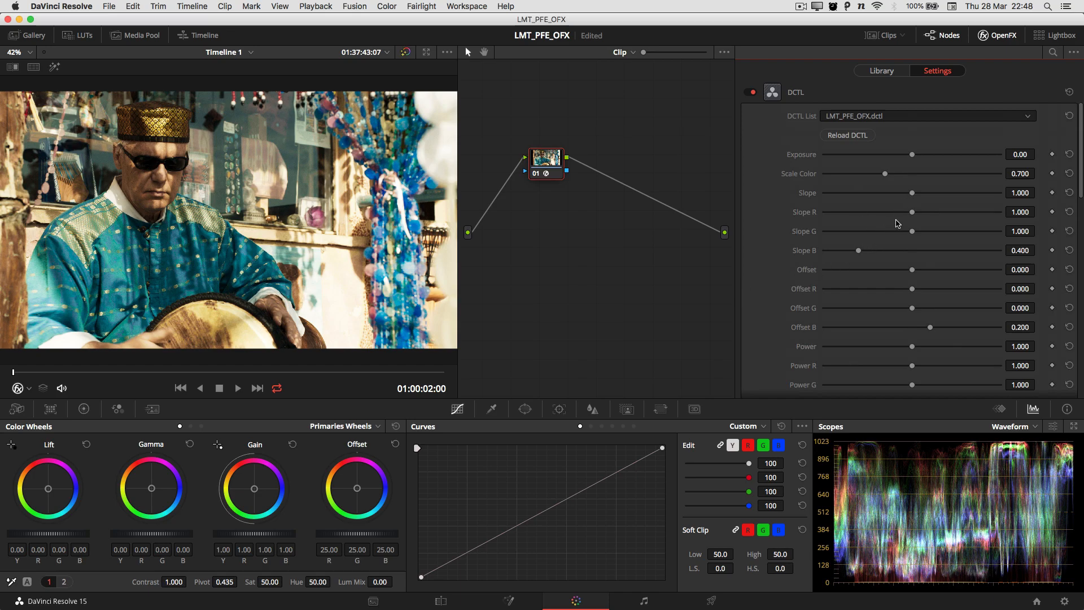
mouse_move(879, 248)
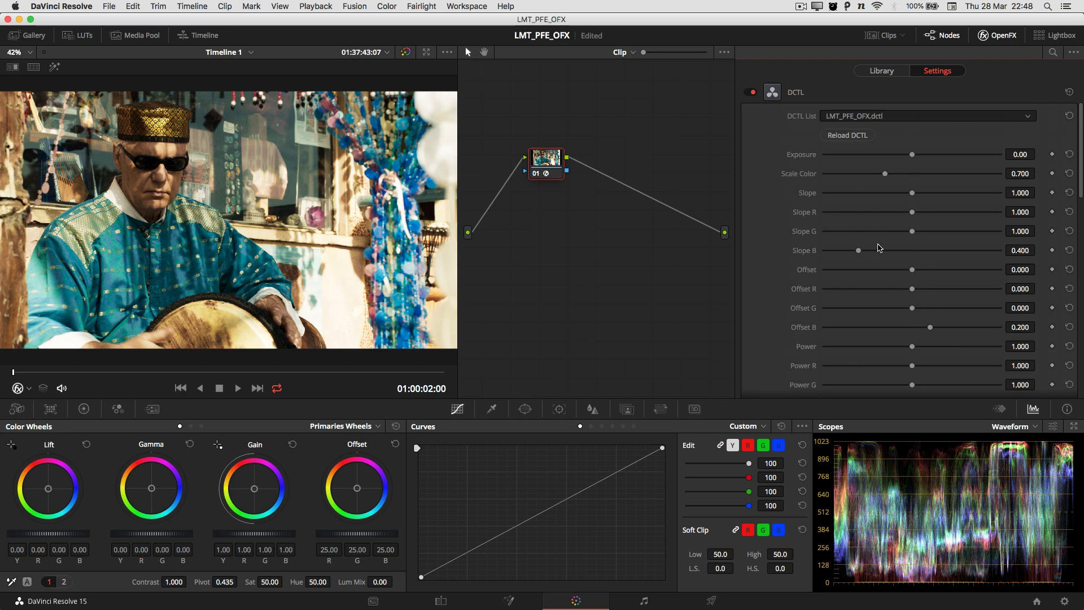
mouse_move(914, 197)
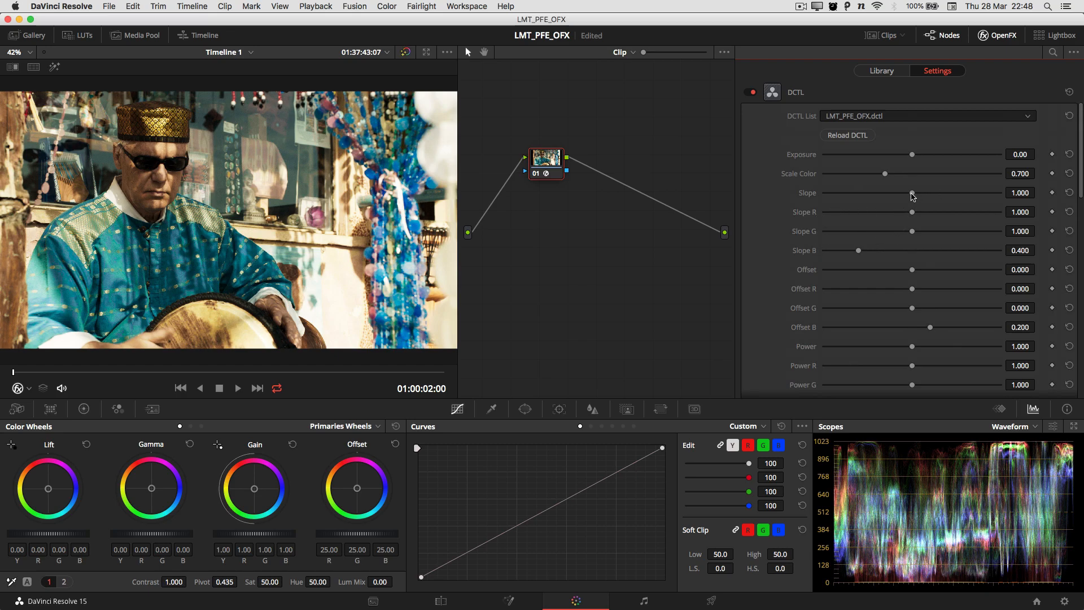
mouse_move(985, 194)
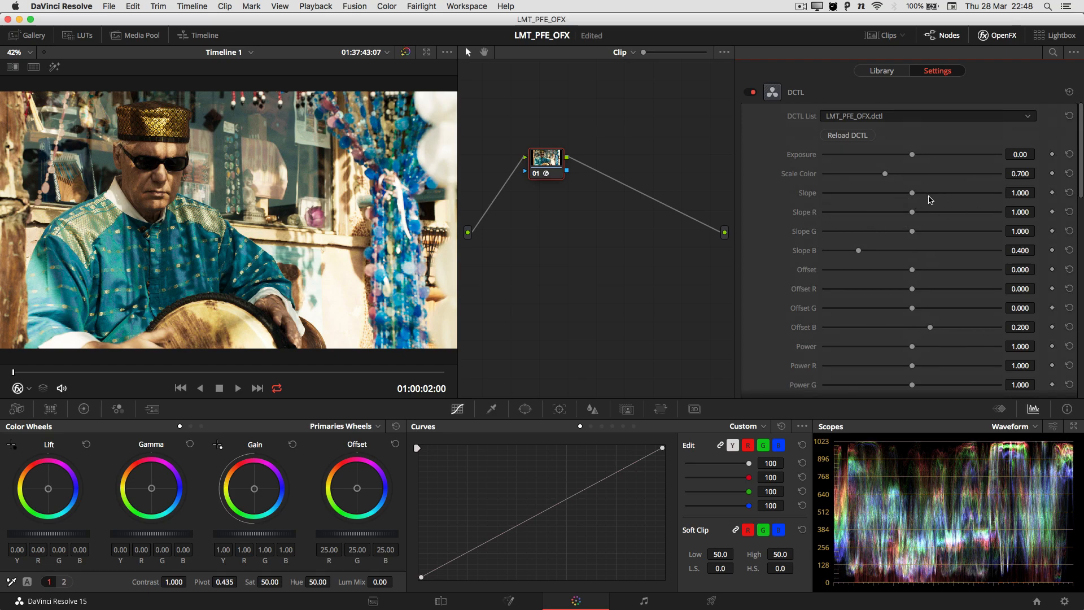
mouse_move(871, 217)
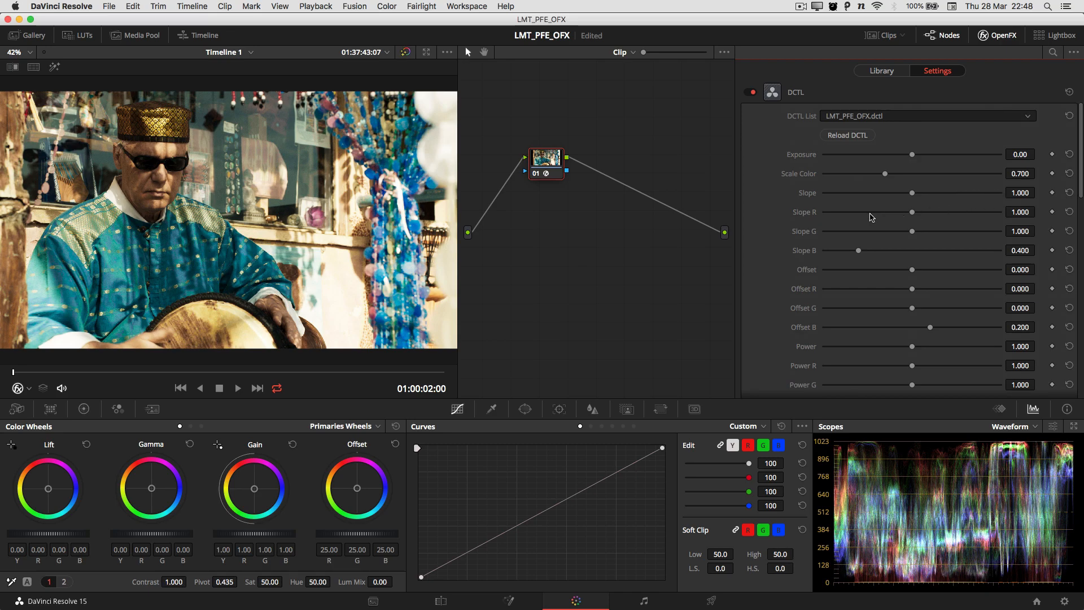
mouse_move(1000, 175)
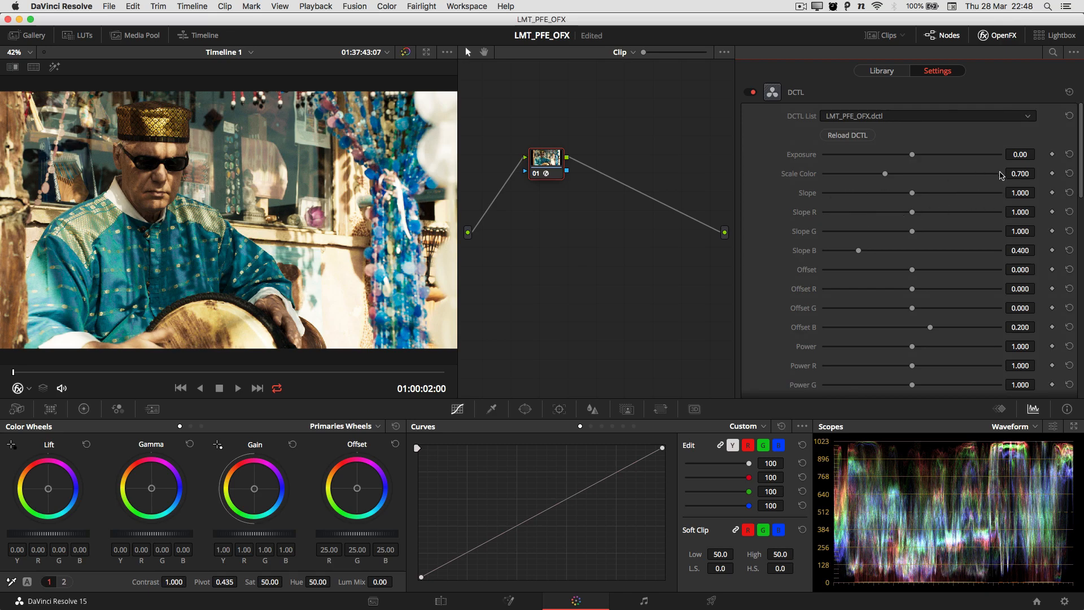
mouse_move(887, 213)
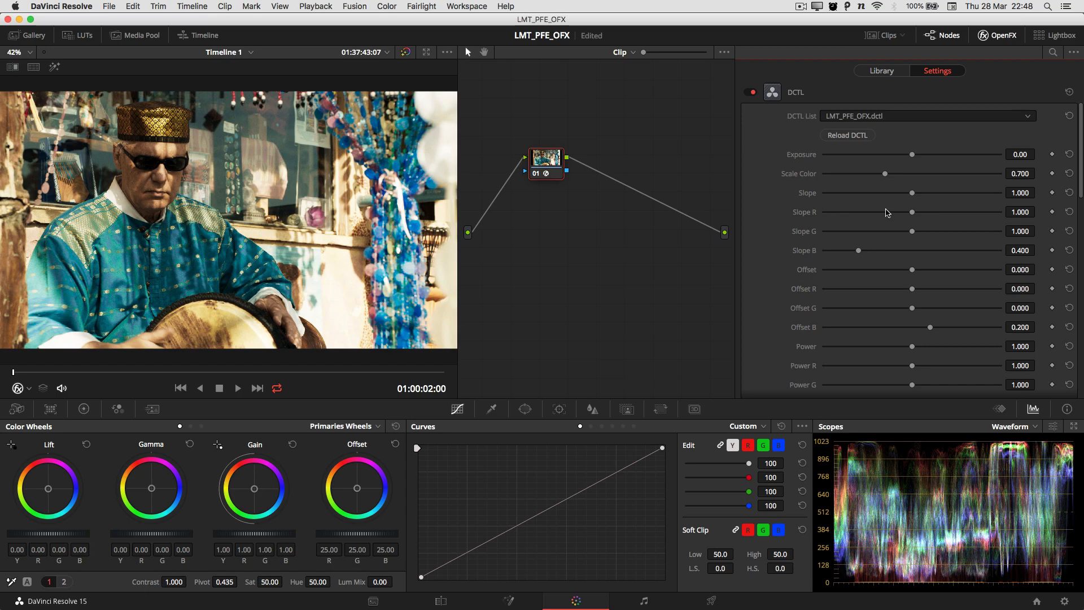
mouse_move(911, 198)
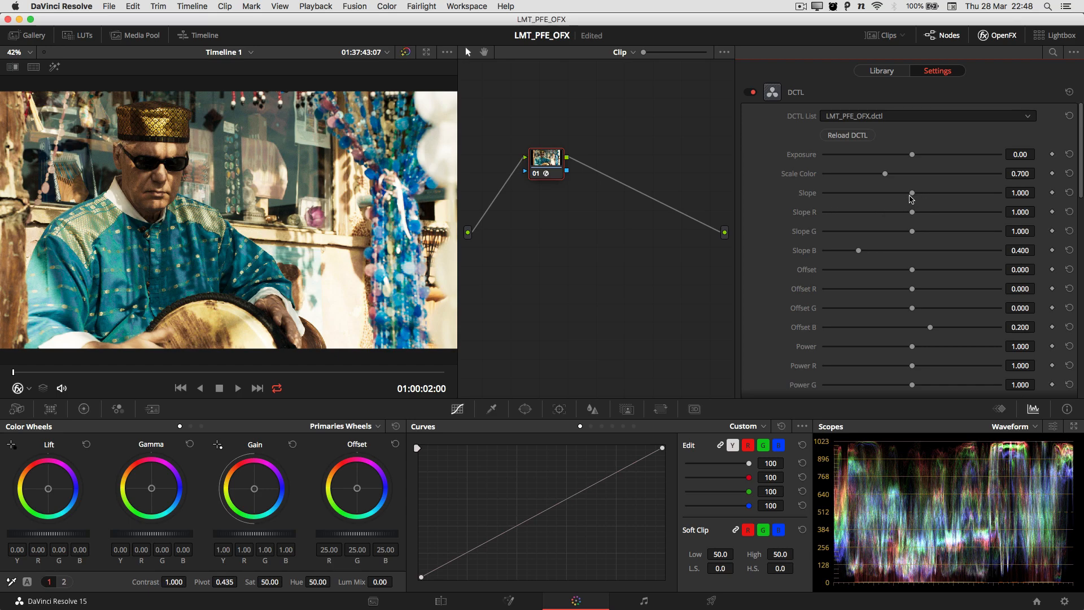
mouse_move(887, 200)
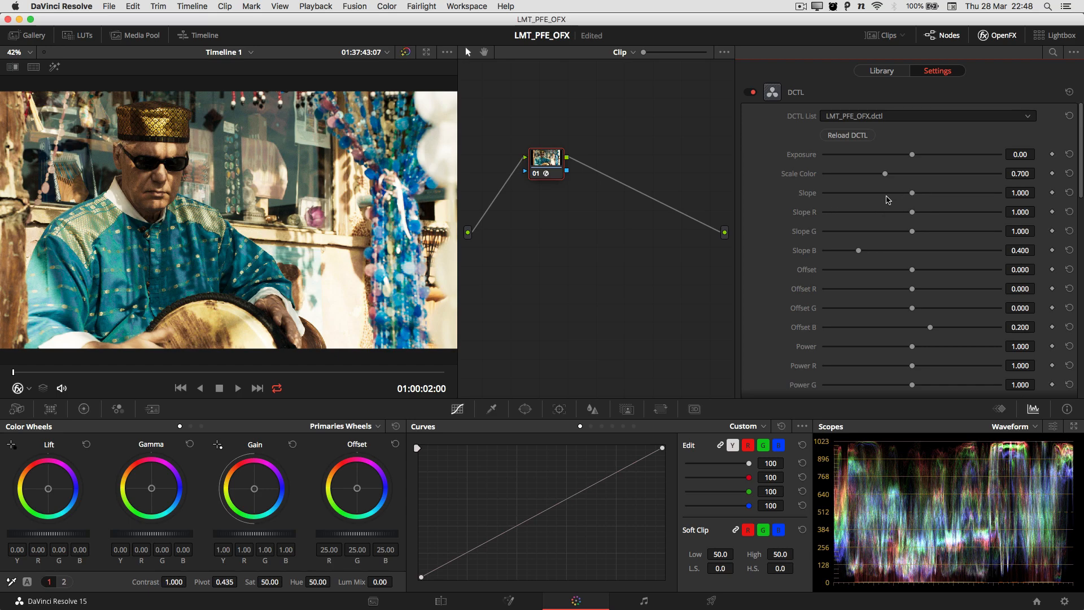
mouse_move(889, 205)
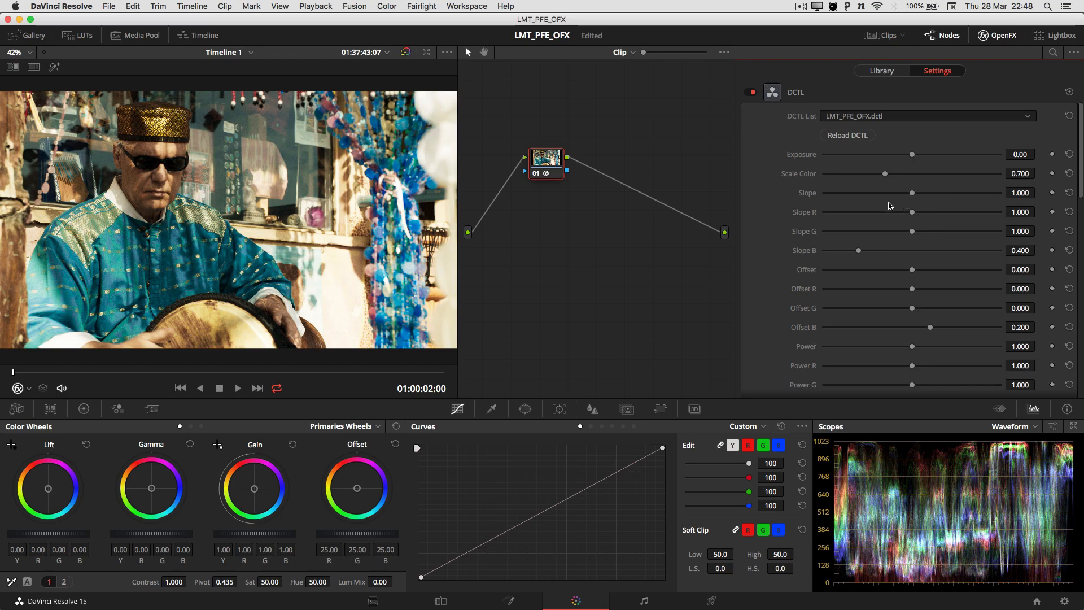
mouse_move(969, 203)
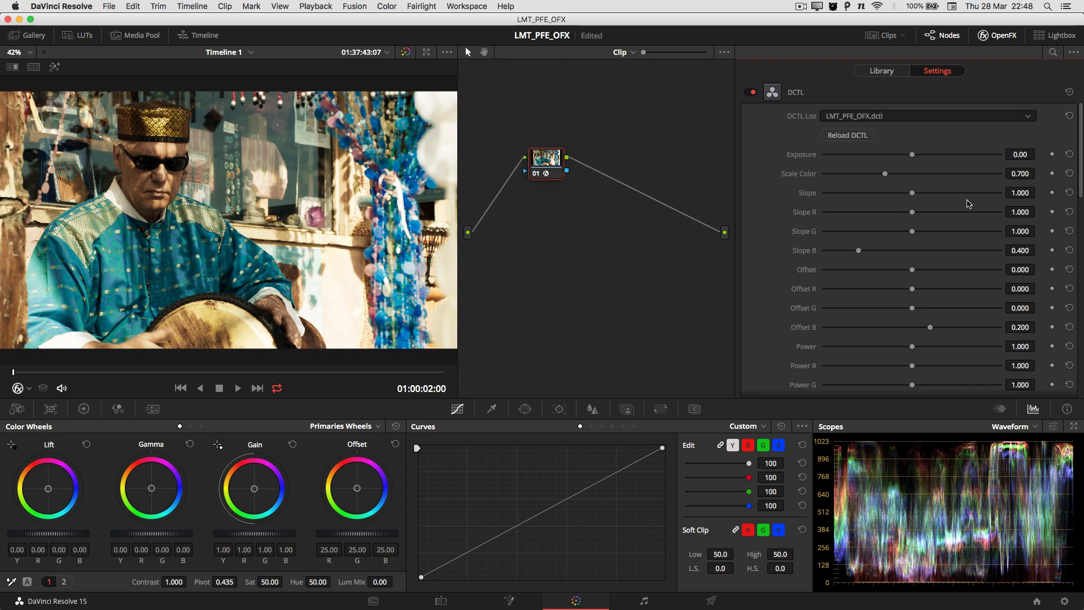
mouse_move(886, 207)
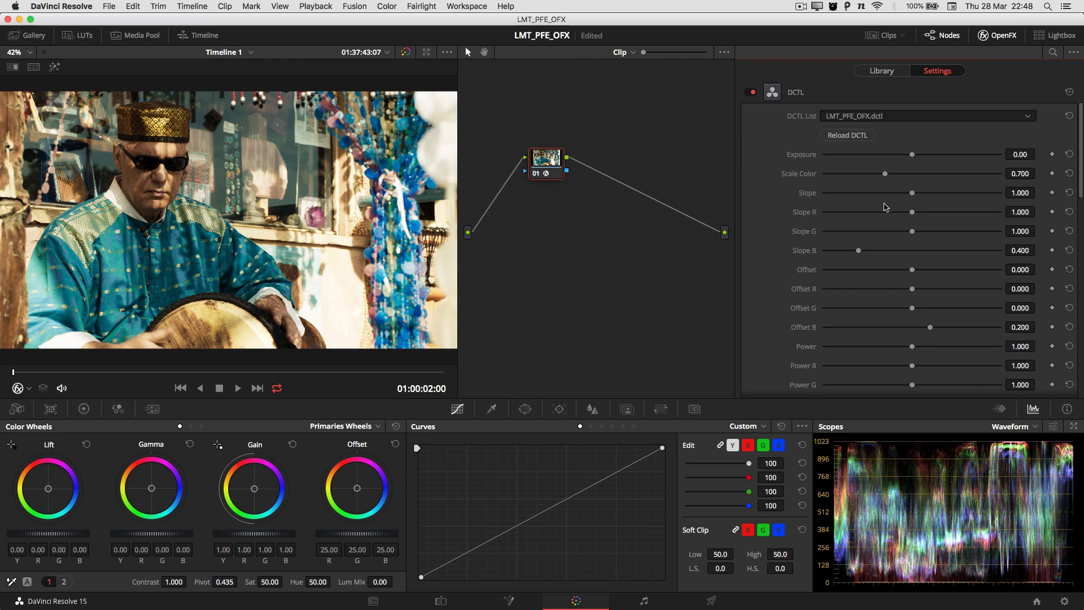
mouse_move(1051, 191)
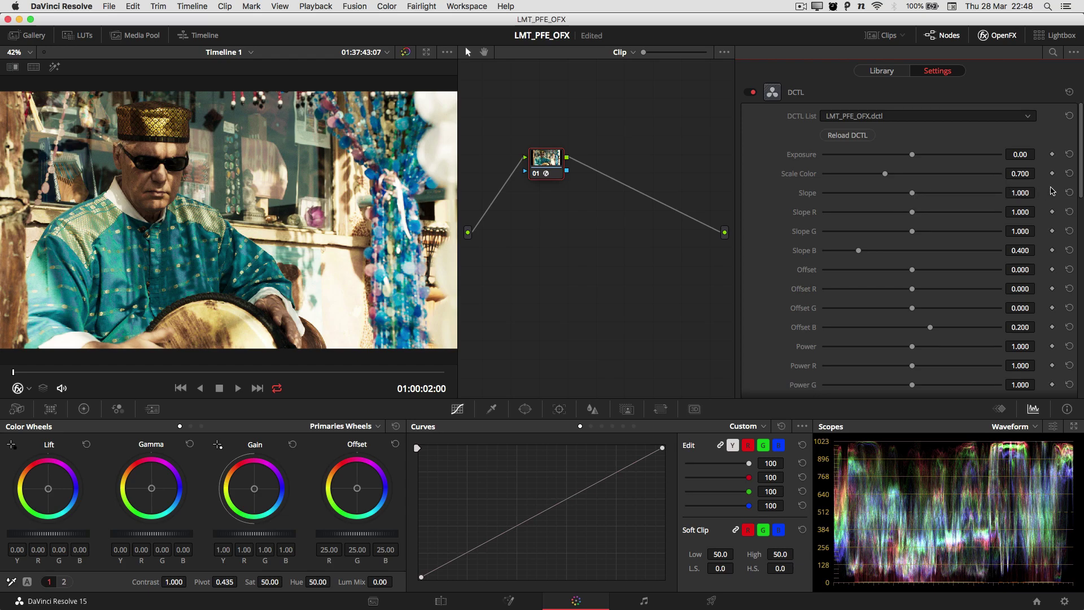
mouse_move(920, 211)
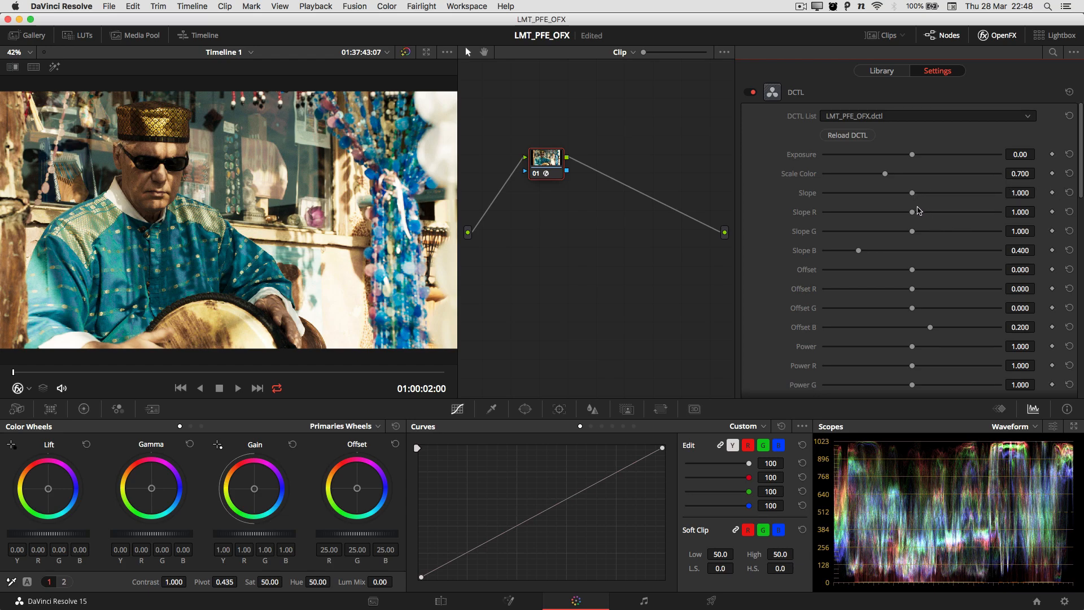
mouse_move(977, 204)
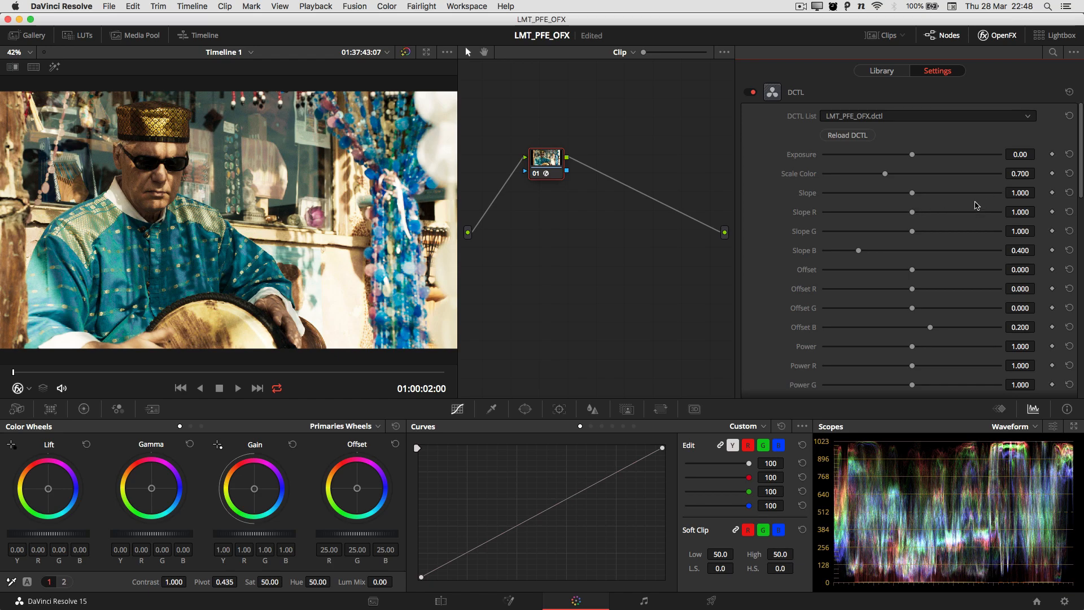
mouse_move(912, 203)
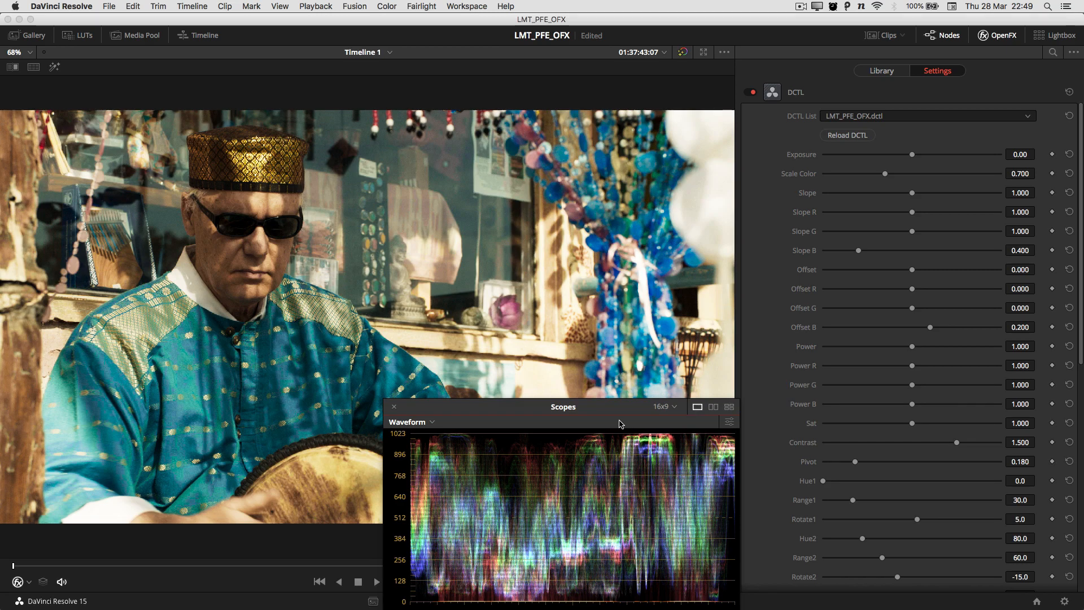
mouse_move(896, 201)
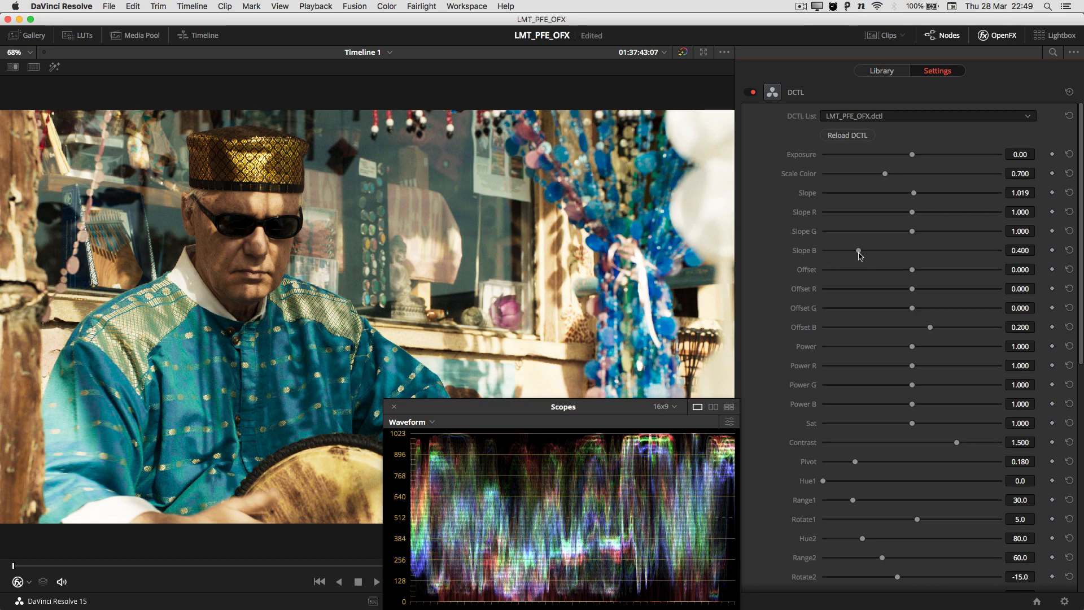
mouse_move(903, 263)
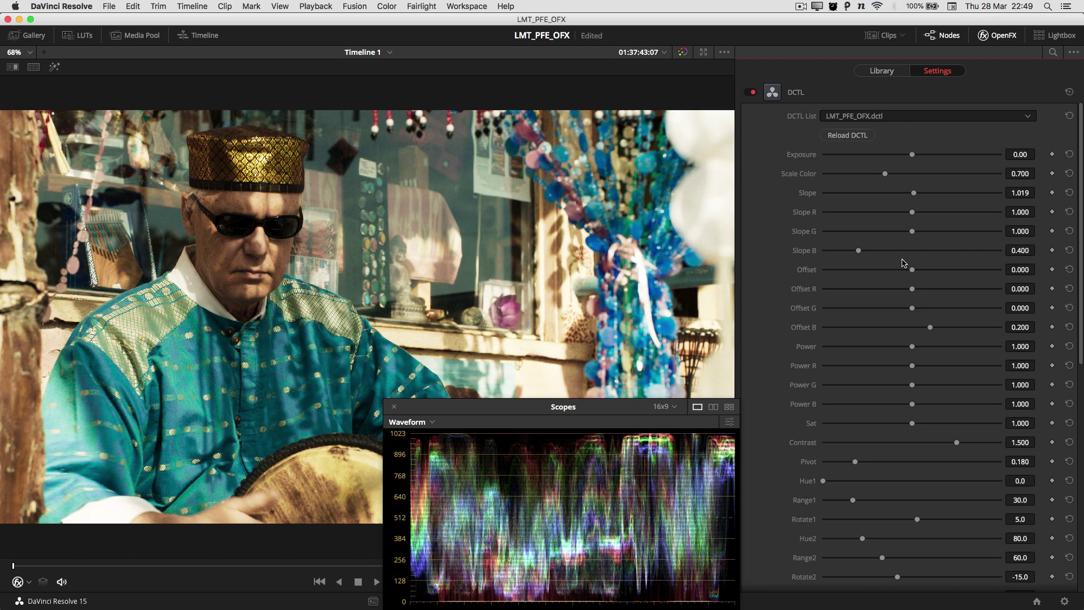
mouse_move(931, 252)
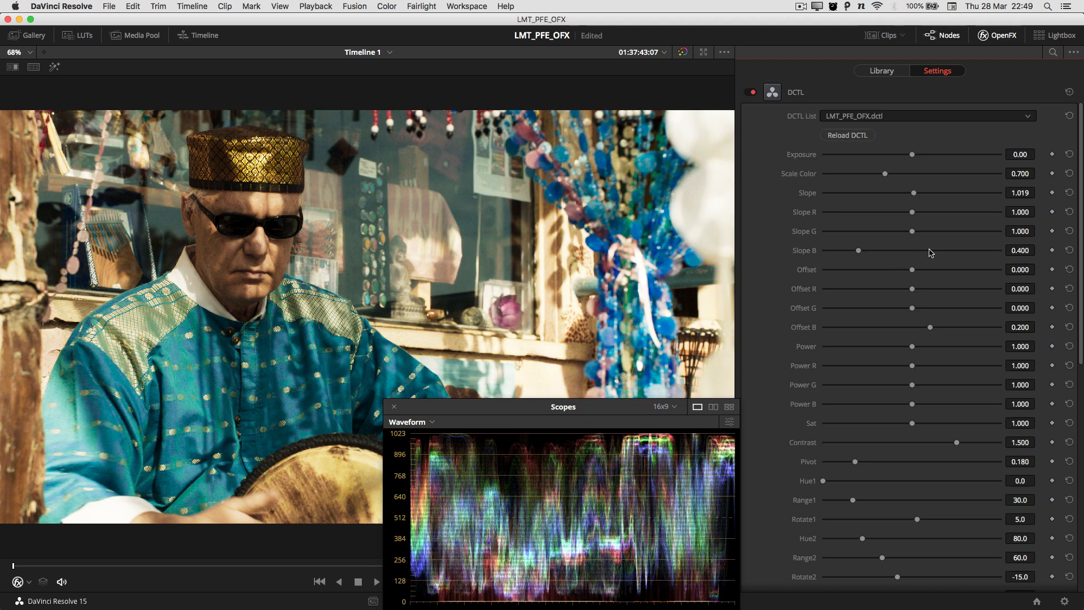
mouse_move(952, 257)
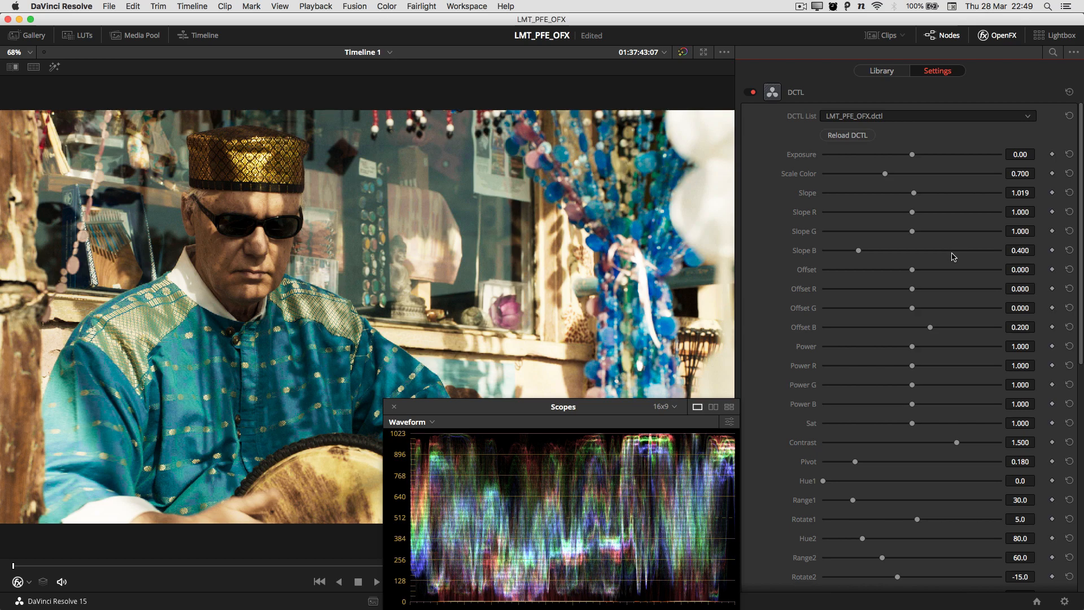
mouse_move(927, 260)
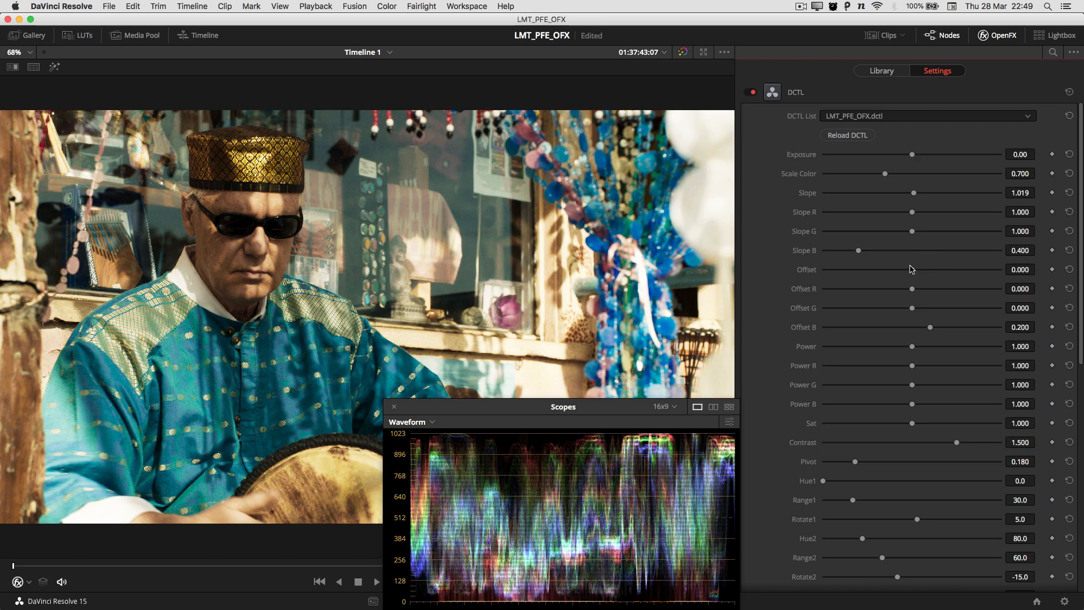
mouse_move(832, 265)
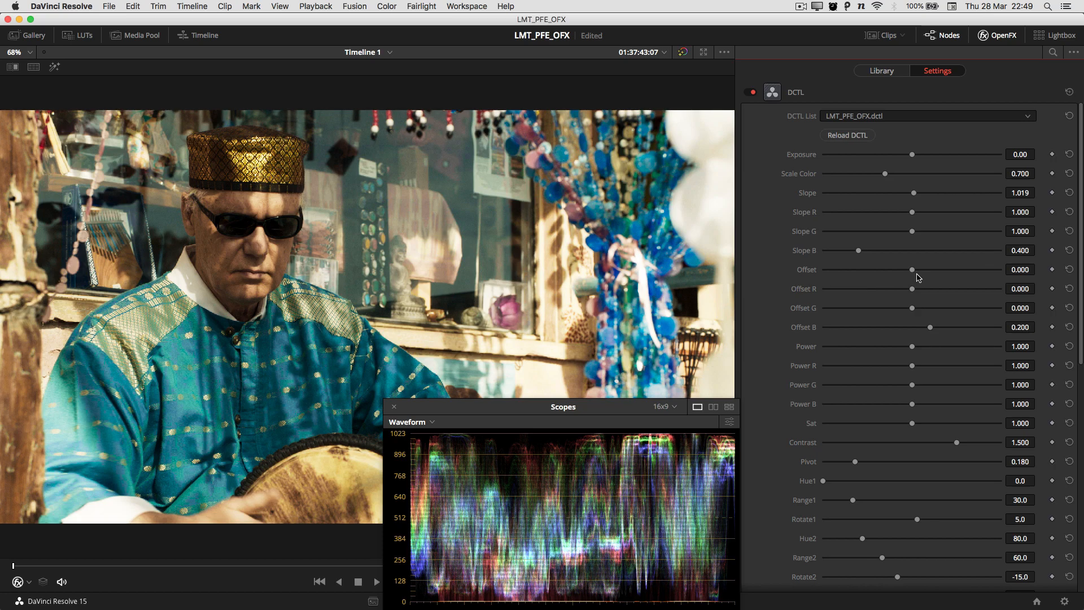
mouse_move(913, 280)
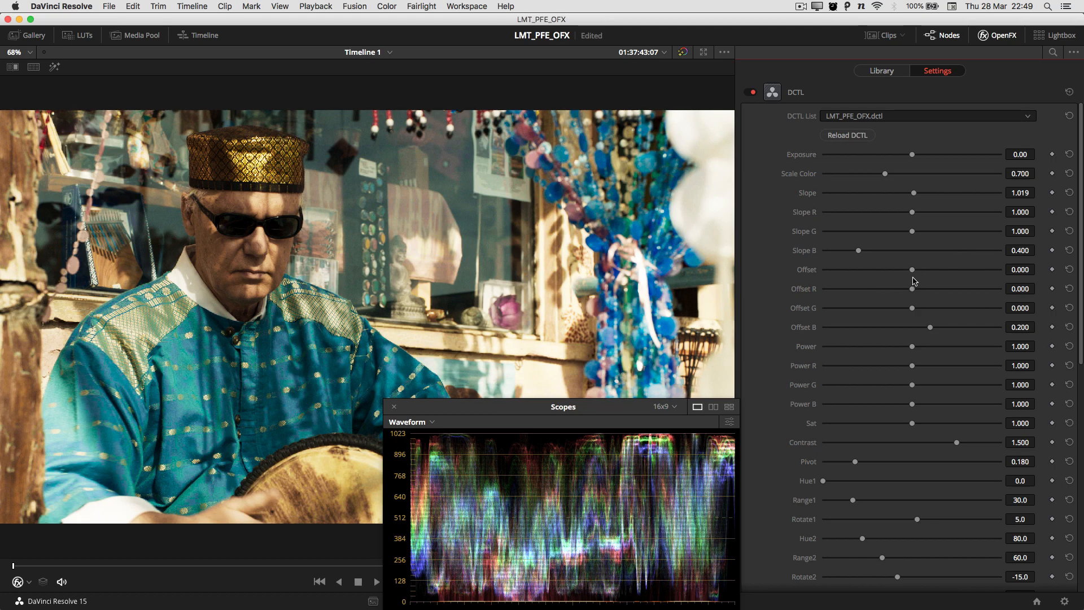
mouse_move(919, 283)
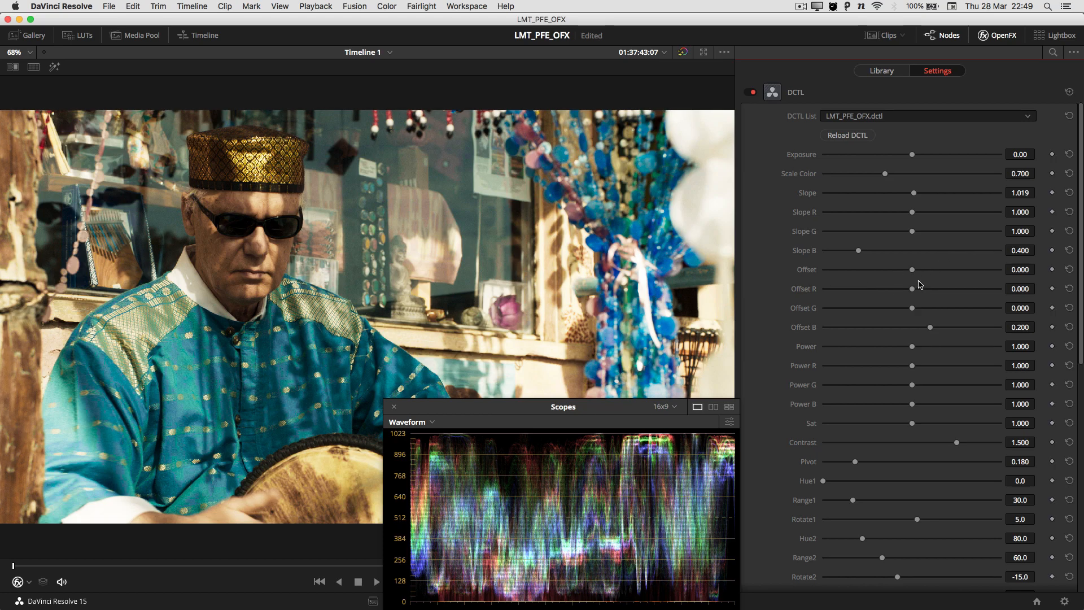
mouse_move(858, 258)
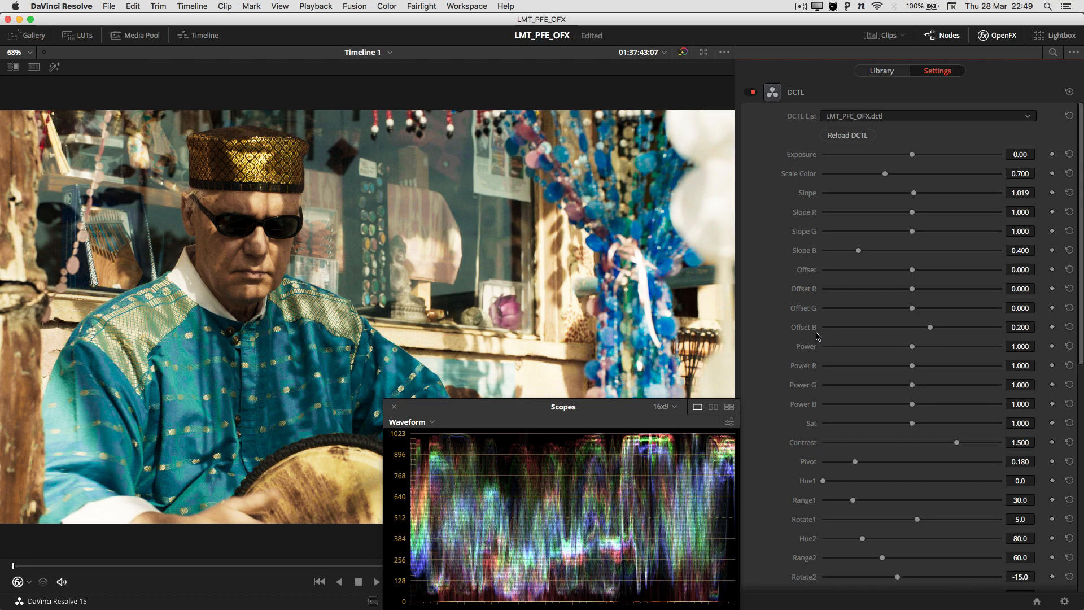
mouse_move(863, 256)
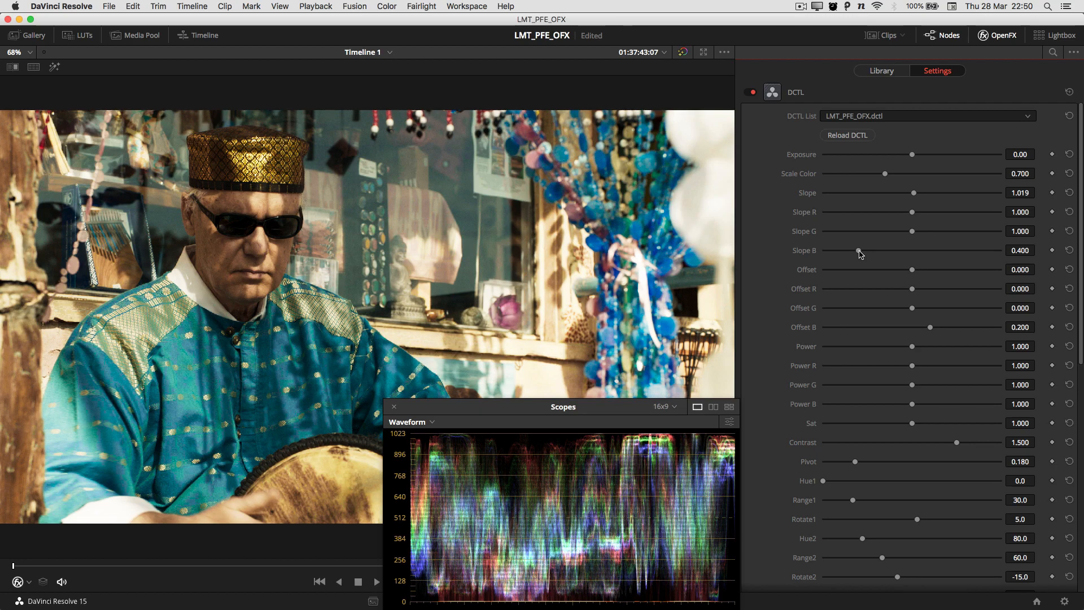
mouse_move(874, 324)
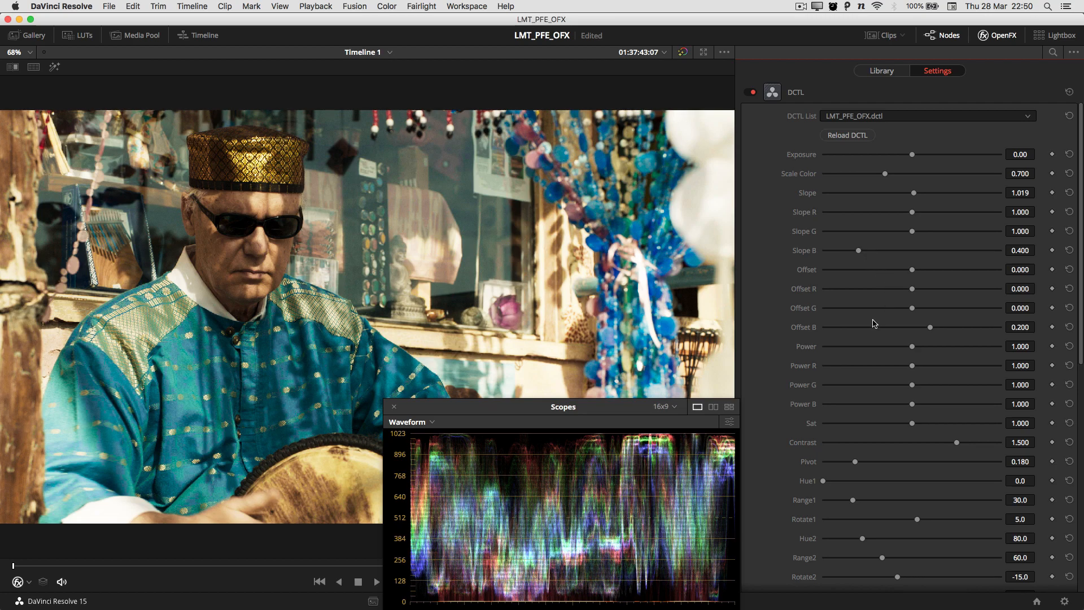
mouse_move(890, 306)
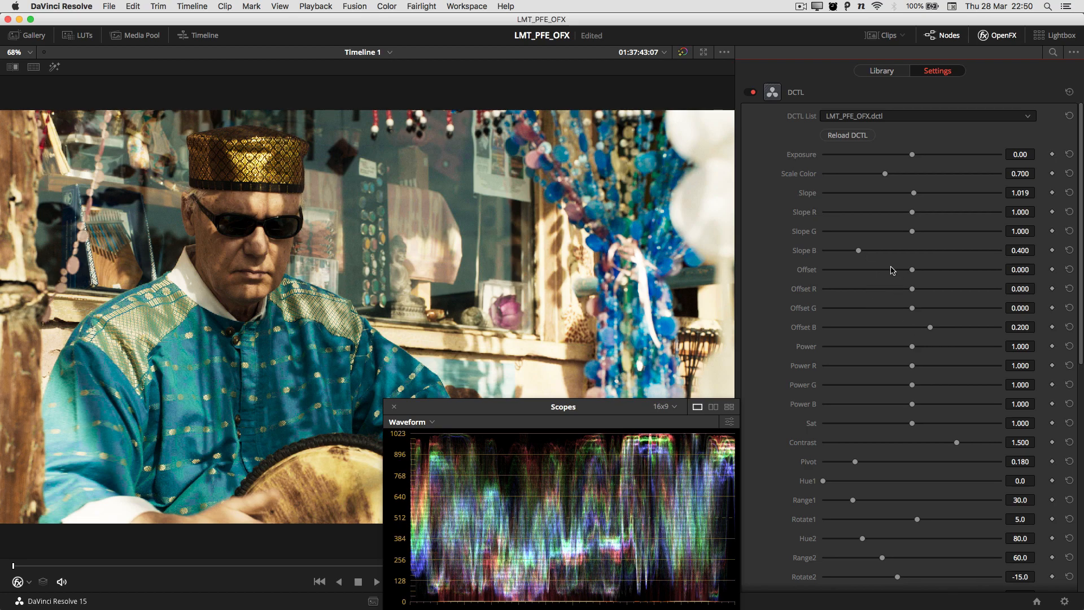
mouse_move(916, 331)
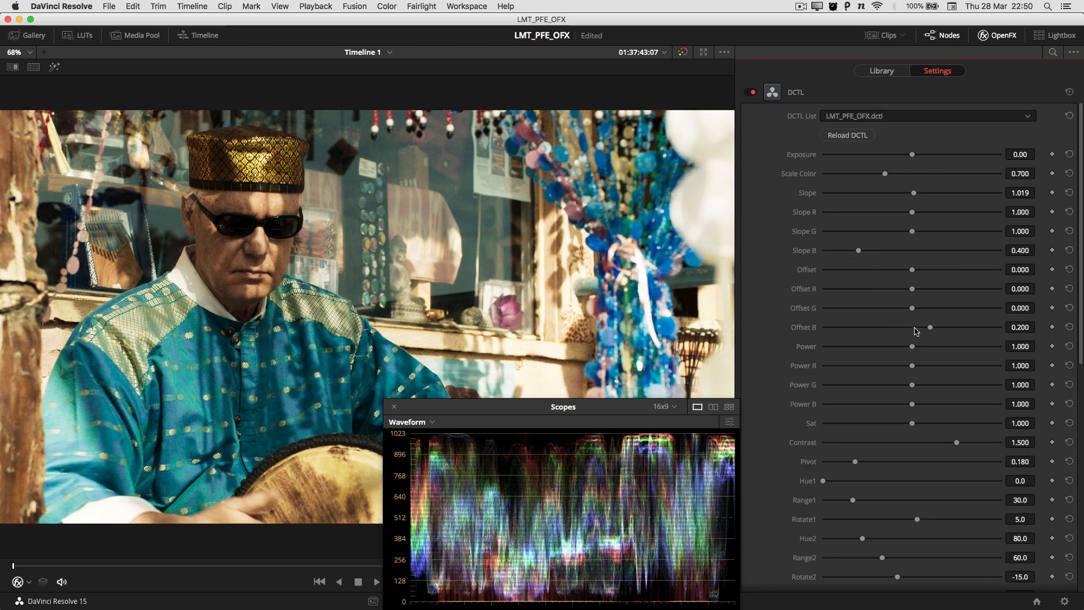
mouse_move(918, 330)
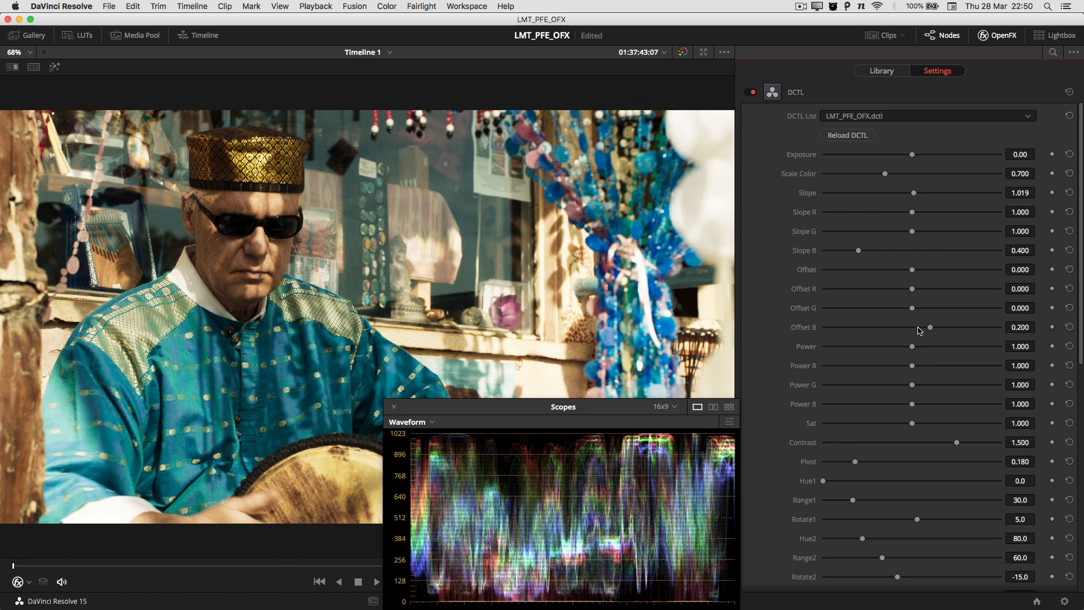
mouse_move(933, 330)
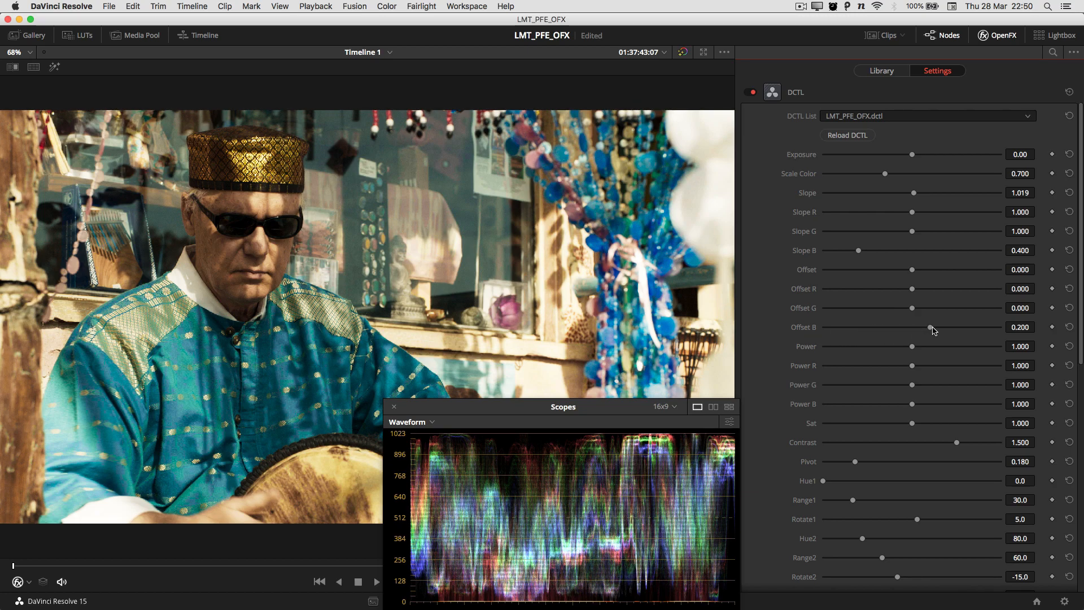
mouse_move(857, 332)
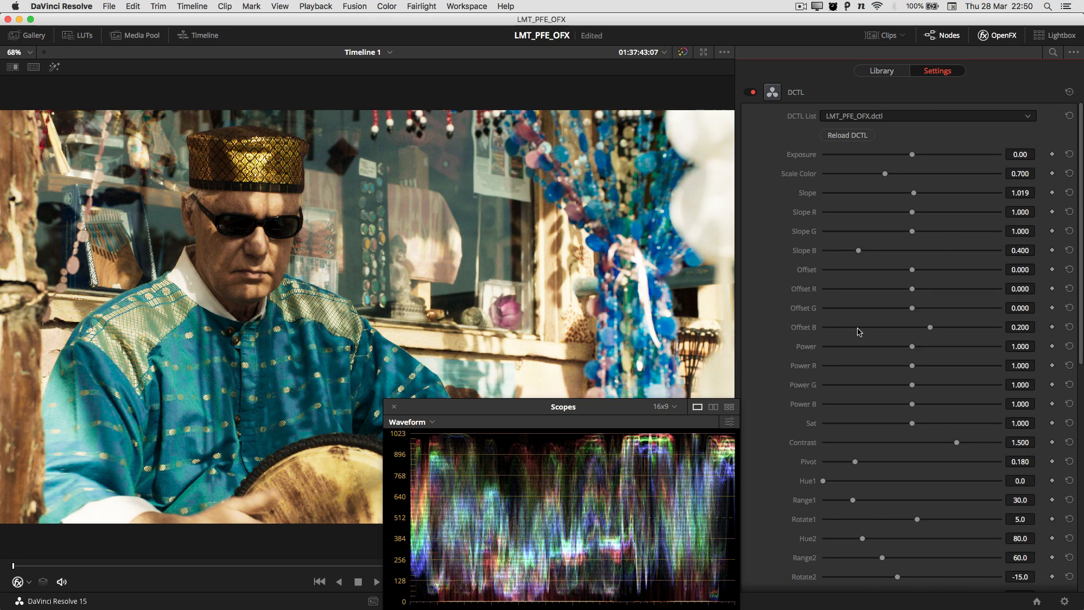
mouse_move(915, 308)
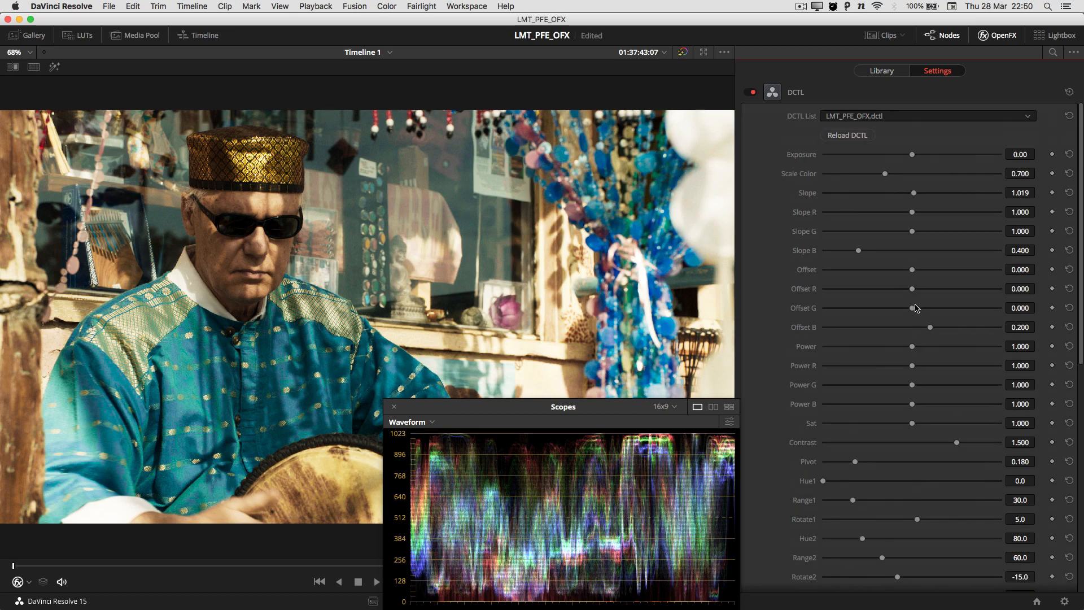
mouse_move(939, 466)
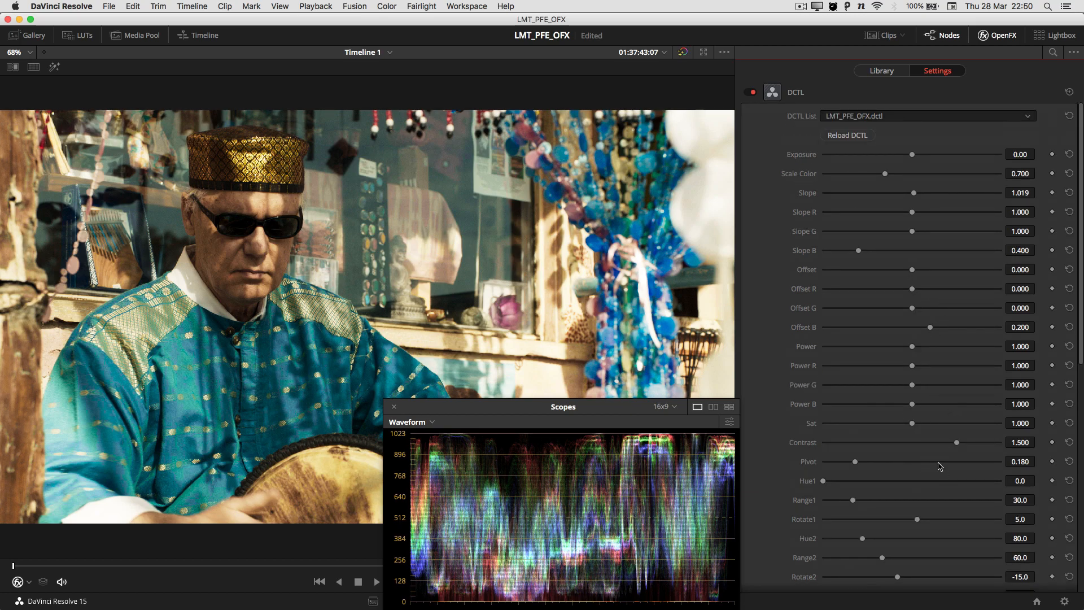
mouse_move(920, 249)
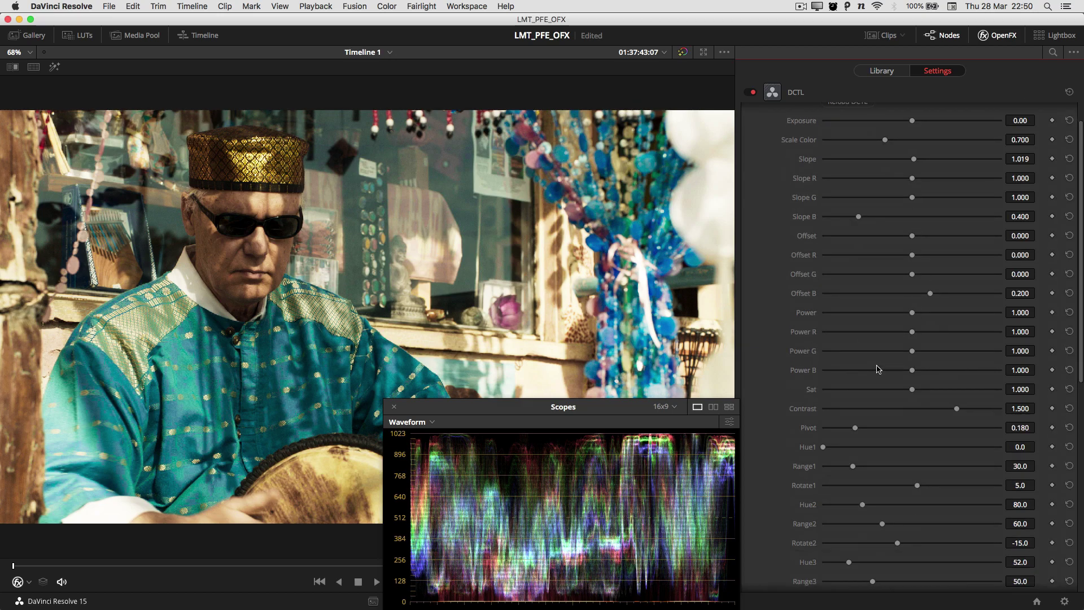
scroll("up", 3)
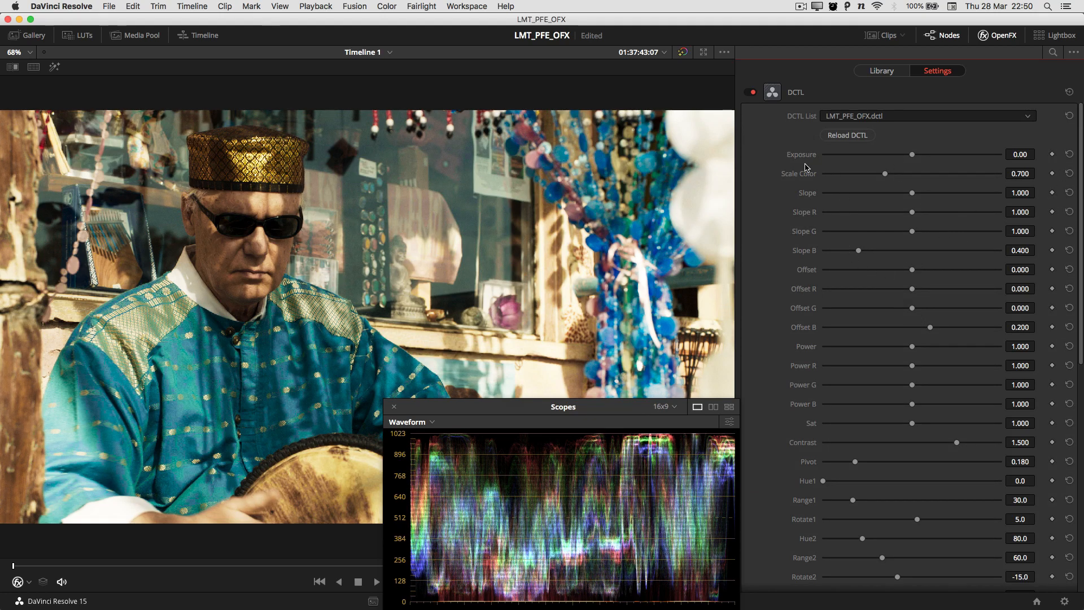
scroll("down", 3)
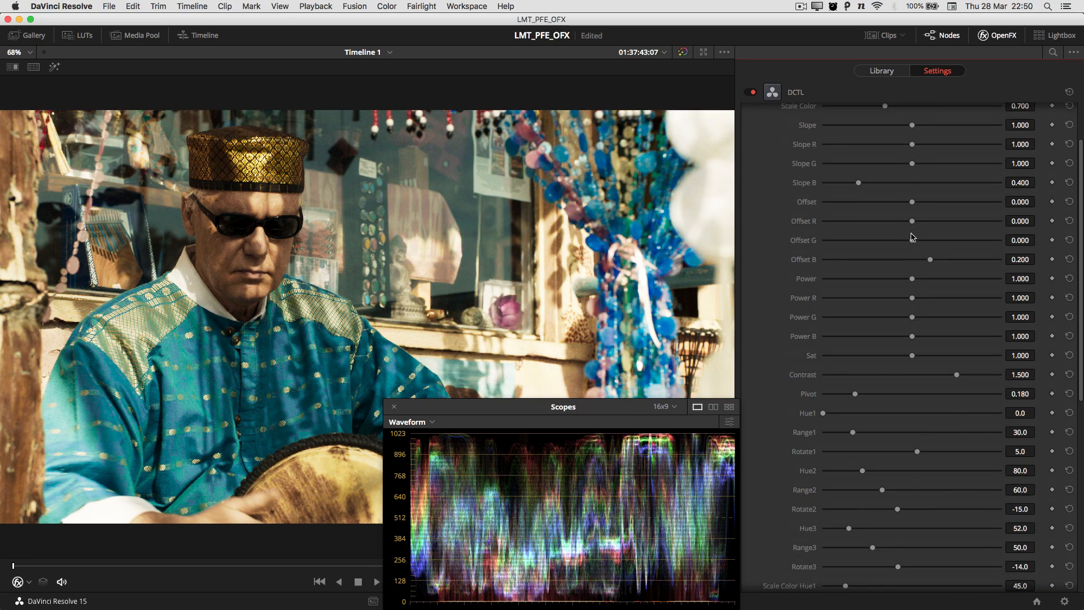
scroll("down", 3)
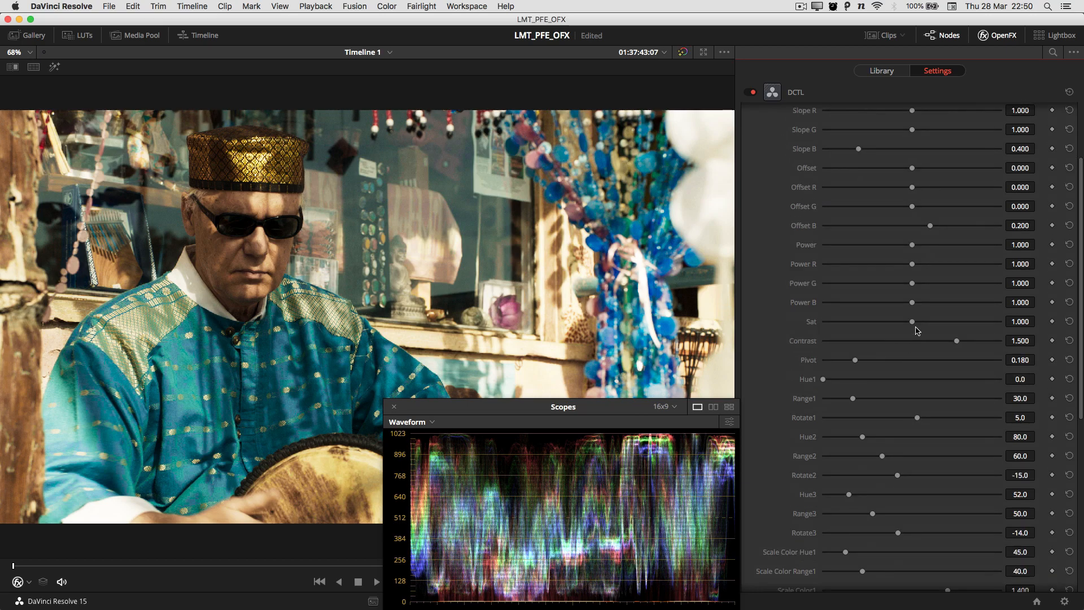
scroll("down", 3)
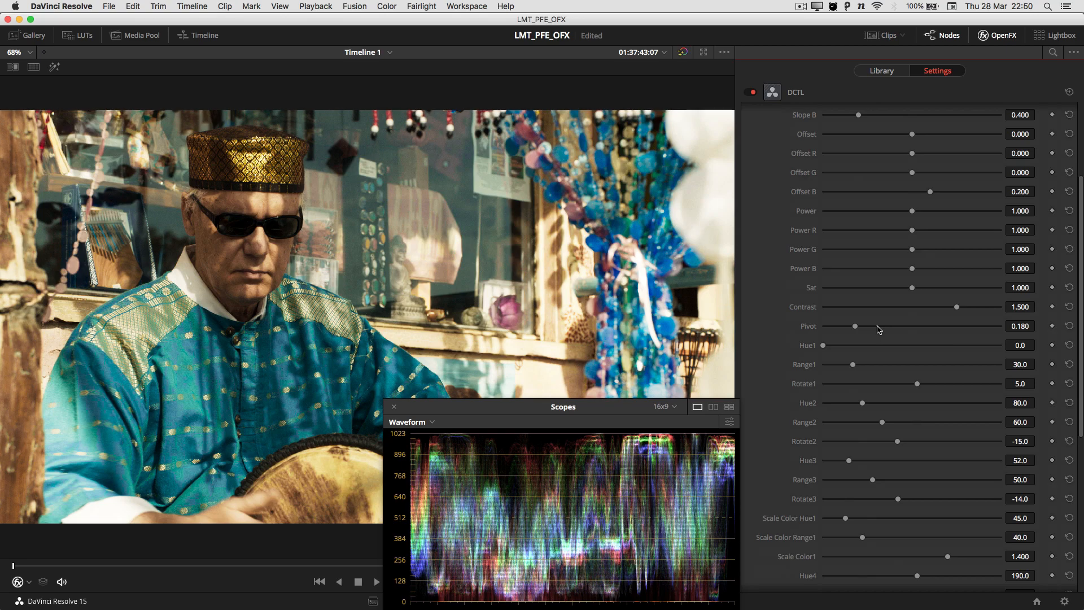
mouse_move(900, 326)
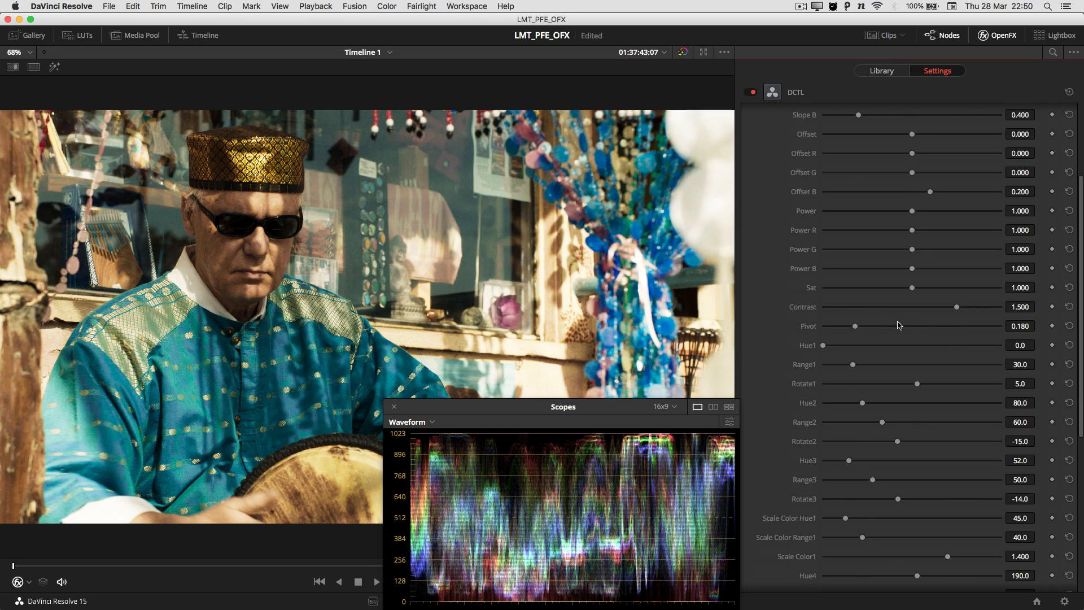
mouse_move(823, 313)
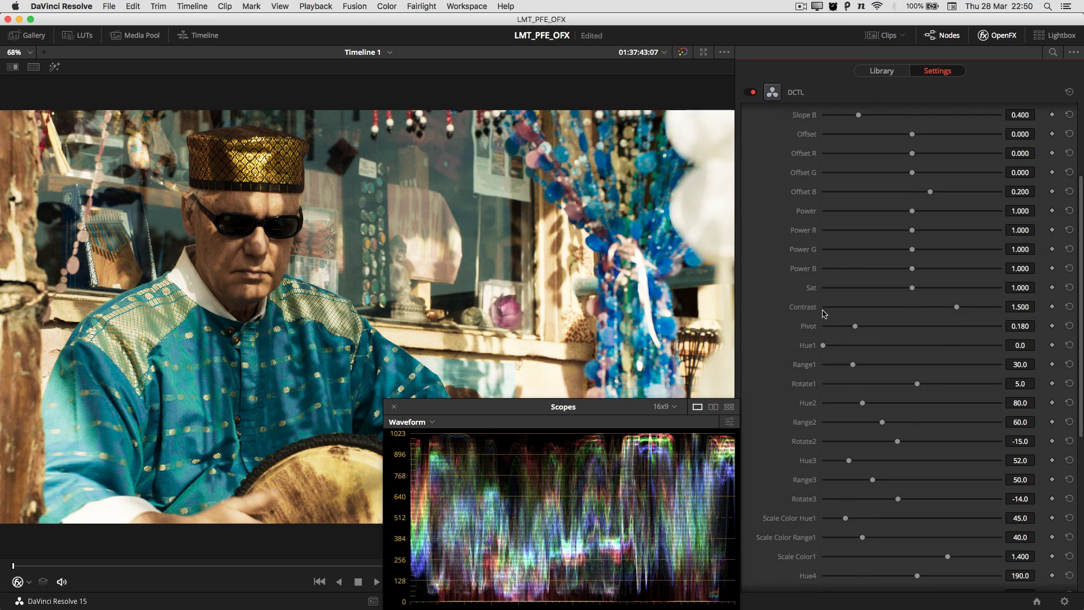
mouse_move(956, 312)
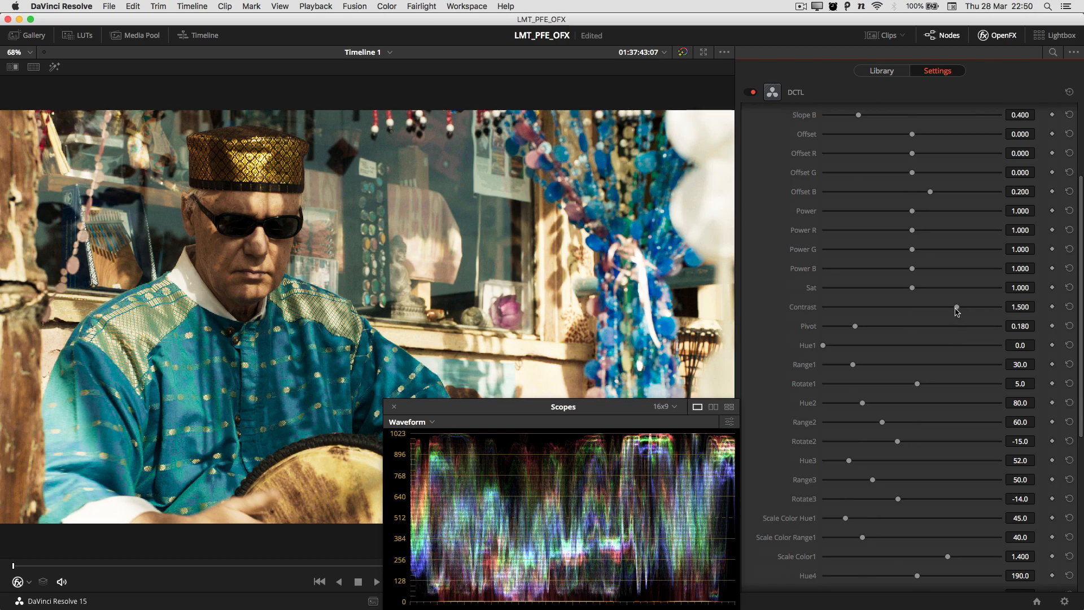
mouse_move(934, 326)
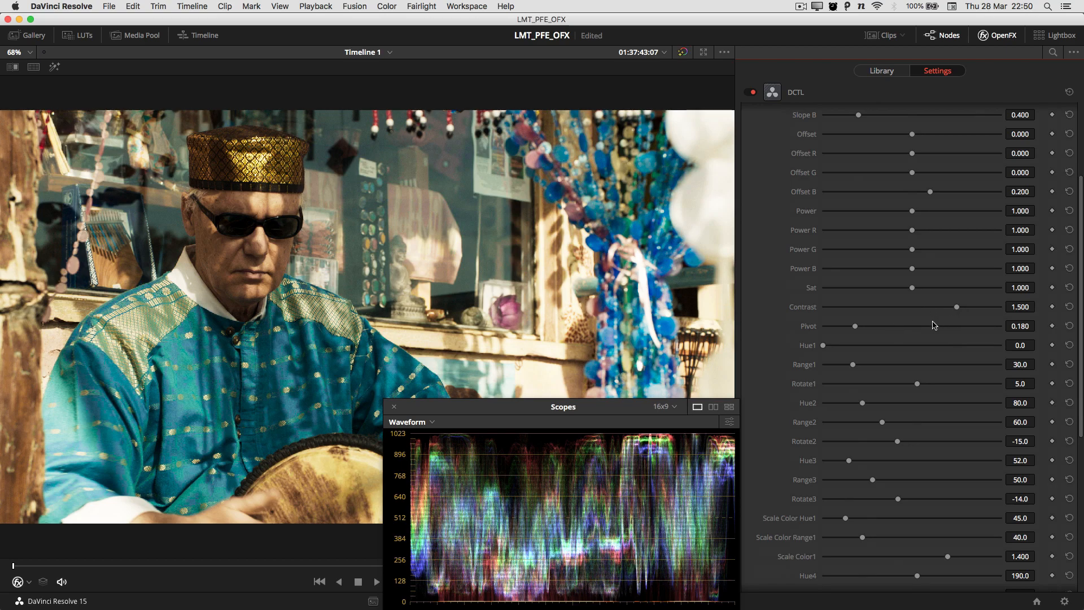
mouse_move(945, 330)
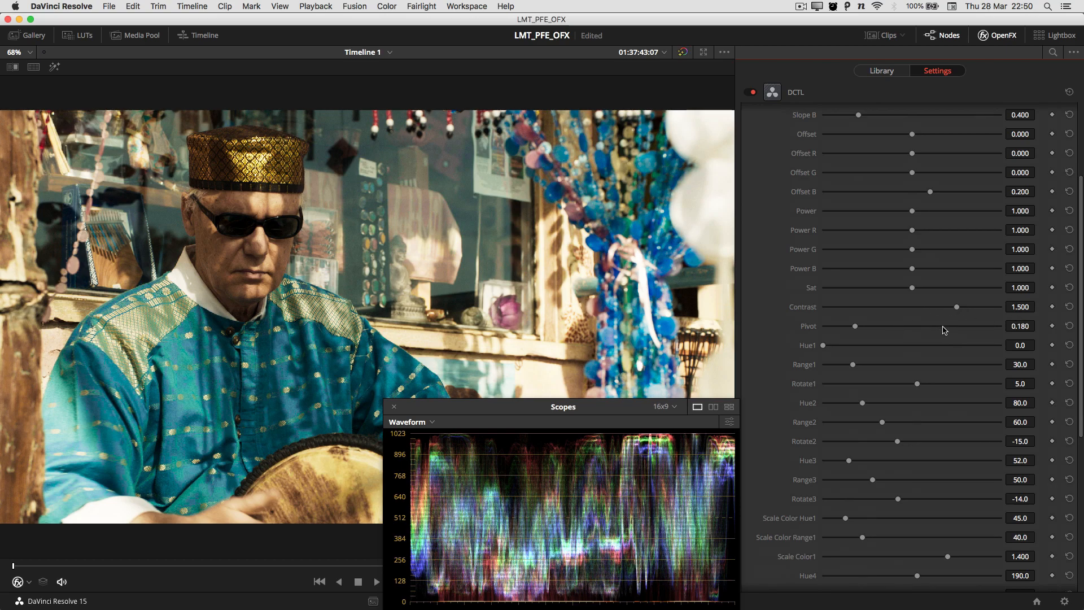
mouse_move(885, 357)
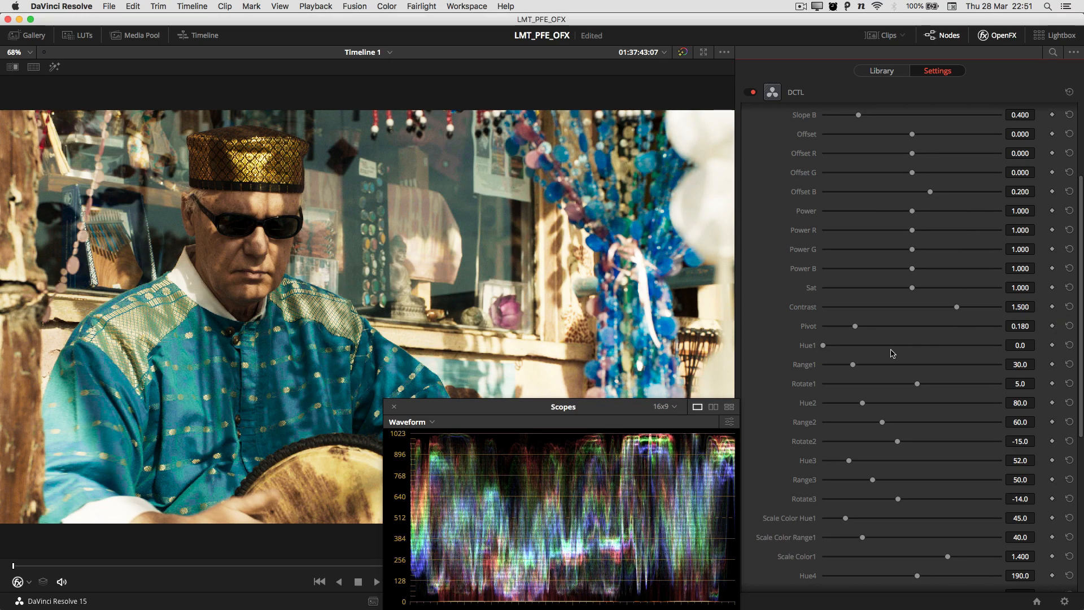
scroll("down", 3)
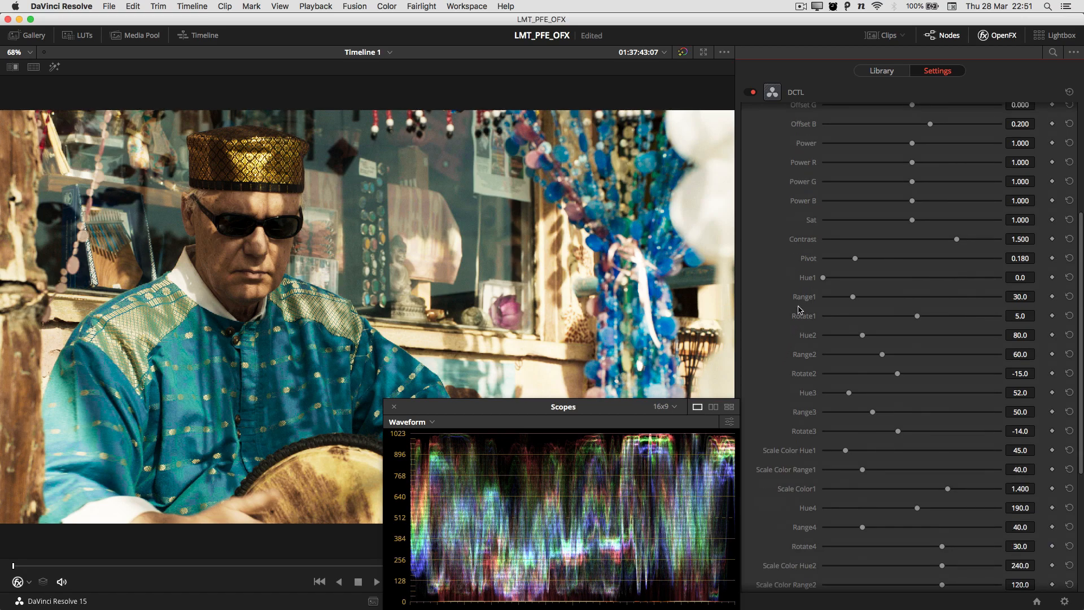
mouse_move(916, 275)
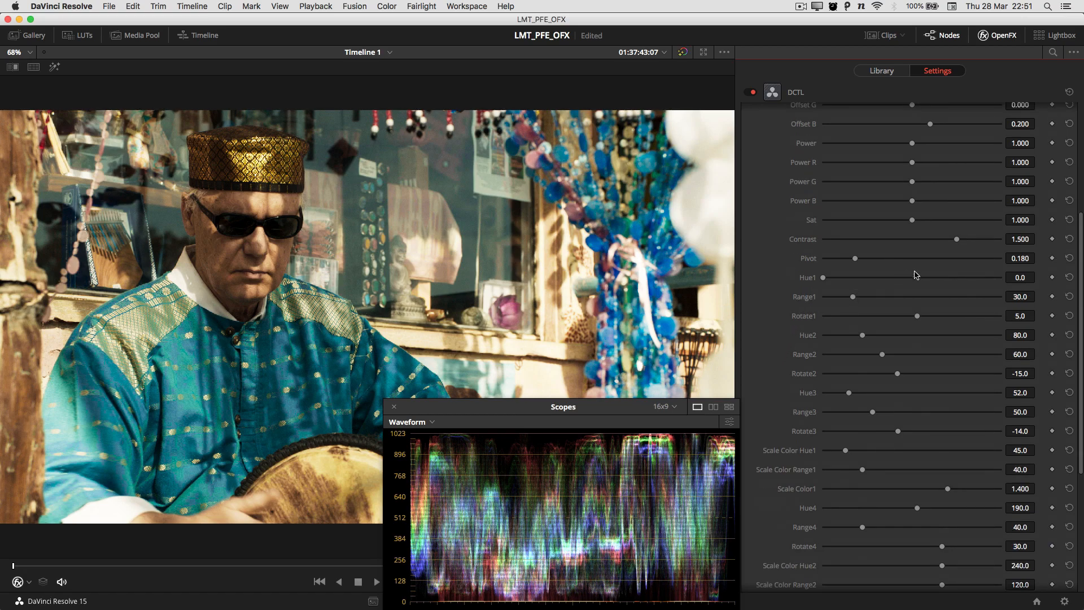
mouse_move(814, 283)
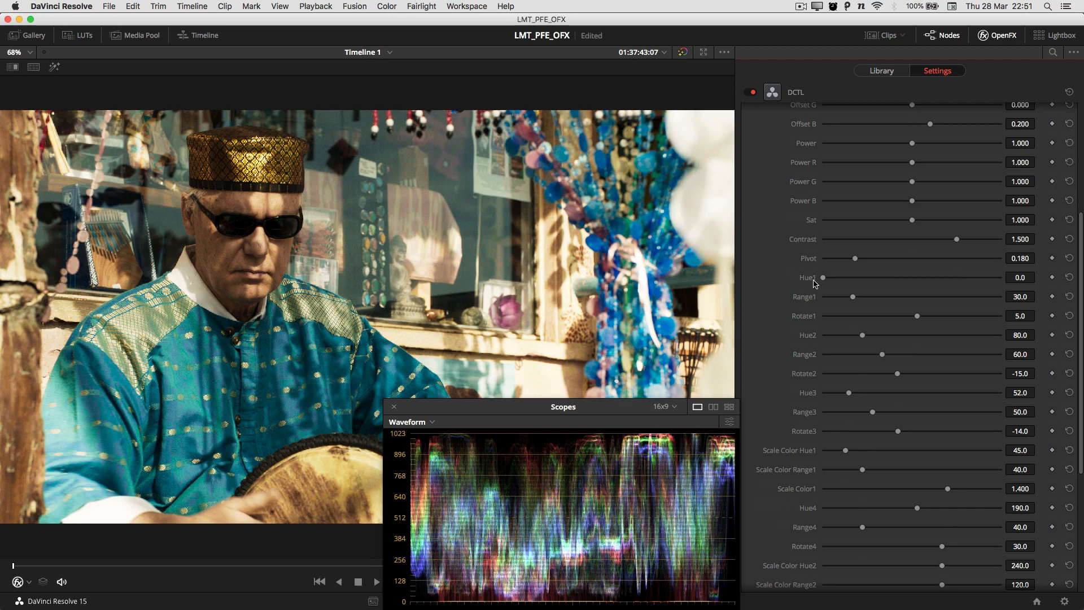
mouse_move(833, 283)
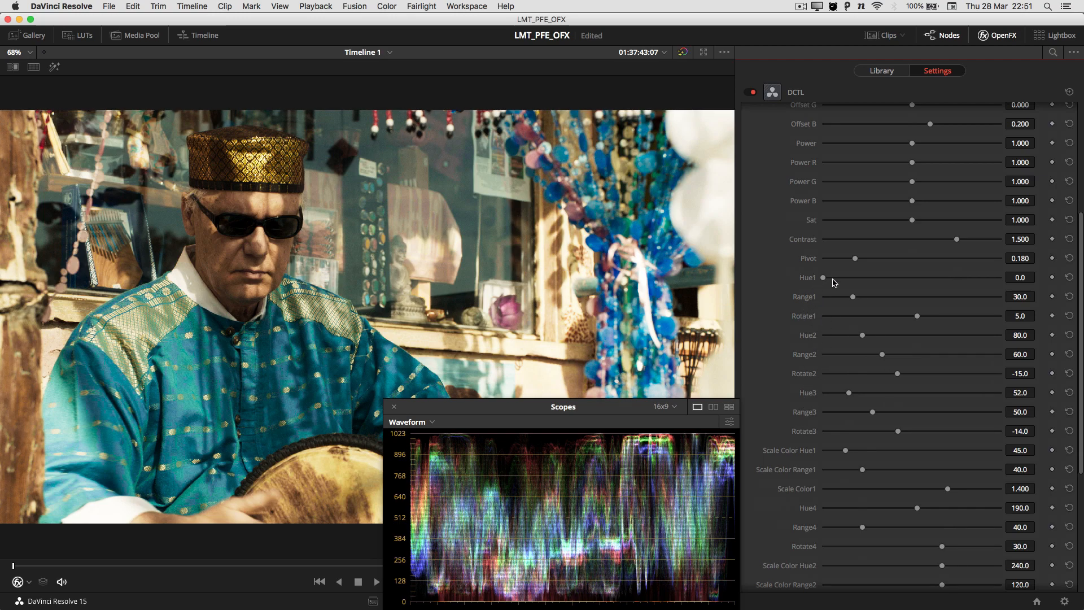
mouse_move(811, 287)
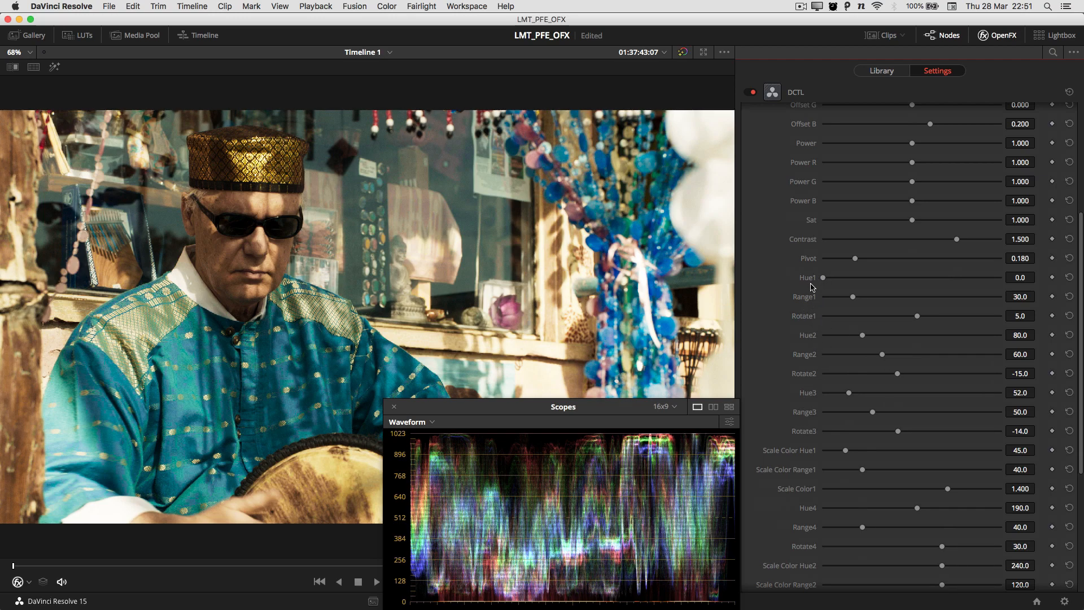
mouse_move(1006, 296)
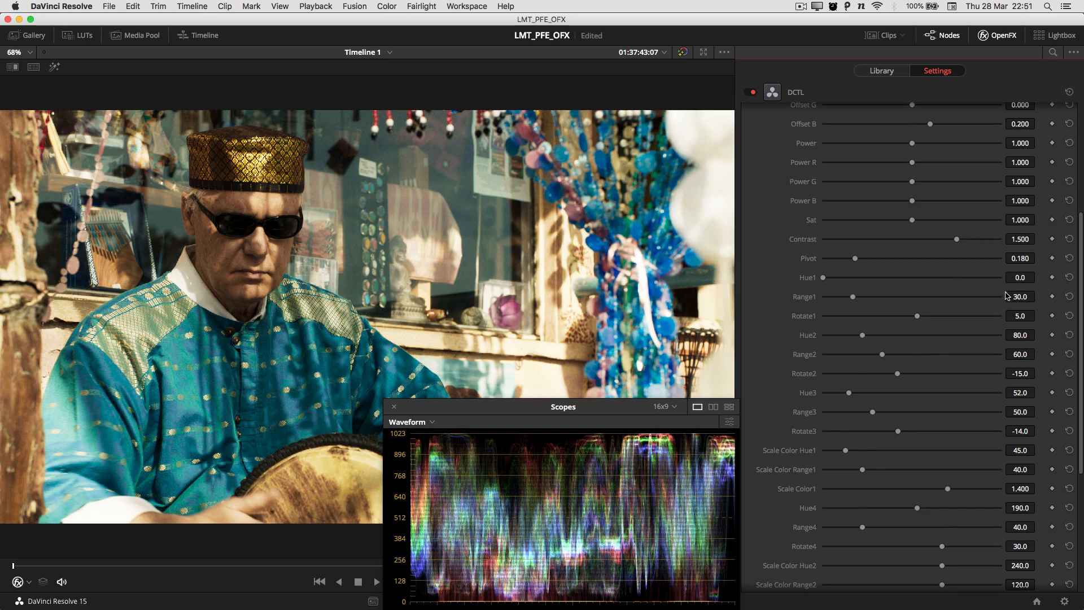
mouse_move(991, 296)
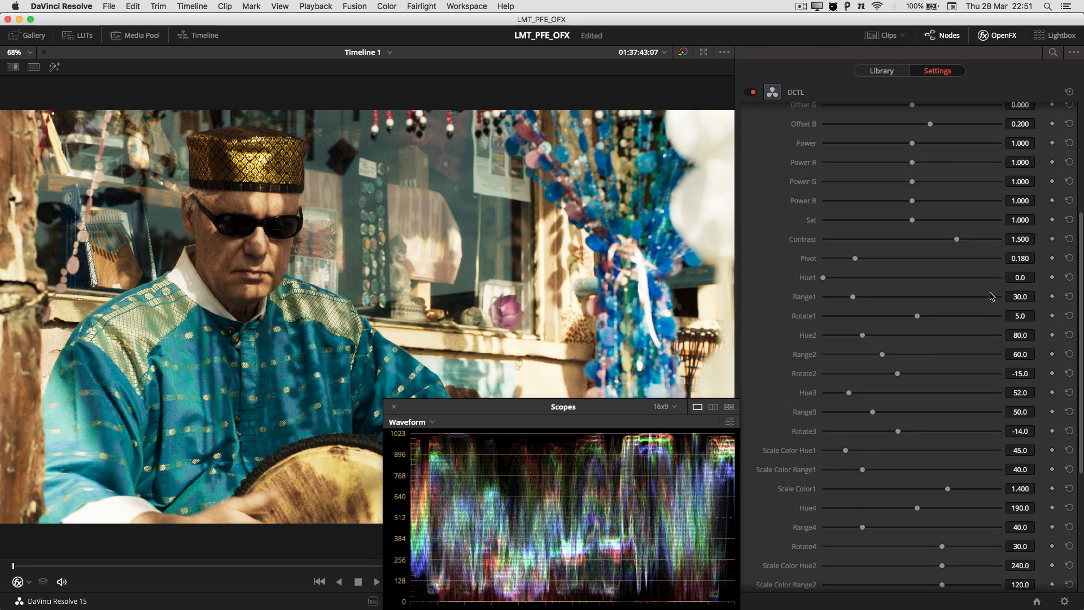
mouse_move(799, 330)
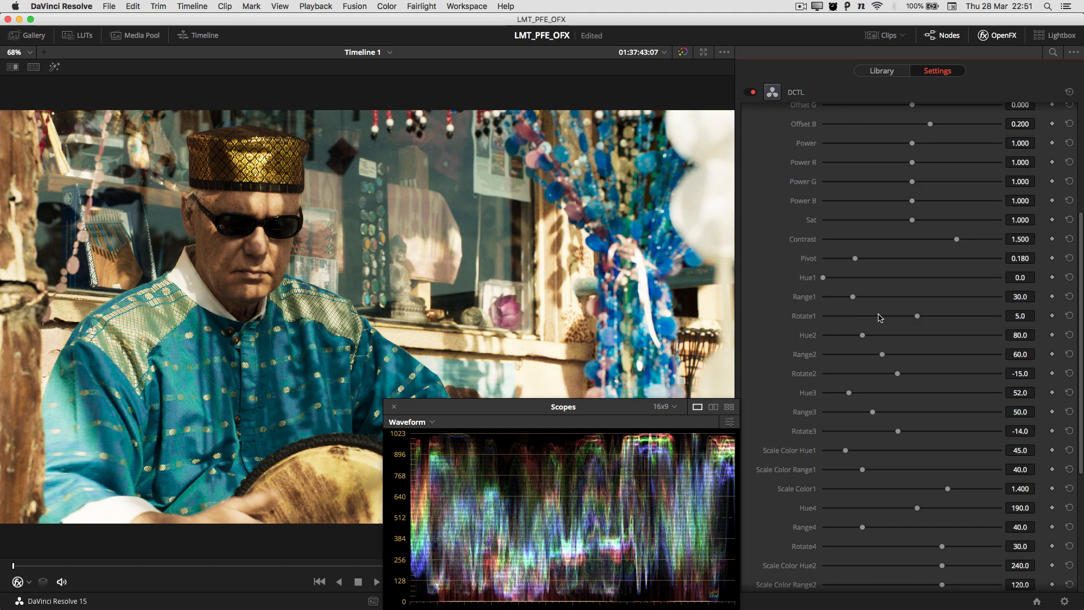
mouse_move(895, 336)
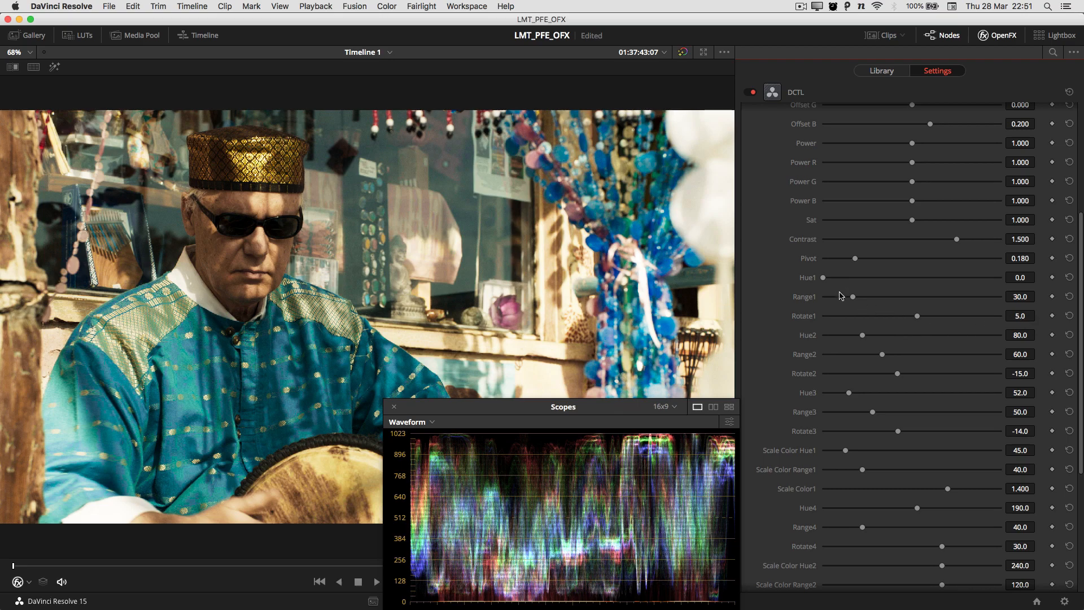
mouse_move(857, 364)
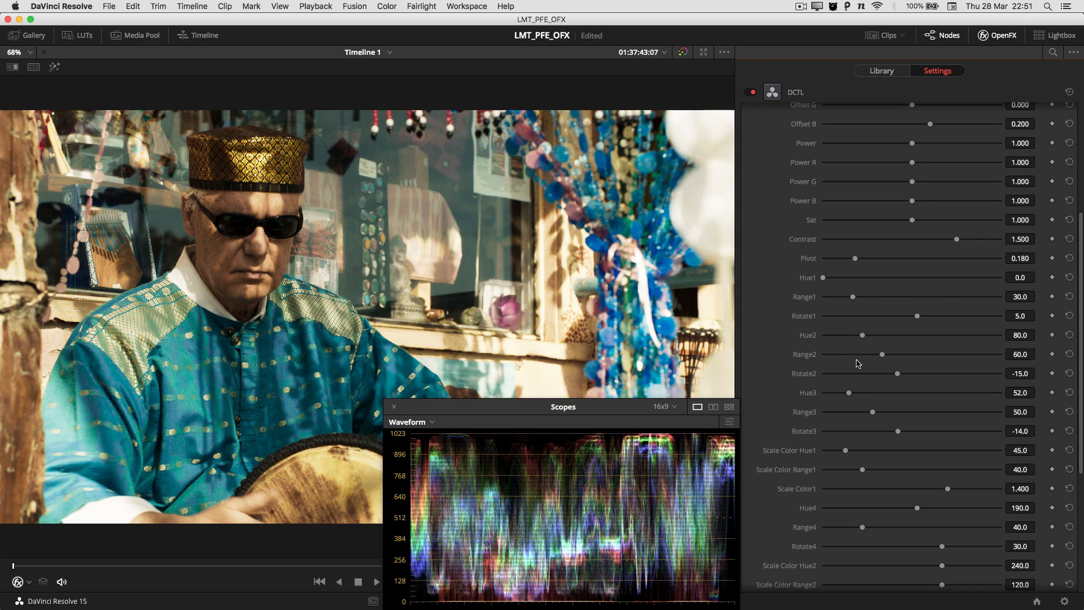
scroll("down", 3)
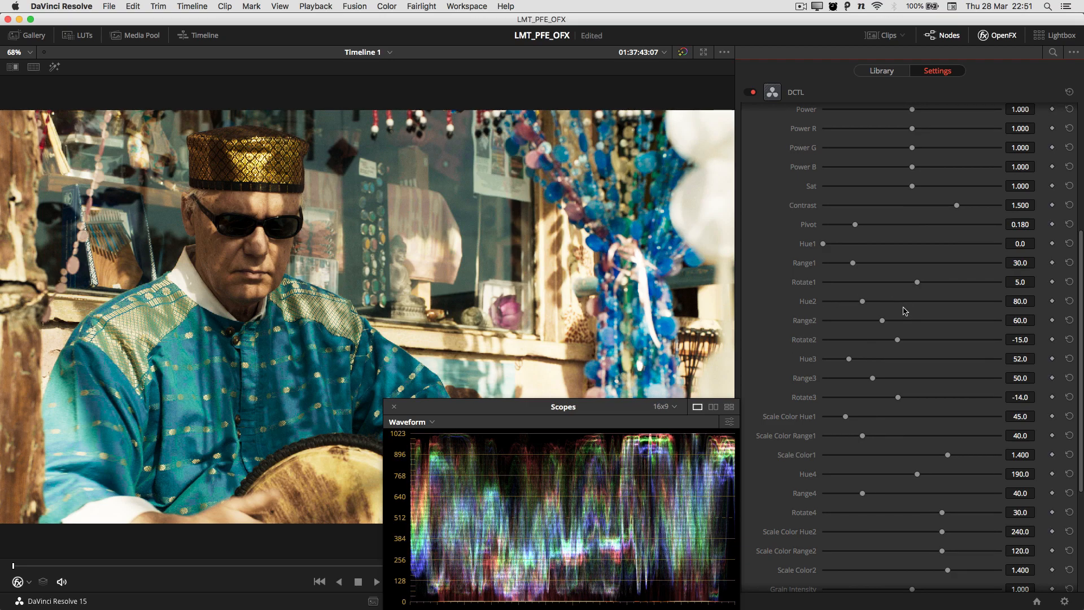
mouse_move(782, 358)
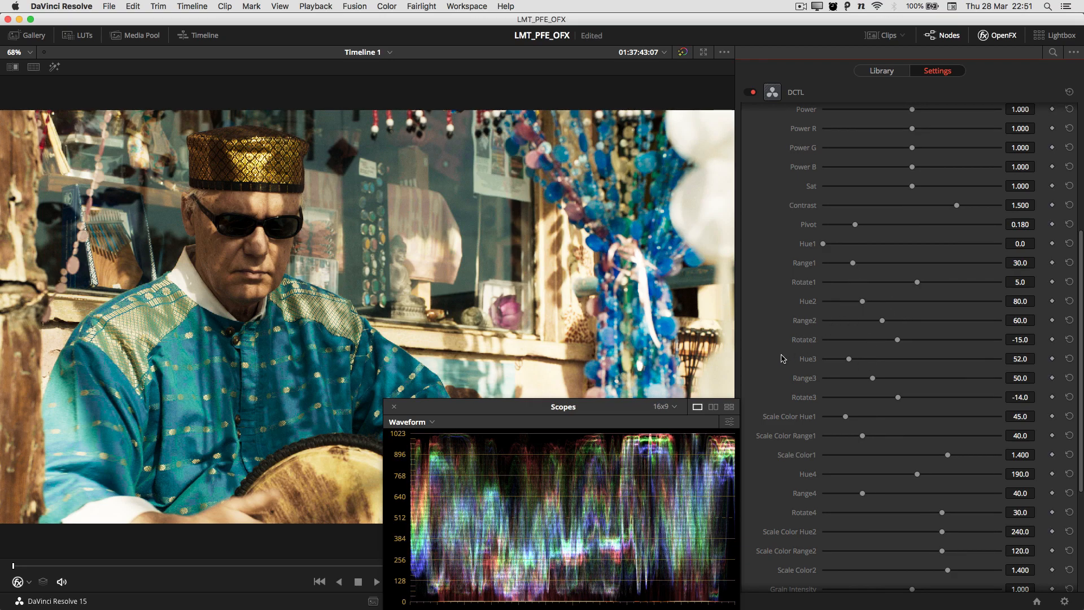
scroll("down", 3)
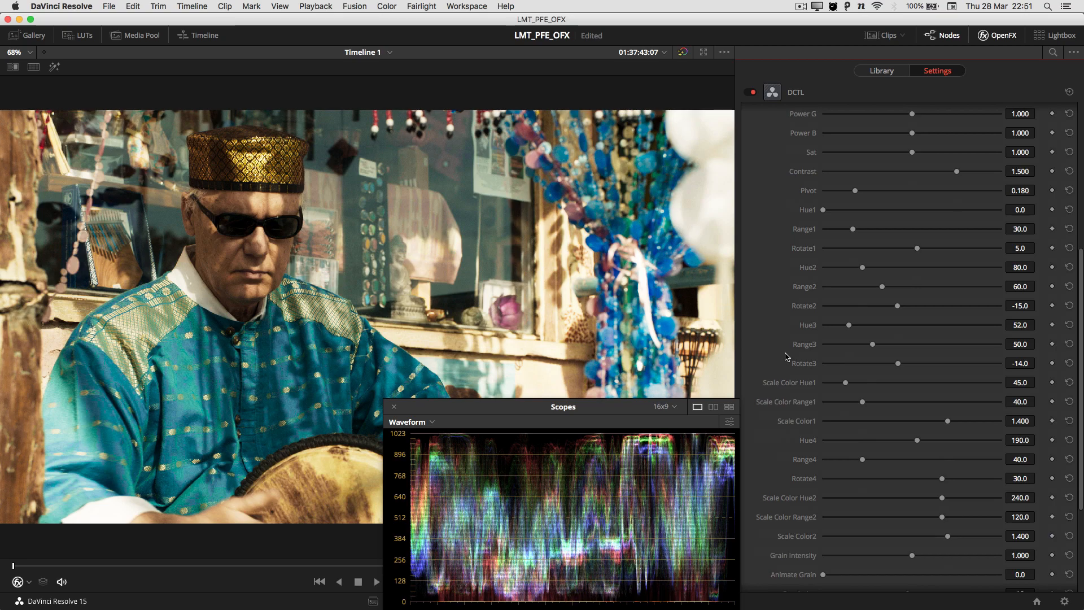
mouse_move(781, 352)
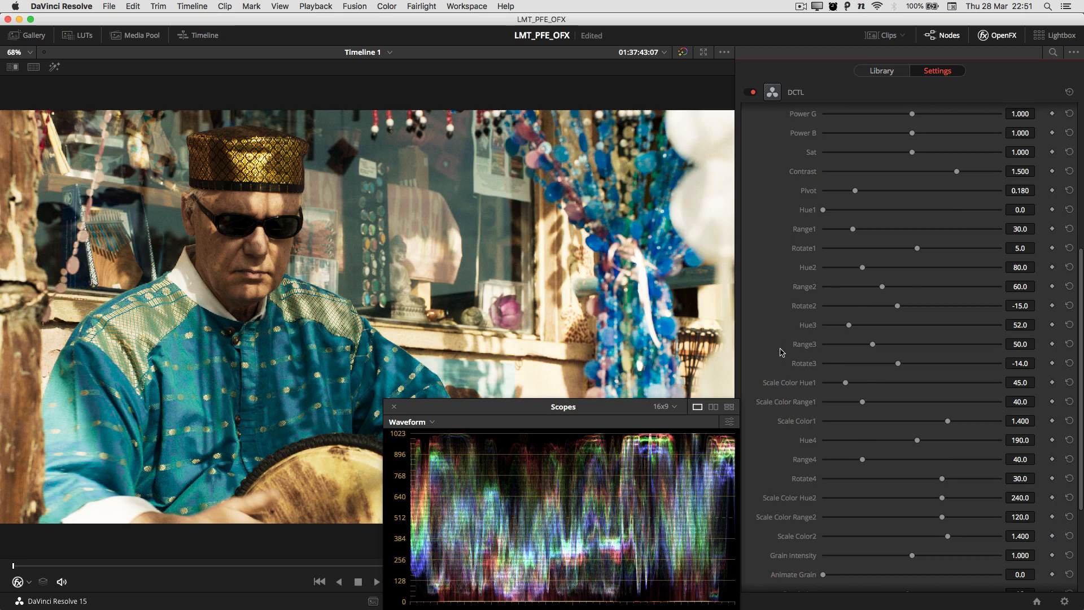
mouse_move(809, 348)
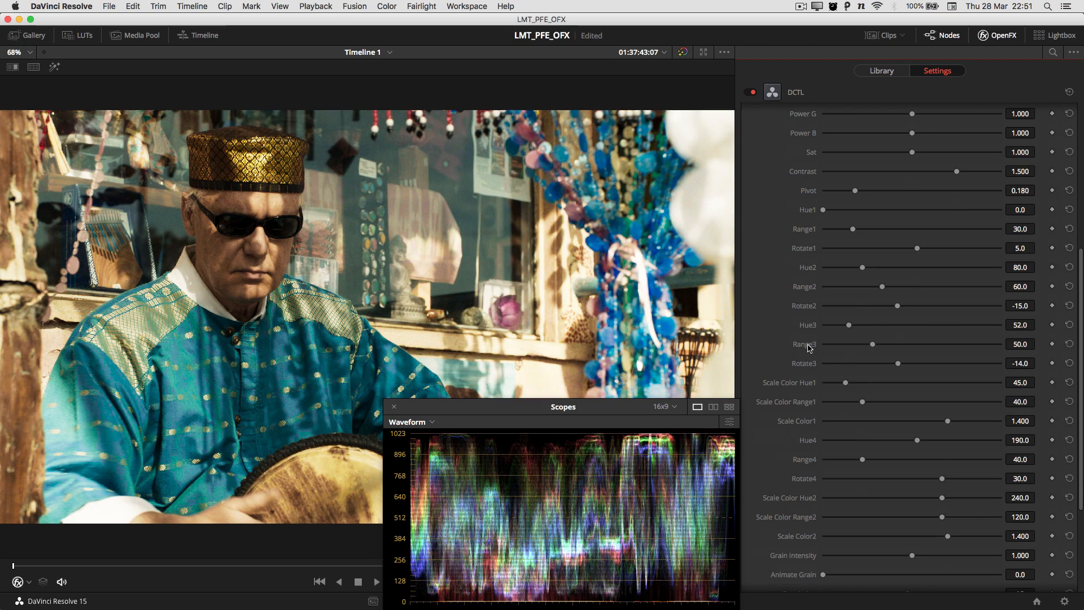
mouse_move(804, 372)
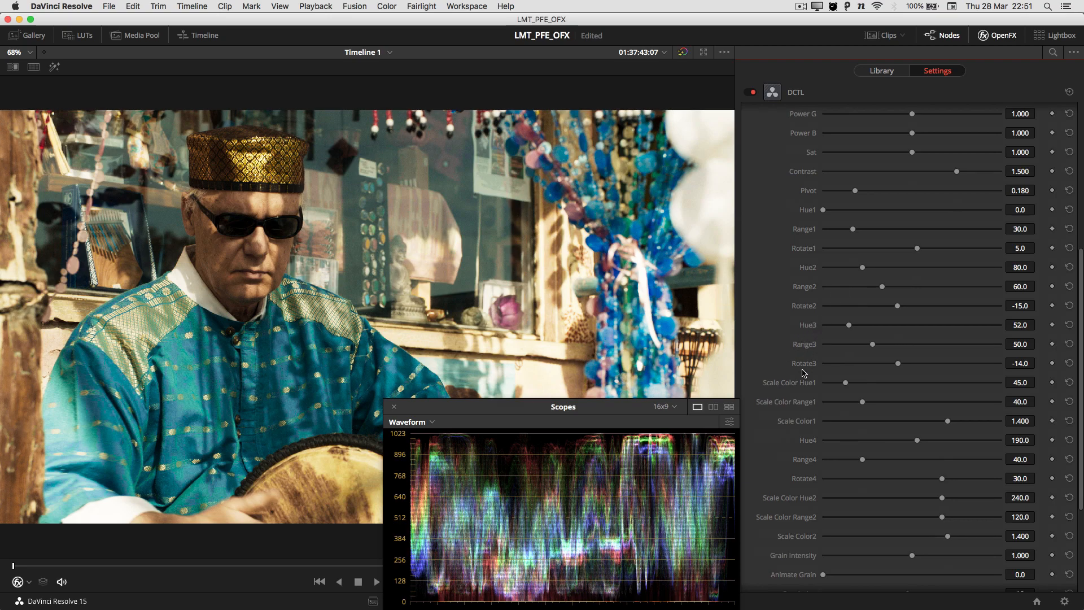
mouse_move(857, 312)
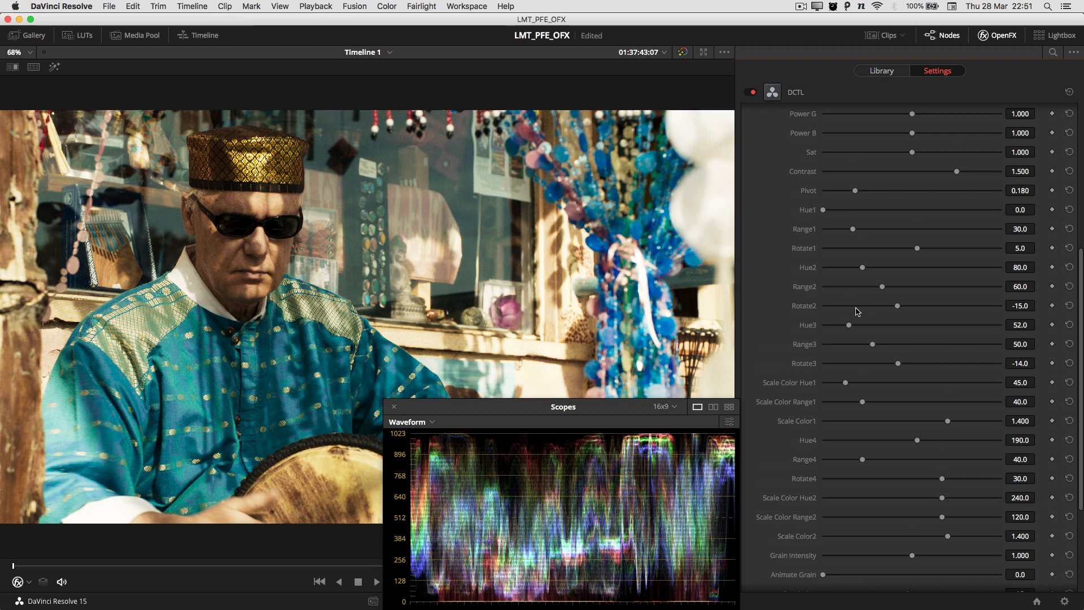
mouse_move(787, 391)
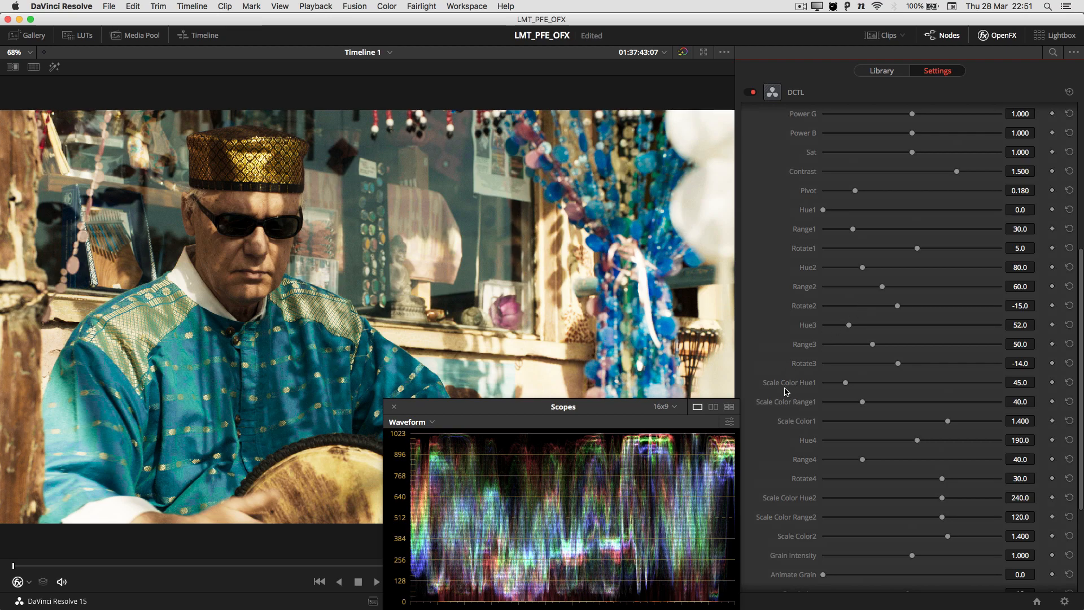
scroll("down", 3)
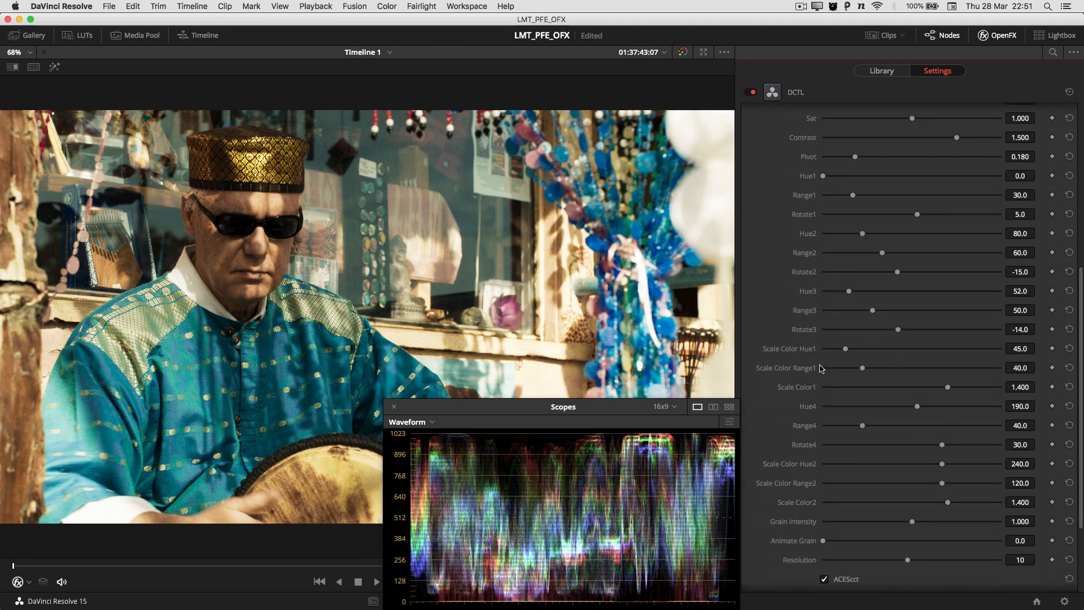
mouse_move(988, 351)
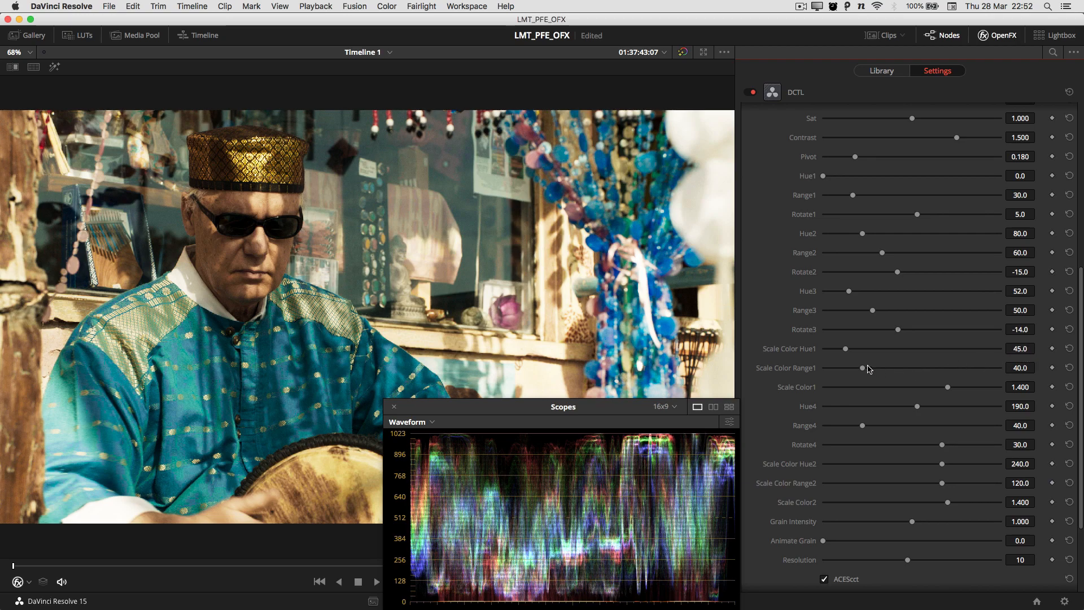
mouse_move(829, 364)
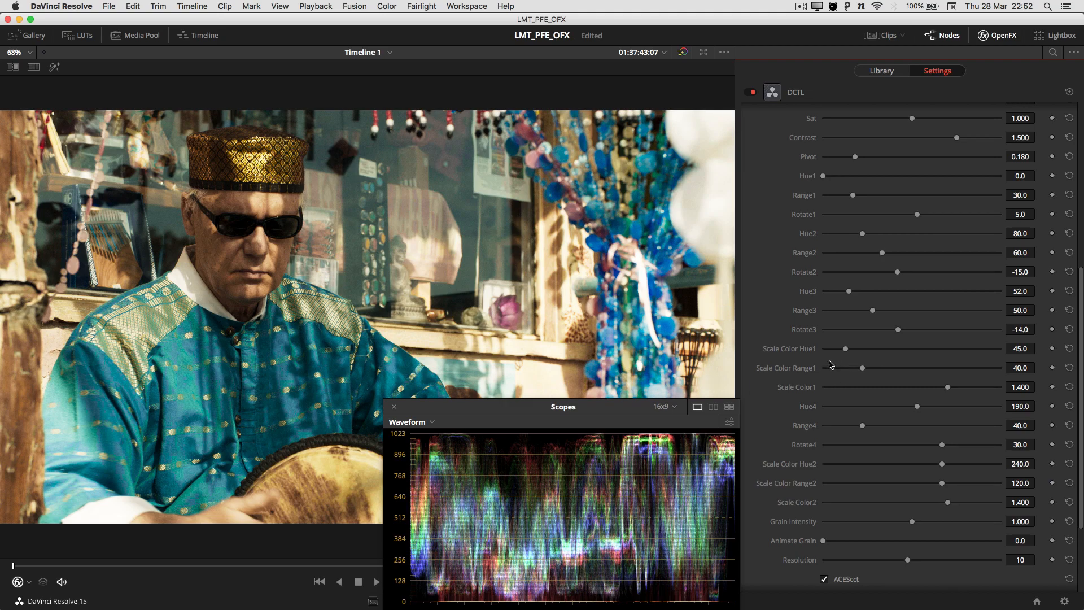
scroll("down", 3)
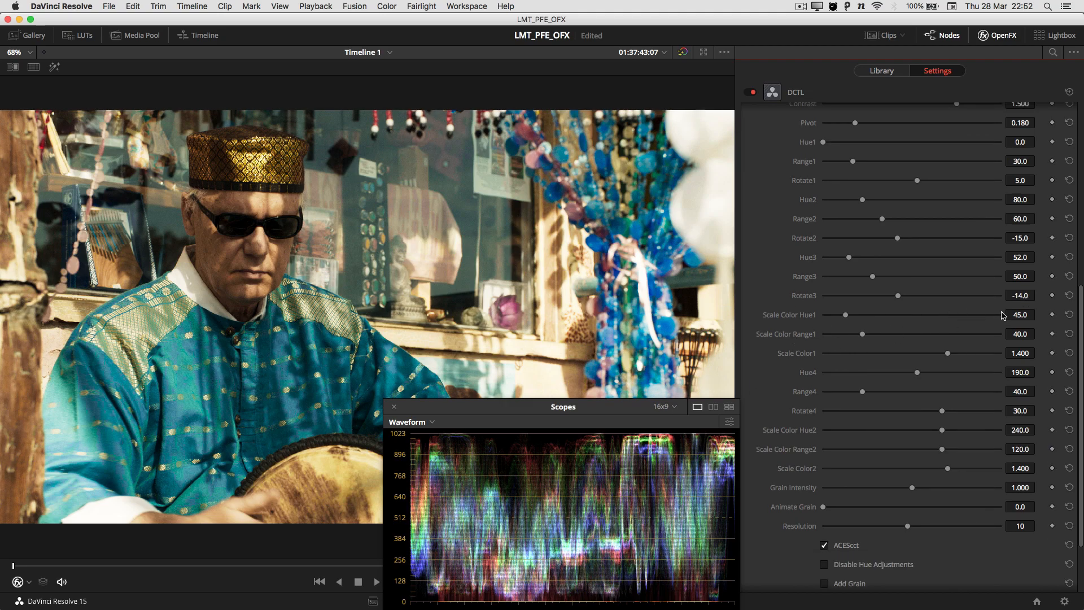
mouse_move(881, 352)
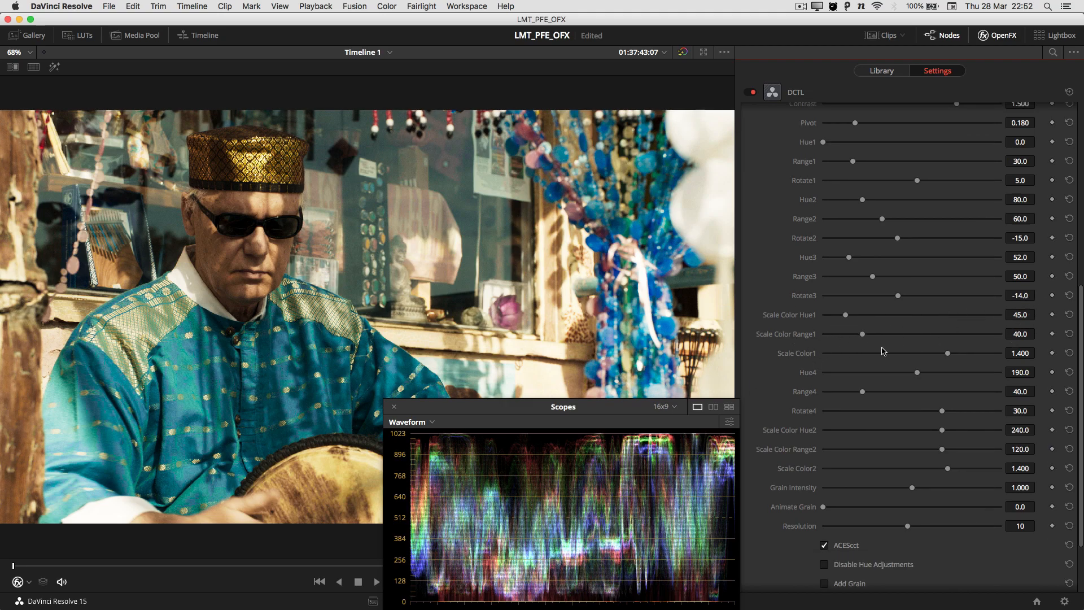
scroll("down", 3)
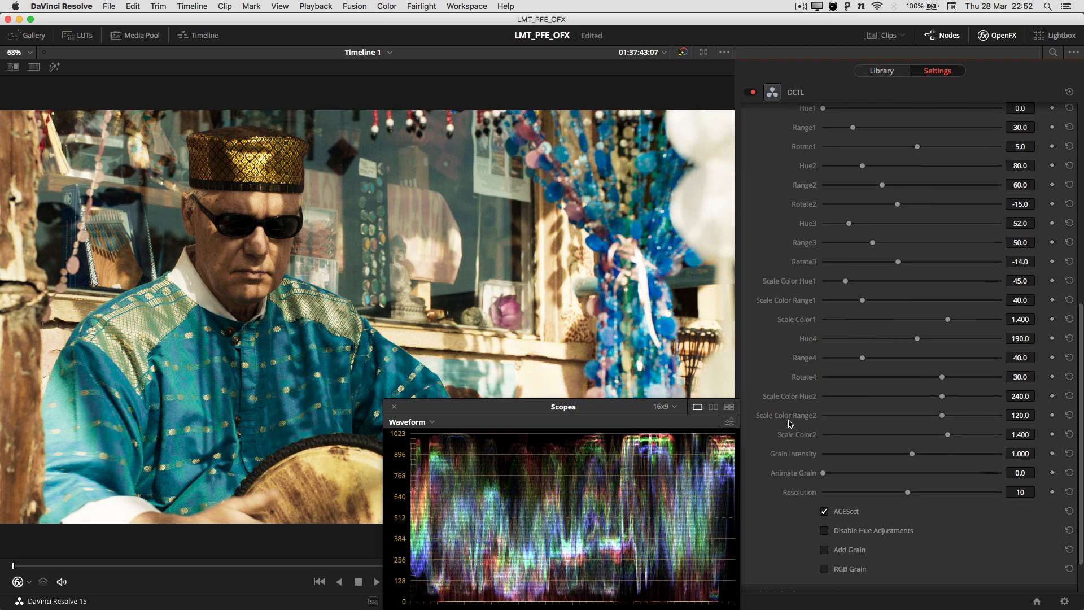
mouse_move(918, 398)
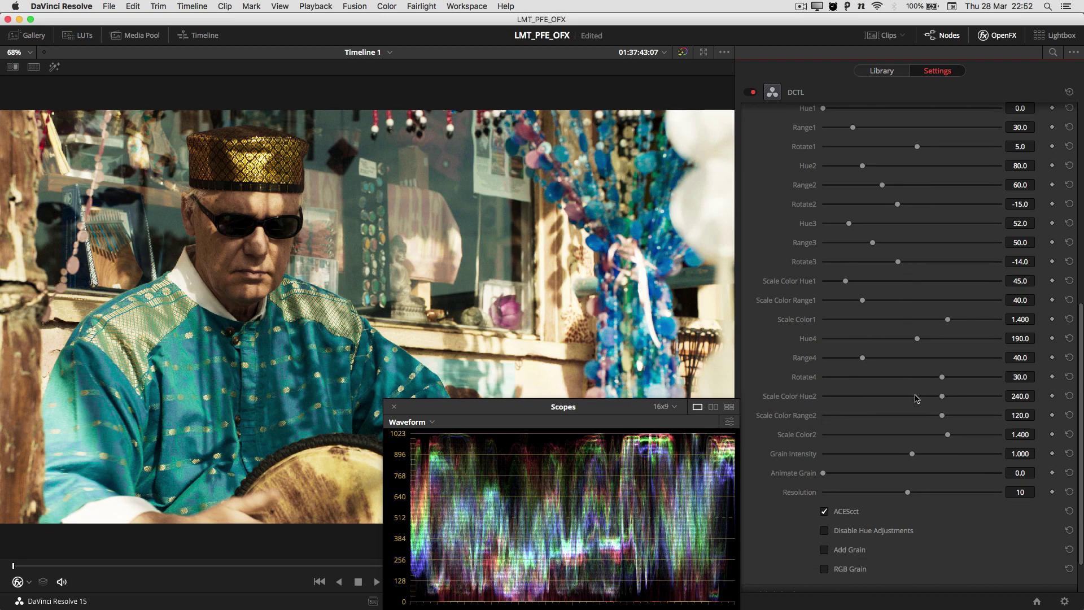
Tick Disable Hue Adjustments in the DCTL OFX settings.
scroll("down", 3)
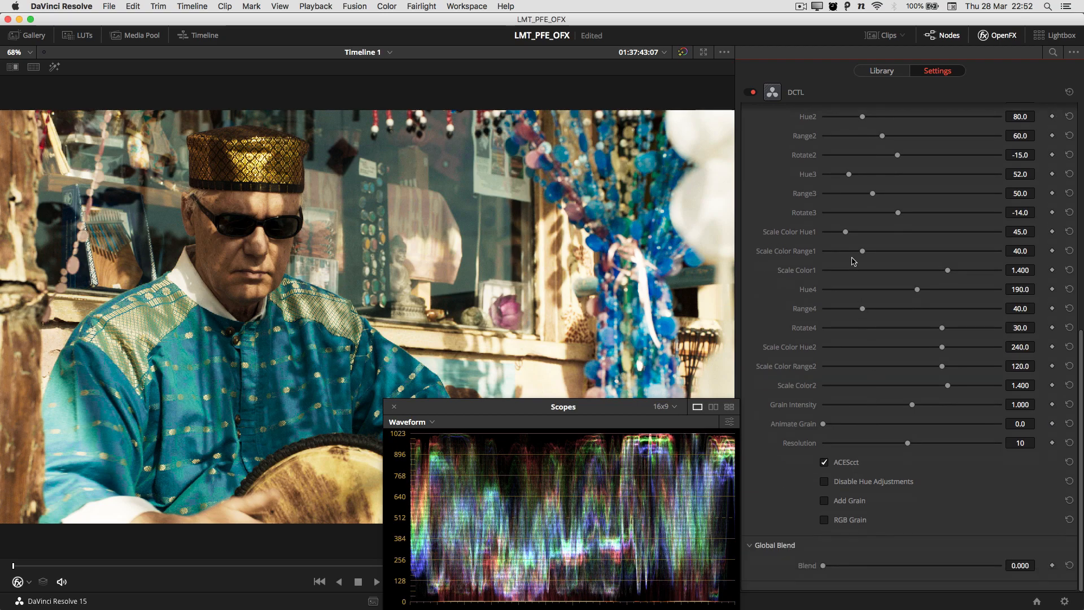
mouse_move(862, 478)
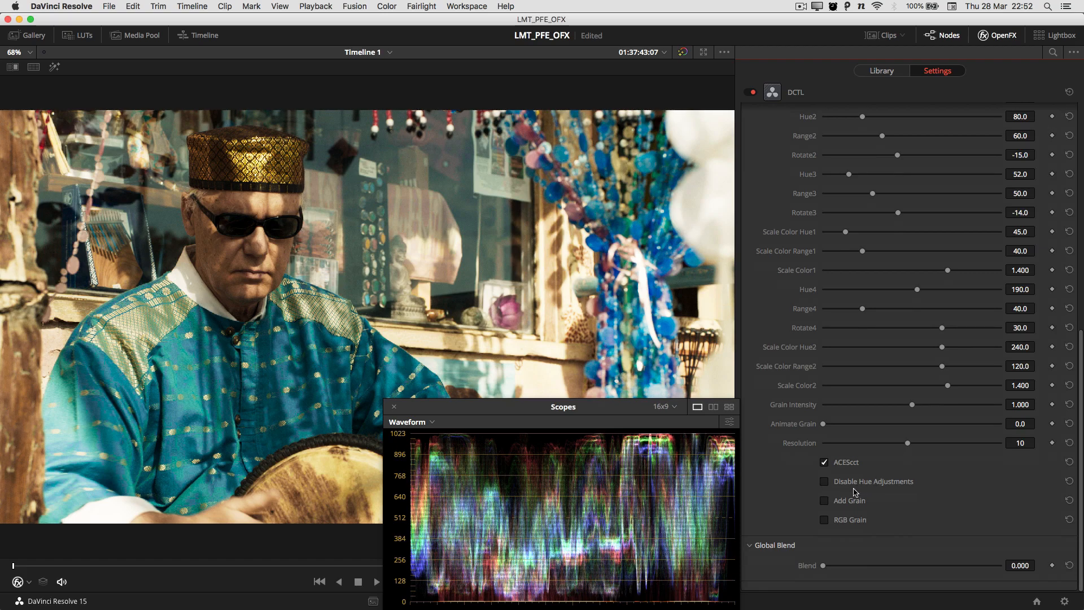
mouse_move(855, 493)
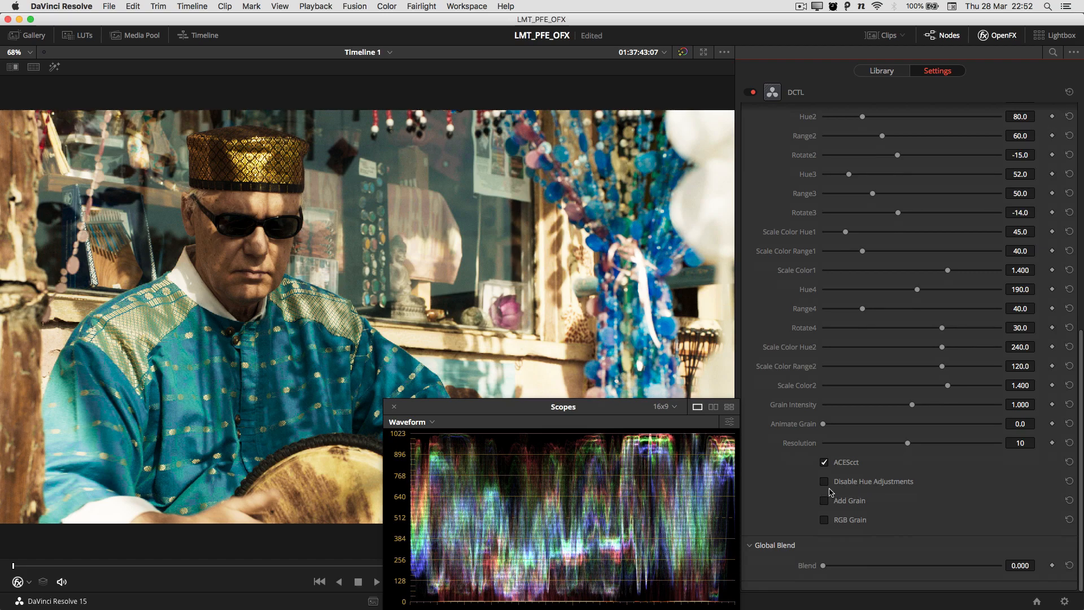
left_click(823, 481)
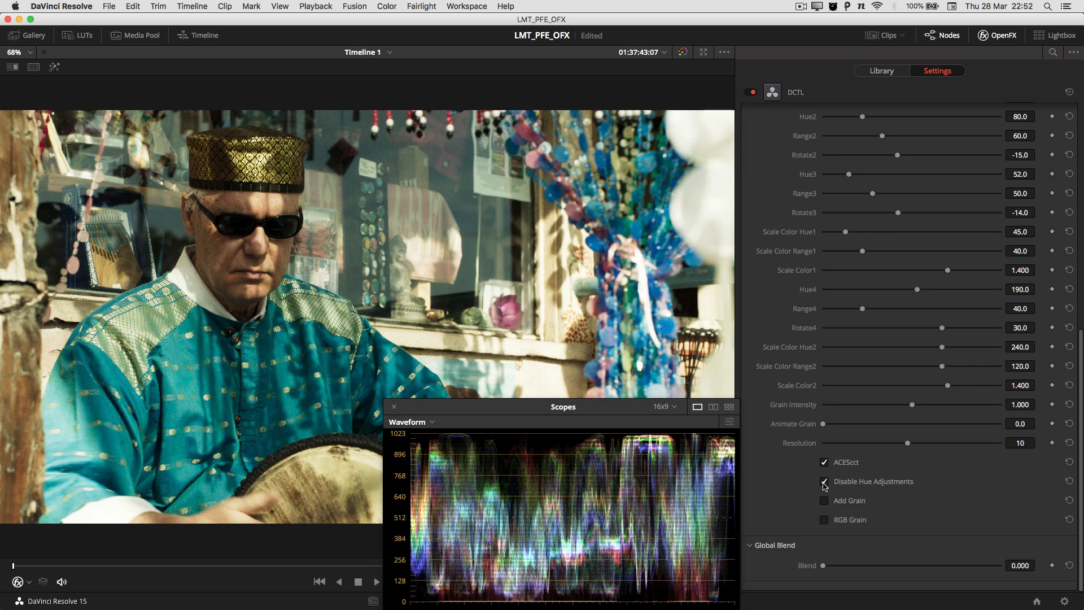
scroll("up", 3)
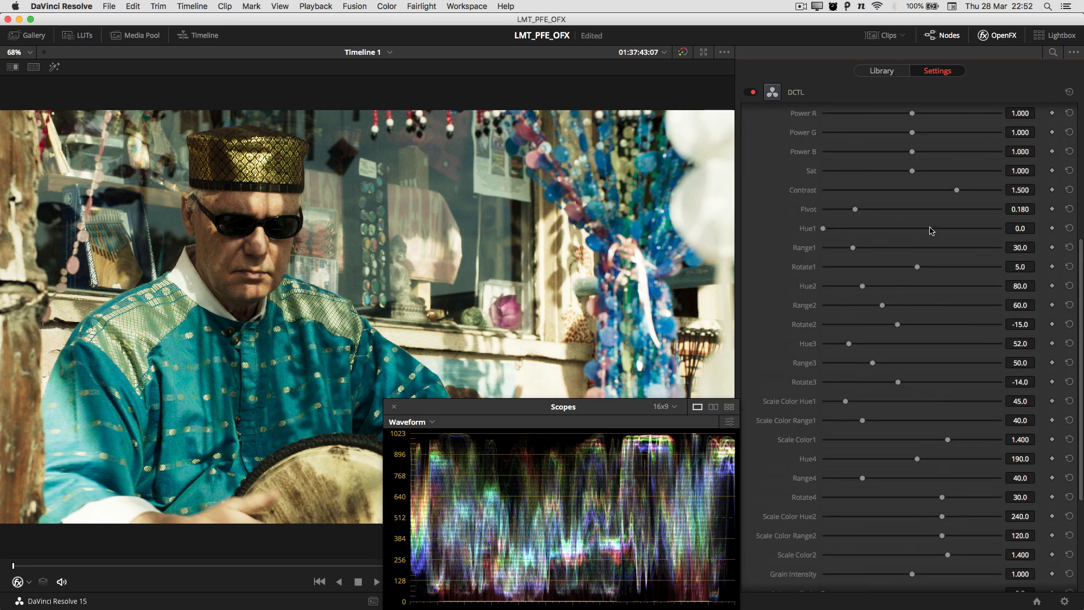
scroll("up", 3)
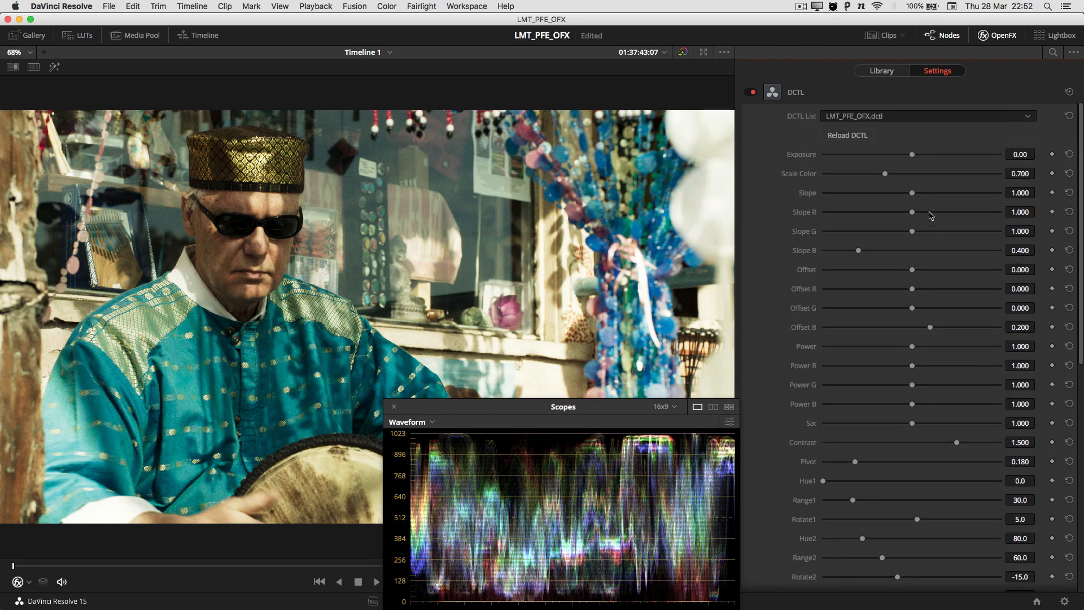
mouse_move(816, 258)
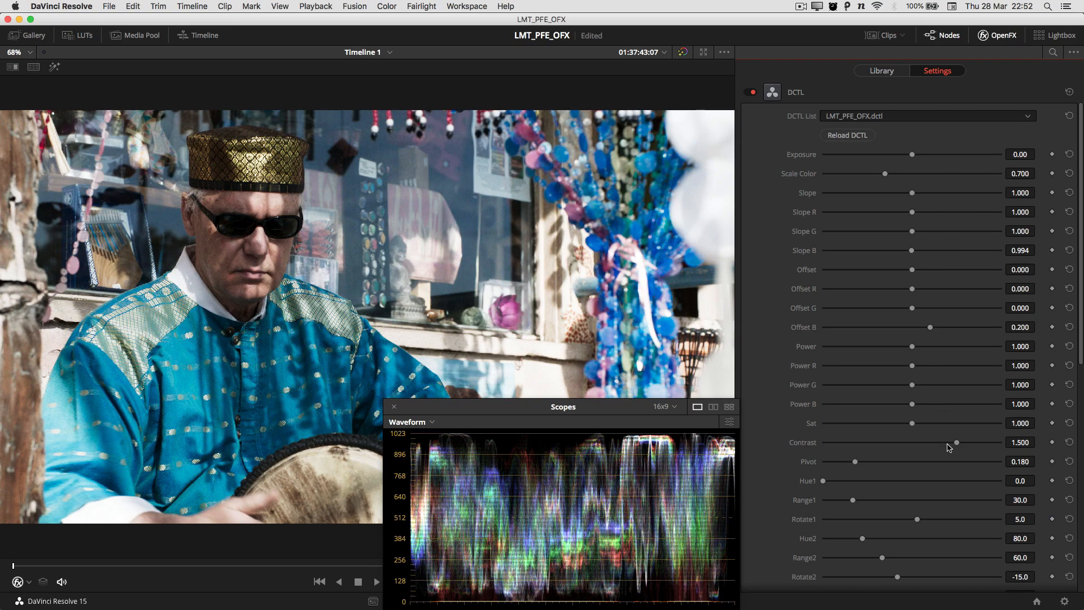
mouse_move(957, 450)
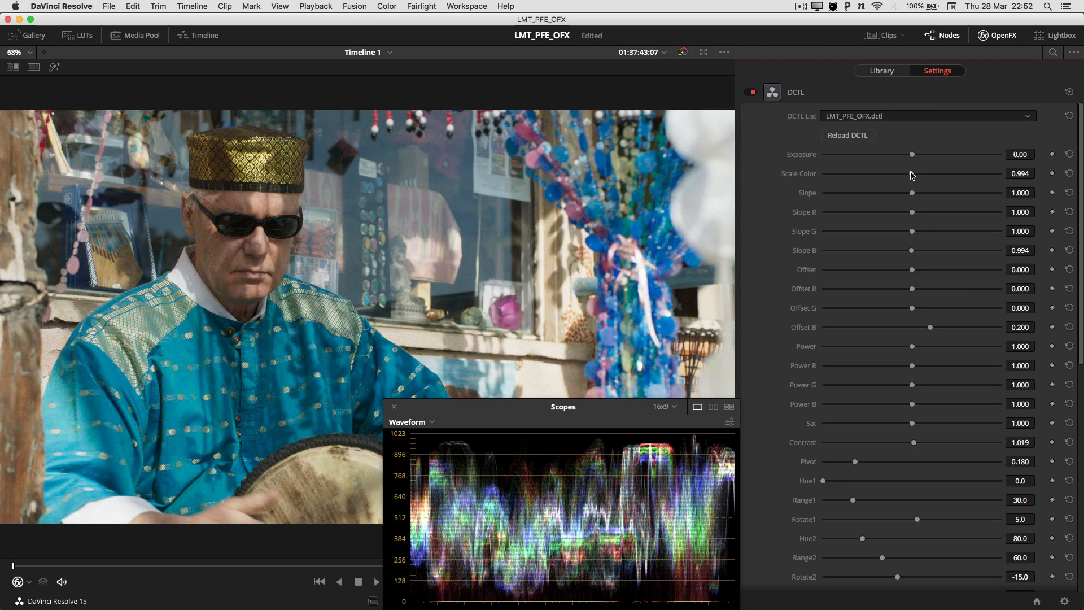
mouse_move(785, 329)
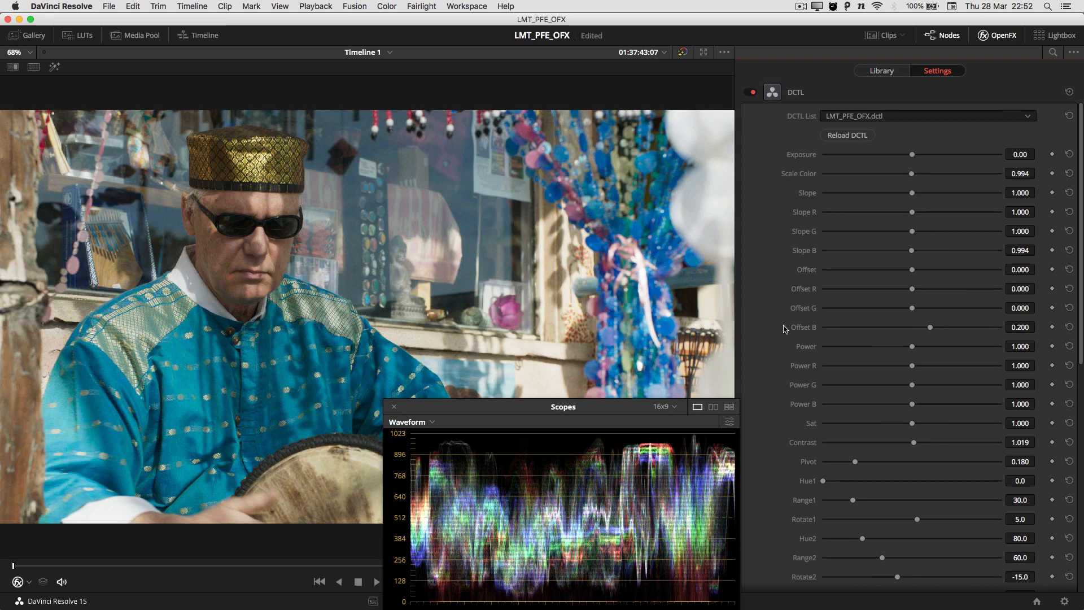
Untick Disable Hue Adjustments so hue adjustments stay enabled.
scroll("down", 3)
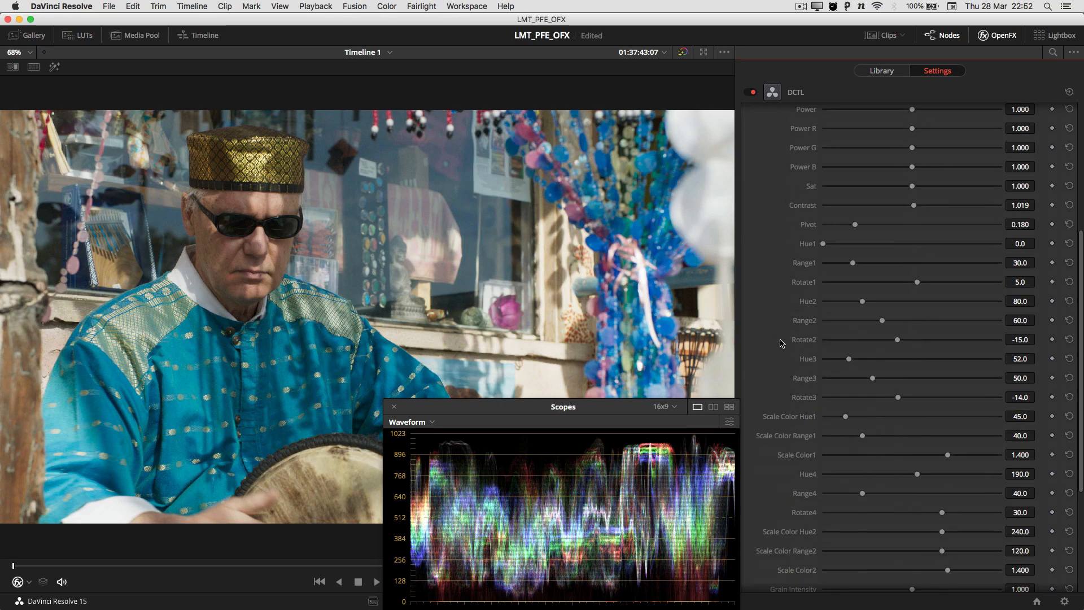
scroll("down", 3)
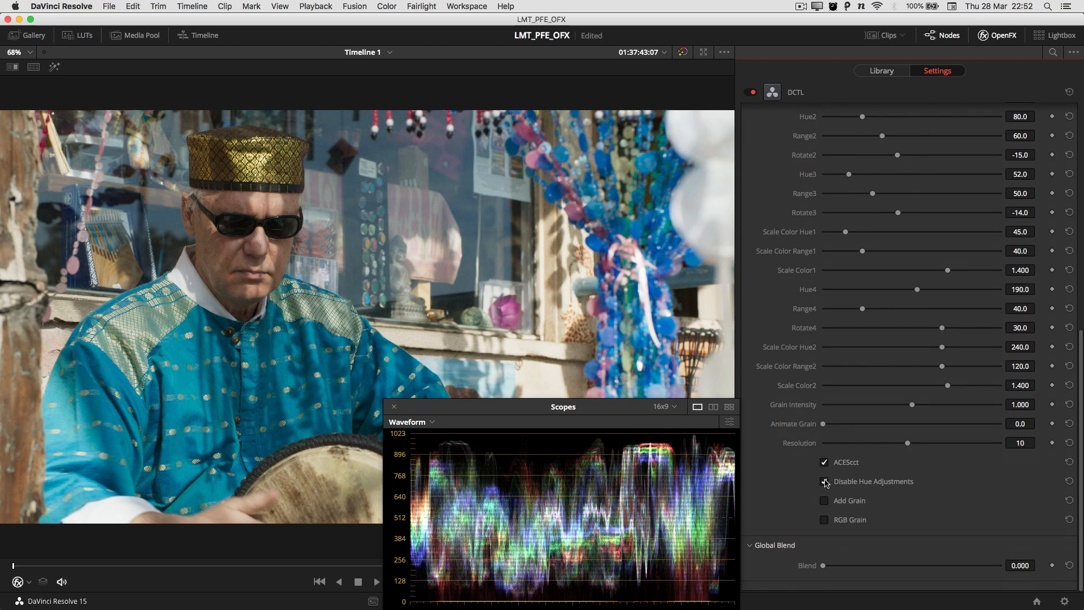
left_click(823, 481)
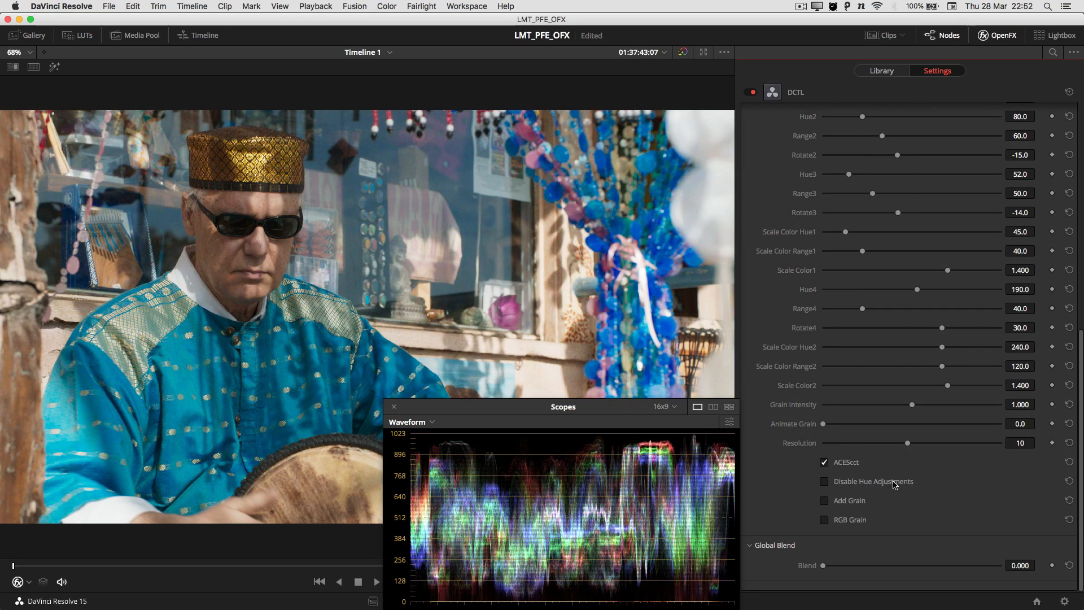
mouse_move(815, 321)
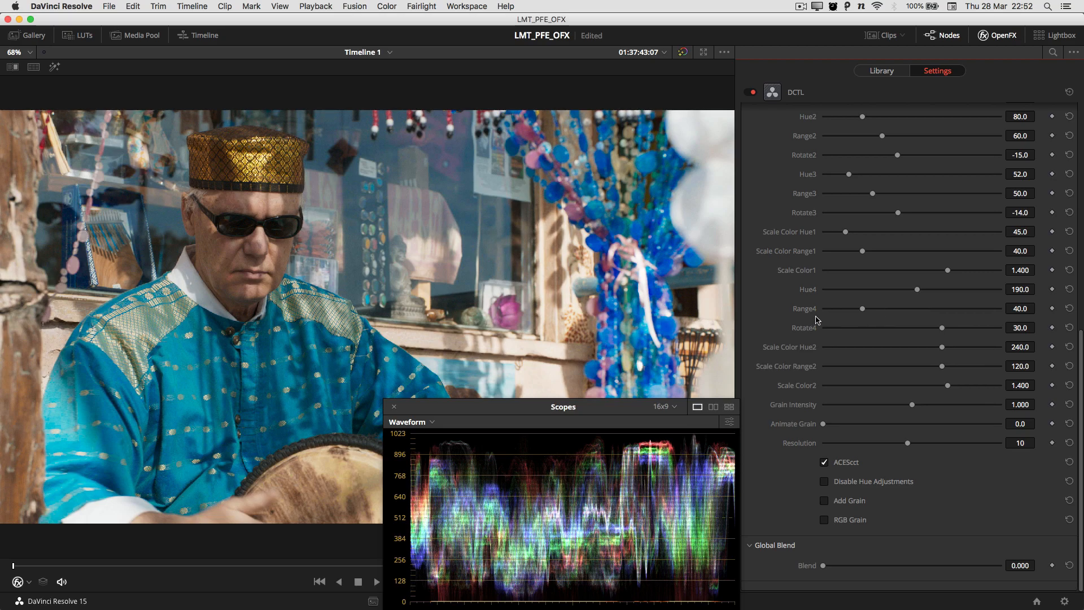
scroll("up", 3)
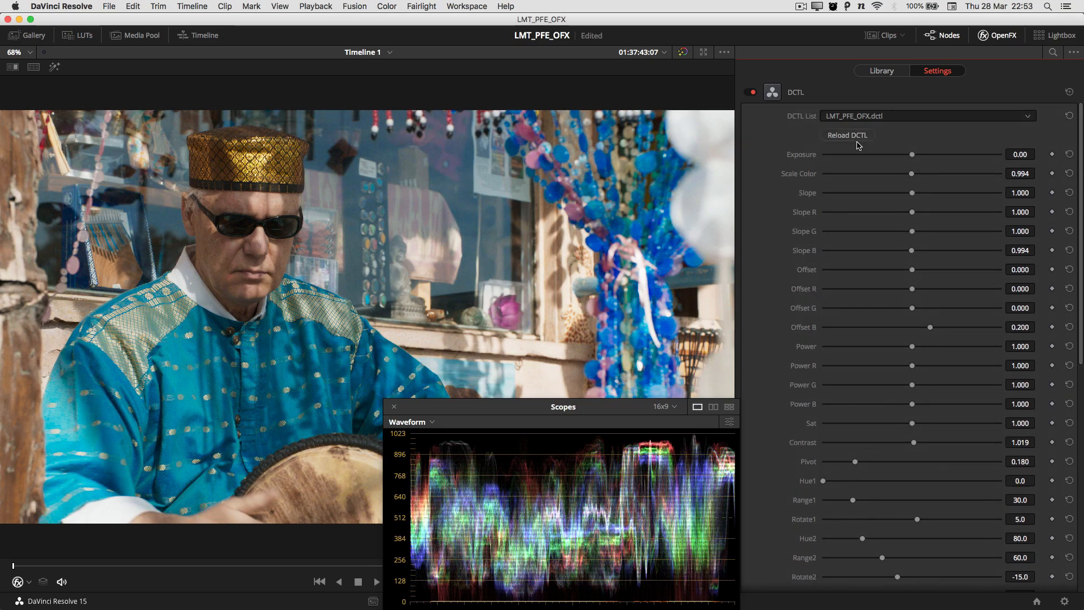
Reload the DCTL to restore defaults, then review the grain and ACEScct options.
left_click(846, 135)
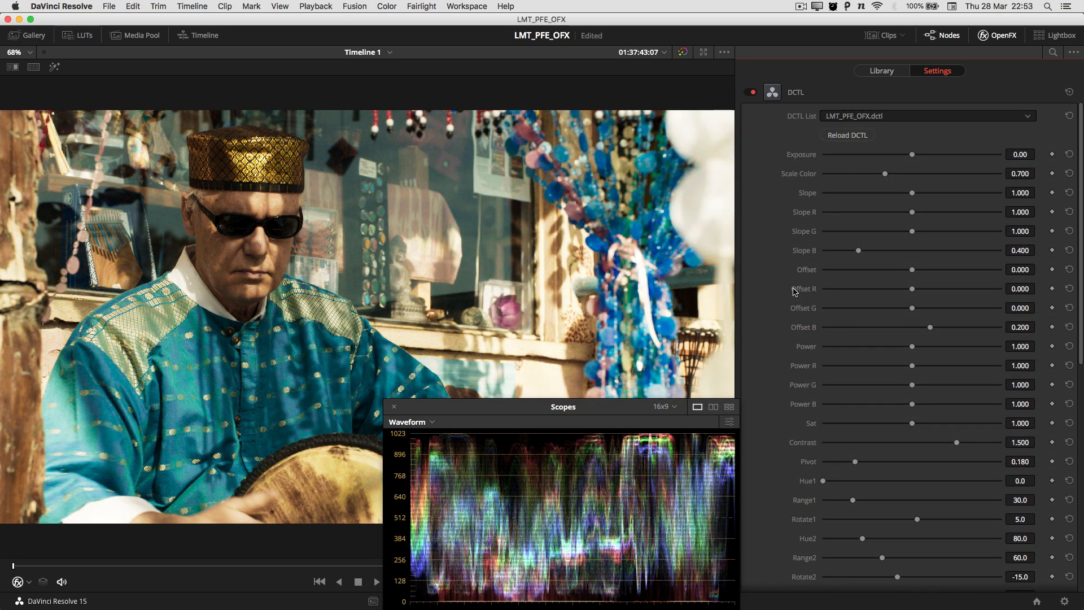
scroll("down", 3)
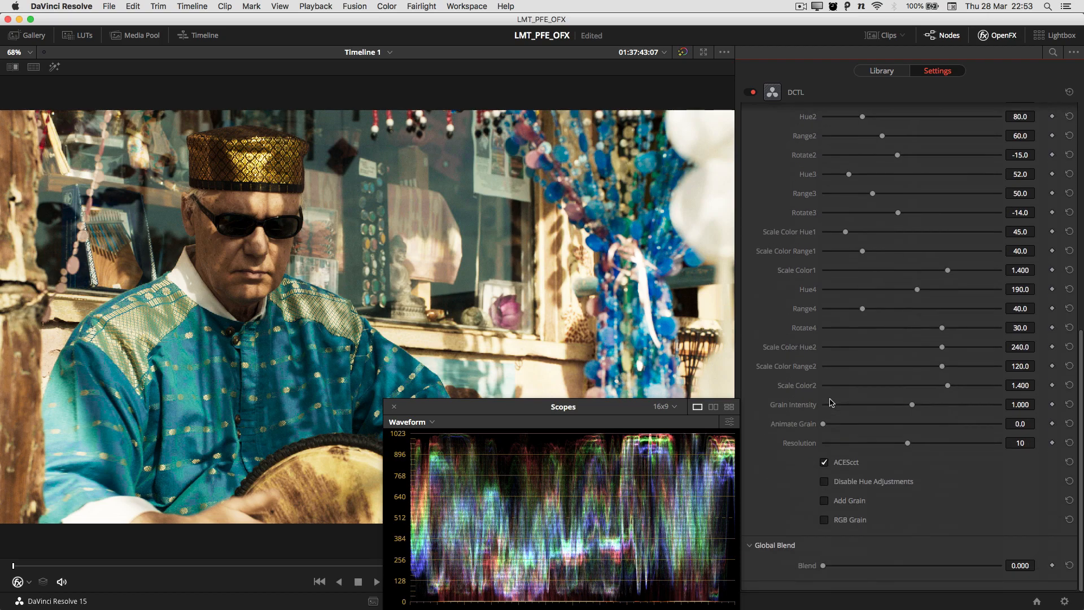
mouse_move(834, 393)
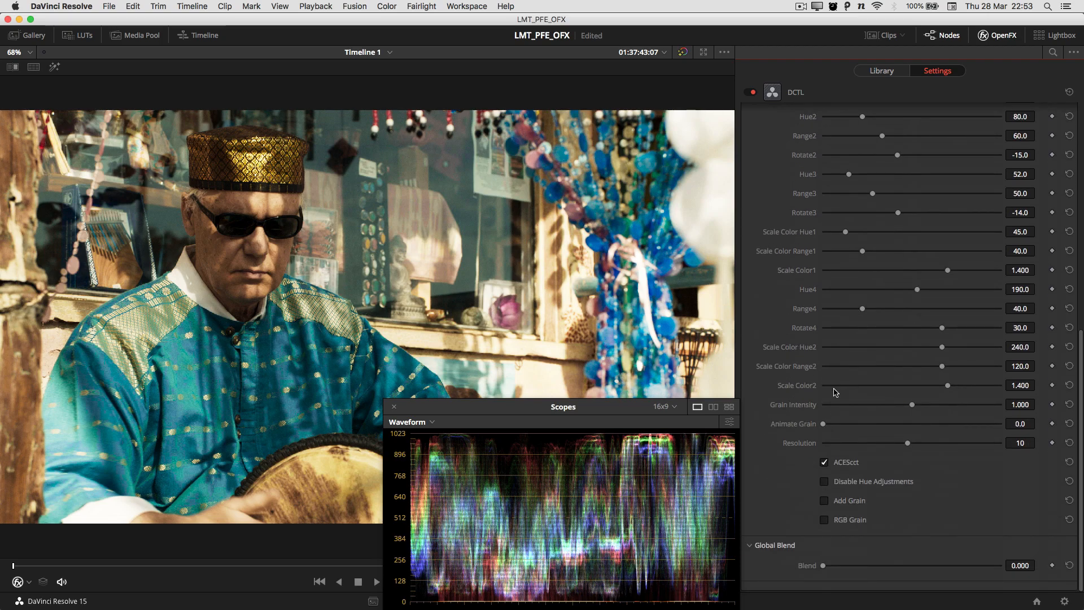
mouse_move(905, 414)
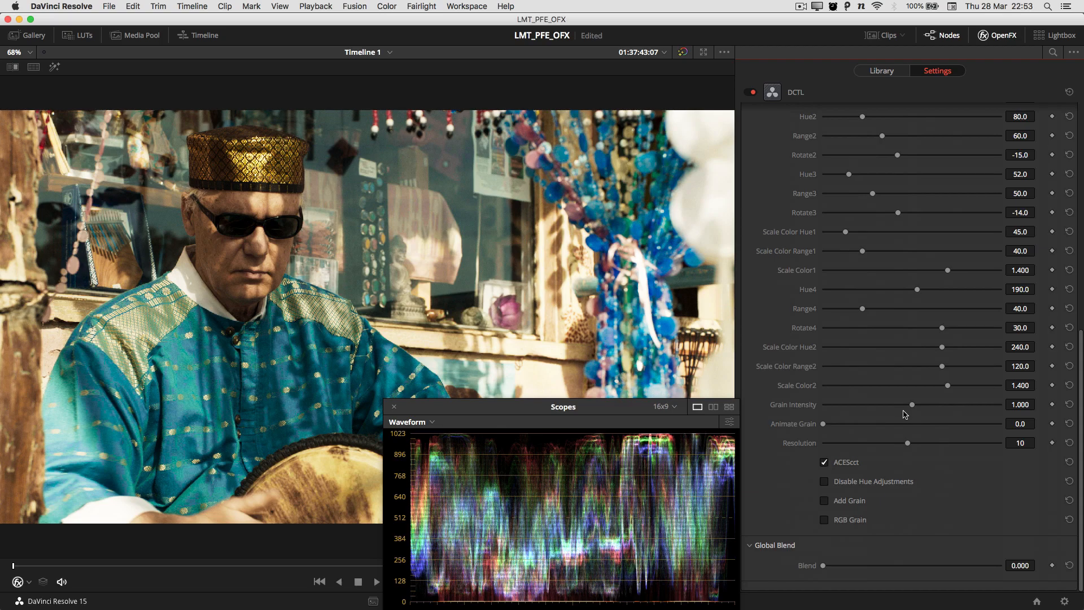
mouse_move(905, 387)
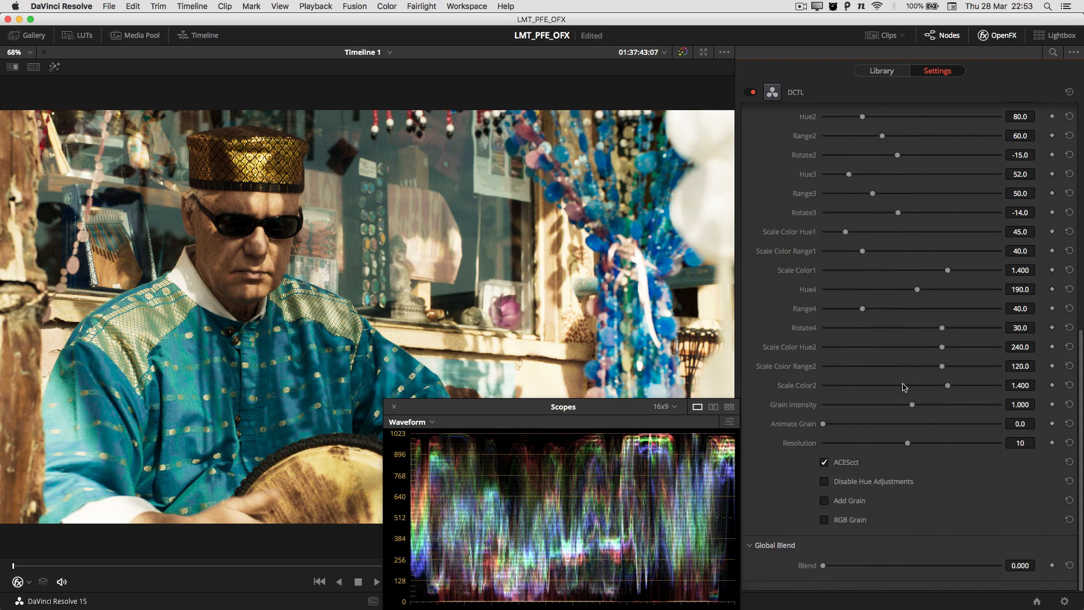
mouse_move(860, 418)
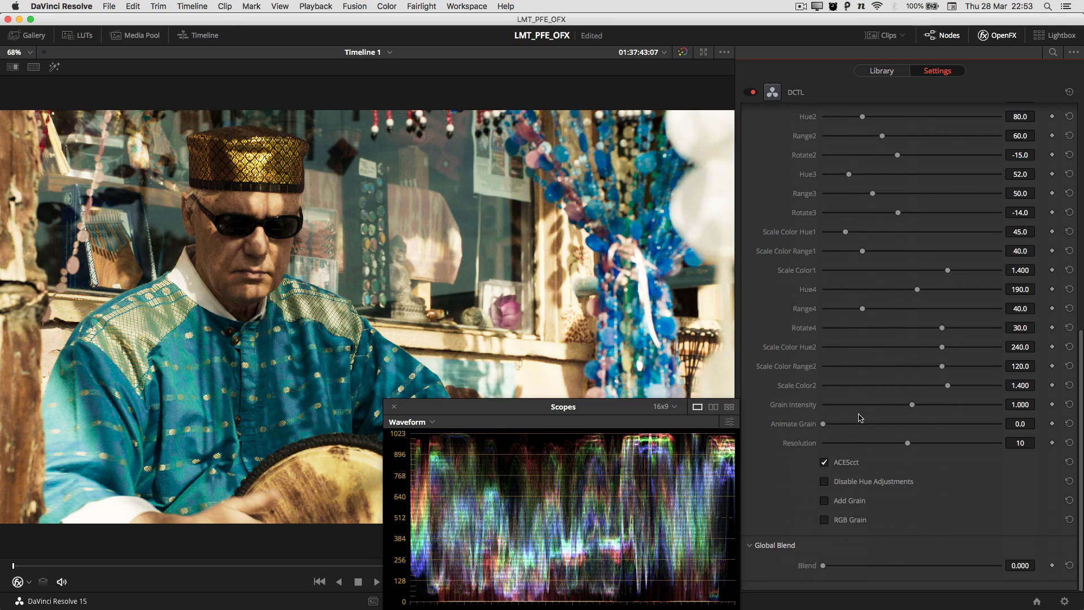
mouse_move(822, 415)
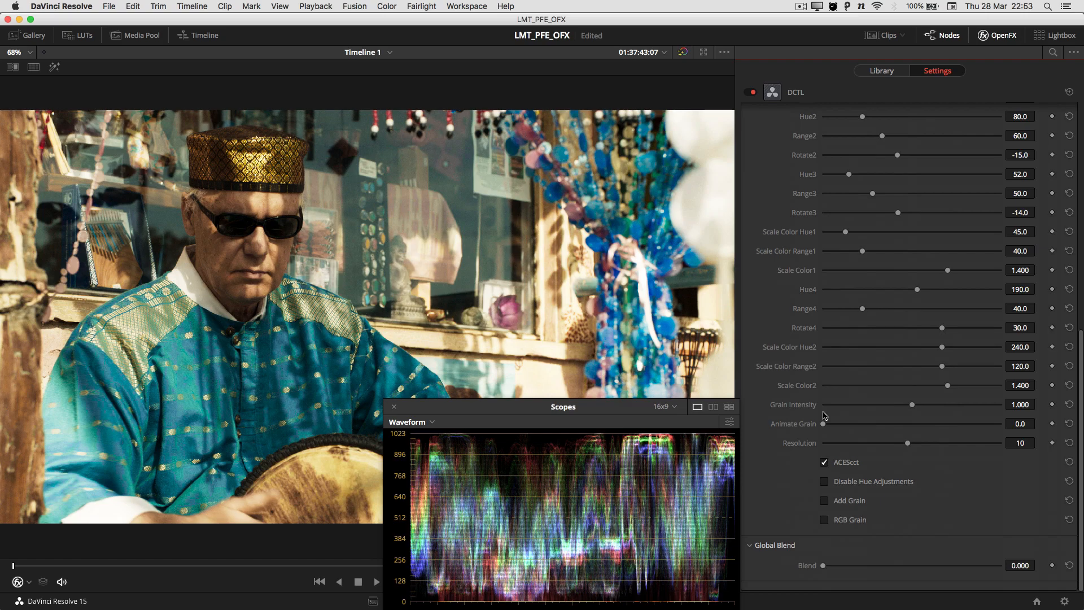
mouse_move(899, 418)
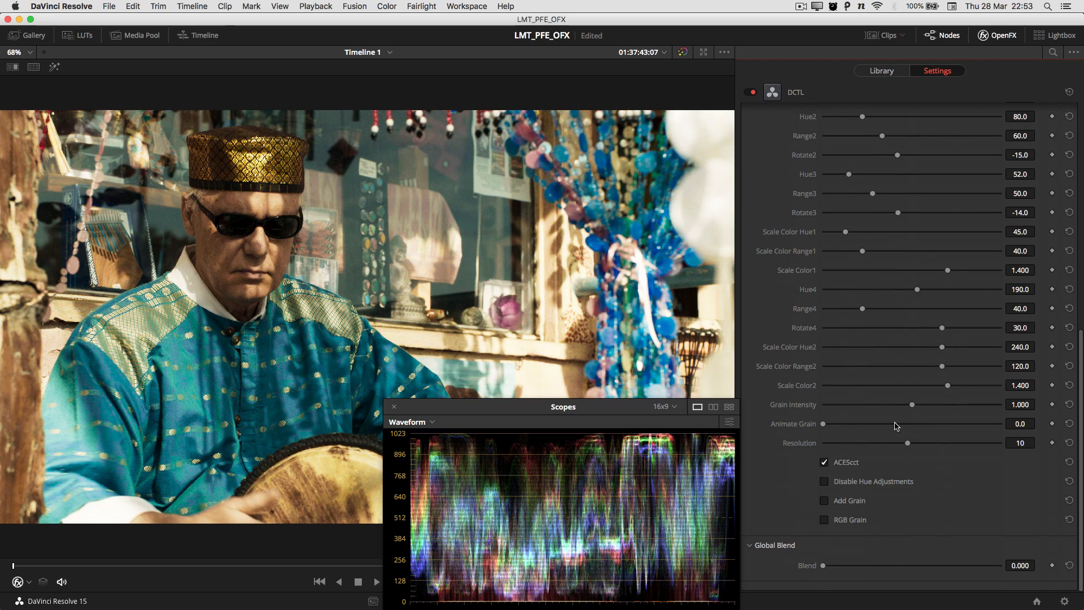
mouse_move(901, 435)
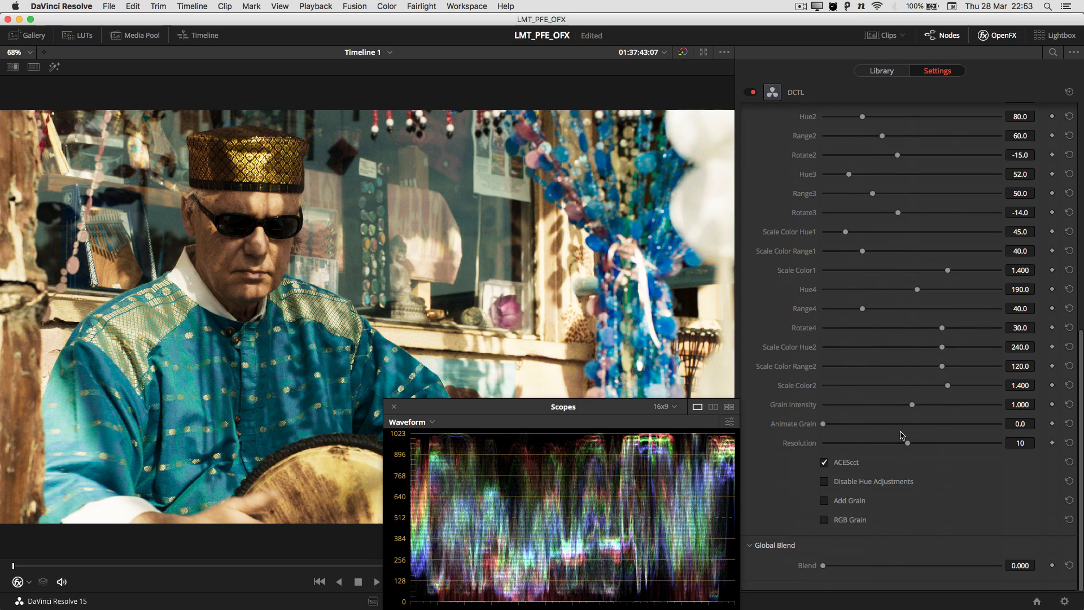
mouse_move(882, 418)
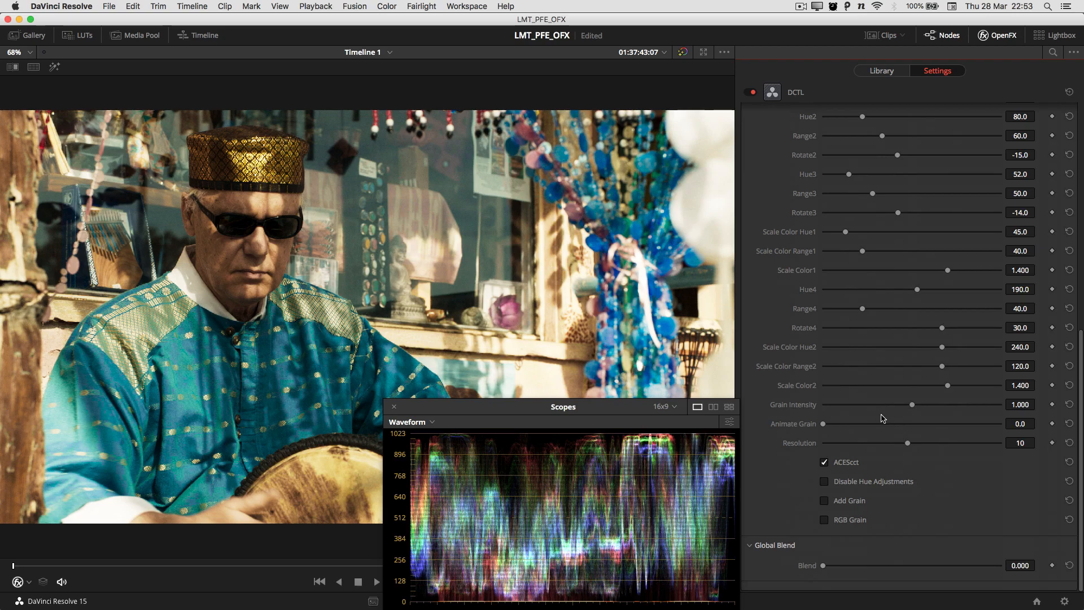
mouse_move(912, 441)
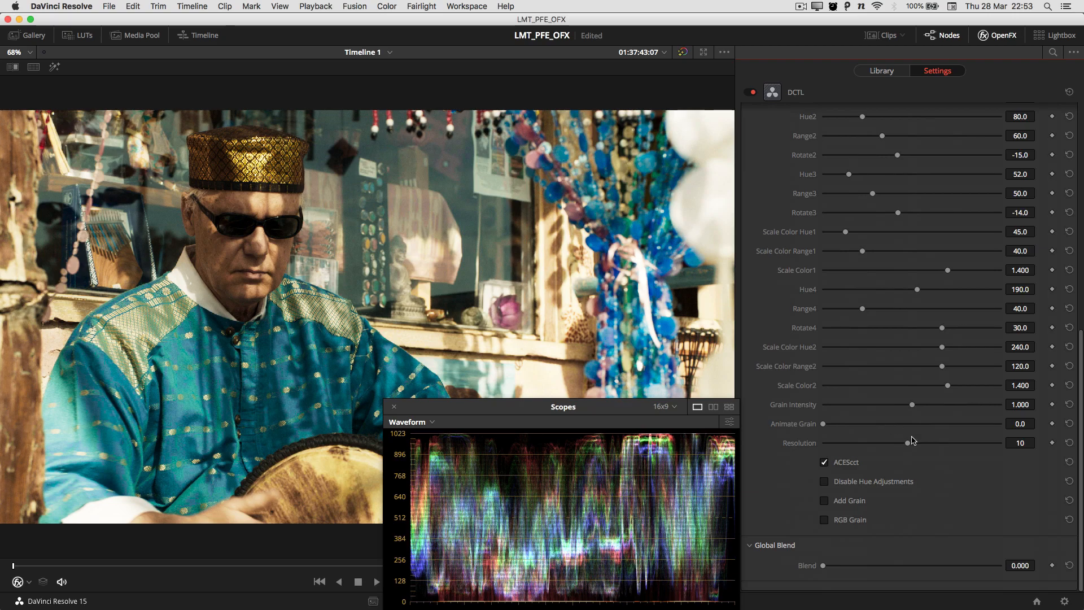
mouse_move(921, 456)
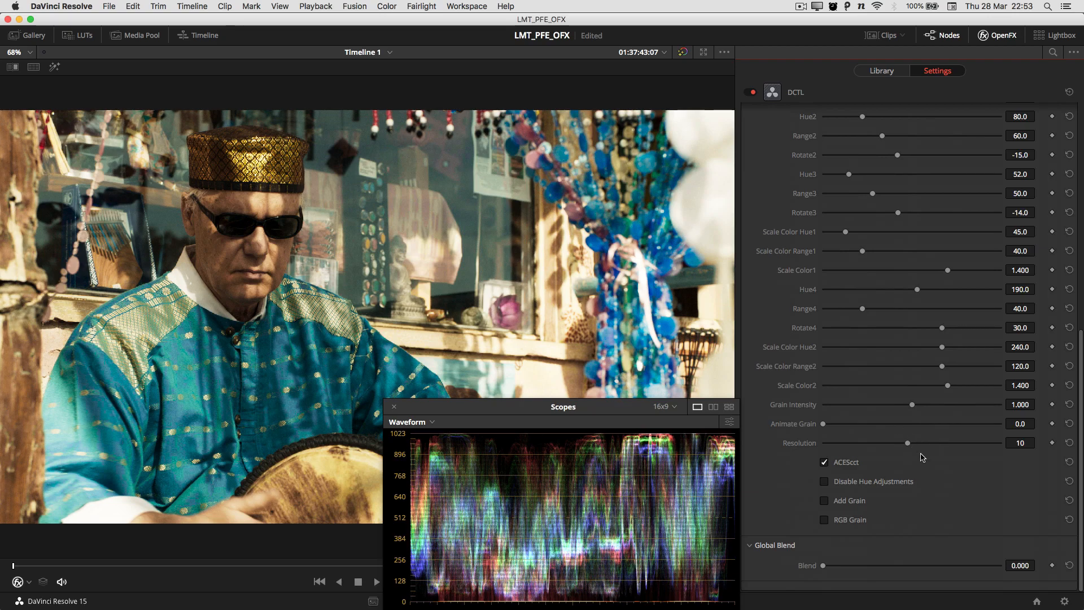
mouse_move(933, 450)
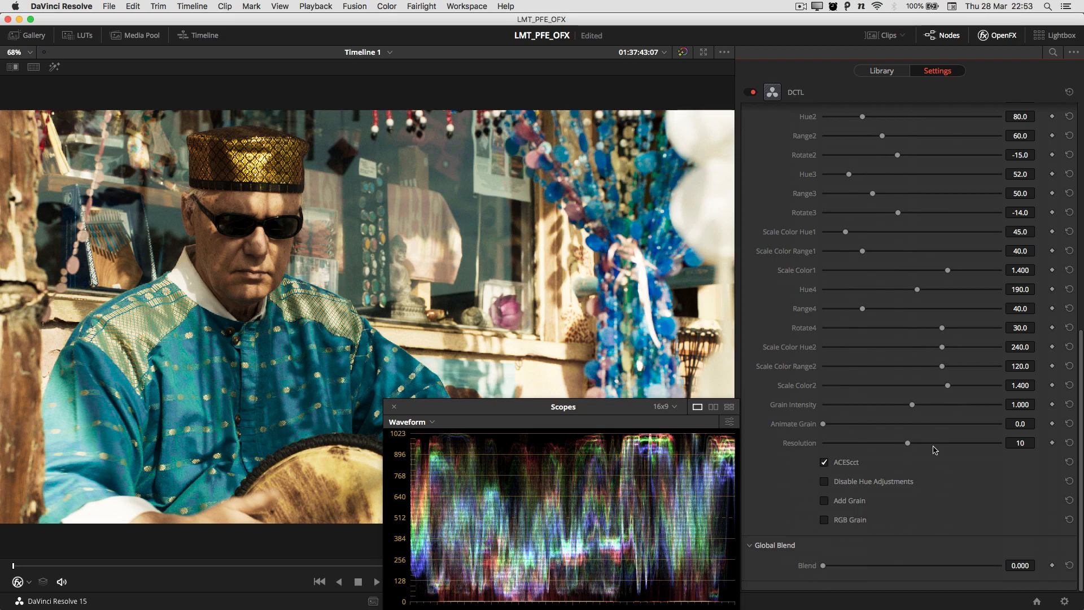
mouse_move(935, 462)
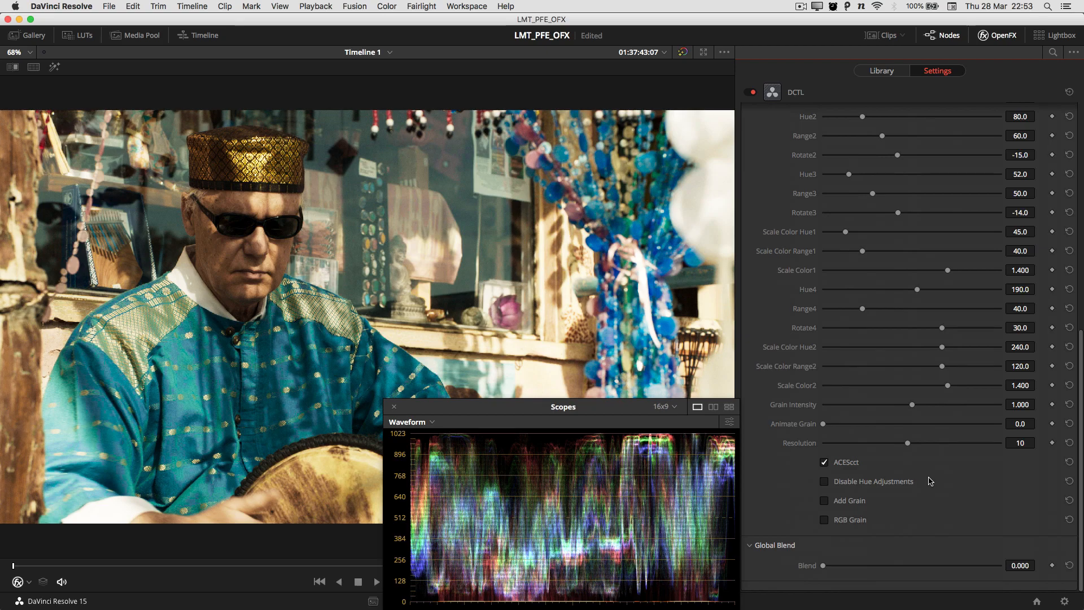
mouse_move(920, 443)
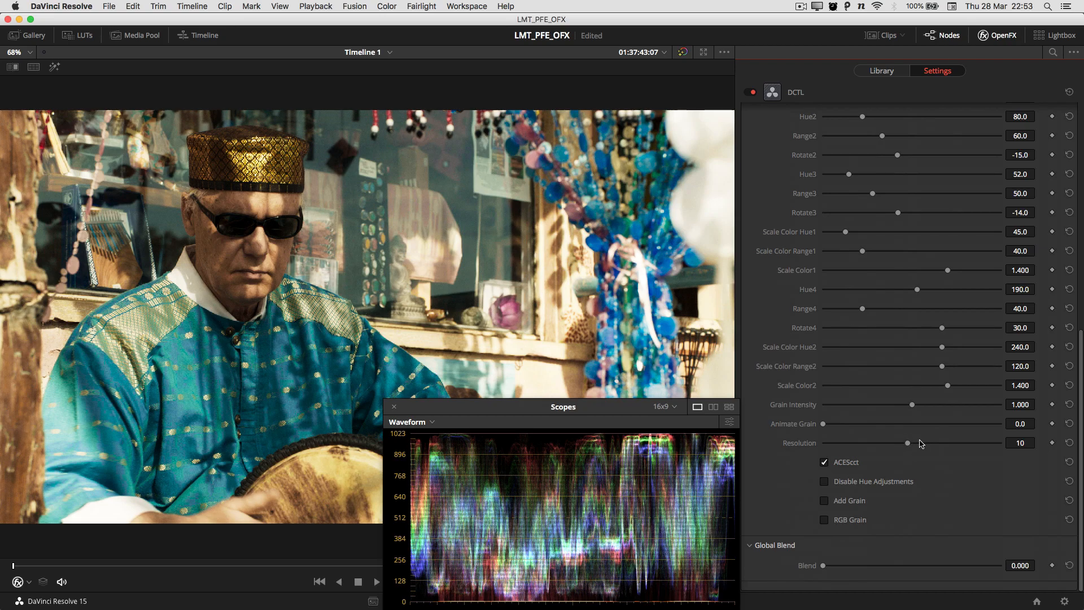
mouse_move(899, 471)
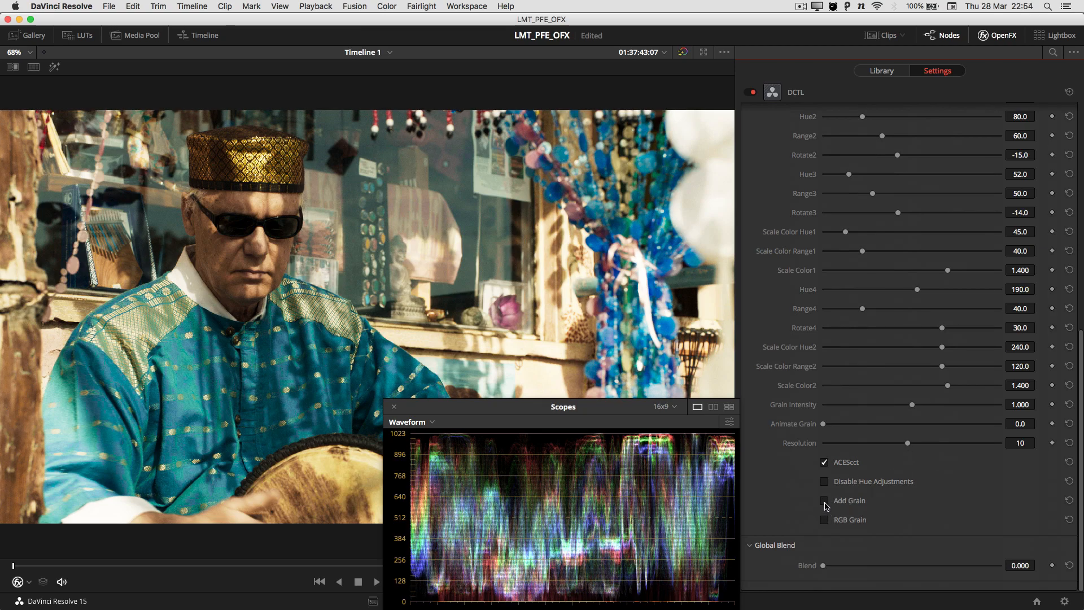
Tick Add Grain, keeping Grain Intensity 1.000 and Resolution 10.
left_click(823, 499)
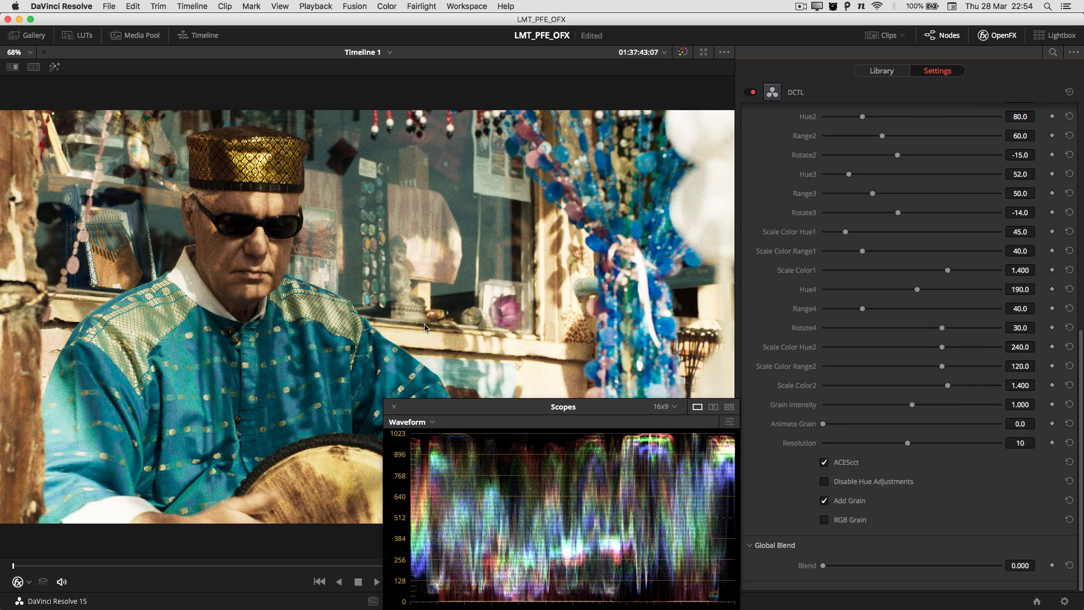
mouse_move(284, 250)
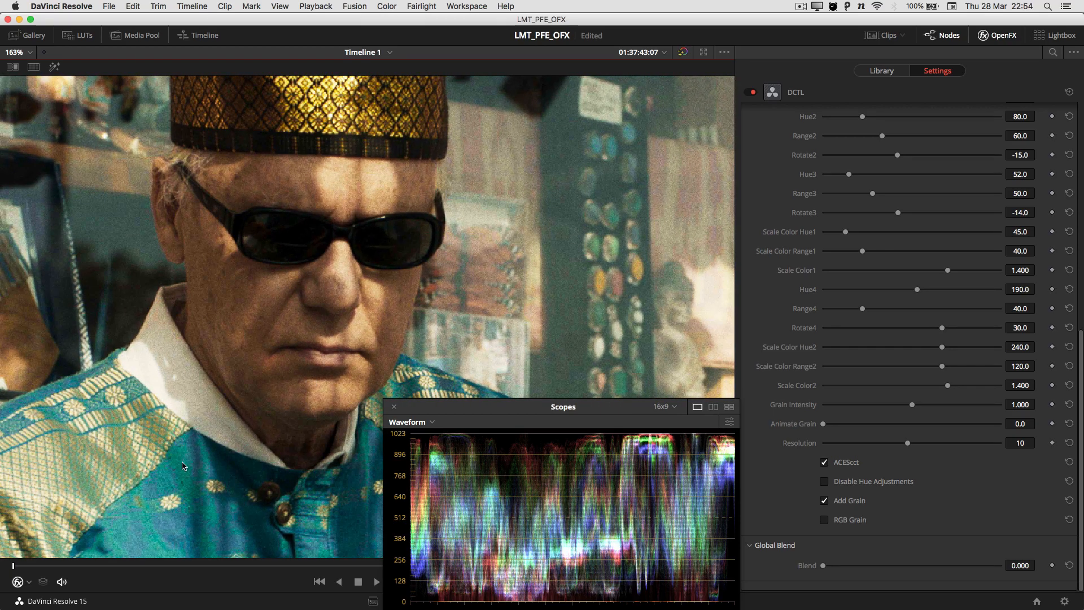
mouse_move(259, 224)
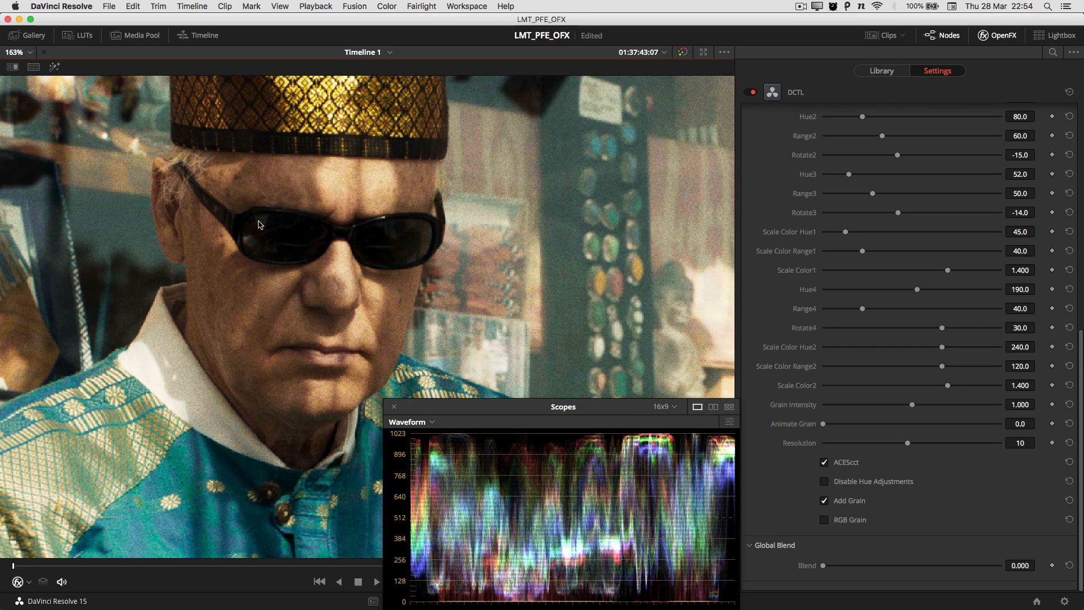
mouse_move(13, 569)
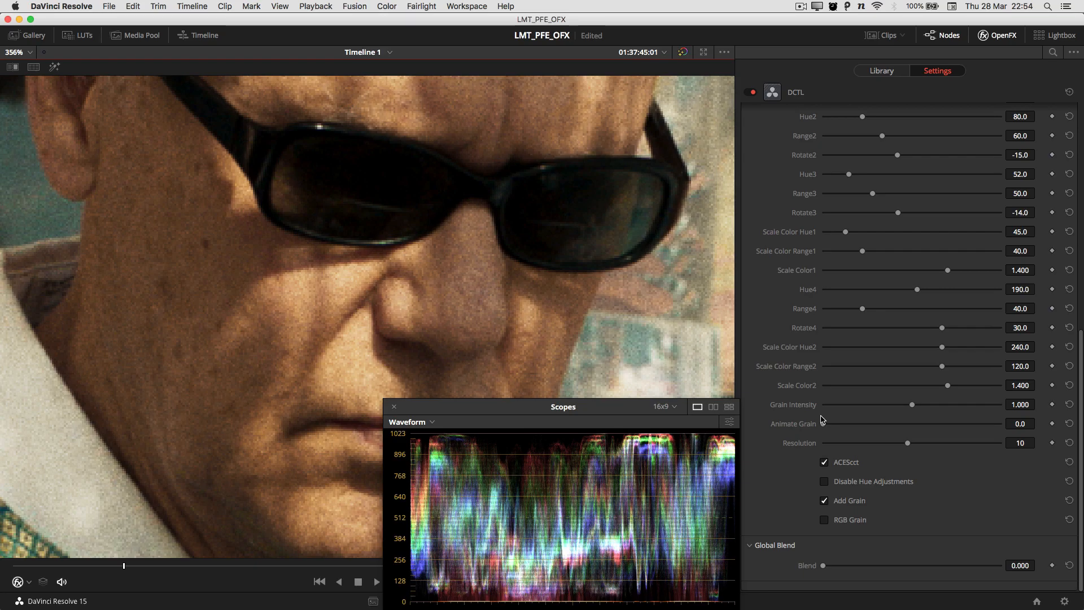
mouse_move(843, 409)
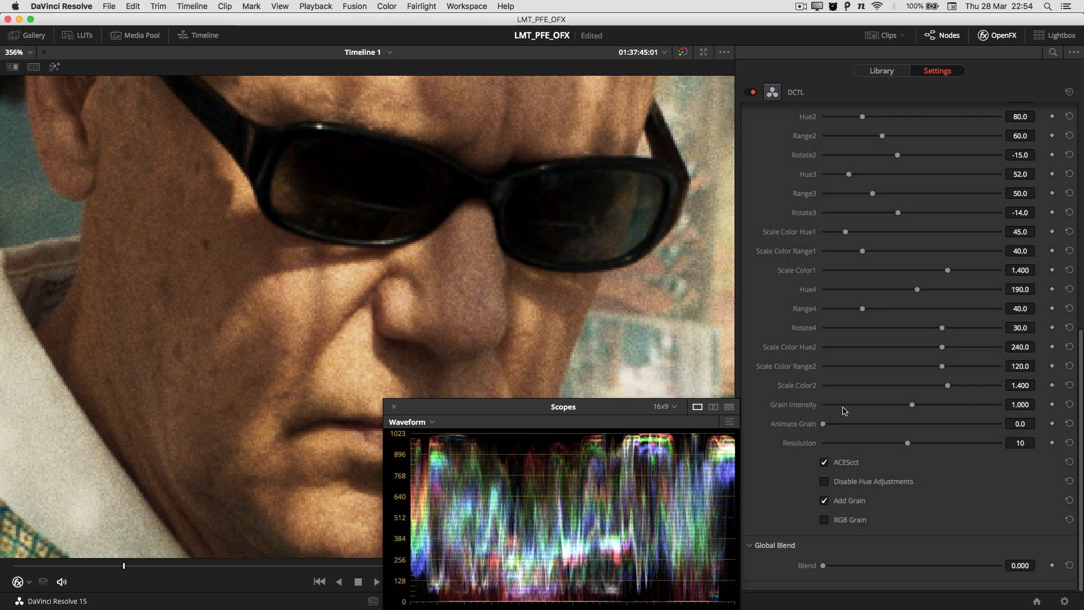
mouse_move(822, 427)
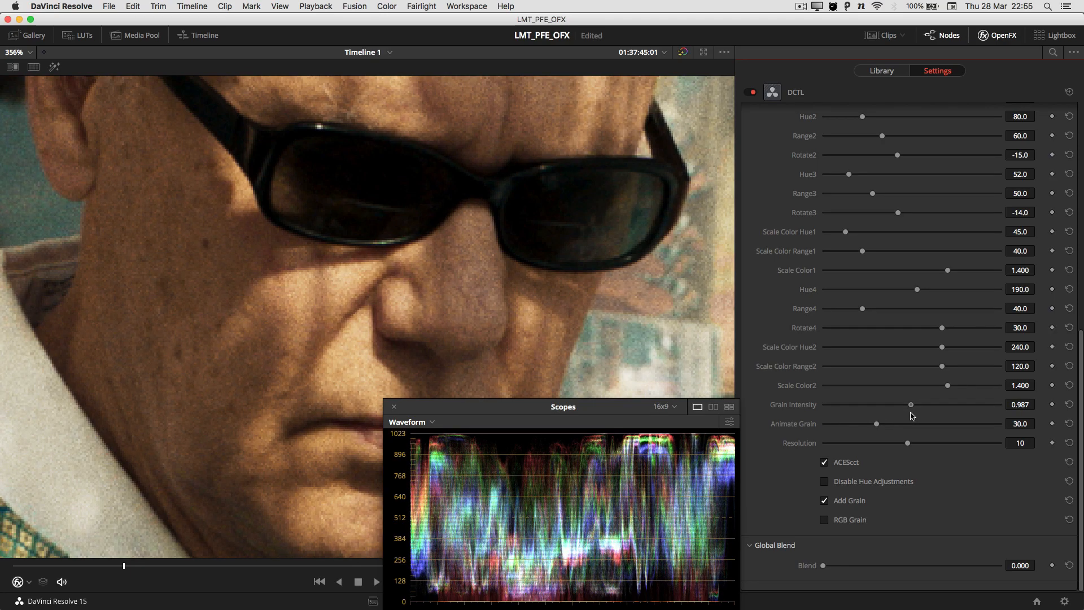
mouse_move(909, 447)
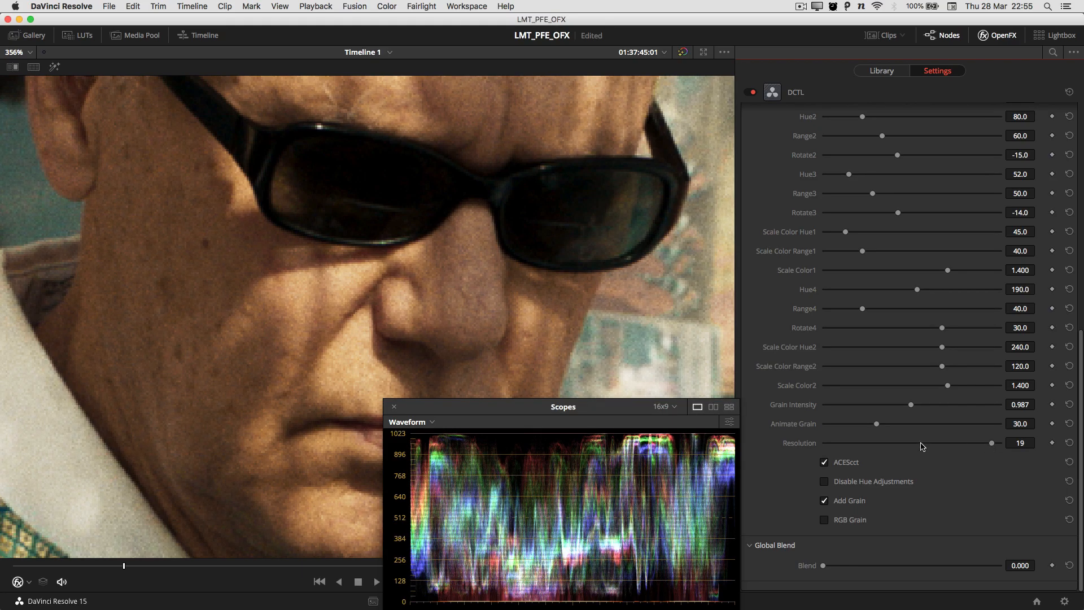
mouse_move(875, 434)
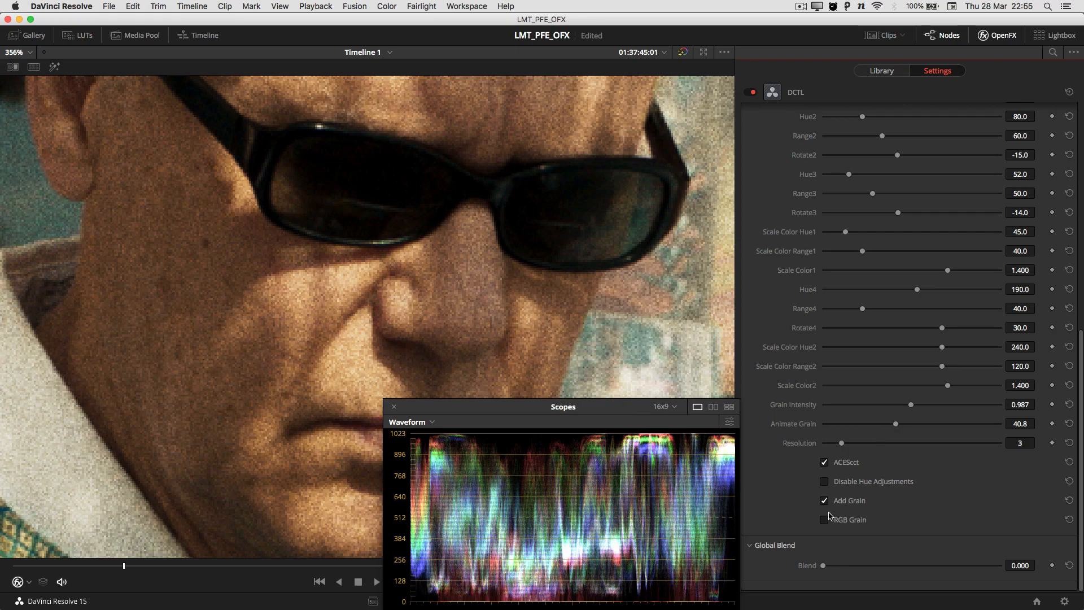
mouse_move(838, 530)
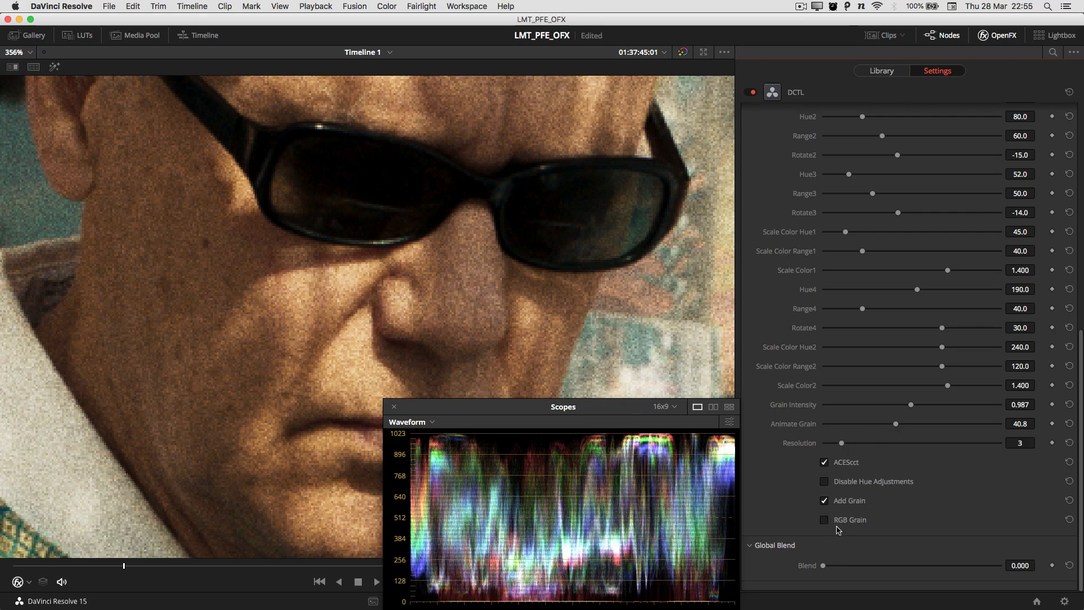
Tick RGB Grain so coloured per-channel grain joins Add Grain on the close-up.
left_click(824, 519)
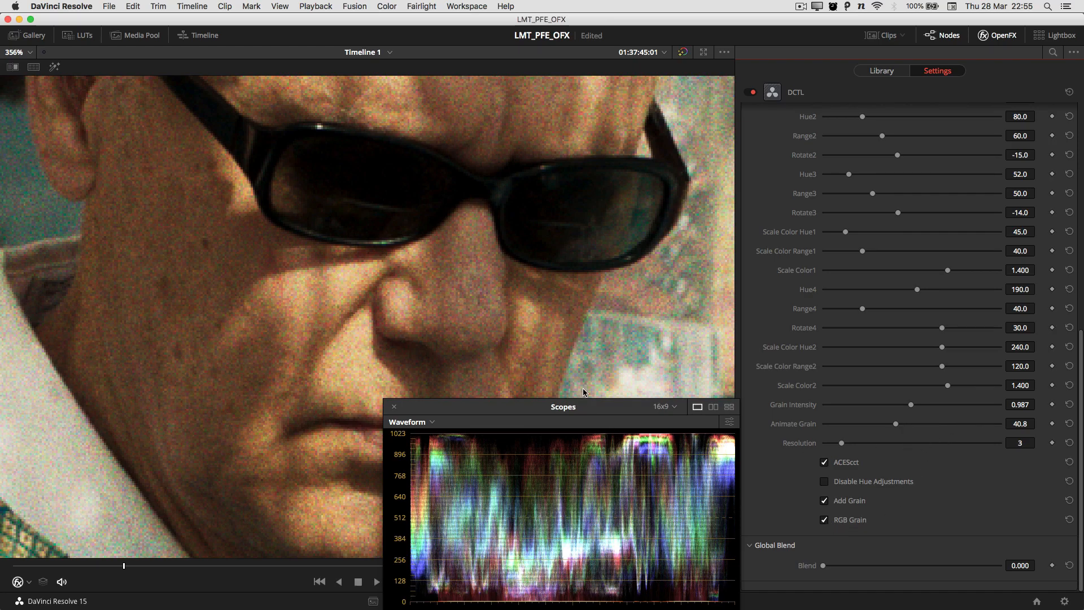
mouse_move(895, 429)
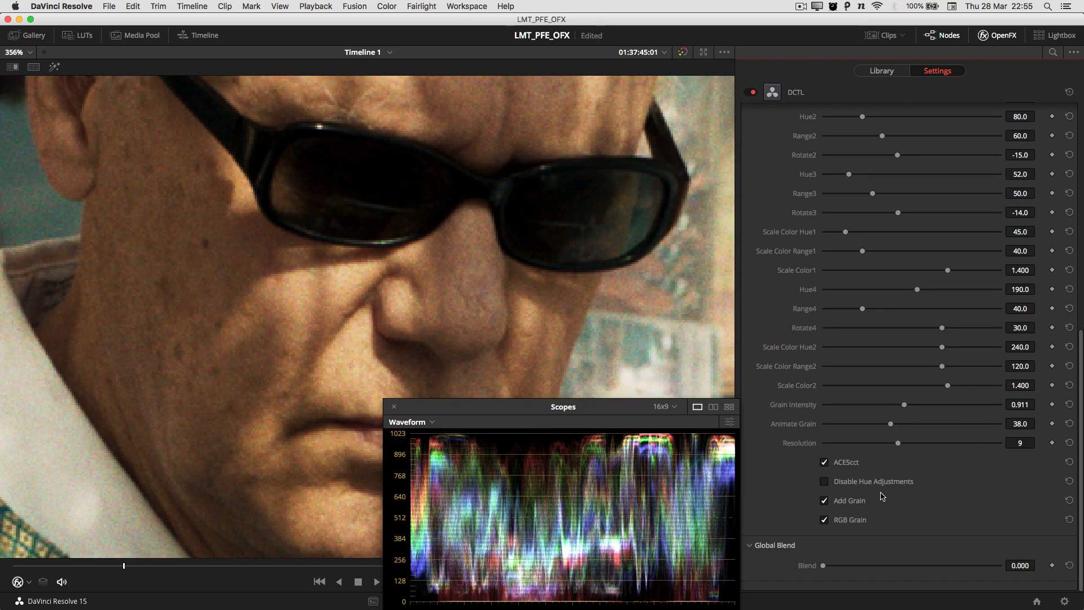
mouse_move(916, 477)
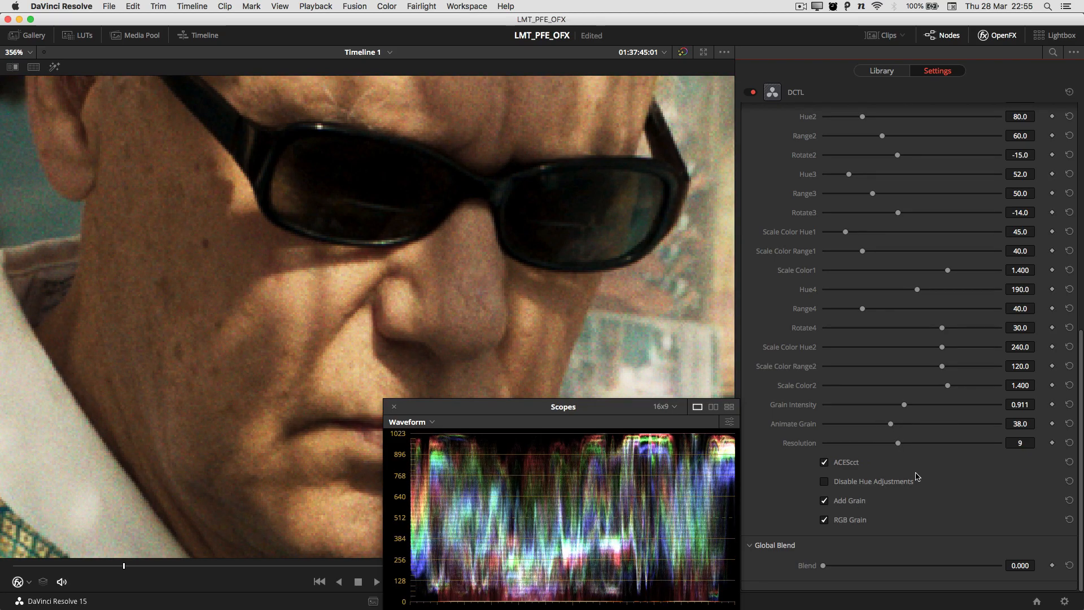
mouse_move(43, 581)
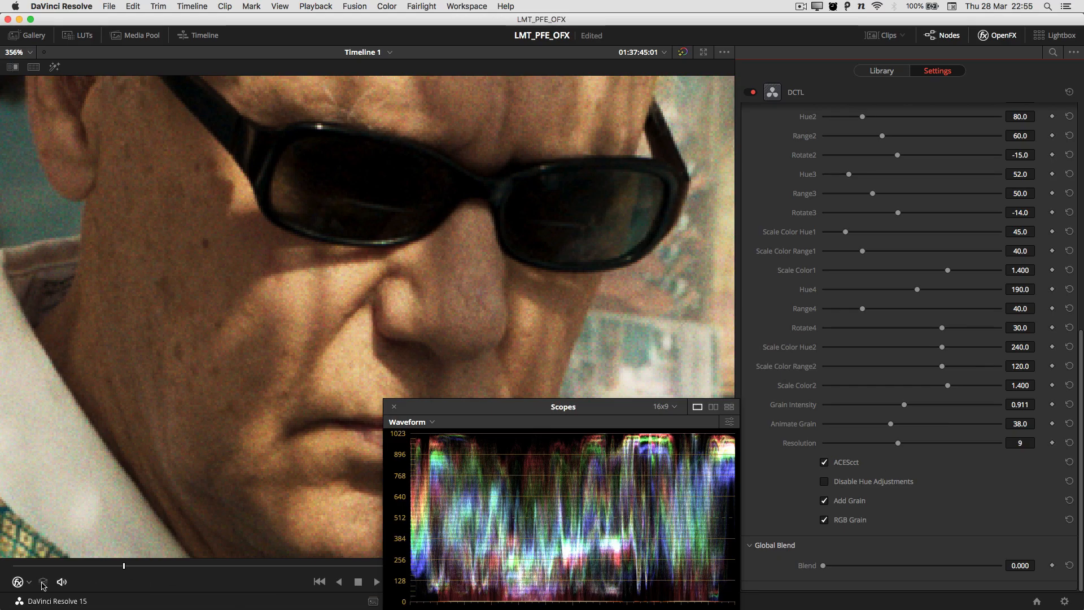
Play the grained close-up, stop on a later frame, and briefly open the Fusion menu.
left_click(376, 580)
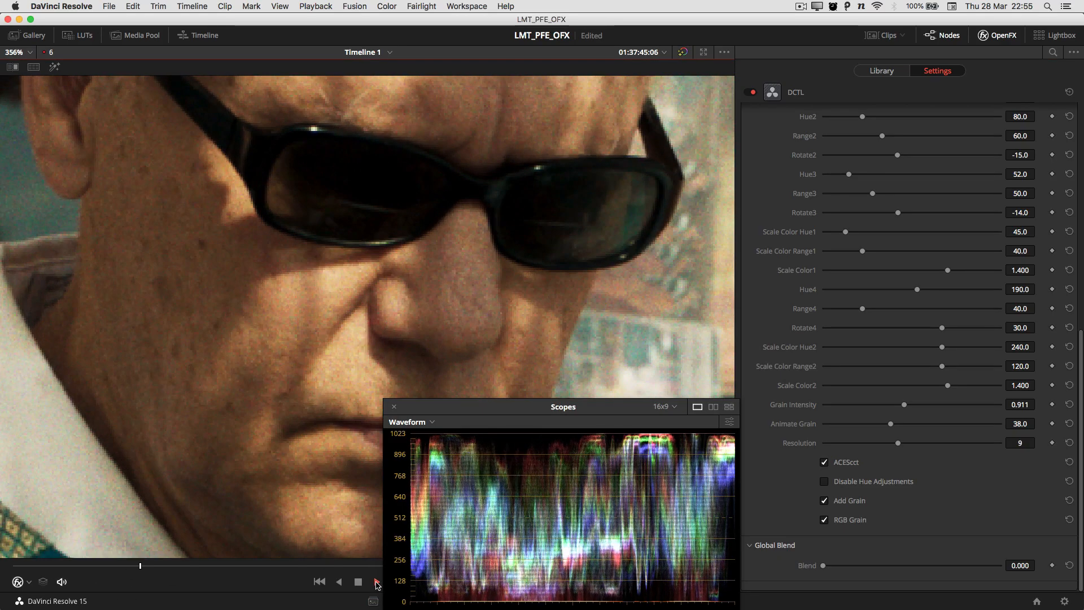
left_click(376, 581)
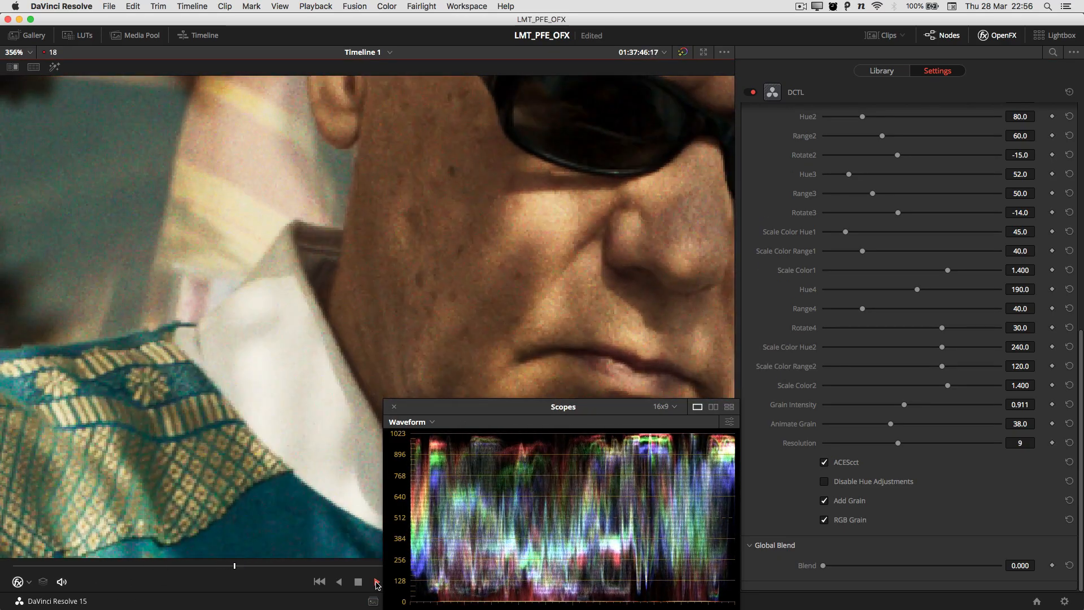
left_click(358, 580)
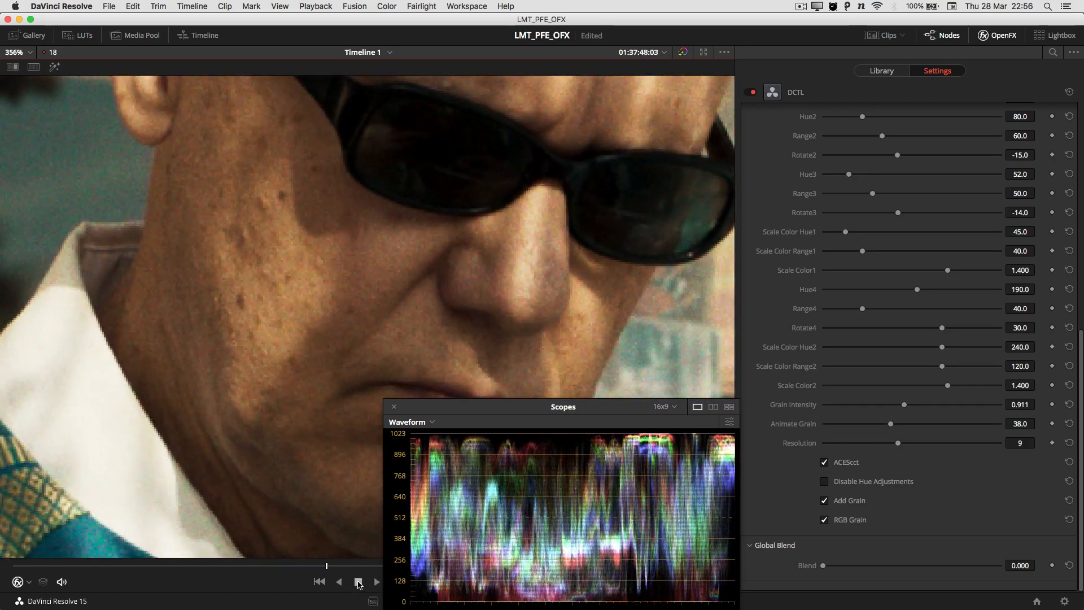
left_click(358, 581)
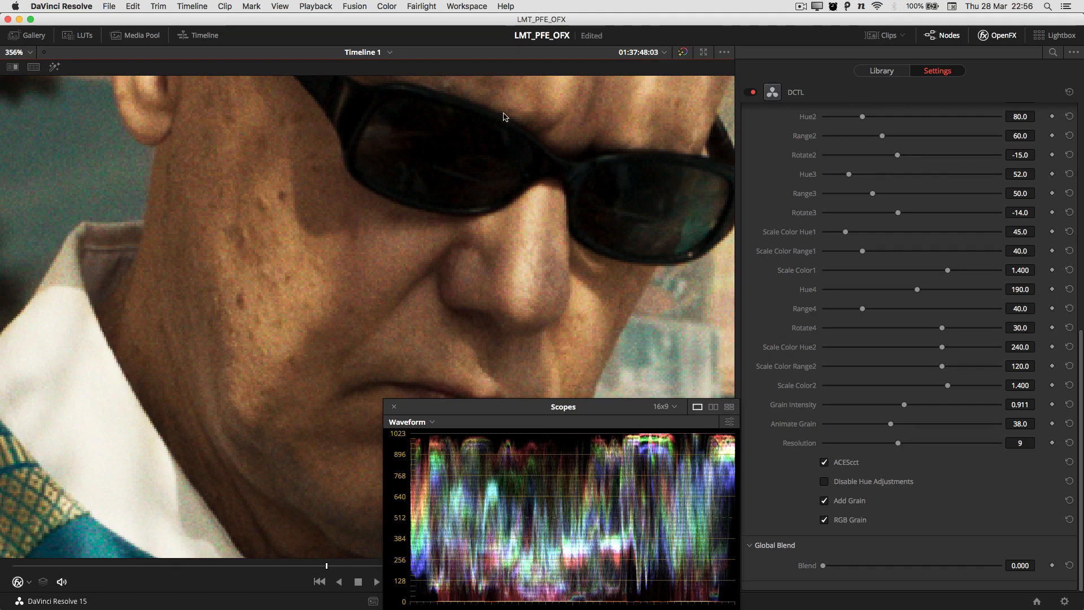
mouse_move(262, 6)
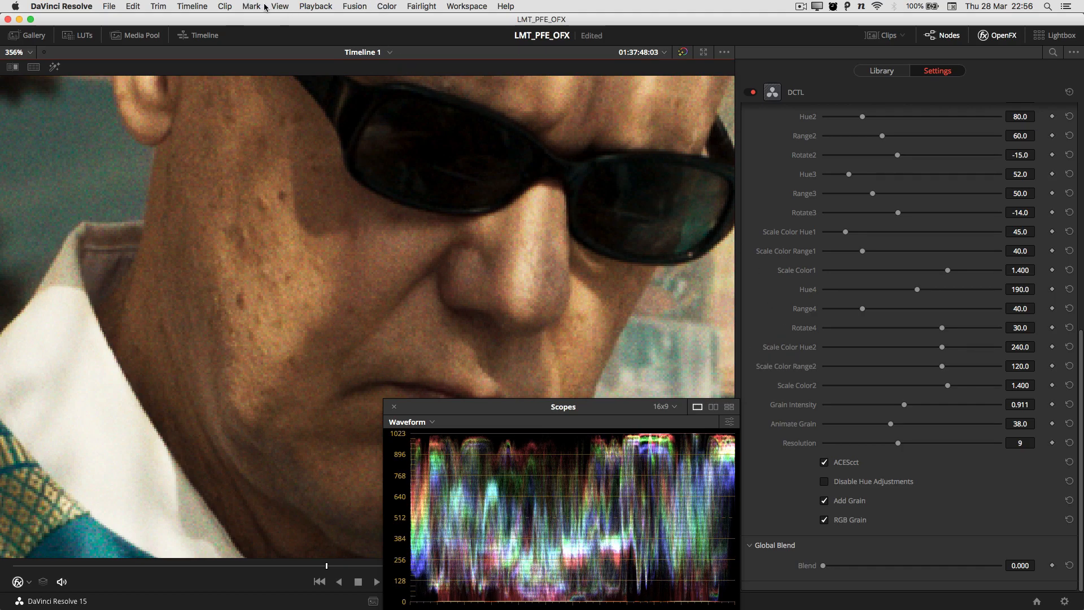
left_click(354, 6)
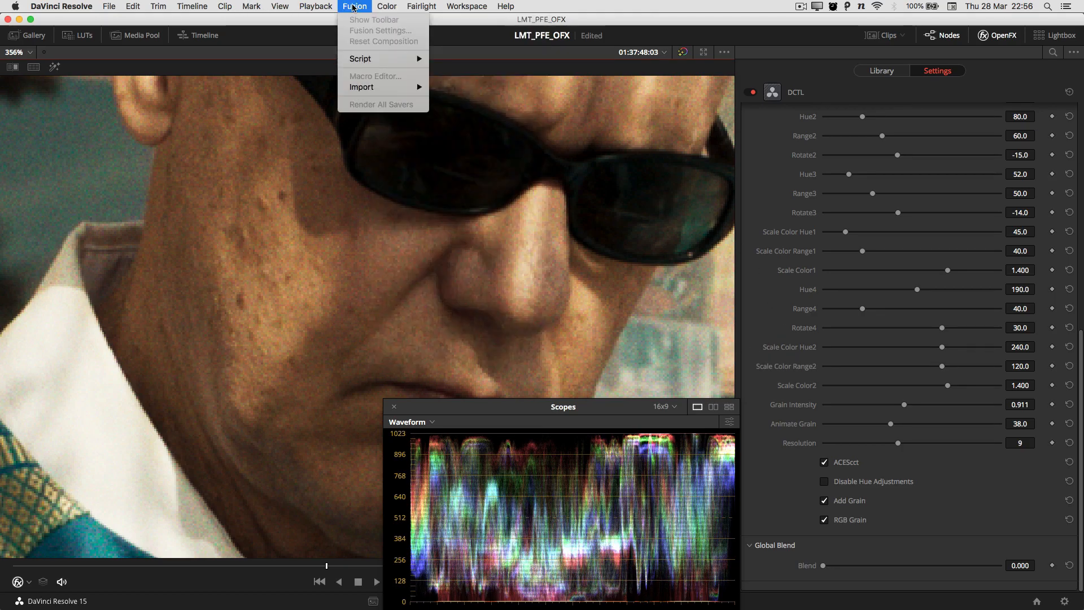
left_click(315, 6)
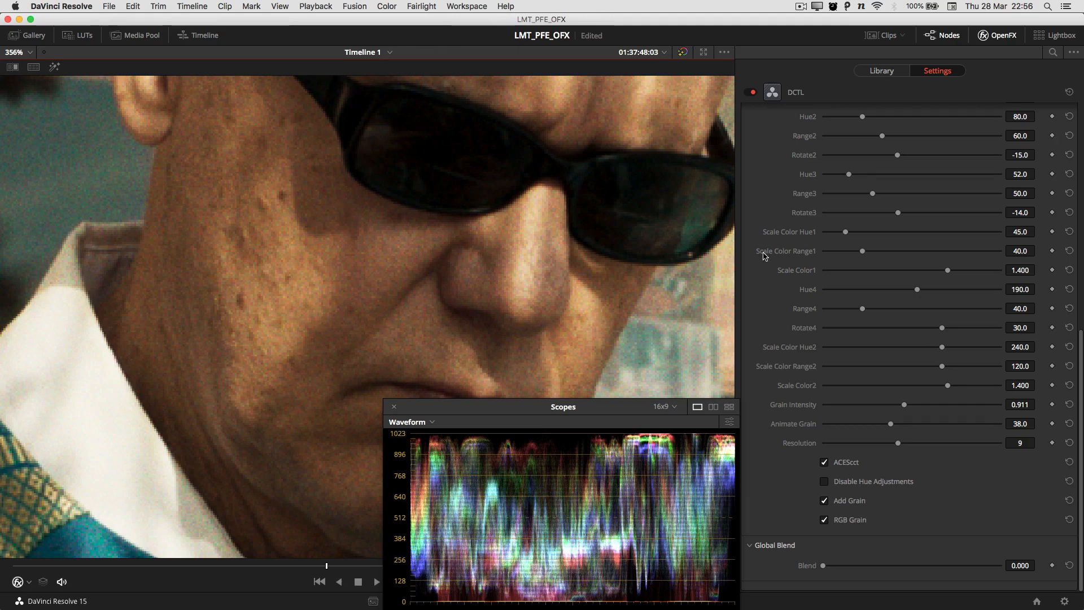
mouse_move(828, 401)
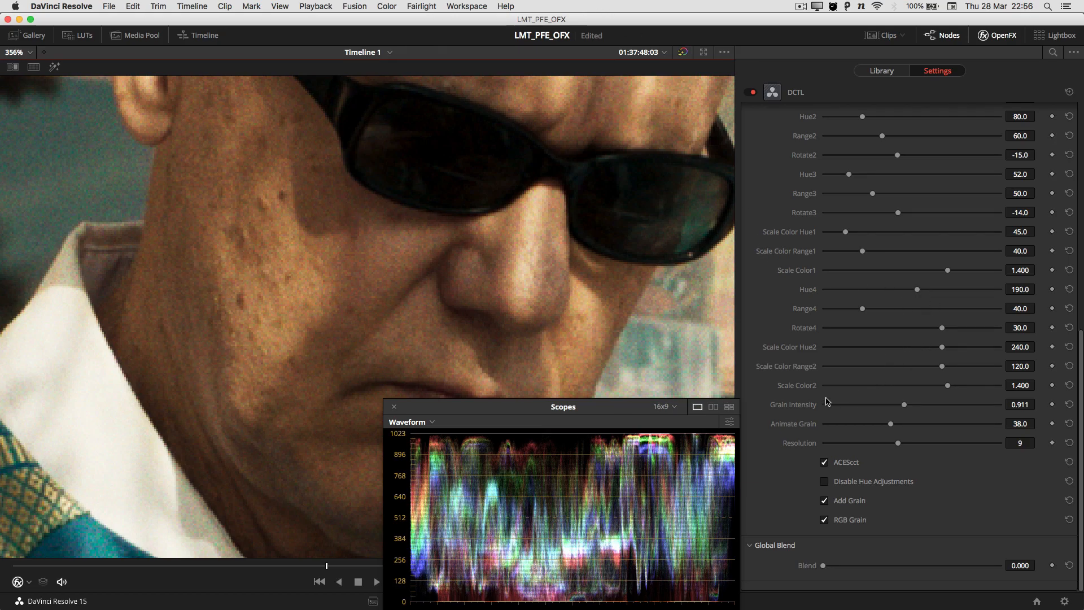
mouse_move(784, 404)
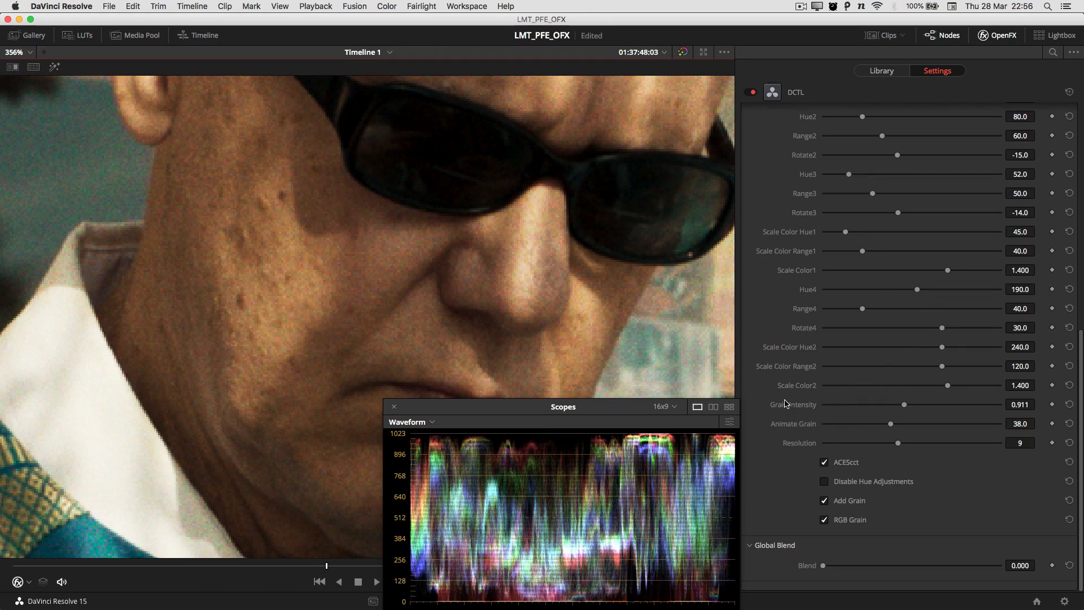
mouse_move(783, 411)
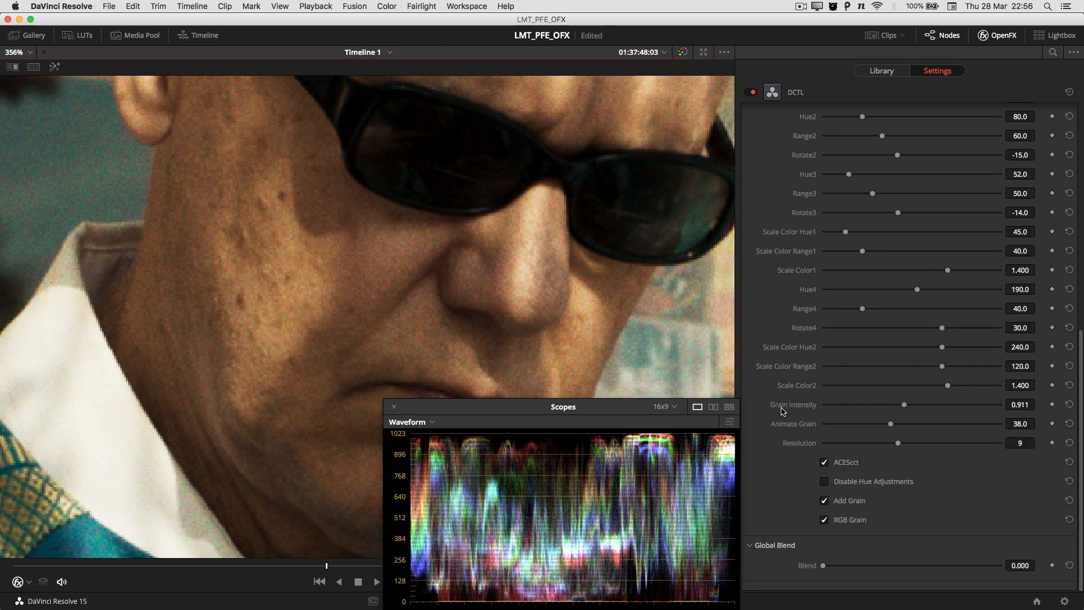
mouse_move(822, 384)
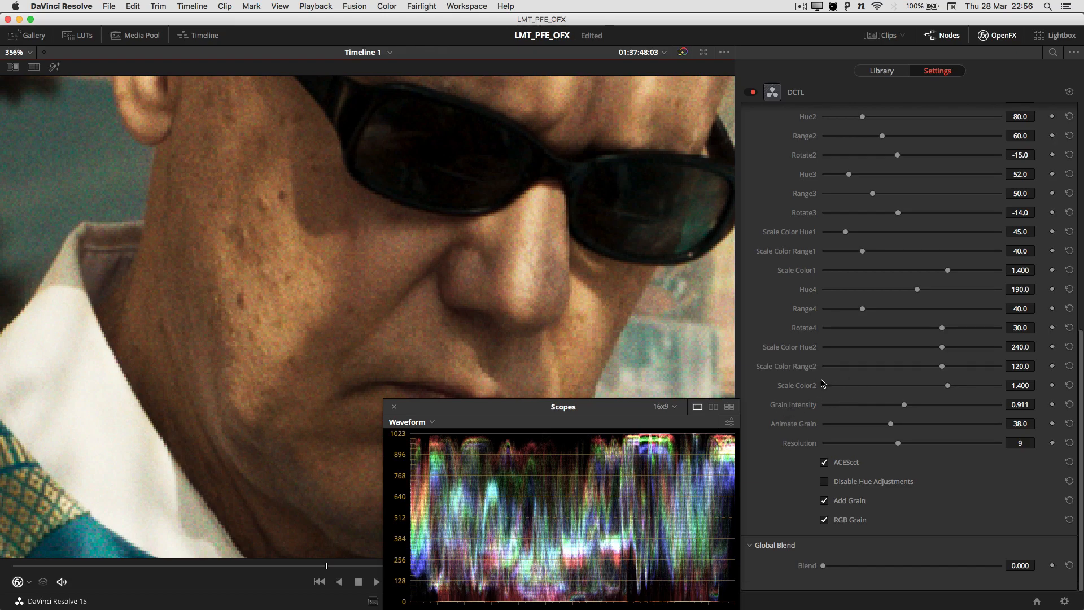
mouse_move(816, 416)
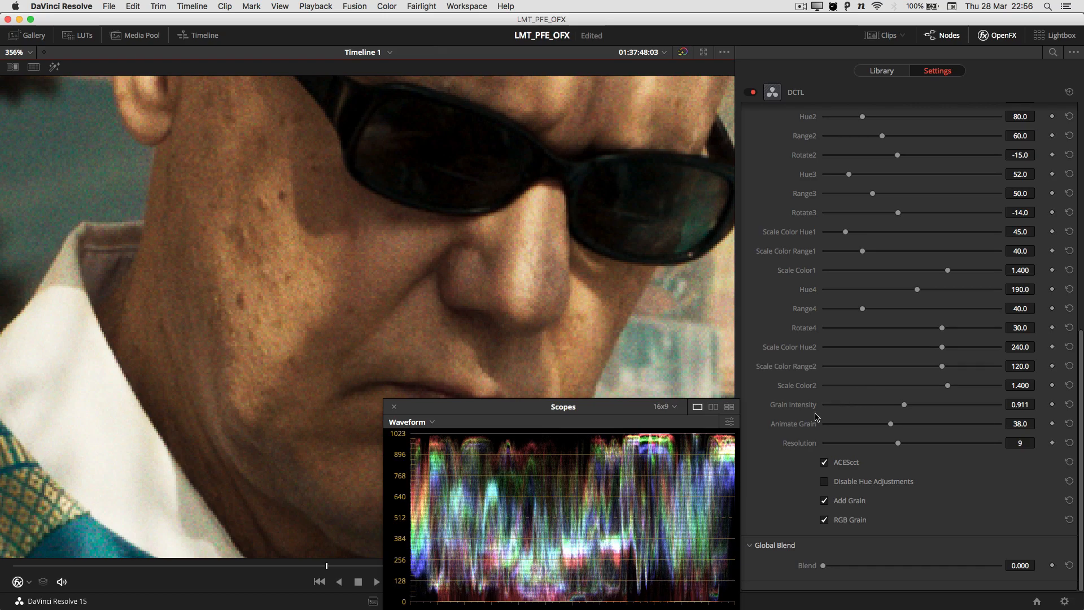
mouse_move(802, 441)
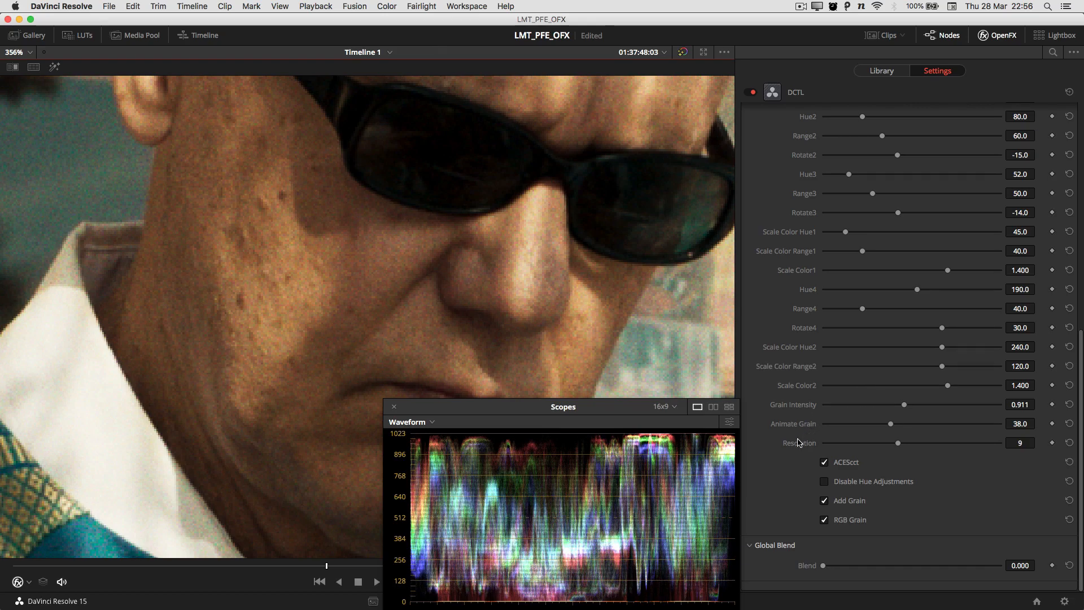
mouse_move(723, 333)
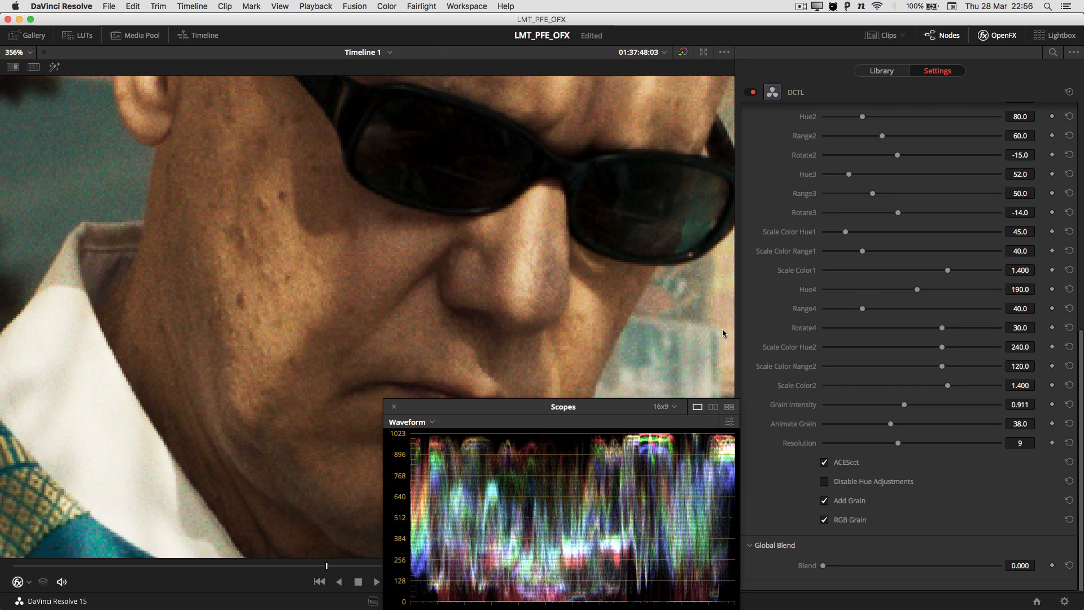
mouse_move(869, 430)
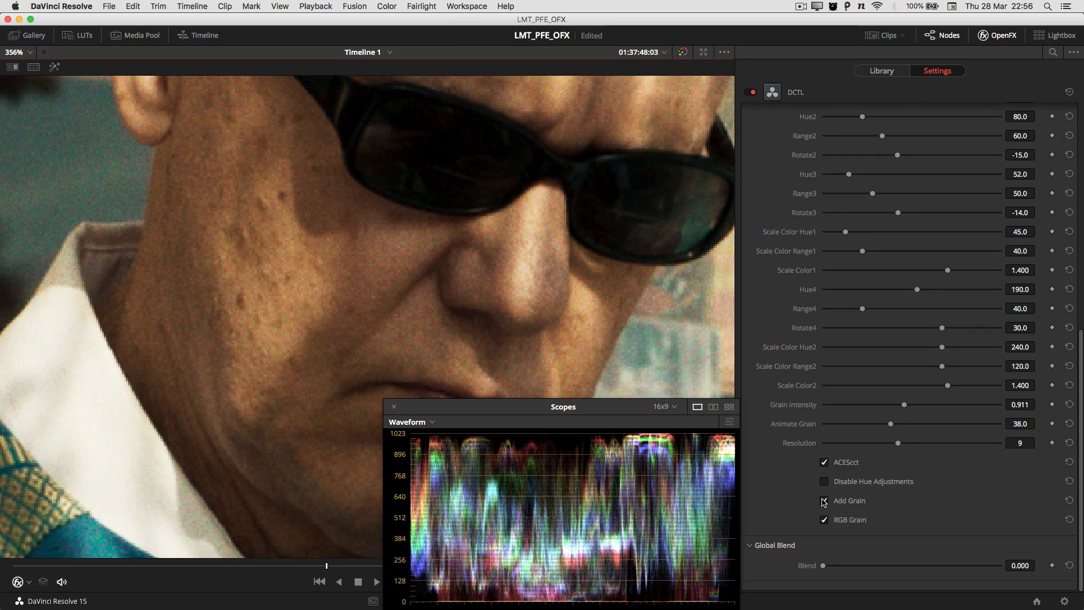
Untick Add Grain and RGB Grain in the DCTL OFX settings.
left_click(824, 501)
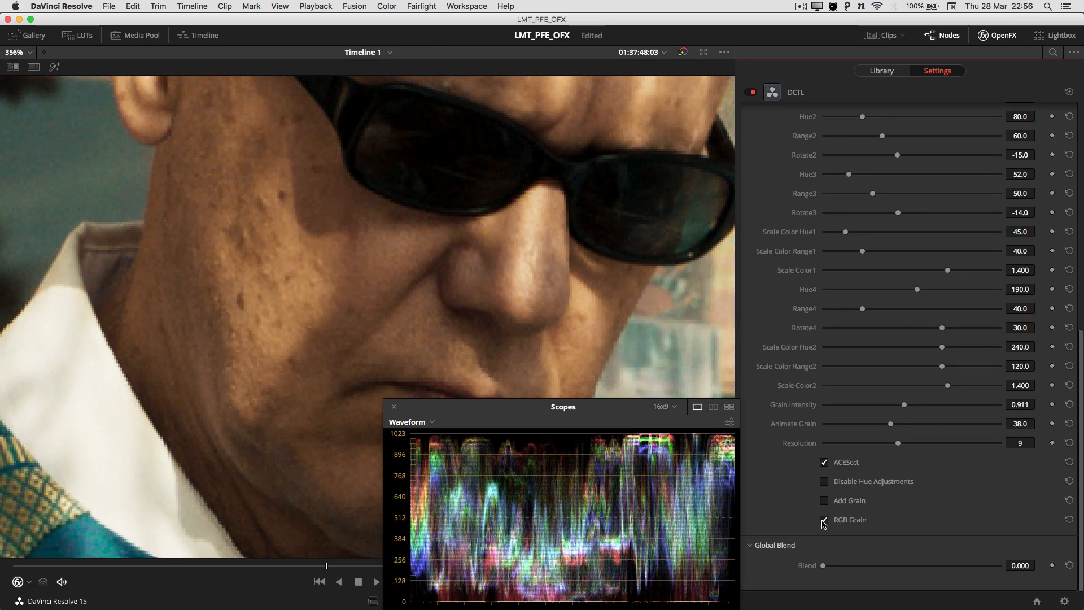
left_click(823, 520)
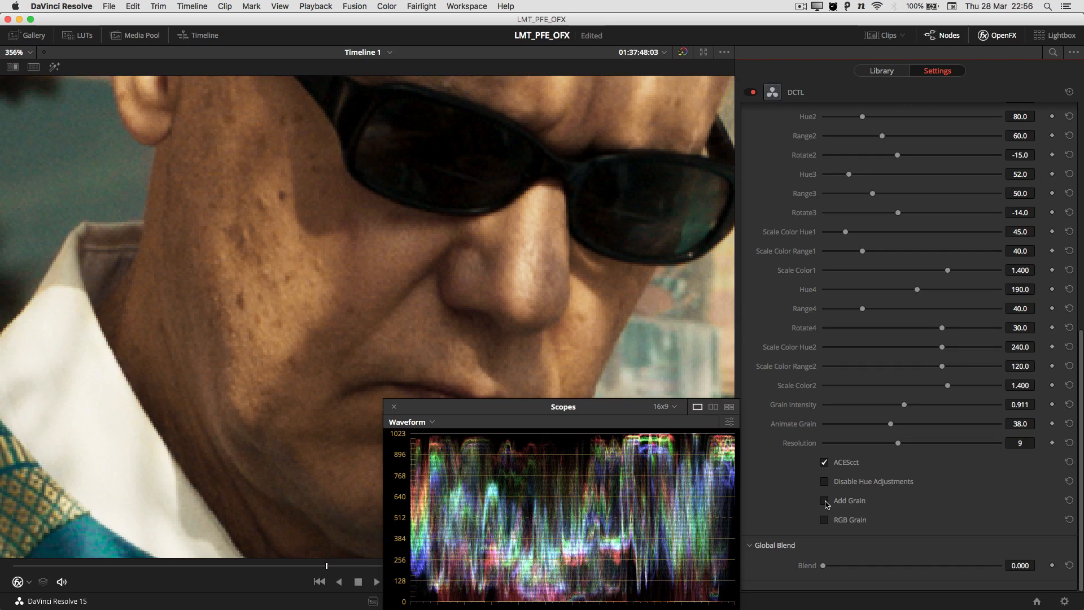
mouse_move(868, 502)
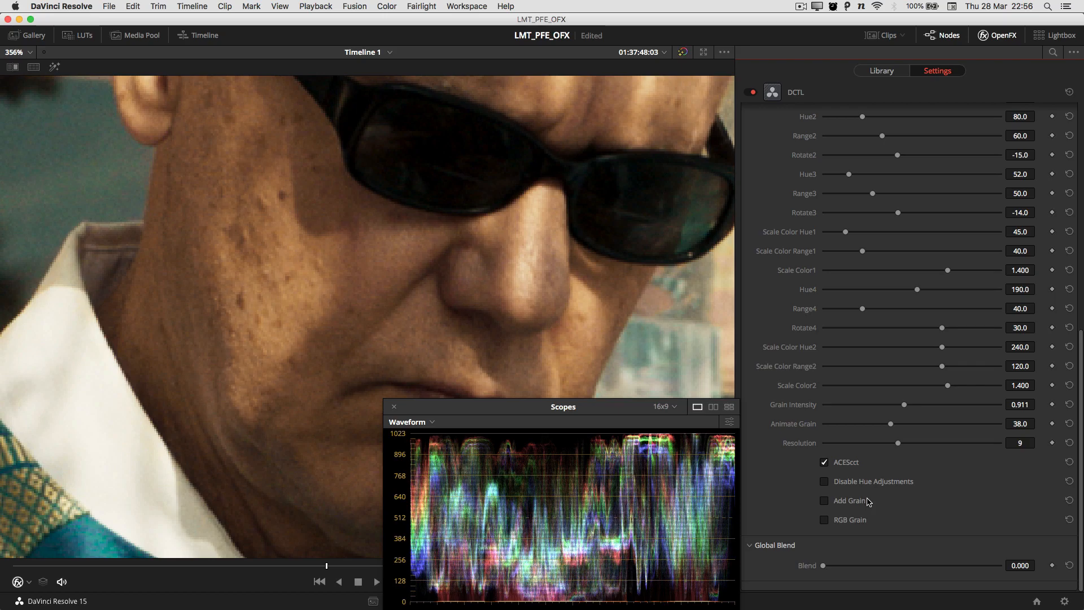
mouse_move(869, 505)
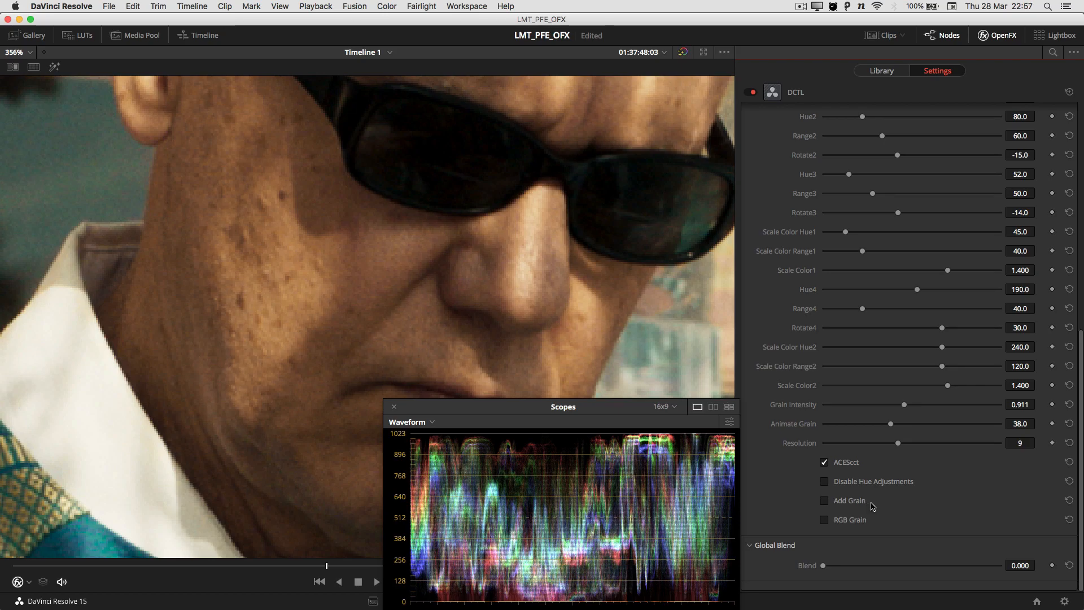
mouse_move(896, 496)
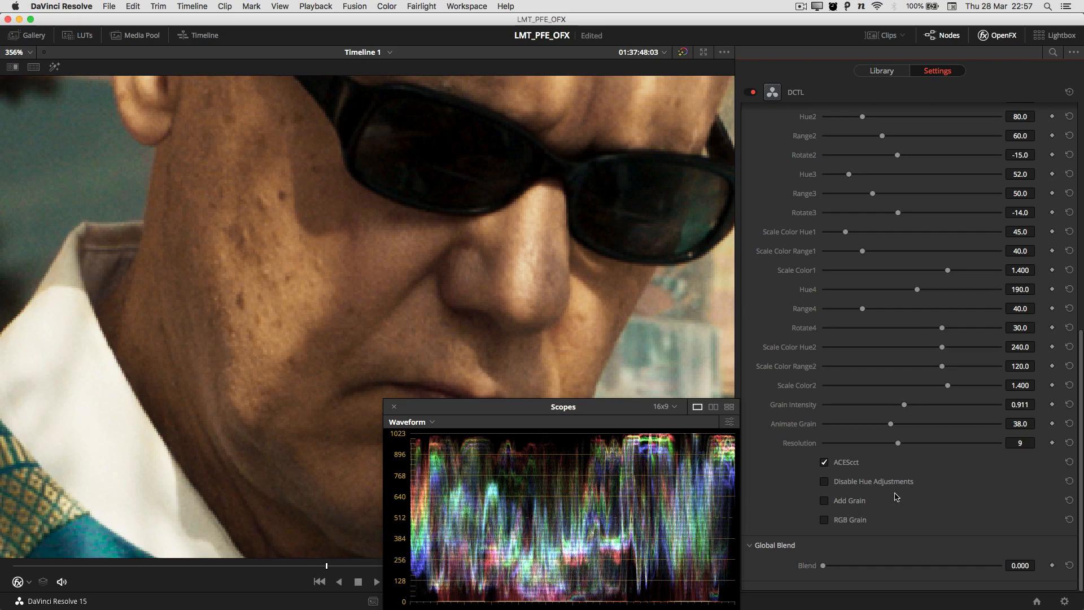
mouse_move(906, 468)
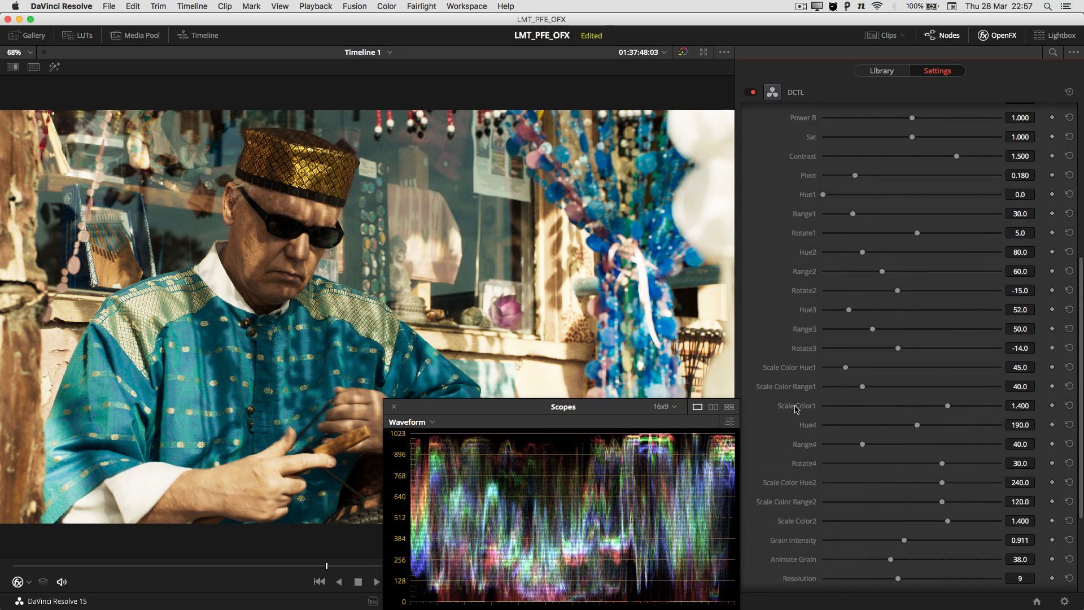
scroll("up", 3)
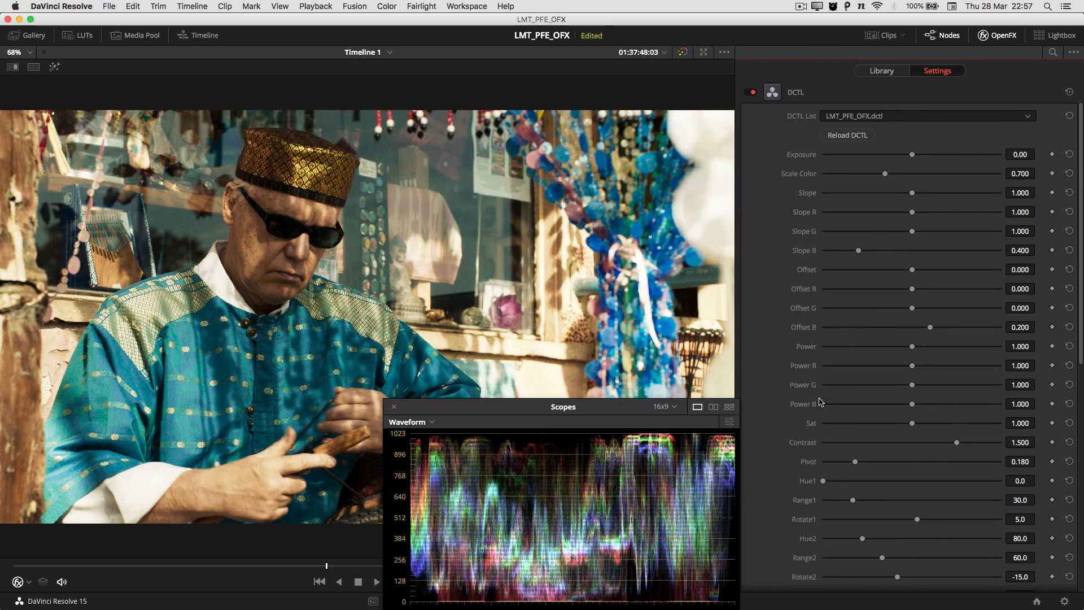
scroll("down", 3)
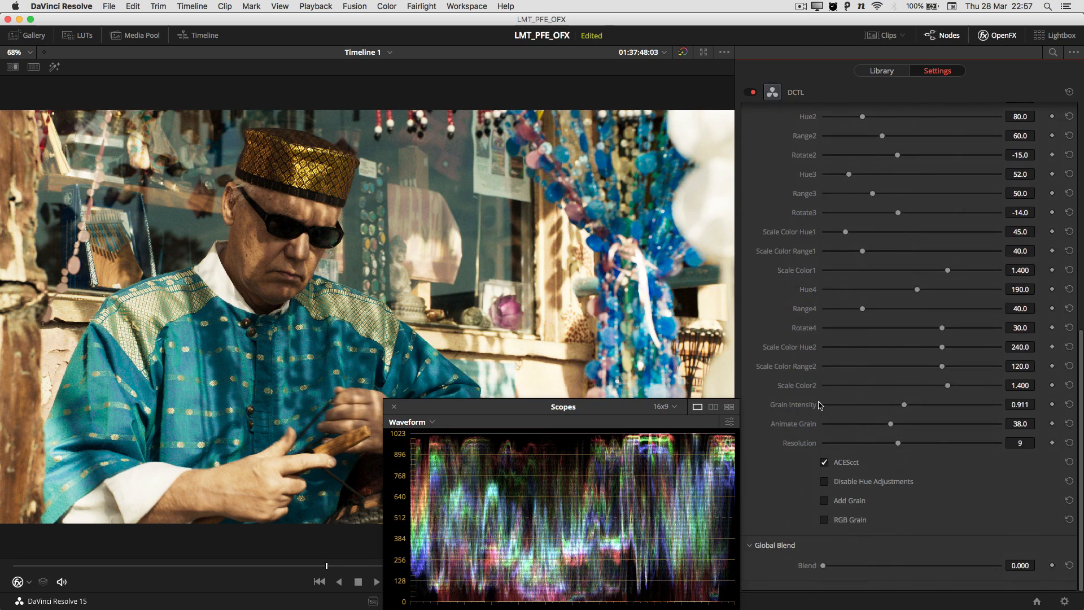
mouse_move(826, 470)
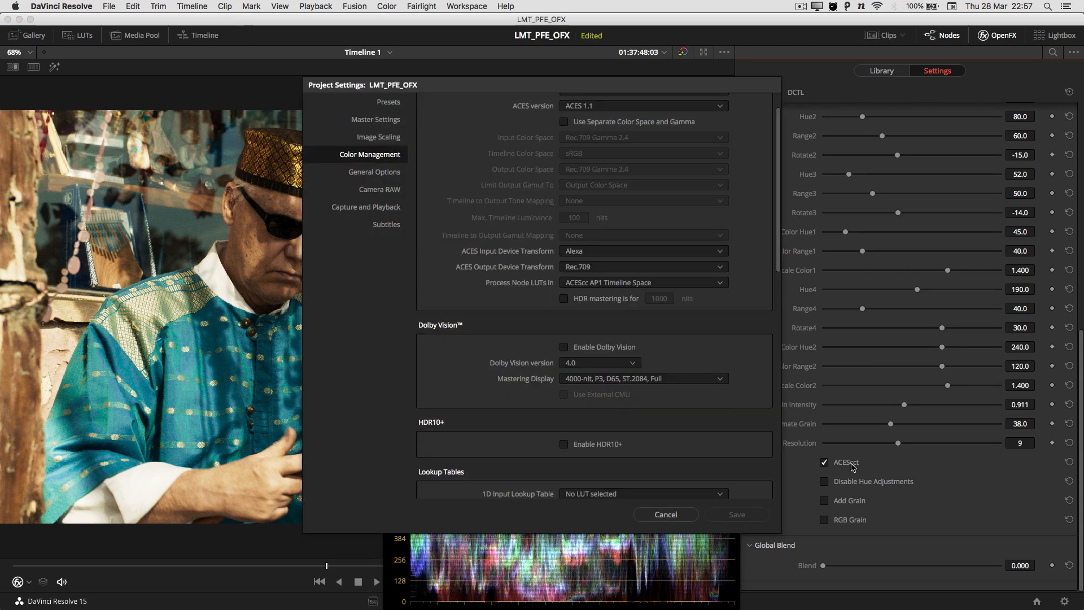
Pick ACEScct in the Color science dropdown, then cancel Project Settings.
left_click(643, 124)
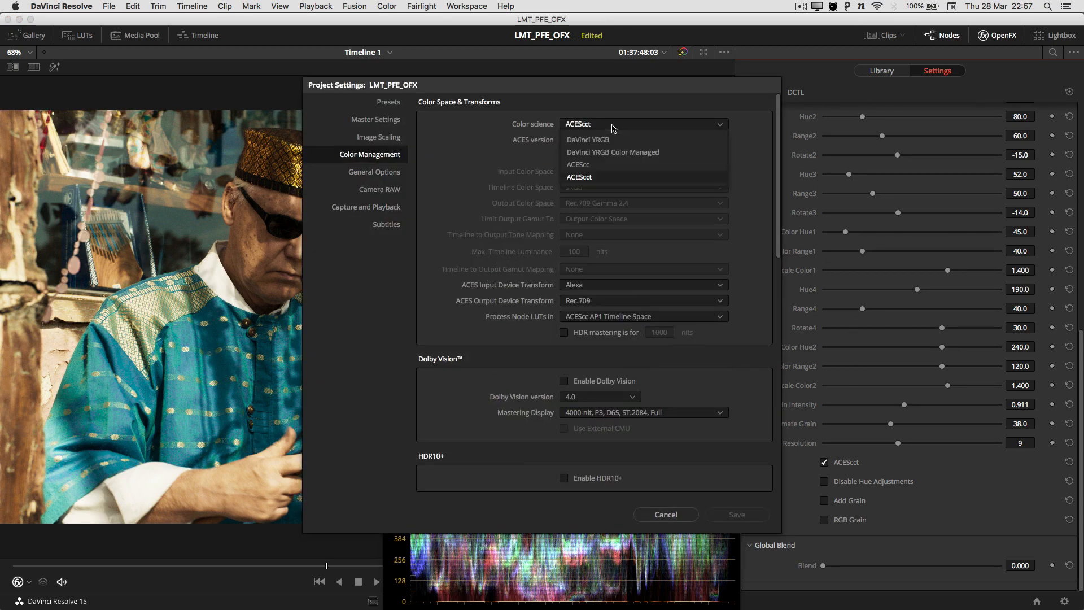
mouse_move(604, 177)
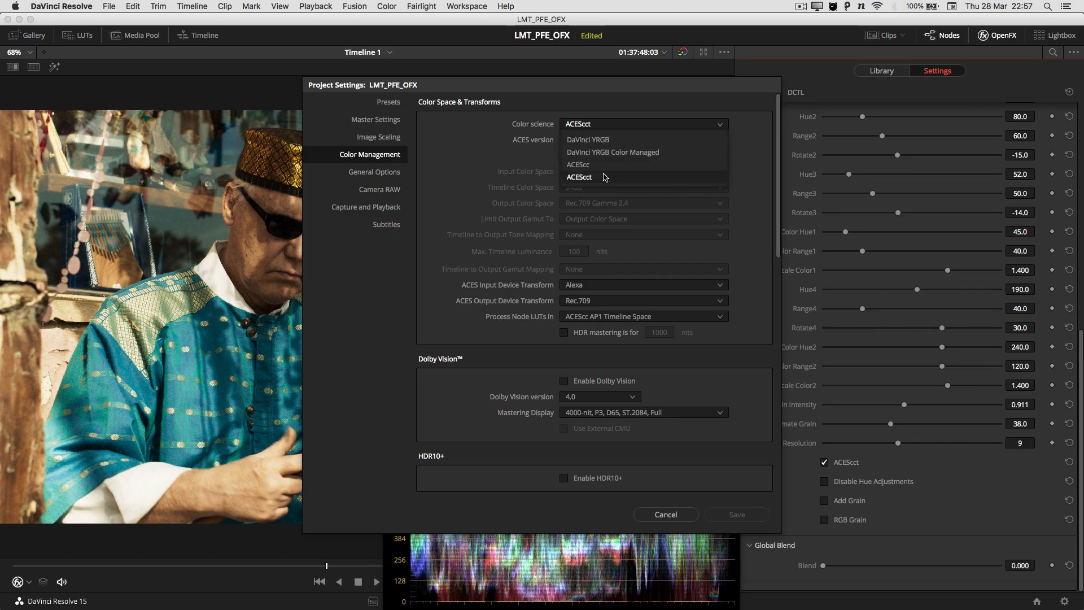
left_click(579, 177)
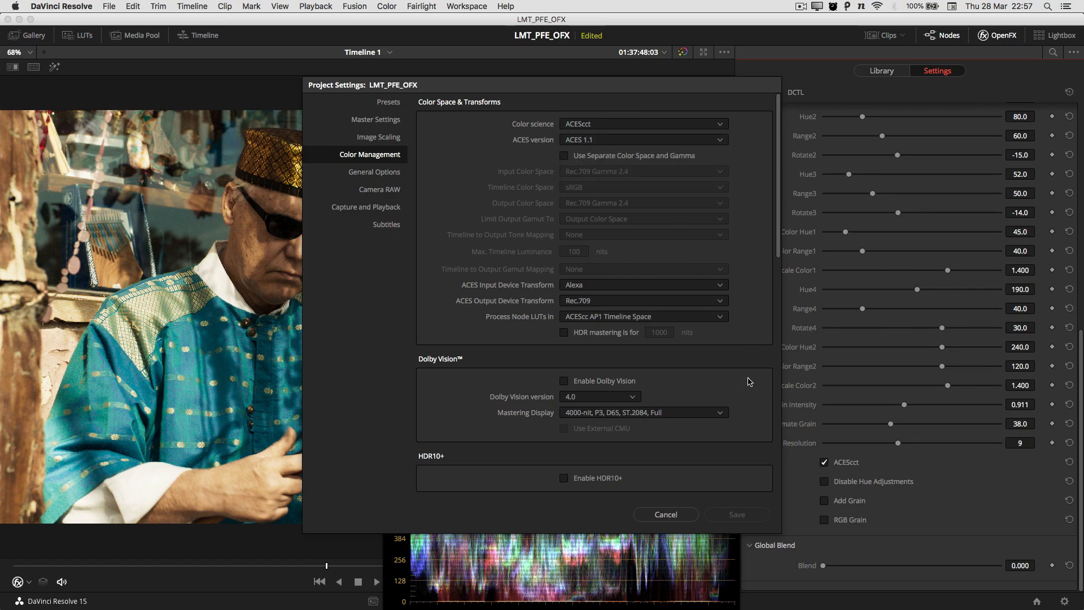
mouse_move(766, 491)
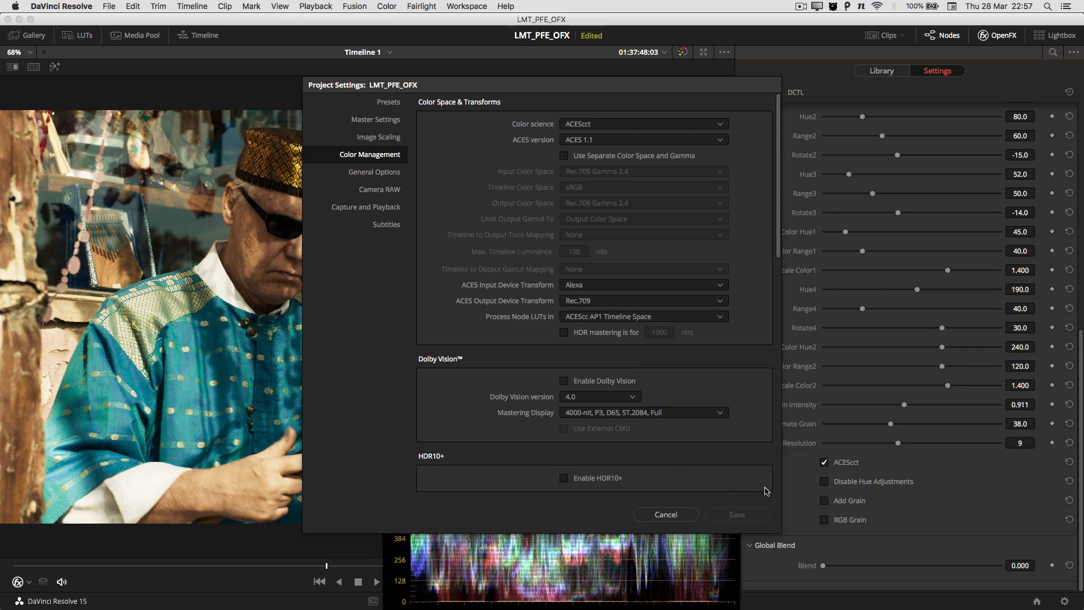
mouse_move(665, 514)
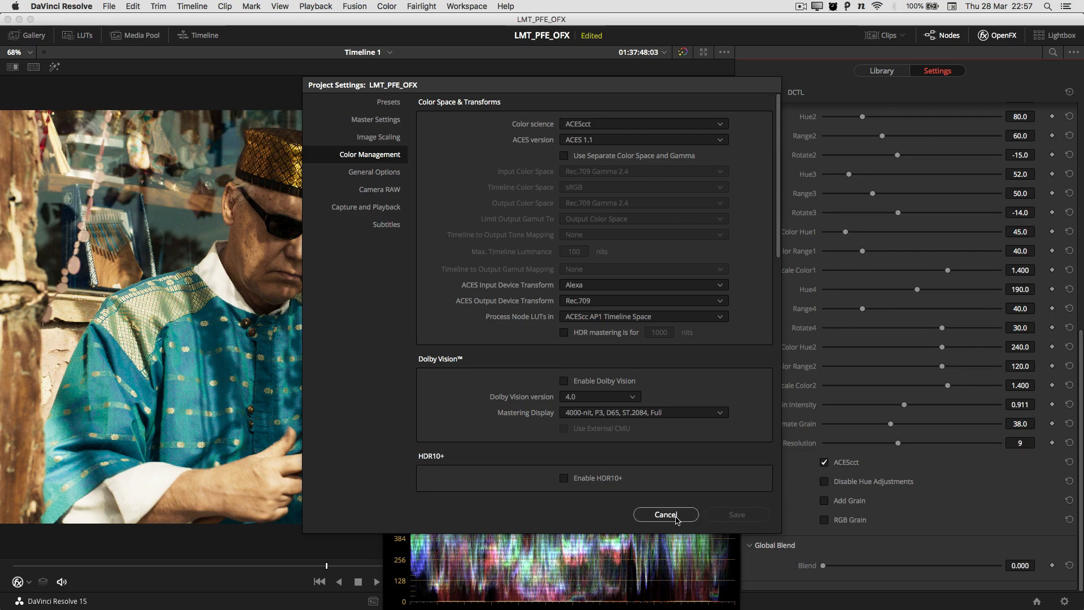
left_click(665, 514)
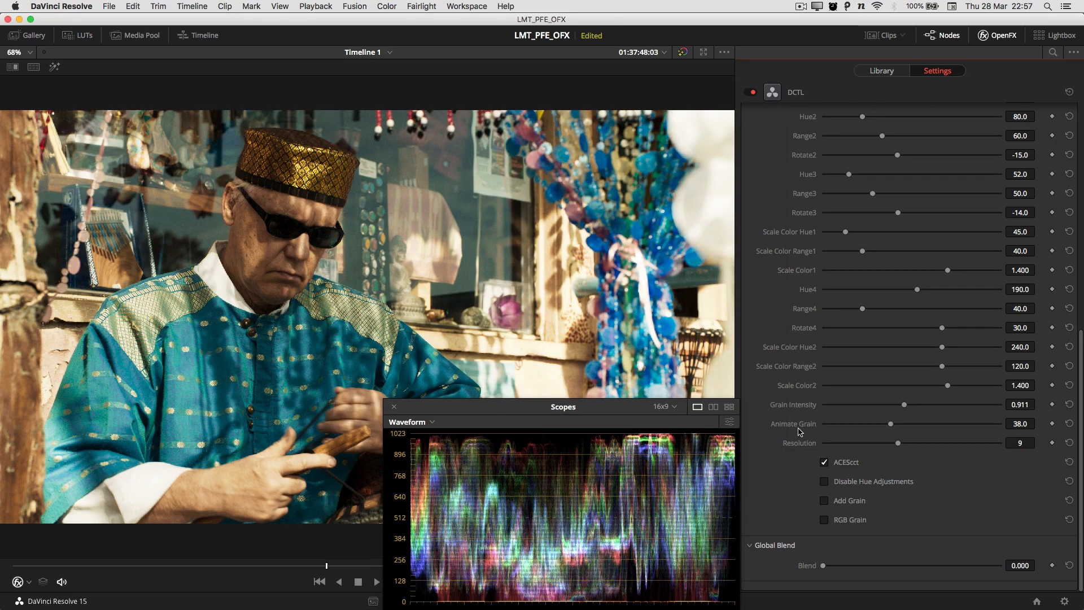
Scroll the DCTL settings back to the top, showing Scale Color 0.700 and Contrast 1.500.
scroll("up", 3)
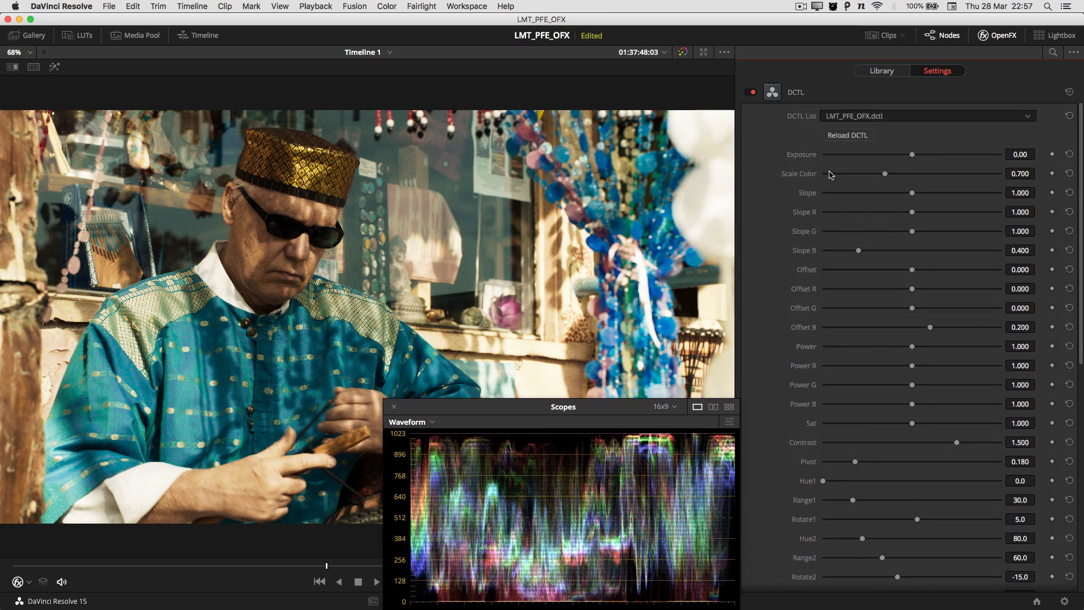
mouse_move(889, 357)
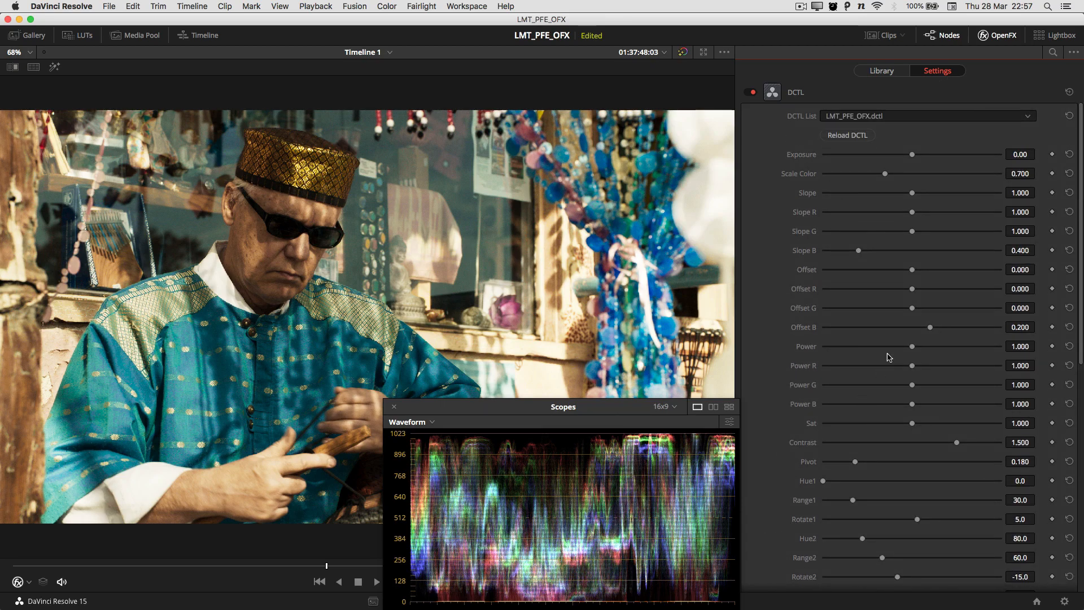
scroll("down", 3)
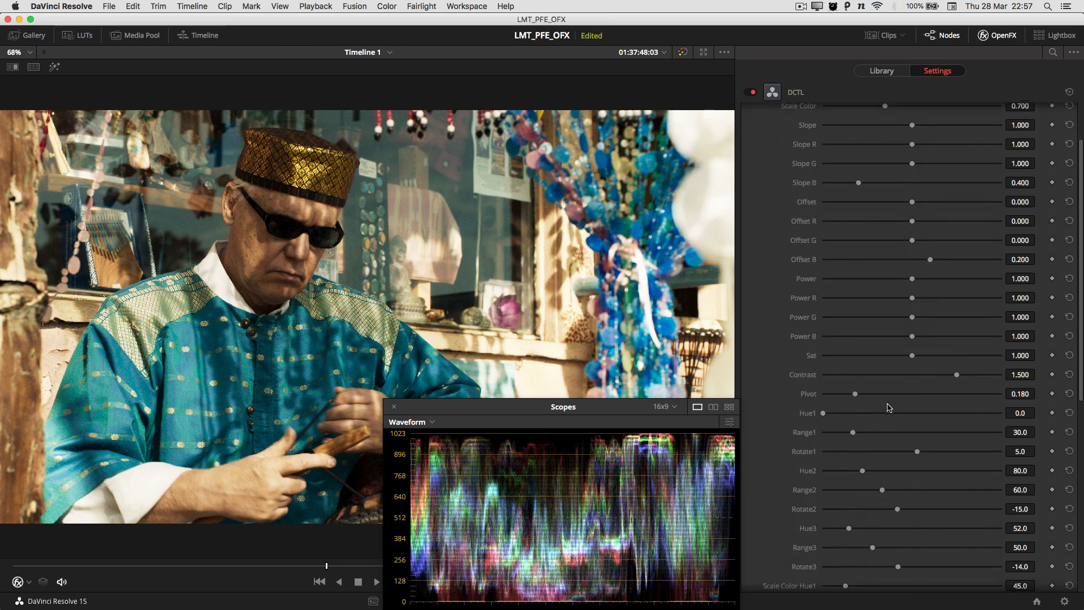
scroll("up", 3)
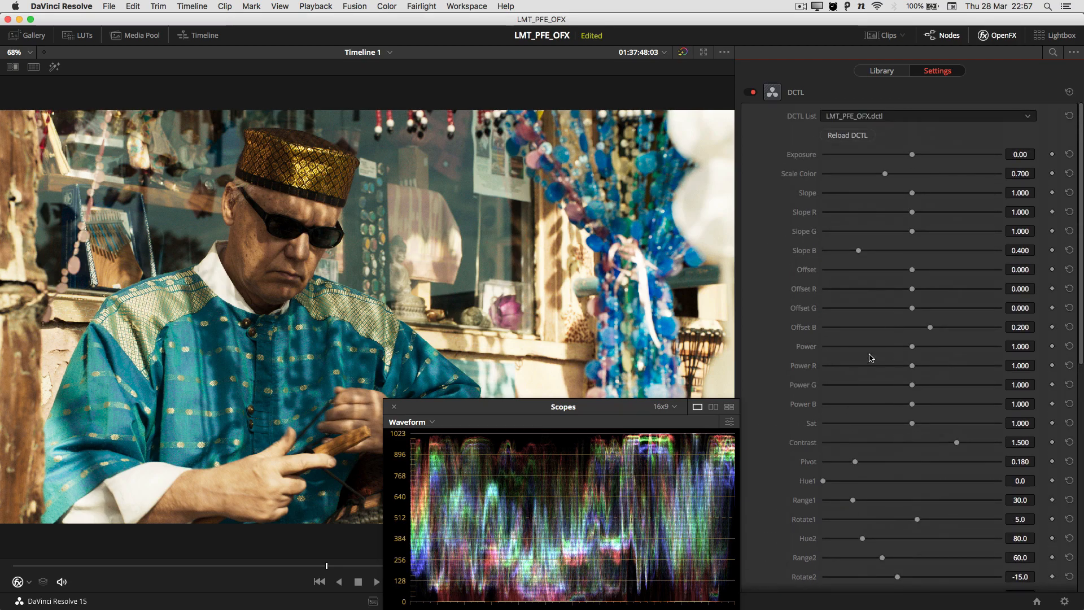
mouse_move(900, 317)
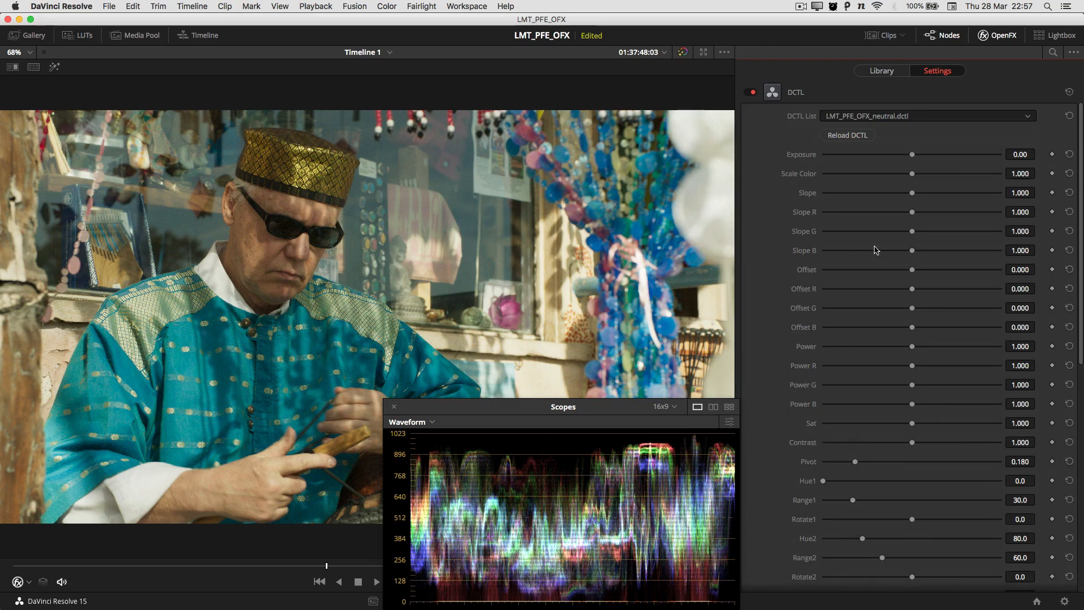
mouse_move(882, 132)
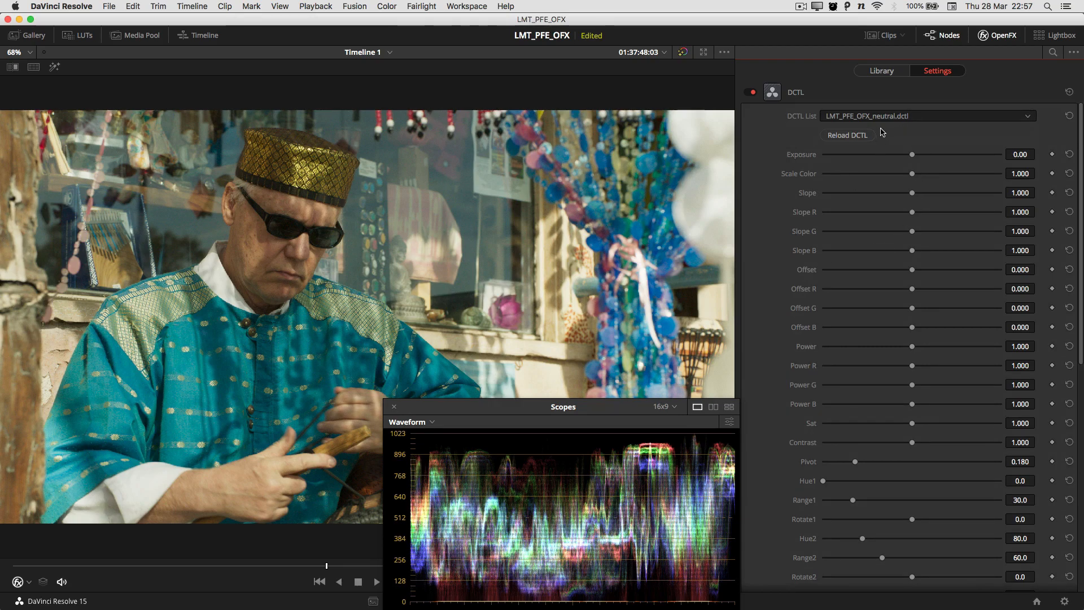
mouse_move(916, 351)
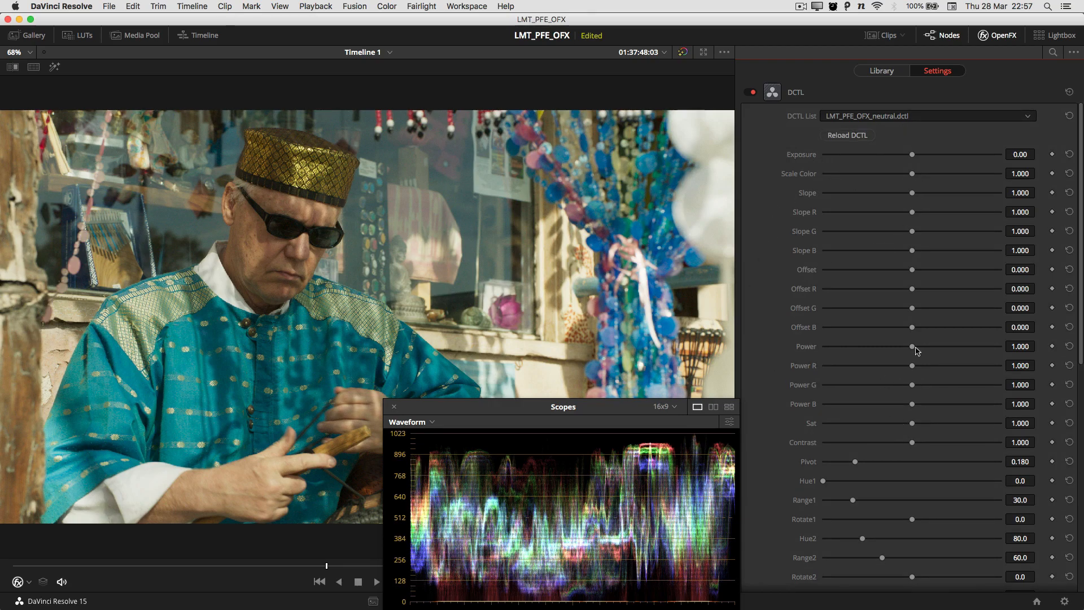
mouse_move(845, 268)
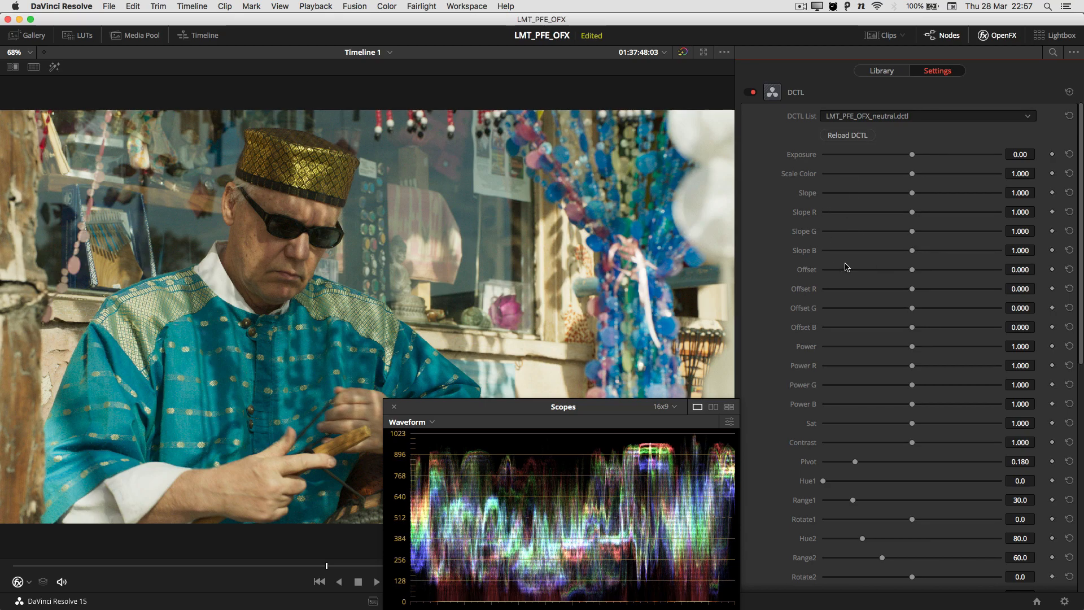
scroll("down", 3)
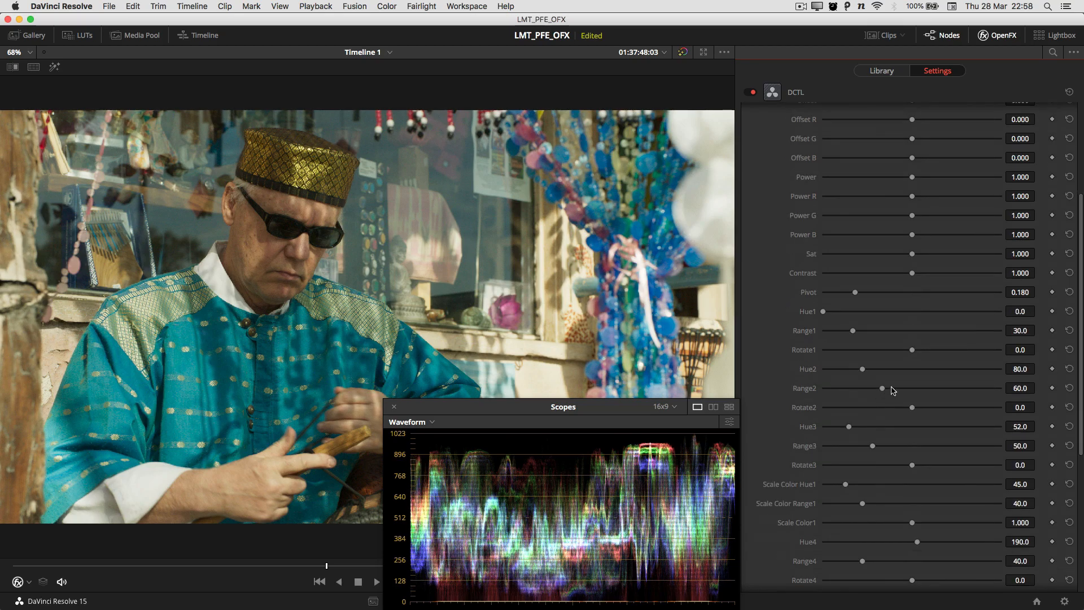
scroll("down", 3)
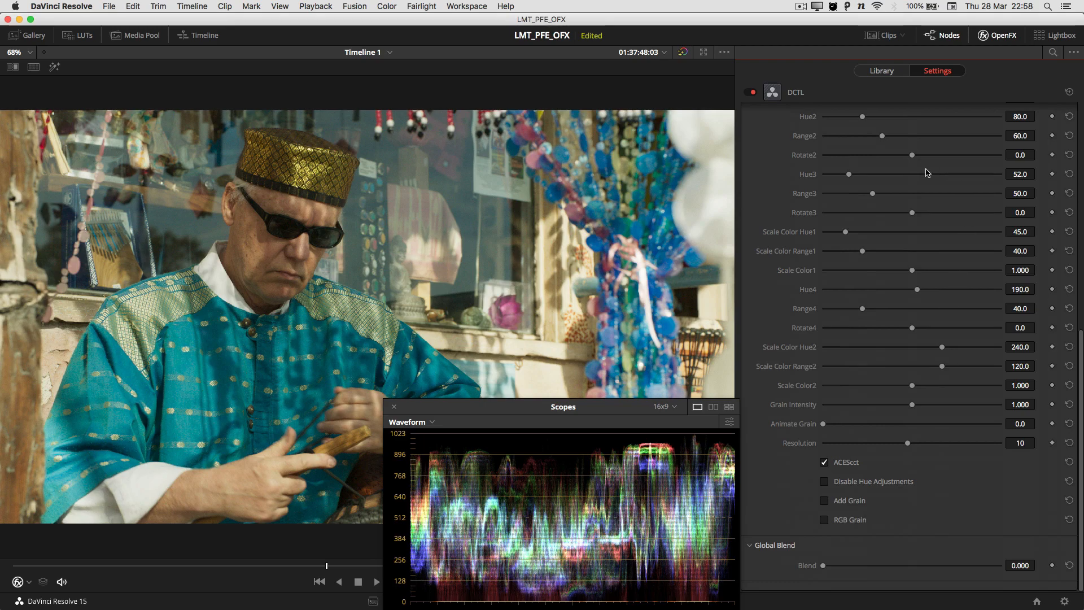
mouse_move(813, 259)
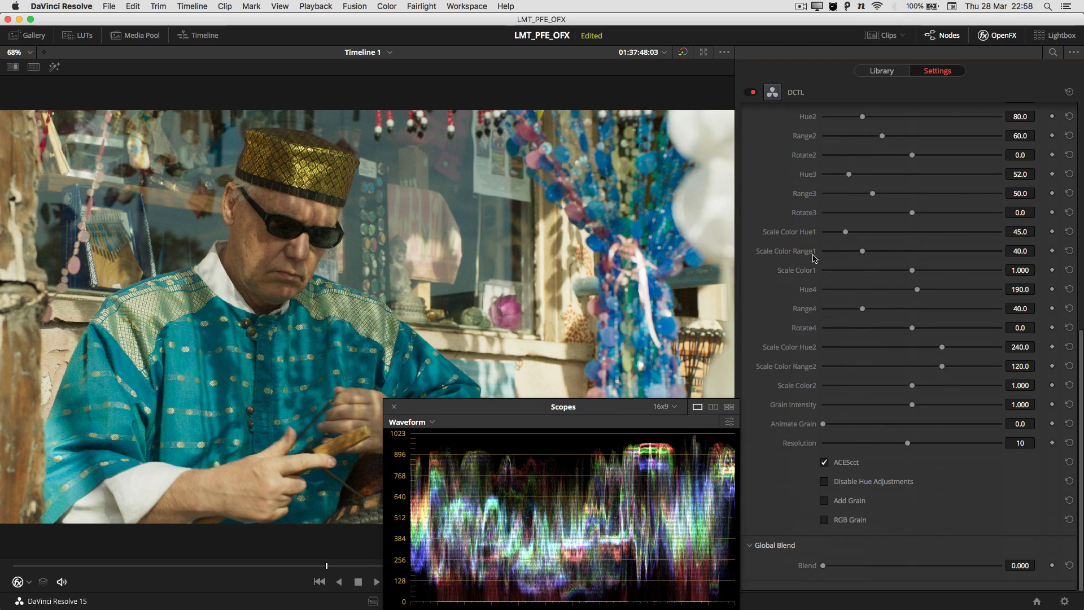
scroll("up", 3)
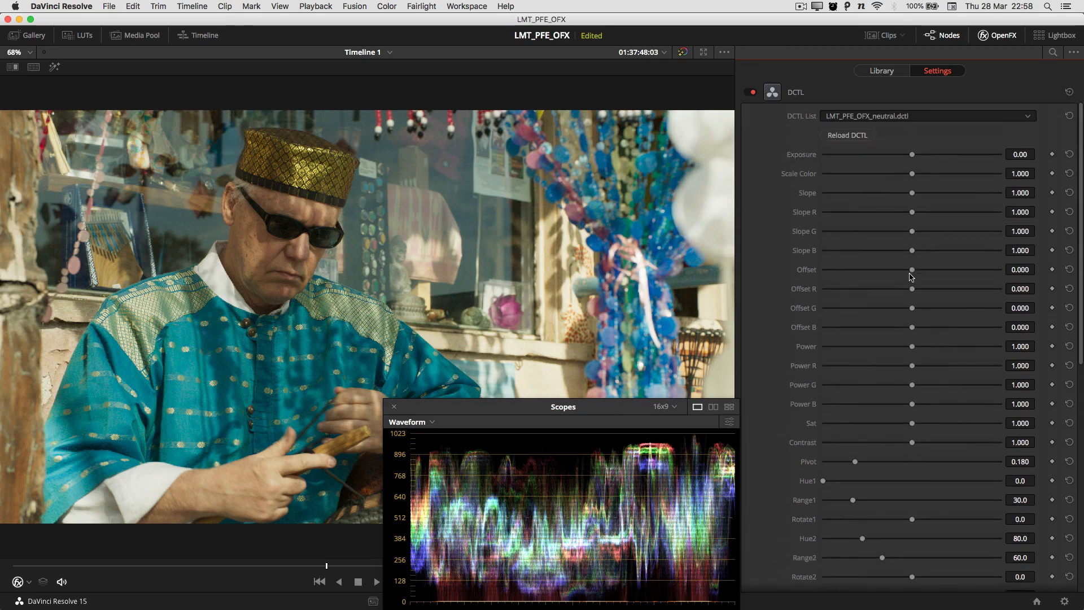
scroll("down", 3)
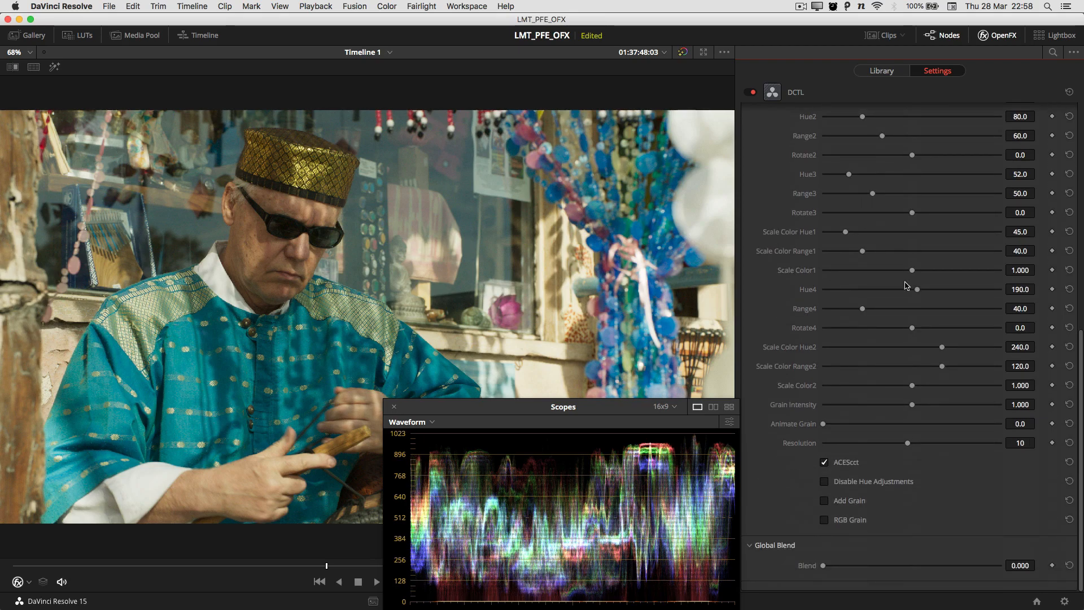
scroll("up", 3)
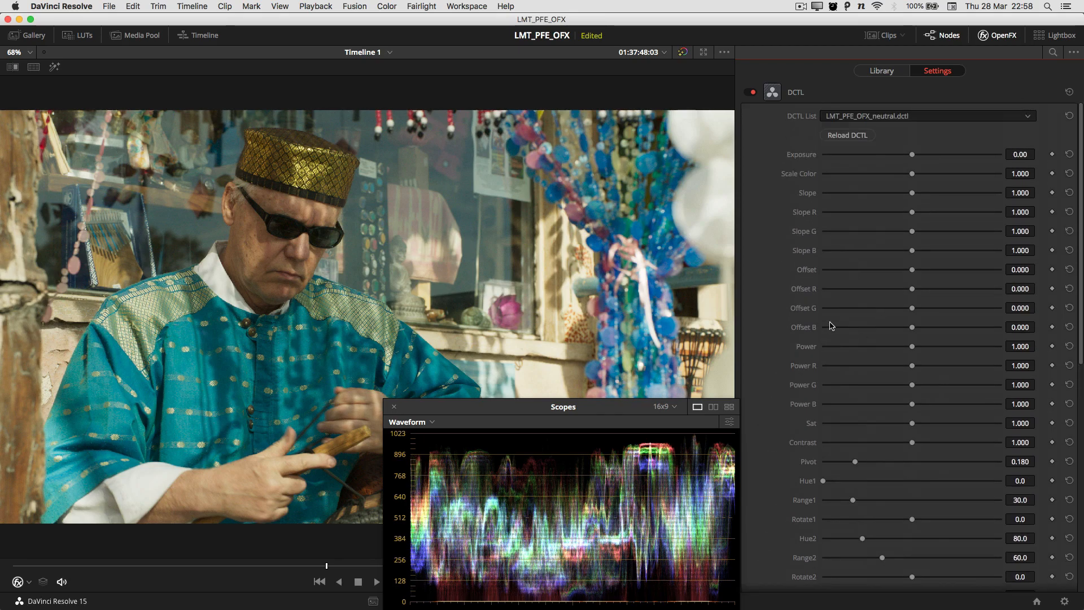
mouse_move(859, 325)
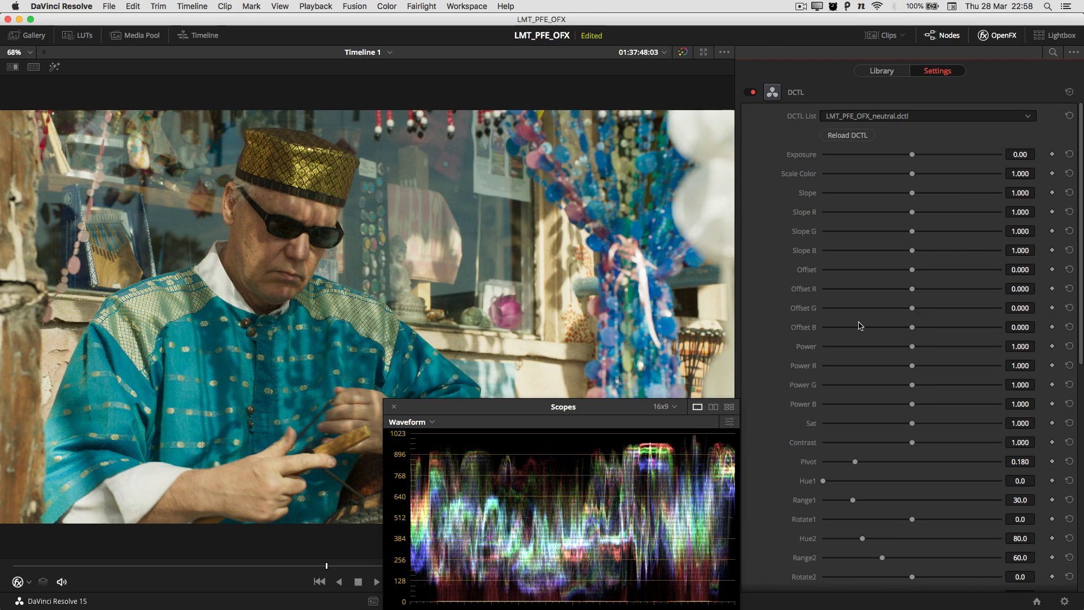
mouse_move(837, 336)
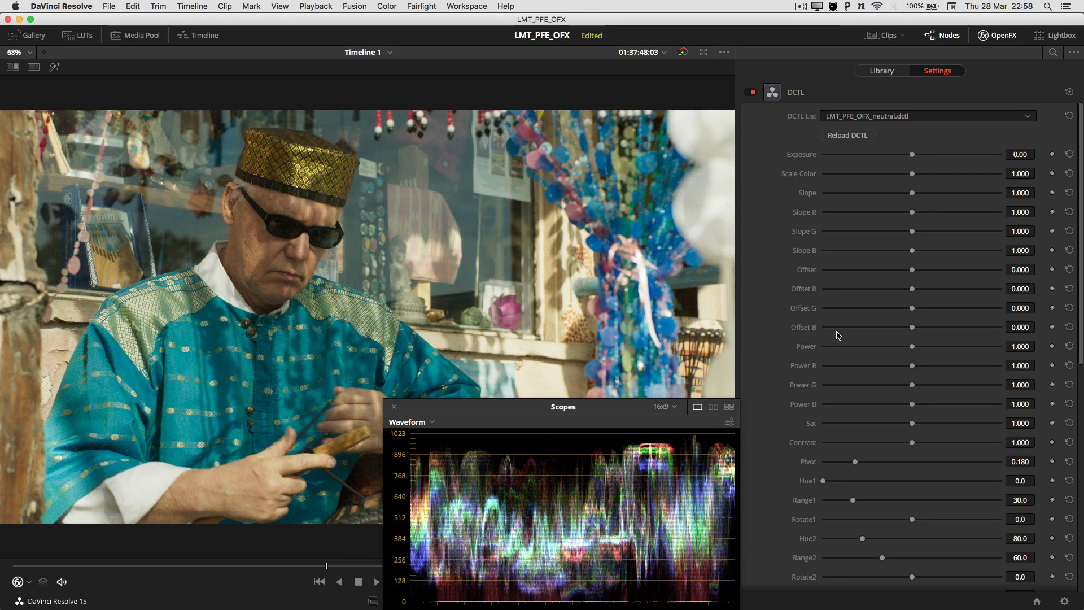
key("cmd+tab")
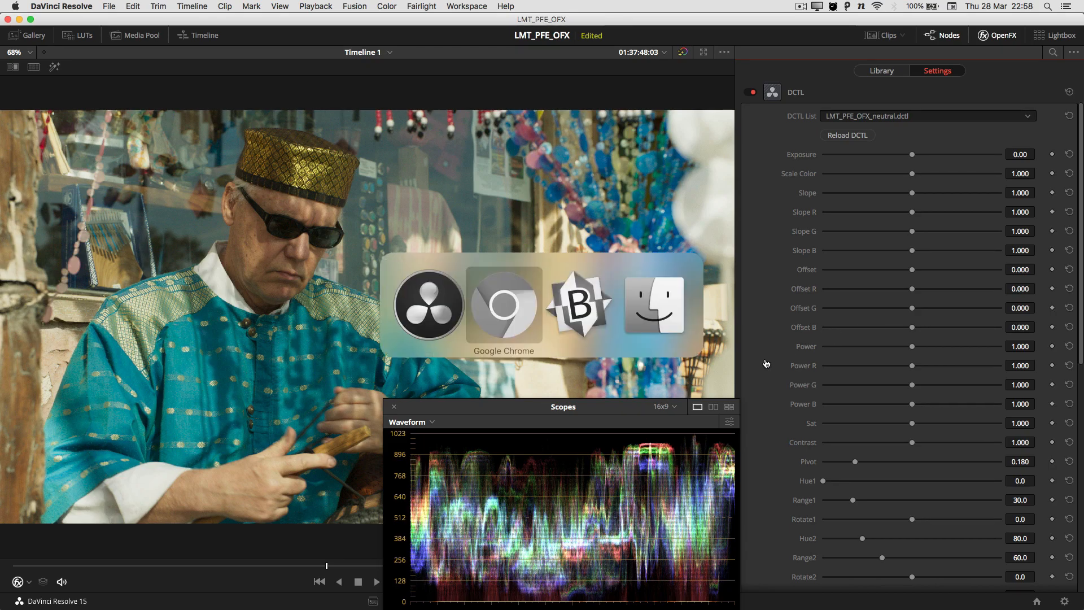
left_click(578, 305)
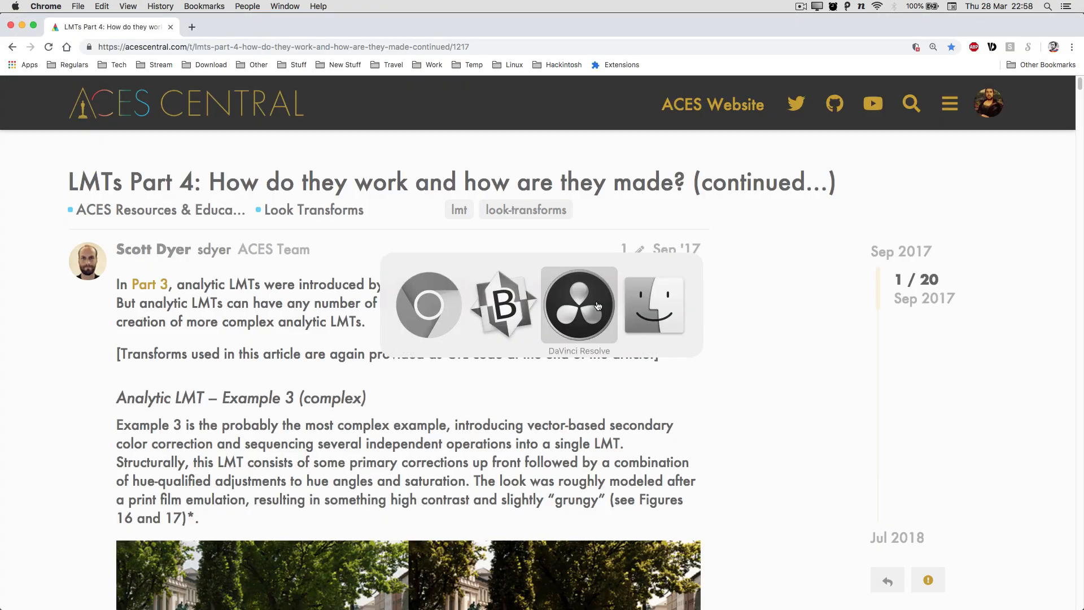
left_click(579, 305)
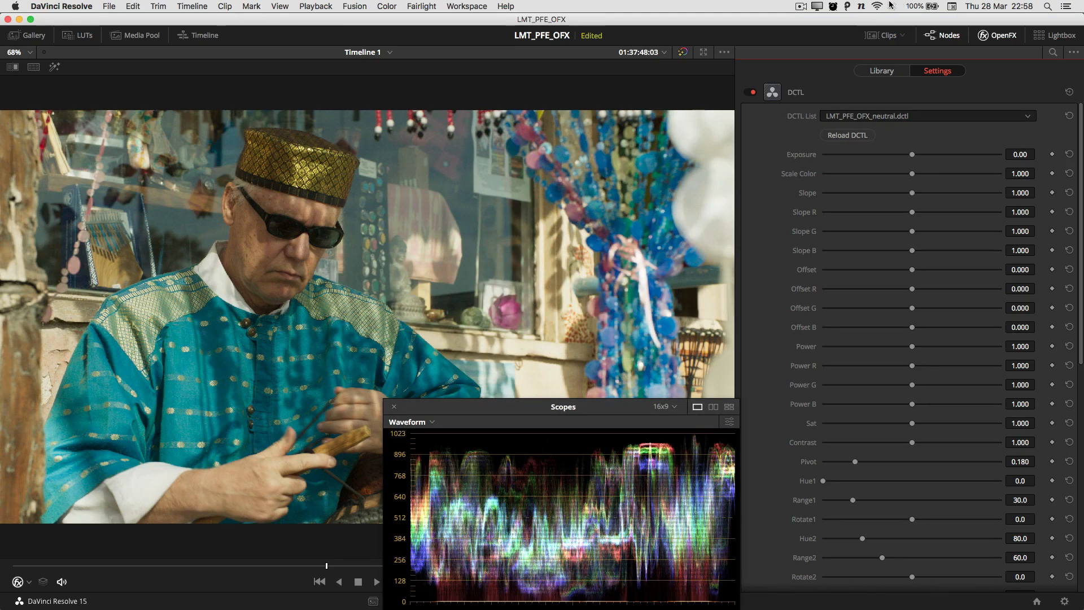